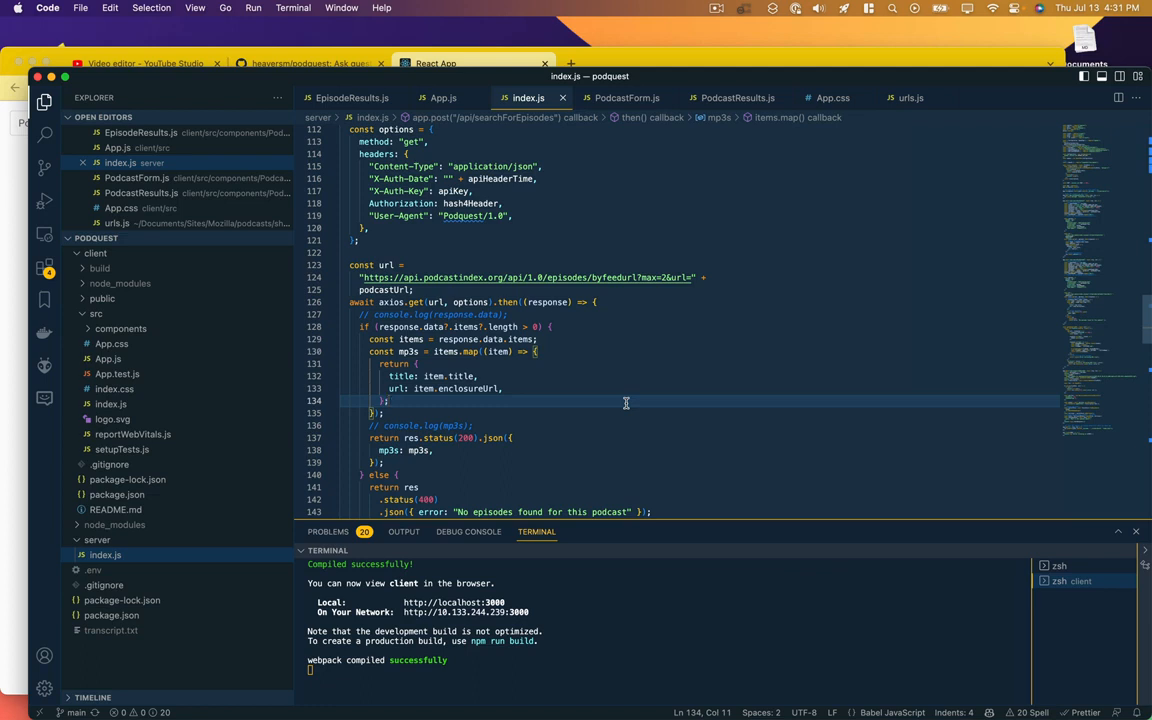
{"action": "mouse_move", "coordinate": [611, 414]}
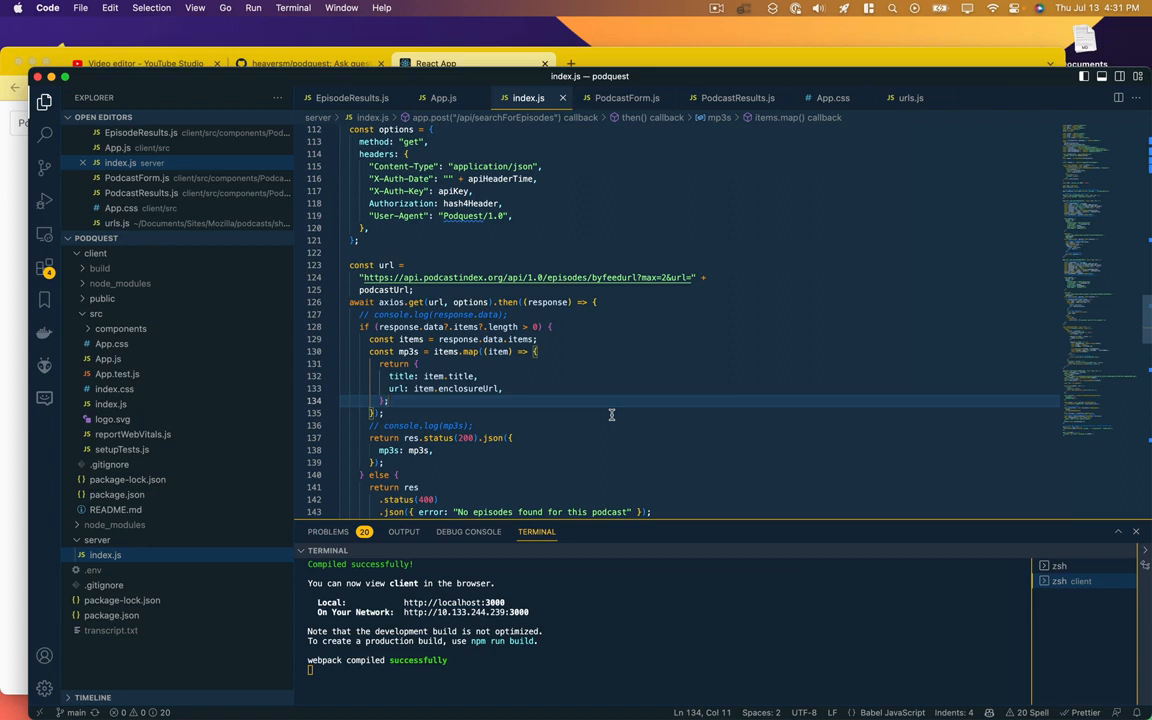
{"action": "mouse_move", "coordinate": [636, 425]}
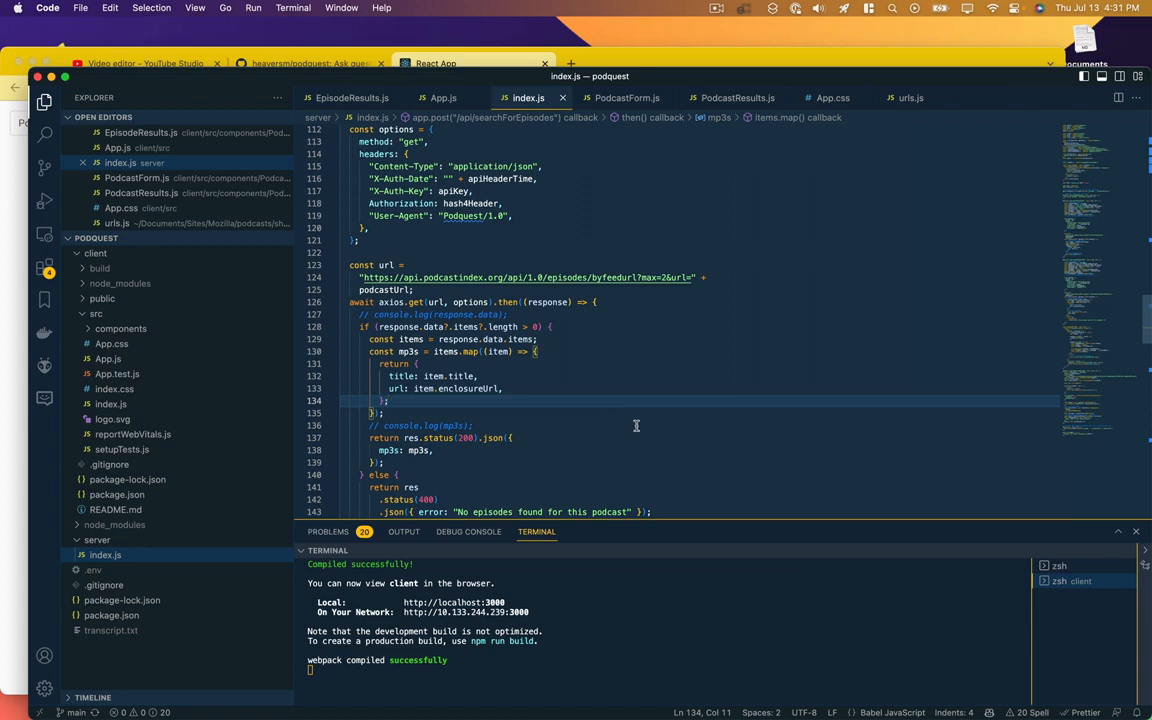
{"action": "mouse_move", "coordinate": [635, 424]}
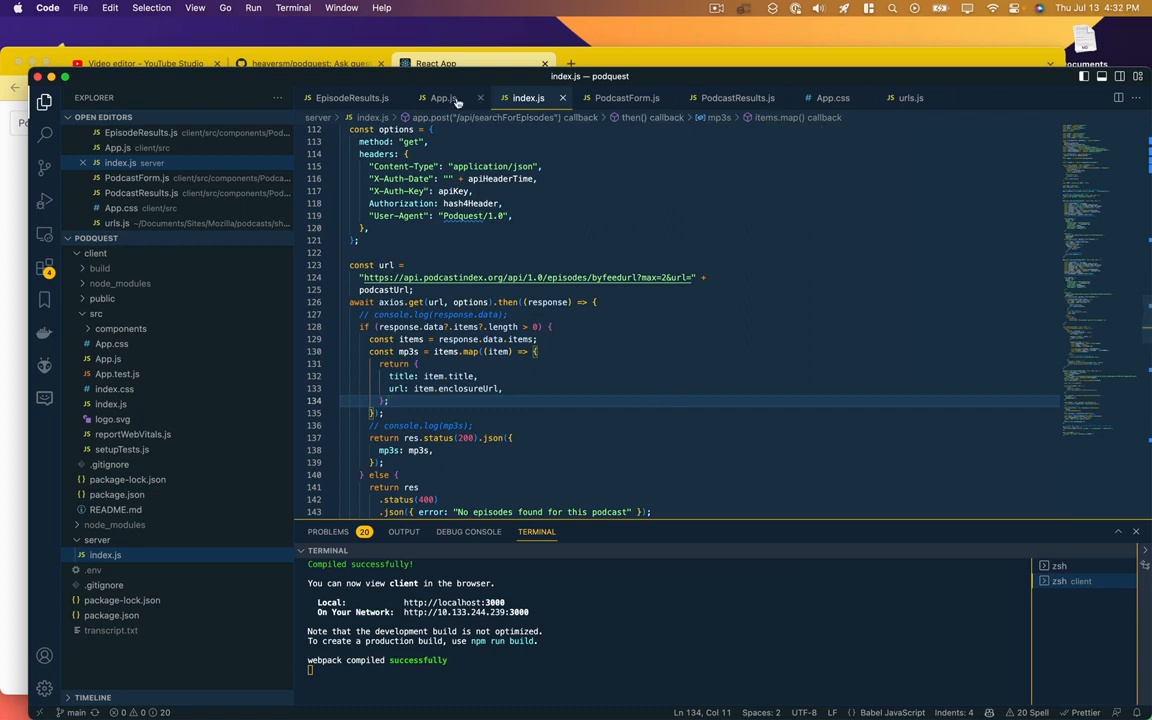
Step: Import QueryForm and QueryResults from ./components/Query/ in App.js and render both components
{"action": "left_click", "coordinate": [443, 97]}
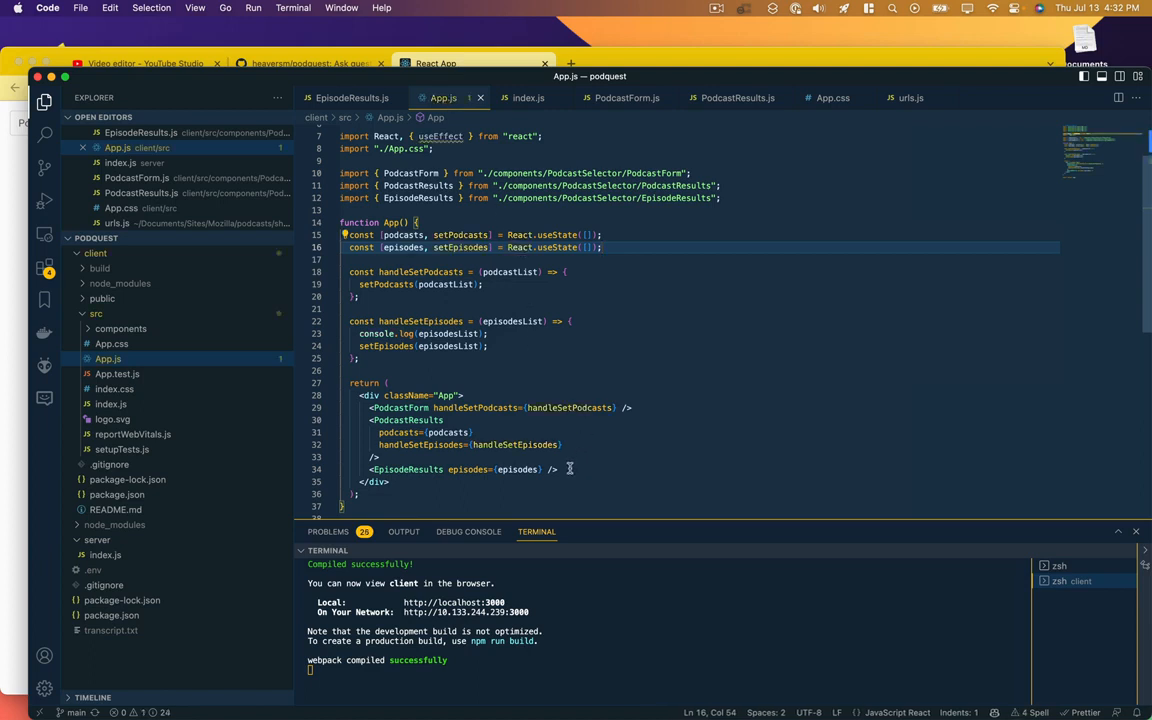
{"action": "mouse_move", "coordinate": [574, 470]}
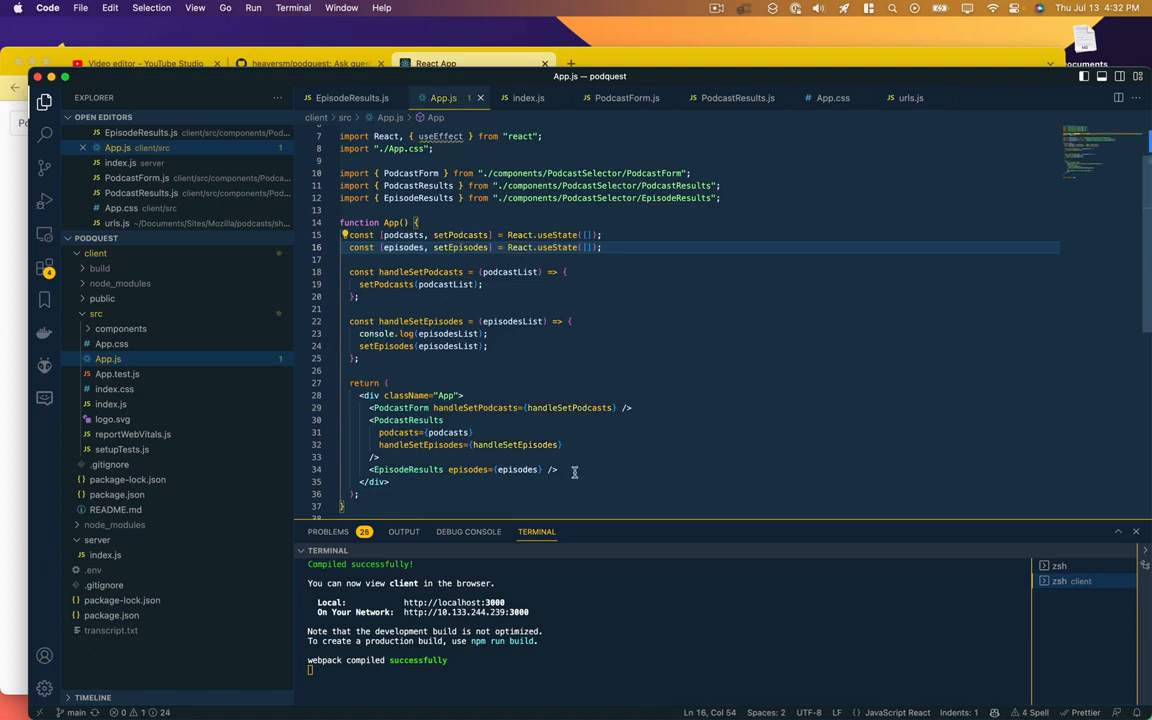
{"action": "left_click", "coordinate": [575, 469]}
{"action": "type", "text": "import {"}
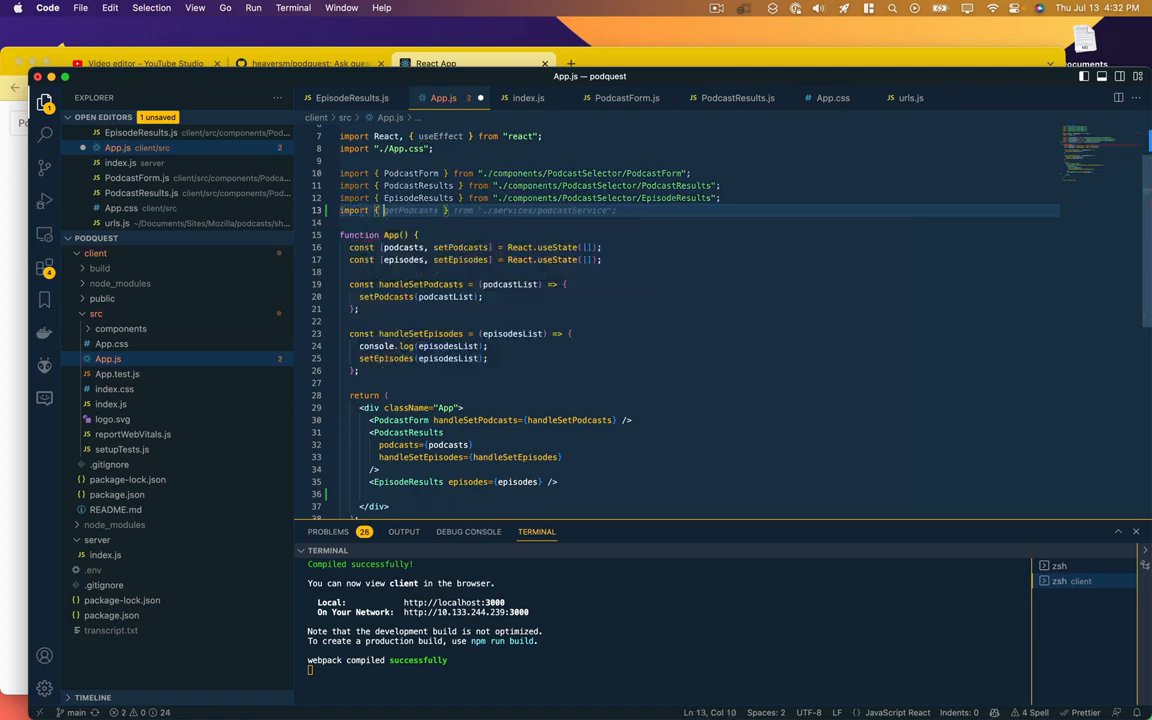
{"action": "type", "text": "QueryForm"}
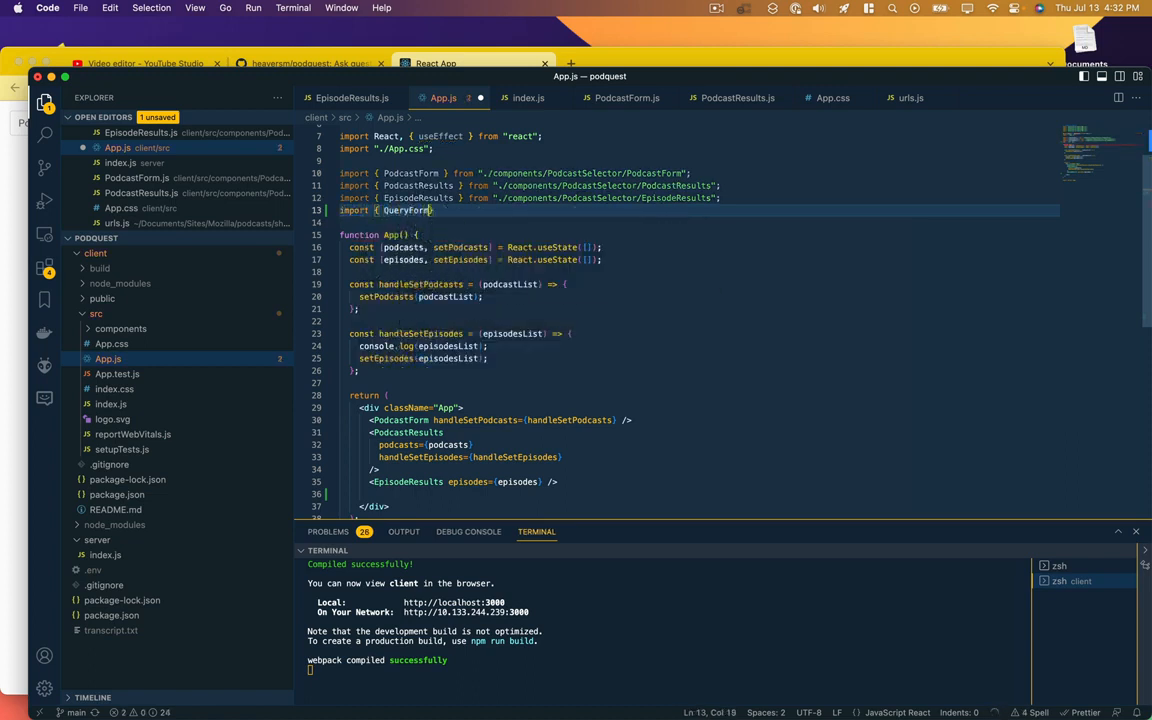
{"action": "type", "text": "from \"./co"}
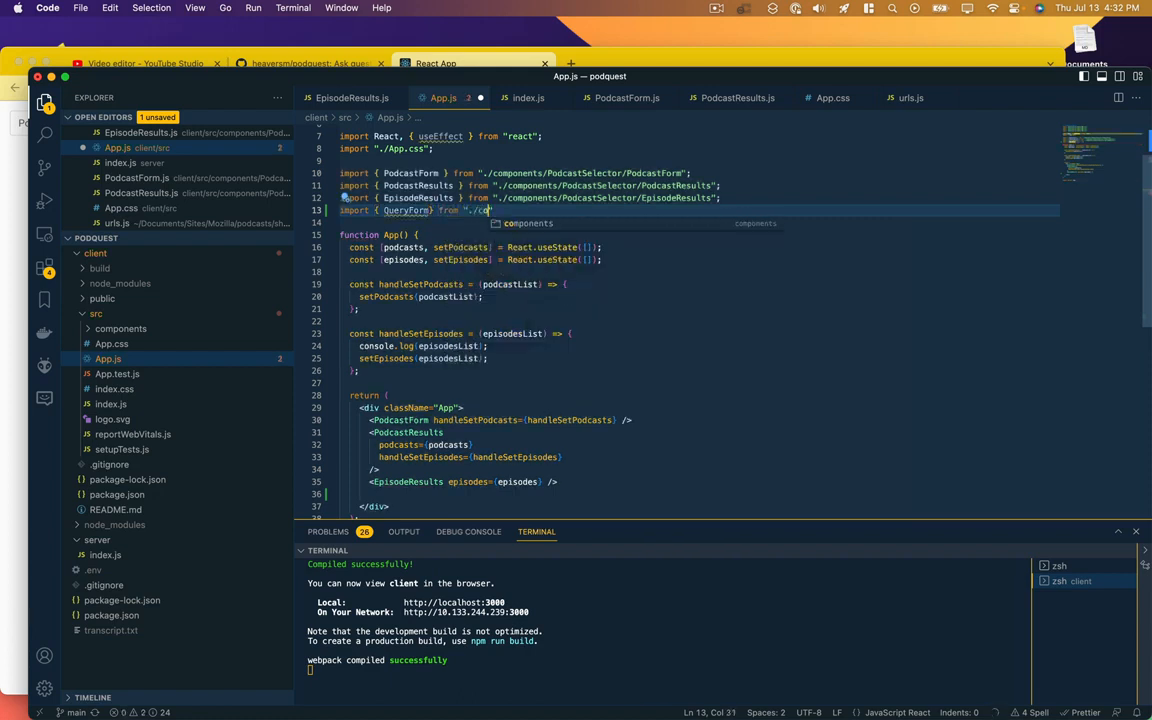
{"action": "type", "text": "components/Query/QueryForm"}
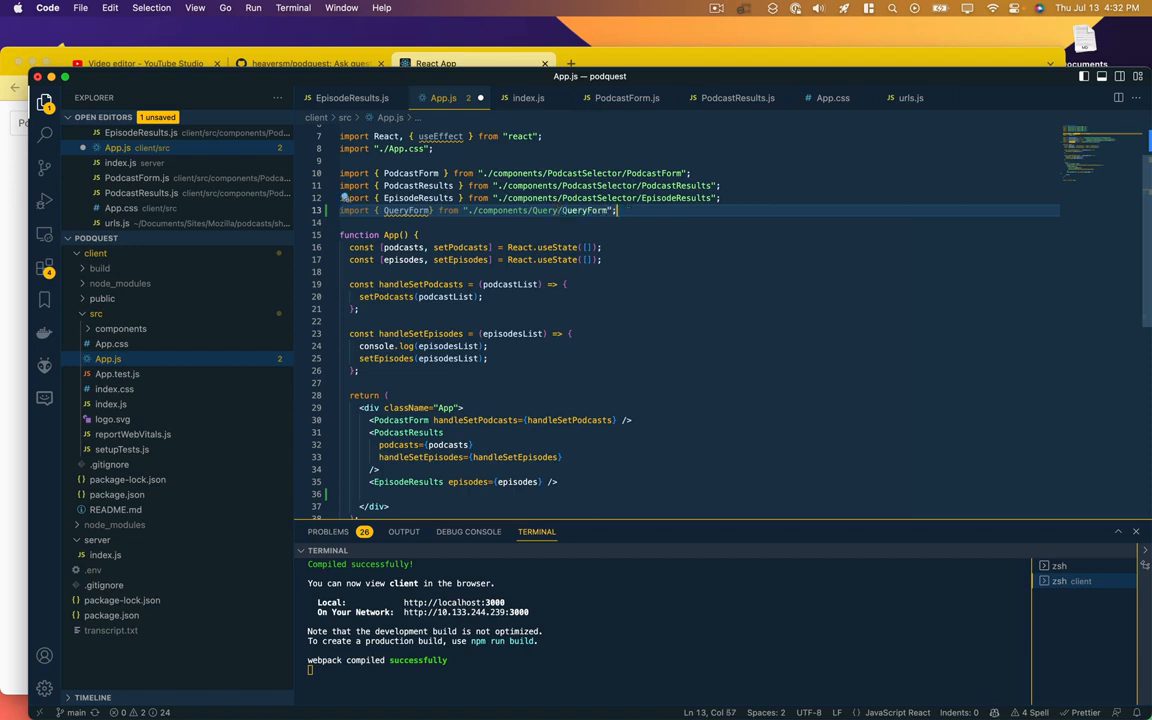
{"action": "type", "text": "im"}
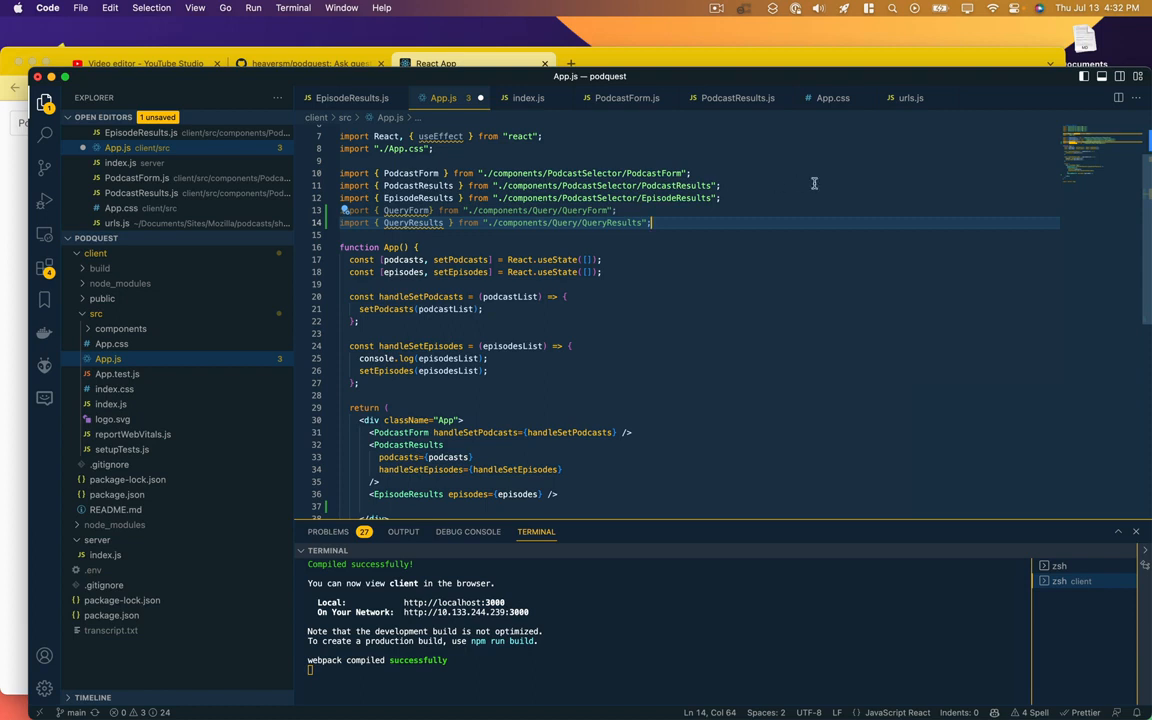
{"action": "mouse_move", "coordinate": [428, 268]}
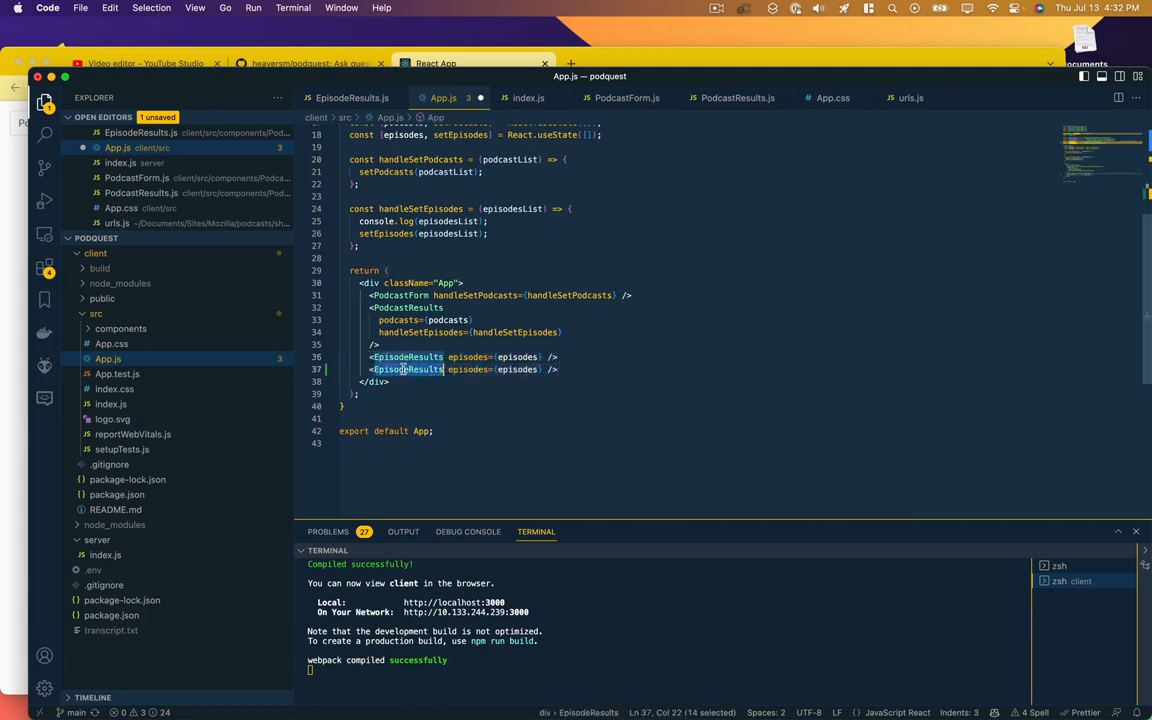
{"action": "type", "text": "QueryForm/>"}
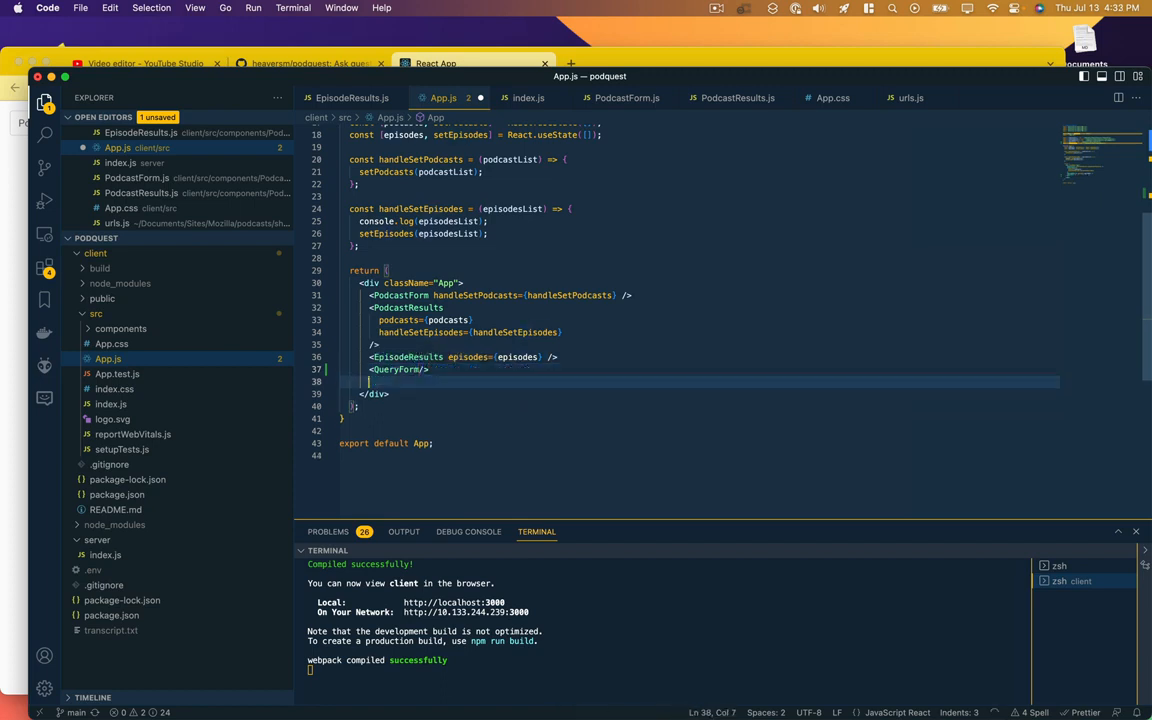
{"action": "type", "text": "<QueryResults/>"}
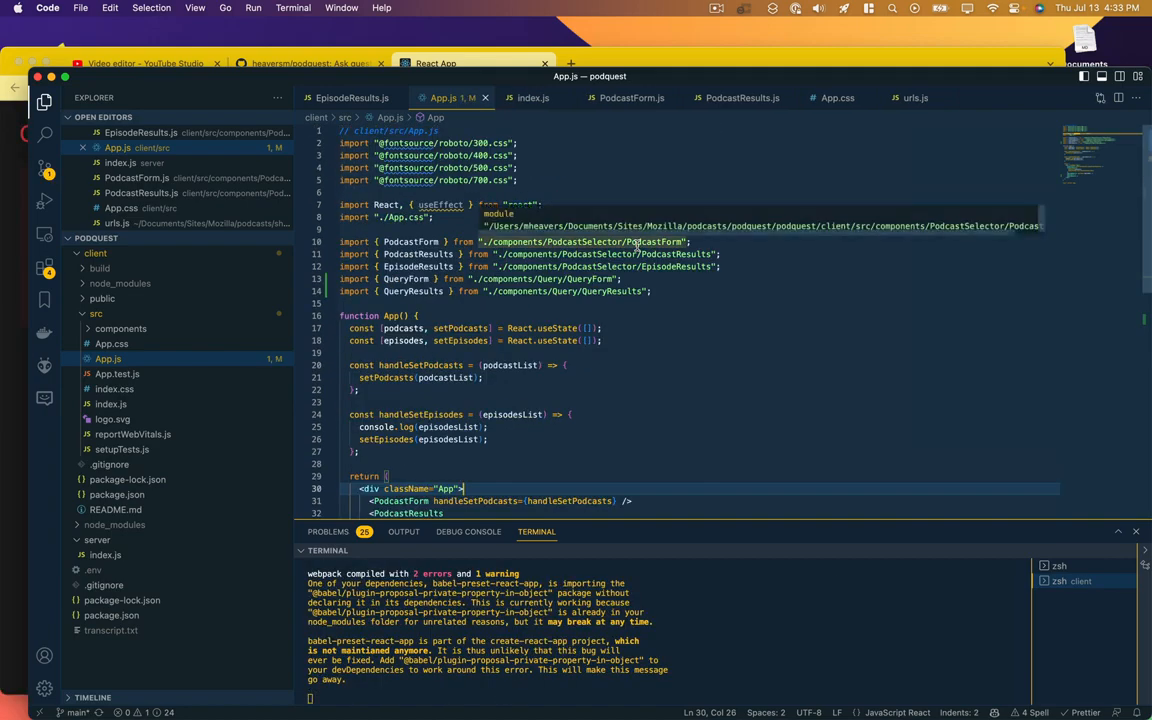
{"action": "mouse_move", "coordinate": [655, 305]}
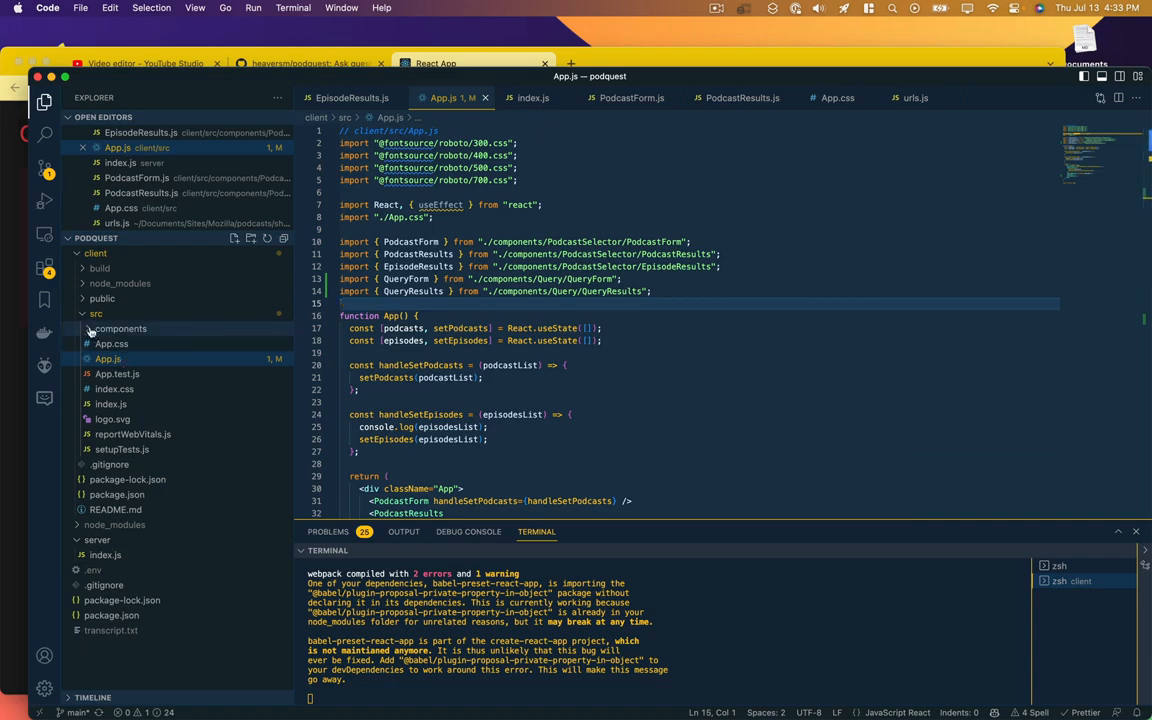
Step: Create a Query folder under components containing a new QueryForm.js file
{"action": "right_click", "coordinate": [121, 328]}
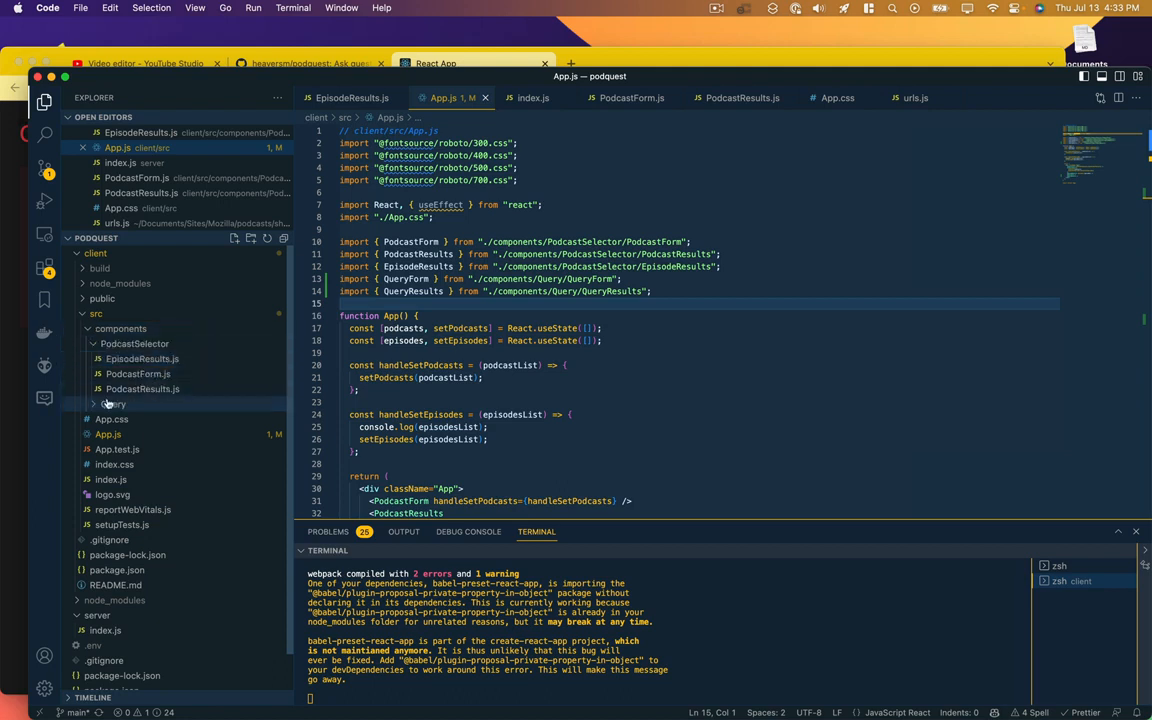
{"action": "right_click", "coordinate": [113, 403]}
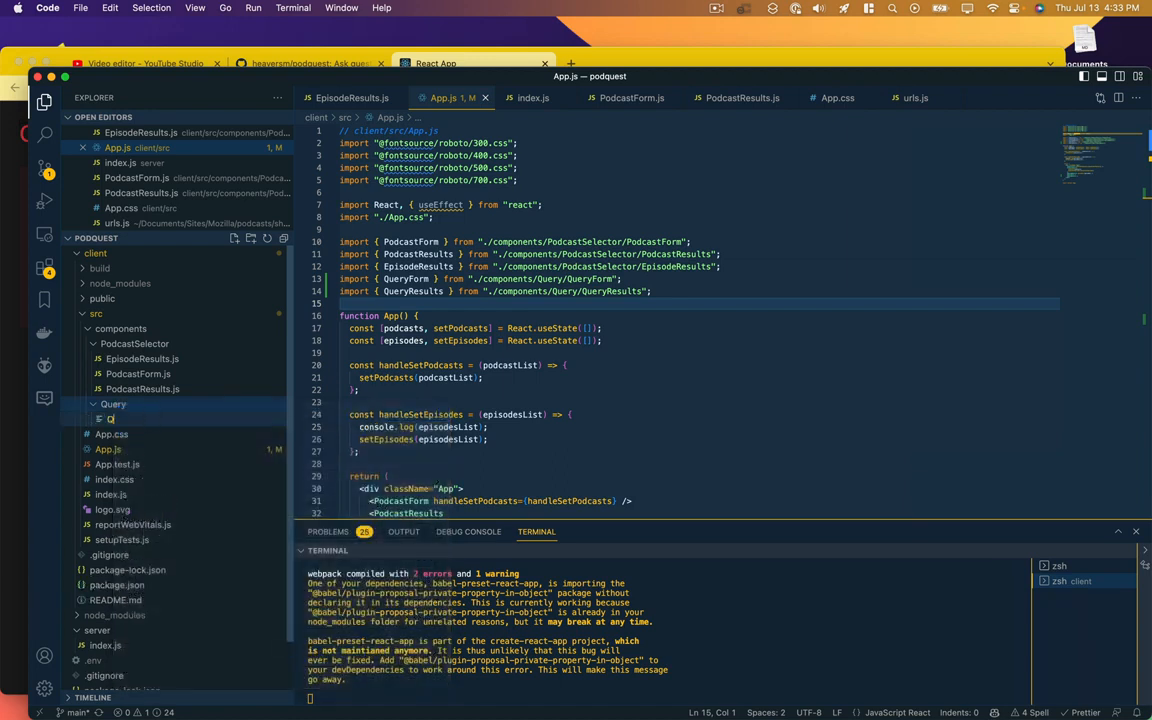
{"action": "type", "text": "QueryFor"}
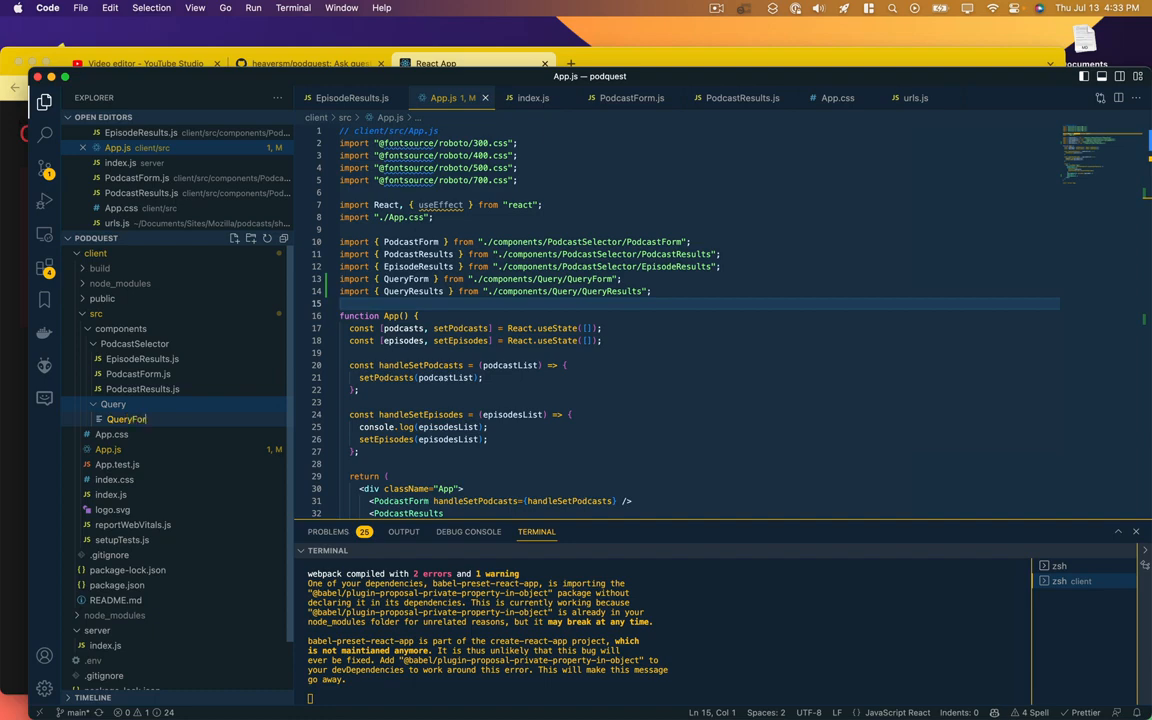
Step: Add a second new file, QueryResults.js, inside the Query folder
{"action": "right_click", "coordinate": [125, 418]}
{"action": "type", "text": "Query"}
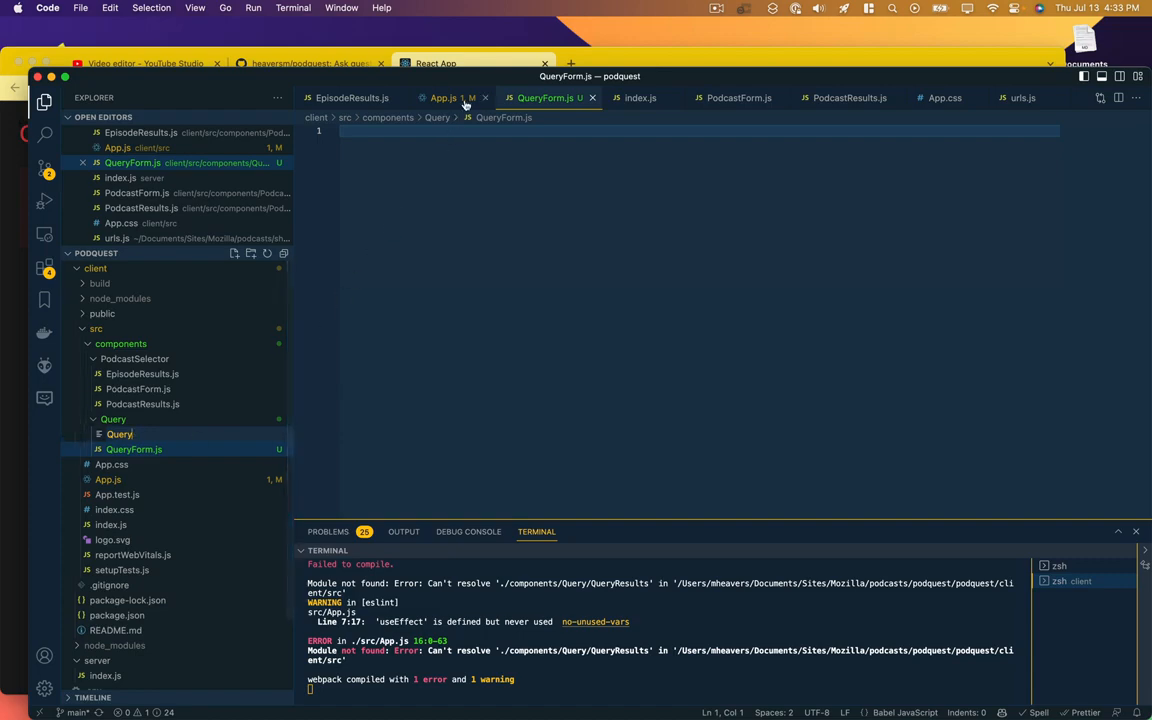
{"action": "left_click", "coordinate": [443, 97]}
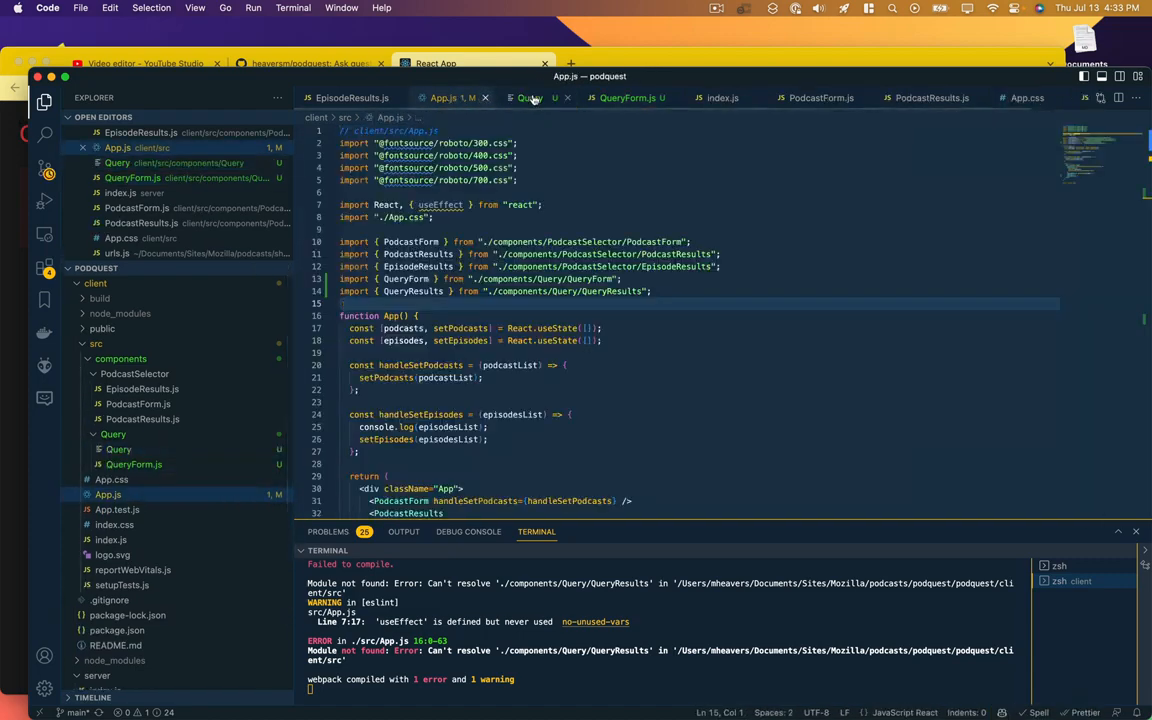
{"action": "left_click", "coordinate": [118, 449]}
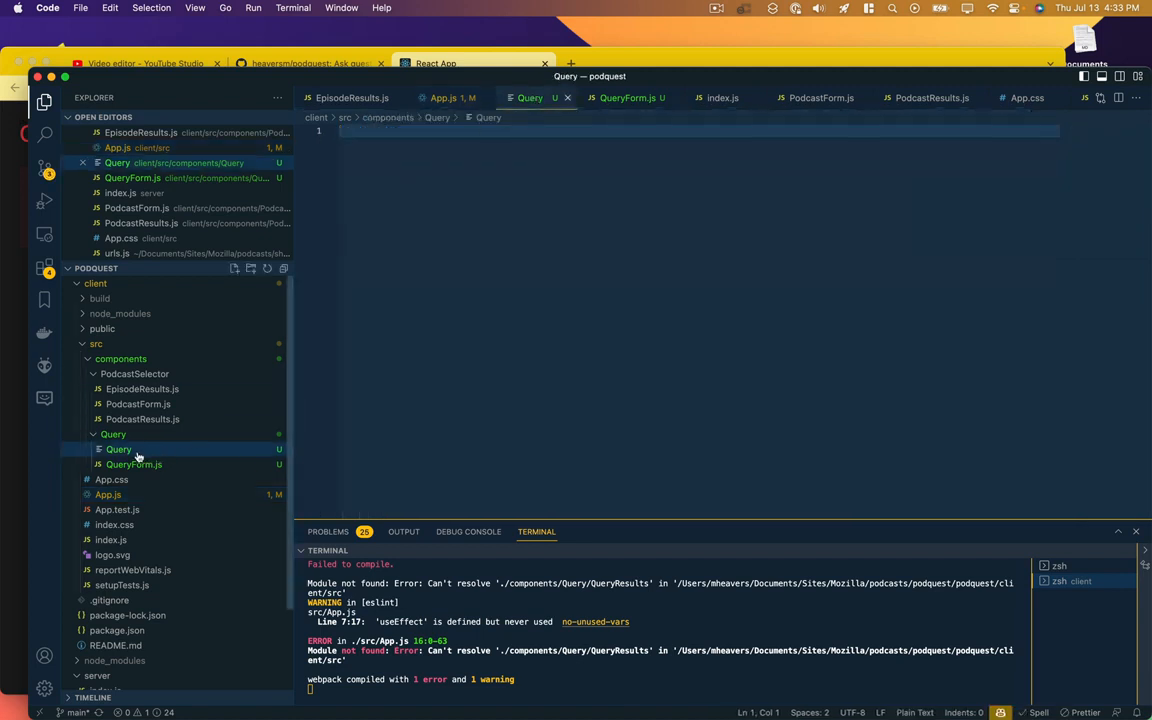
{"action": "right_click", "coordinate": [118, 449]}
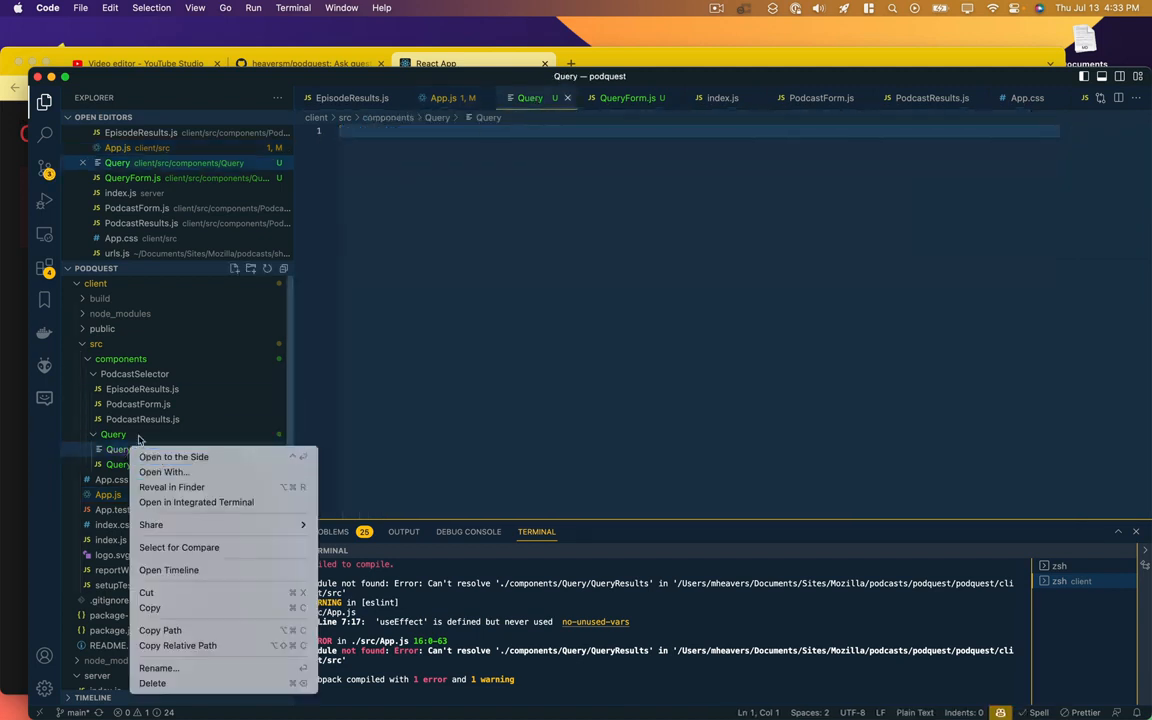
{"action": "right_click", "coordinate": [113, 434]}
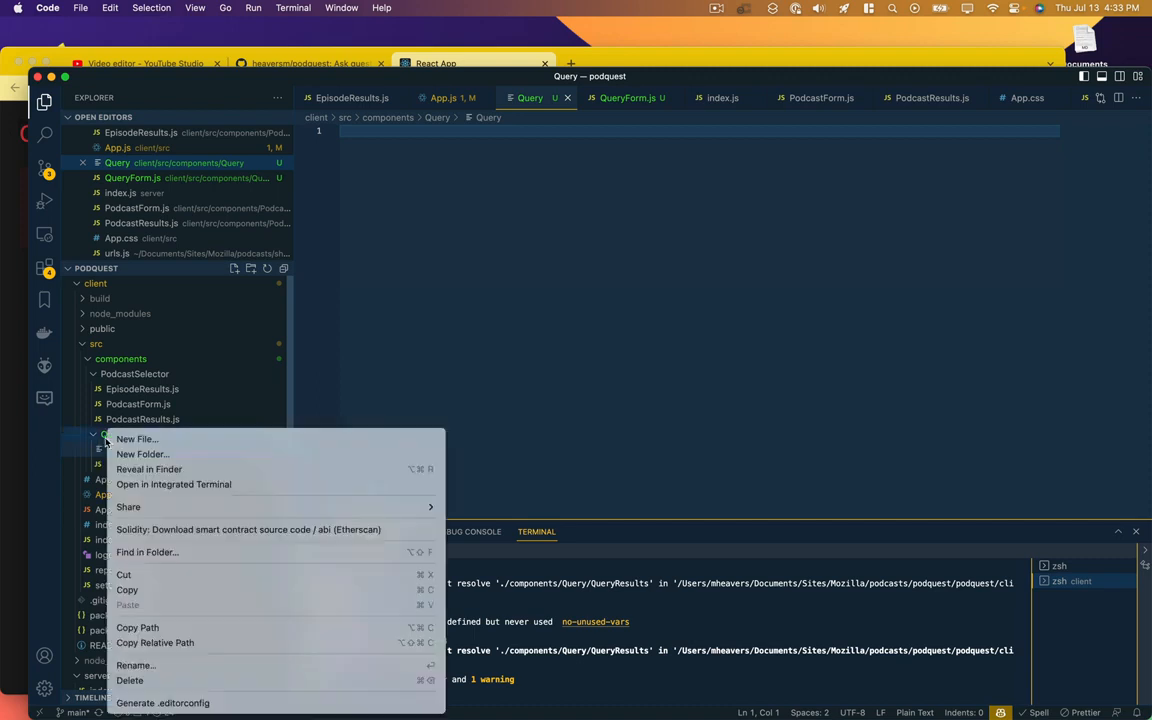
{"action": "left_click", "coordinate": [137, 439]}
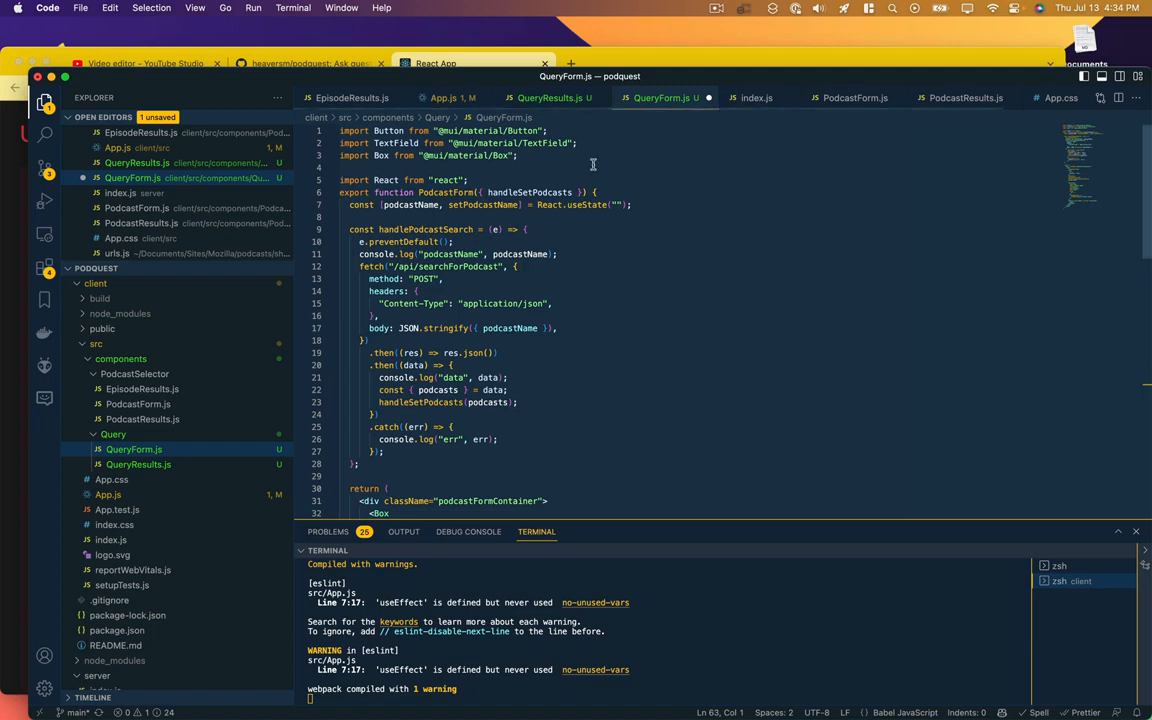
Step: Rename every PodcastForm occurrence to QueryForm in the pasted code using Find/Replace
{"action": "double_click", "coordinate": [441, 192]}
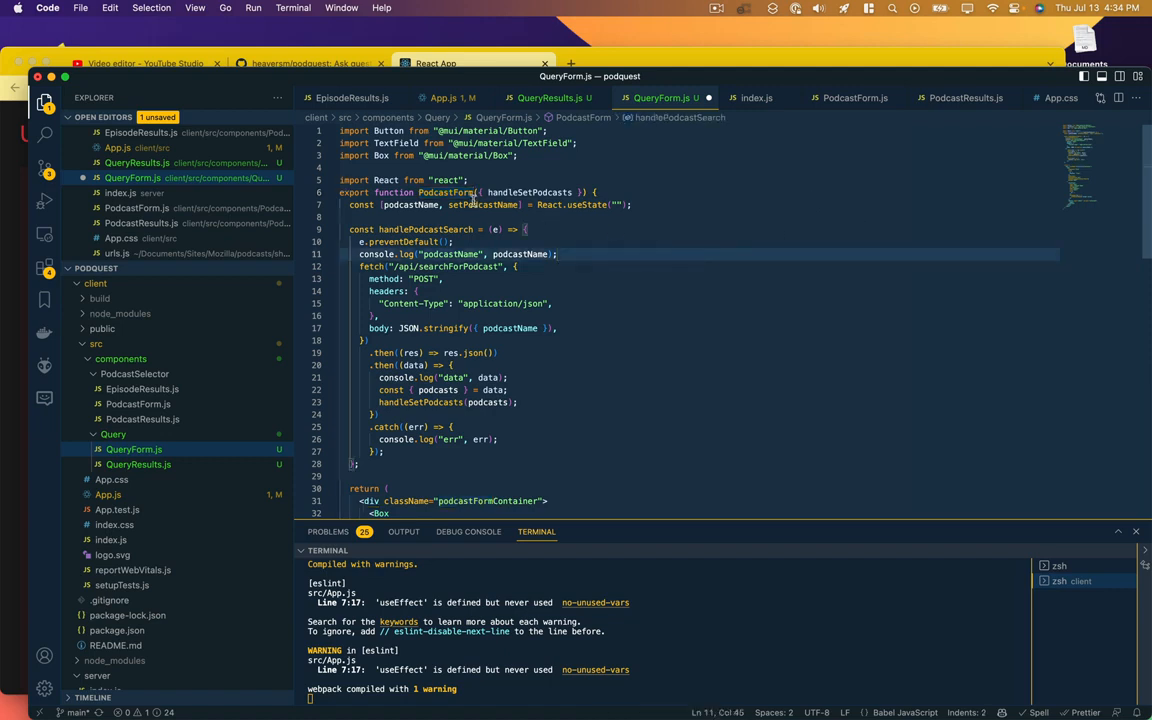
{"action": "key", "text": "Cmd+f"}
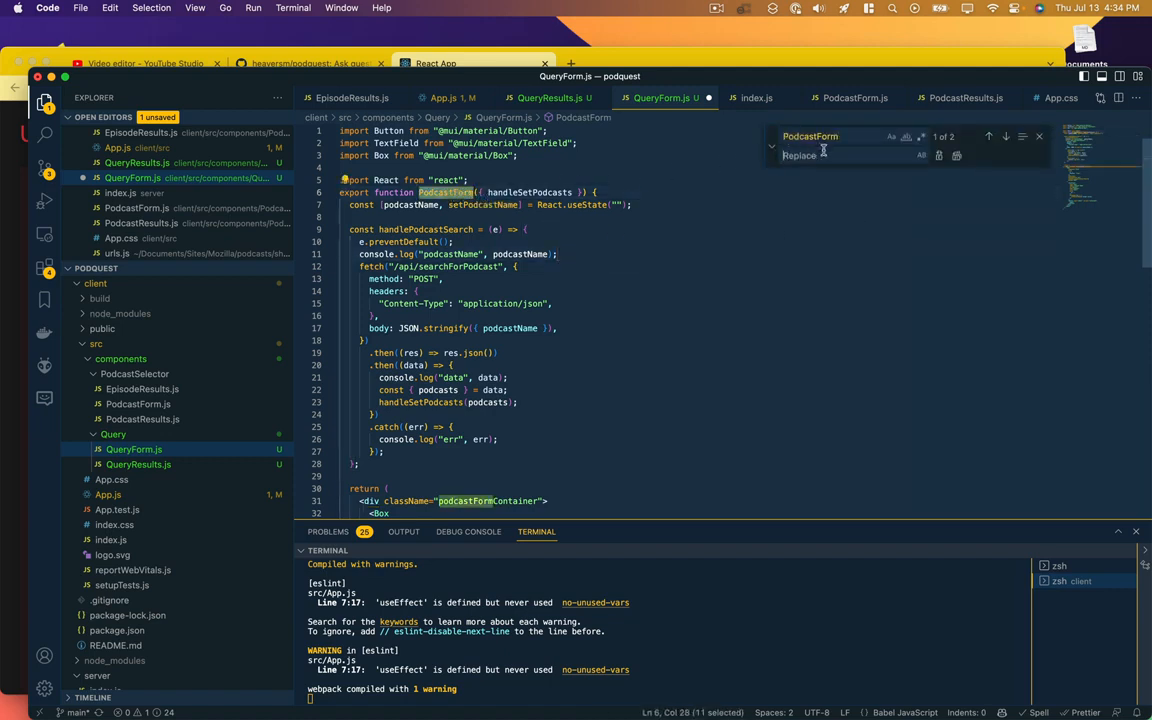
{"action": "type", "text": "QueryForm() {"}
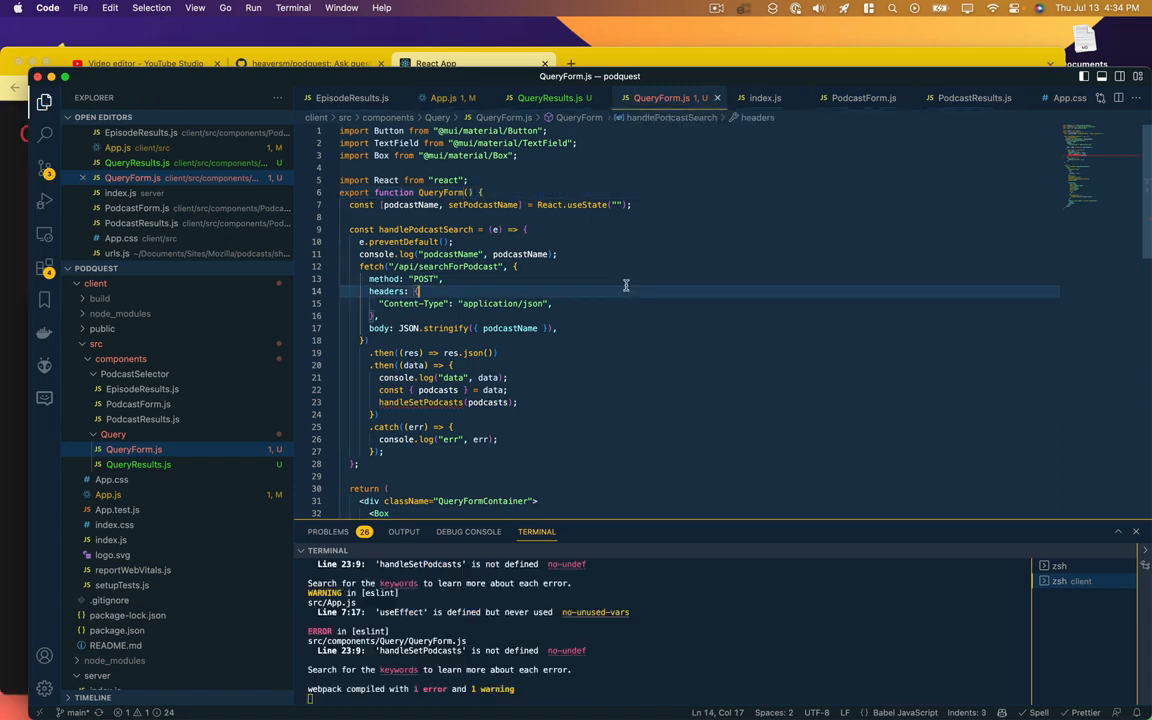
{"action": "mouse_move", "coordinate": [387, 212]}
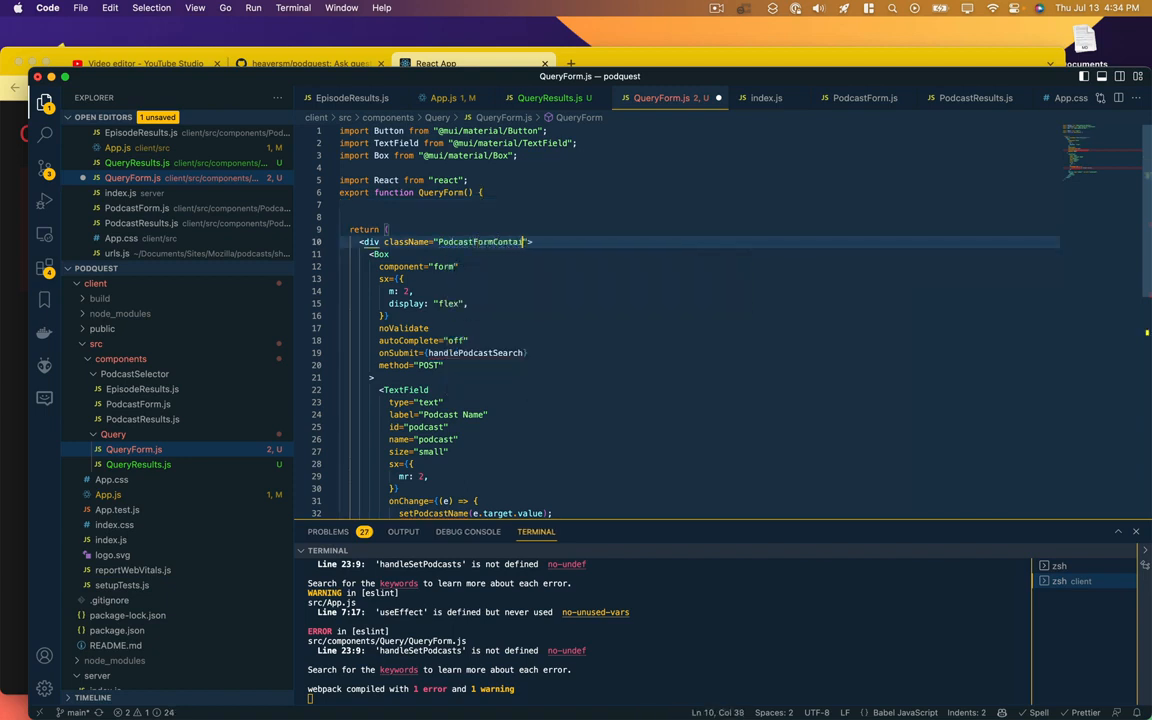
Step: Rename the submit handler to handleQuerySearch and add it as an empty arrow function
{"action": "double_click", "coordinate": [488, 241]}
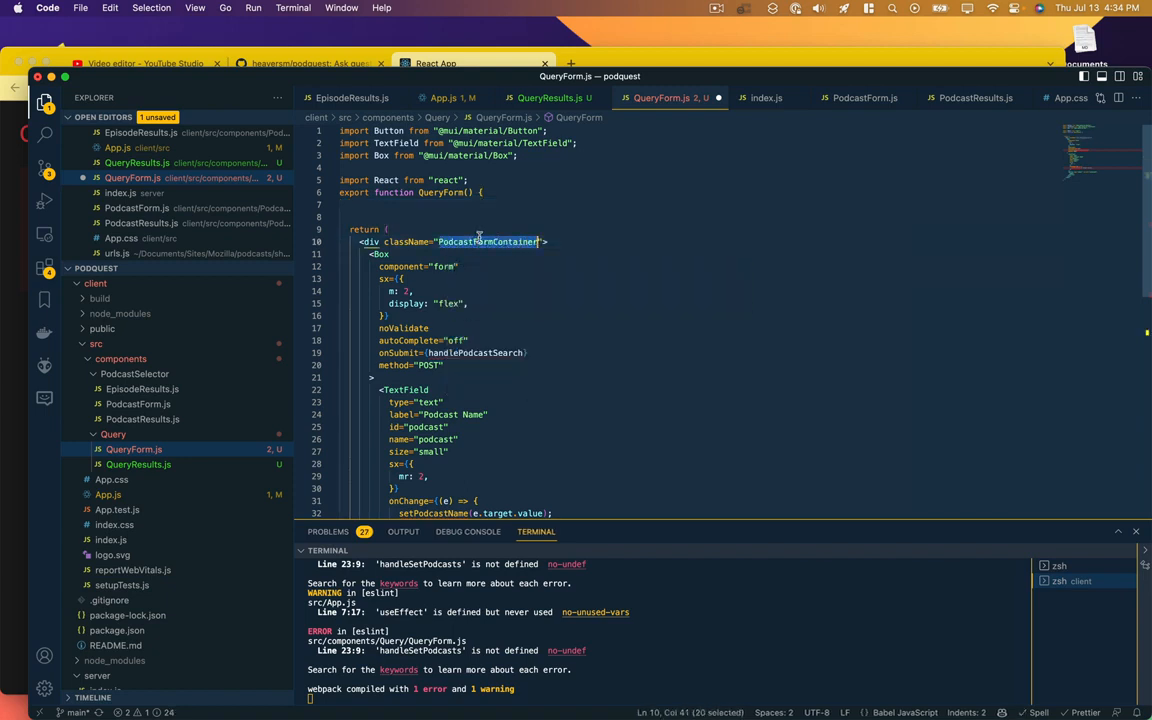
{"action": "scroll", "scroll_direction": "down", "scroll_amount": 3}
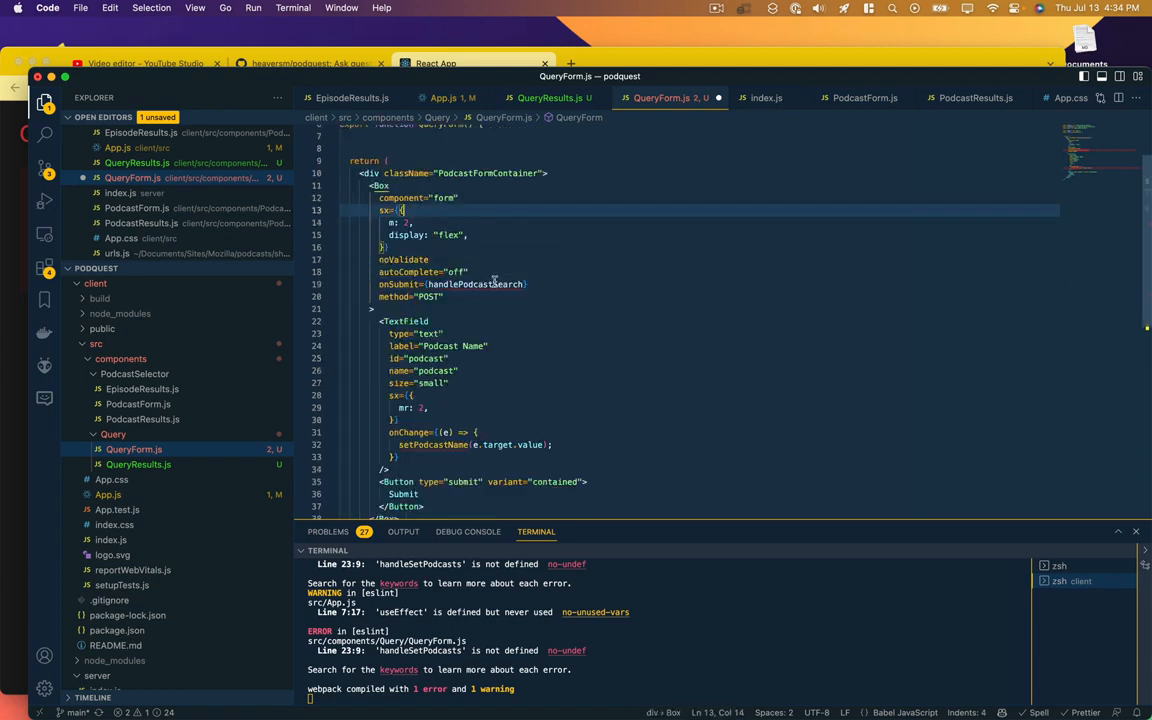
{"action": "double_click", "coordinate": [477, 284]}
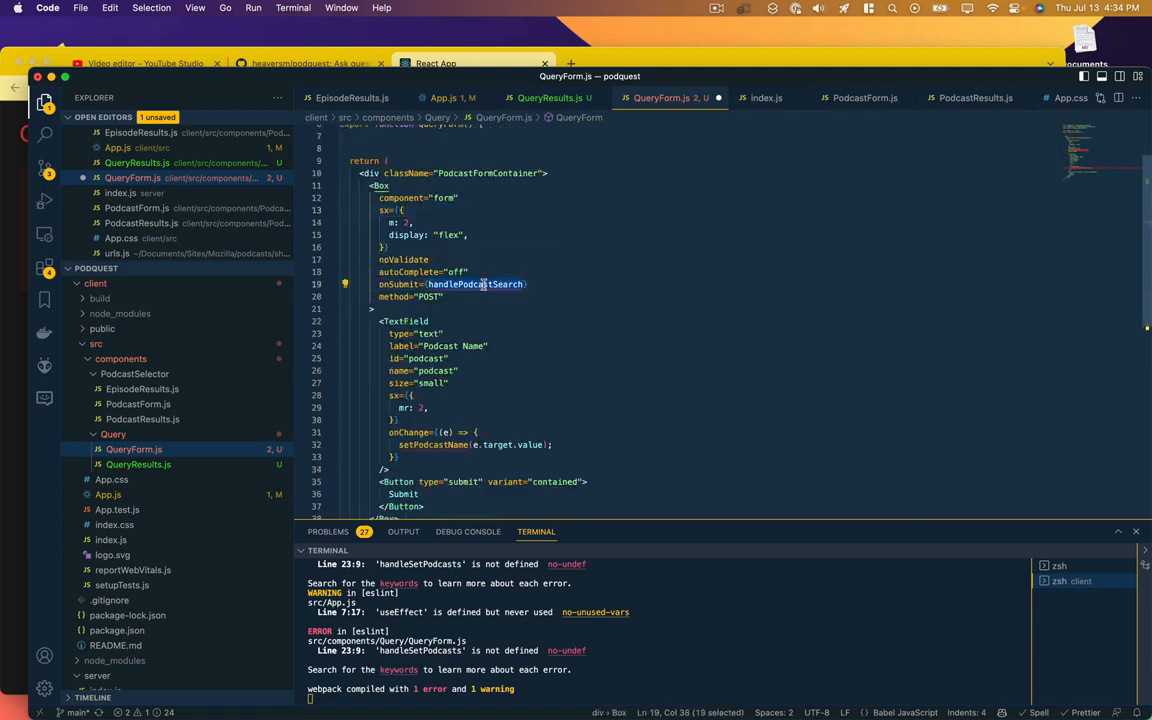
{"action": "mouse_move", "coordinate": [477, 284]}
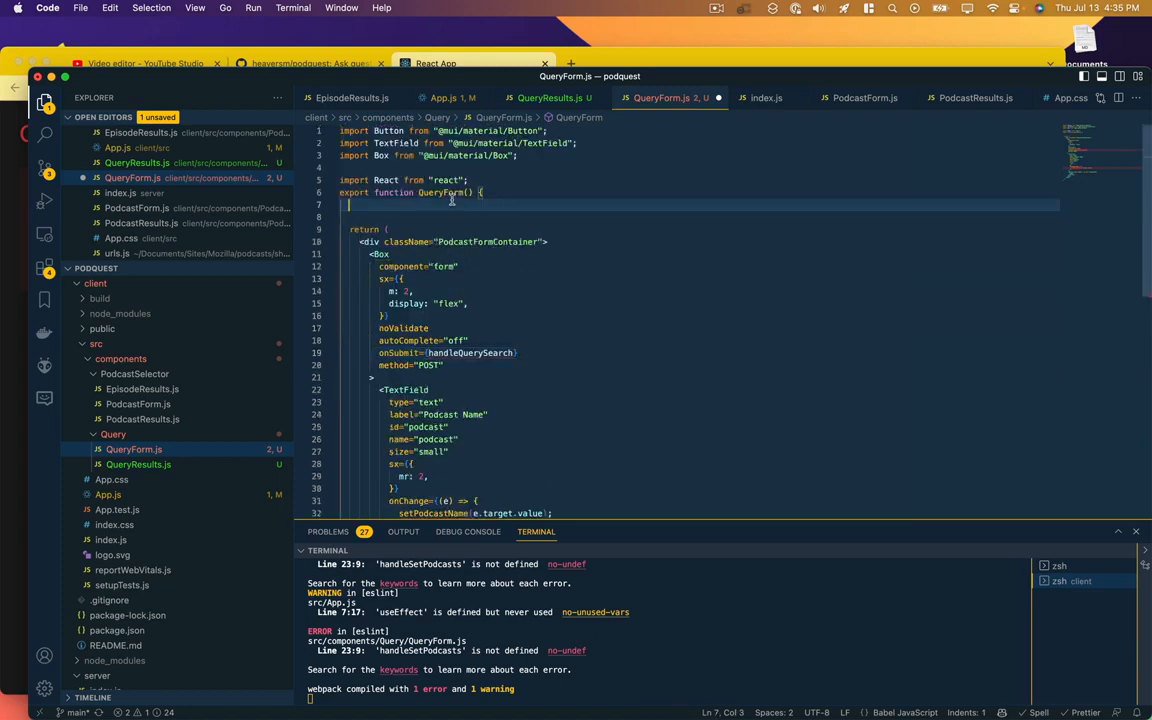
{"action": "type", "text": "const handle"}
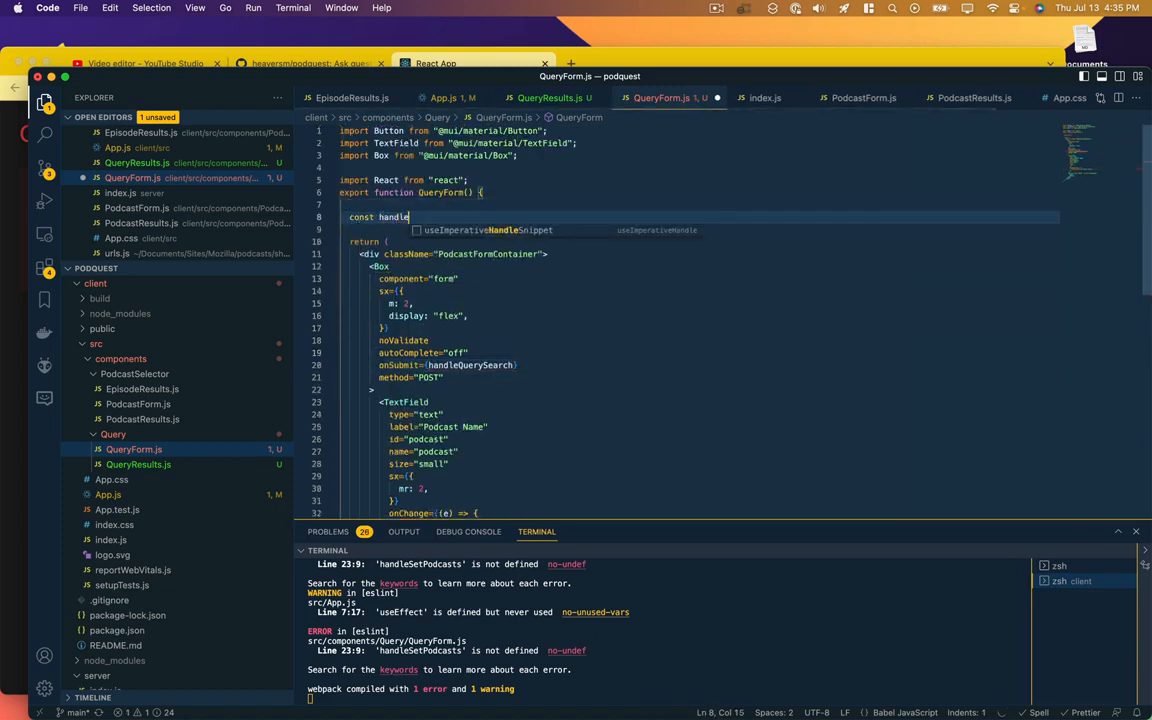
{"action": "type", "text": "QuerySearch = (e) => {"}
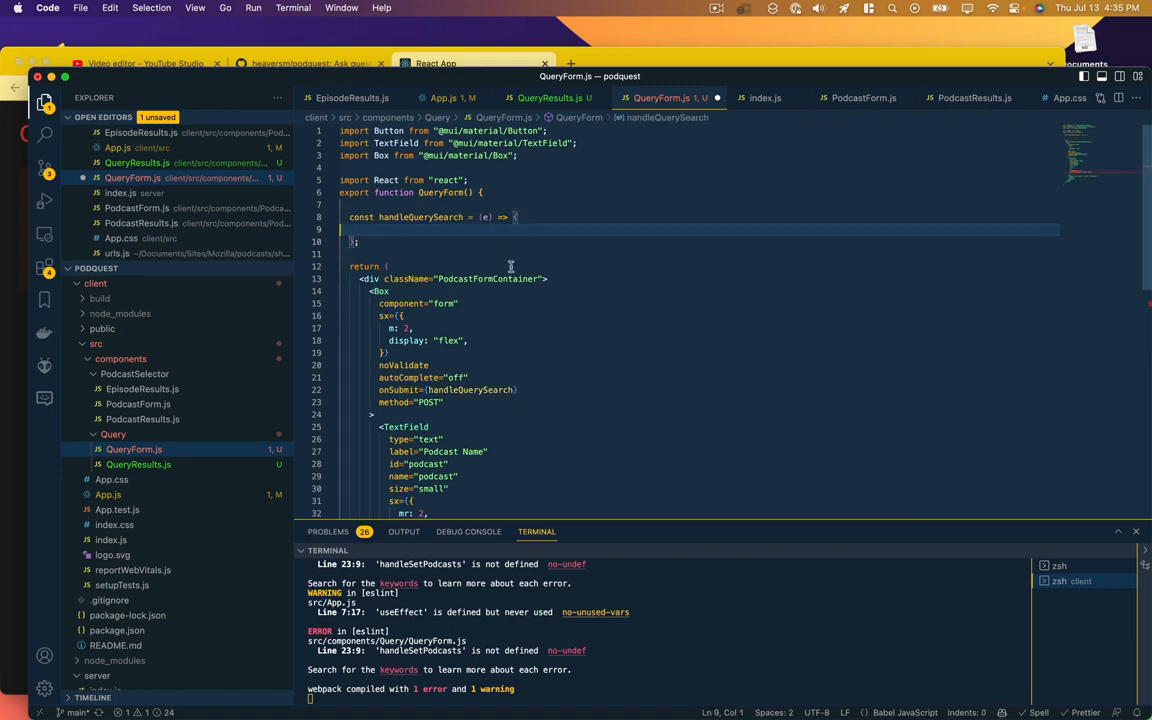
{"action": "scroll", "scroll_direction": "down", "scroll_amount": 3}
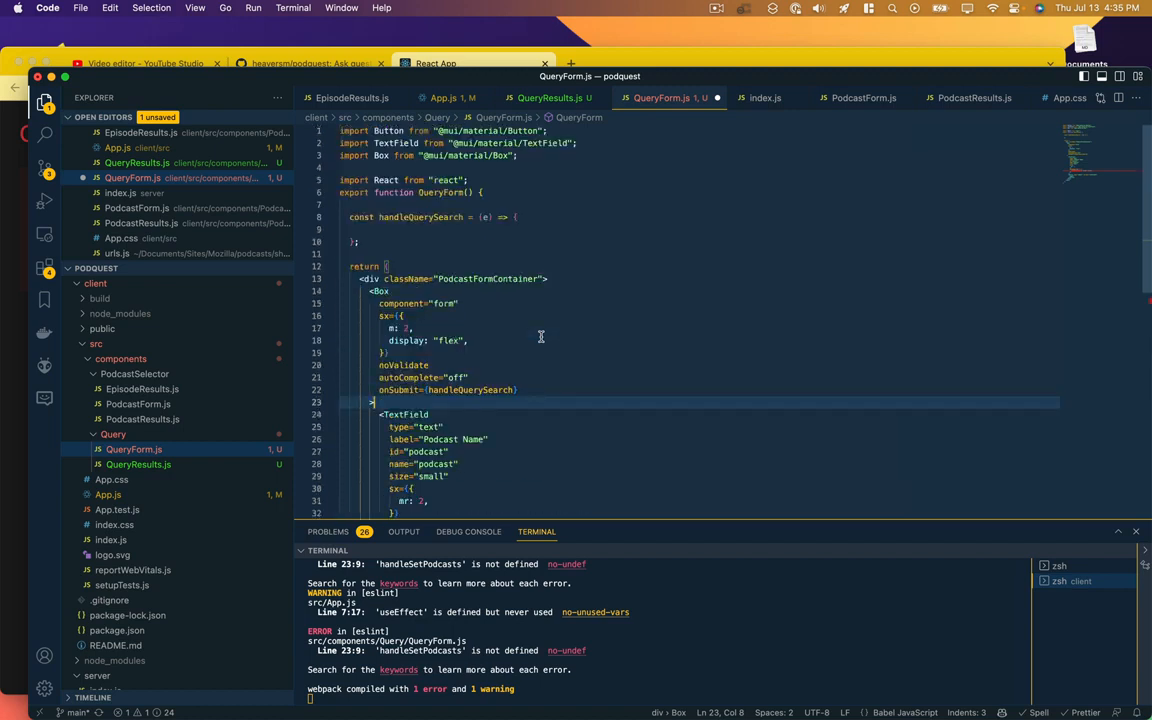
{"action": "mouse_move", "coordinate": [518, 486]}
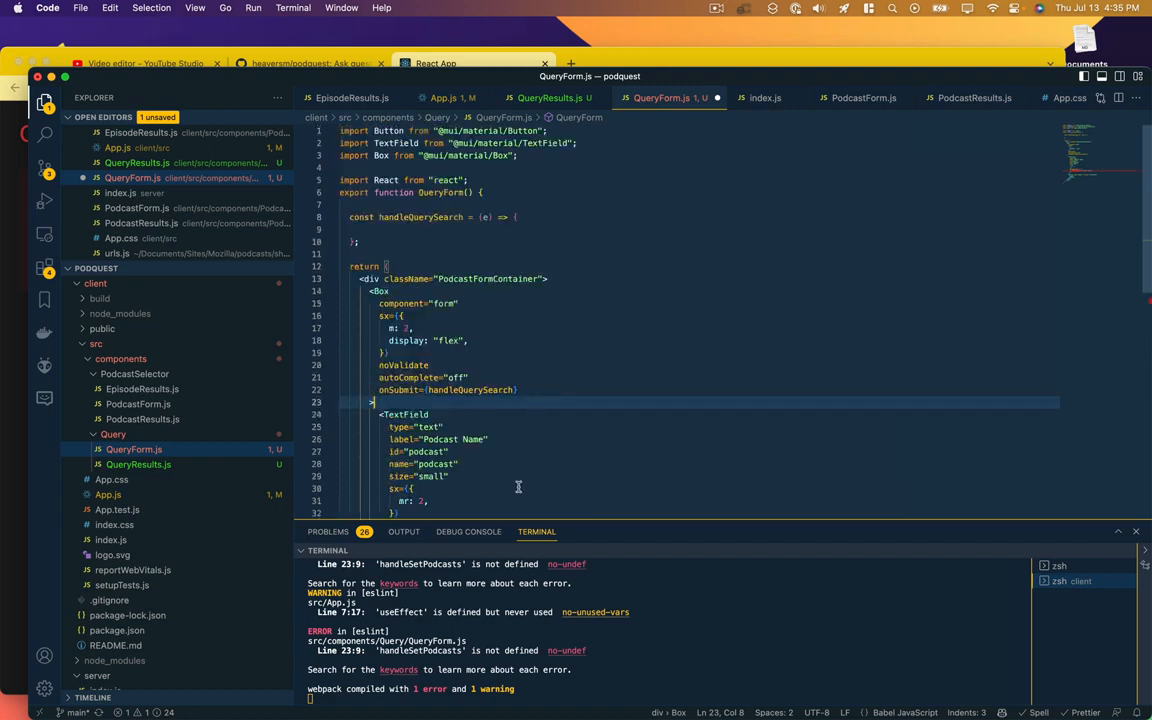
Step: Change the text field's label to 'Question' and its id and name to 'query'
{"action": "scroll", "scroll_direction": "down", "scroll_amount": 3}
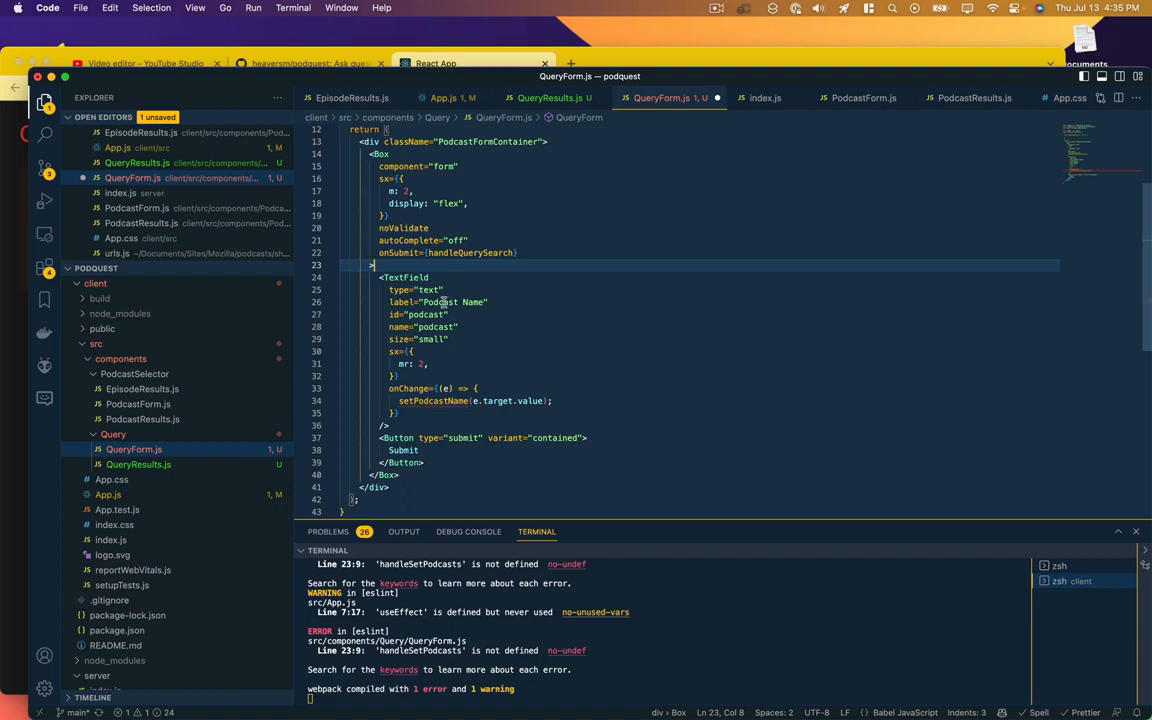
{"action": "double_click", "coordinate": [440, 302]}
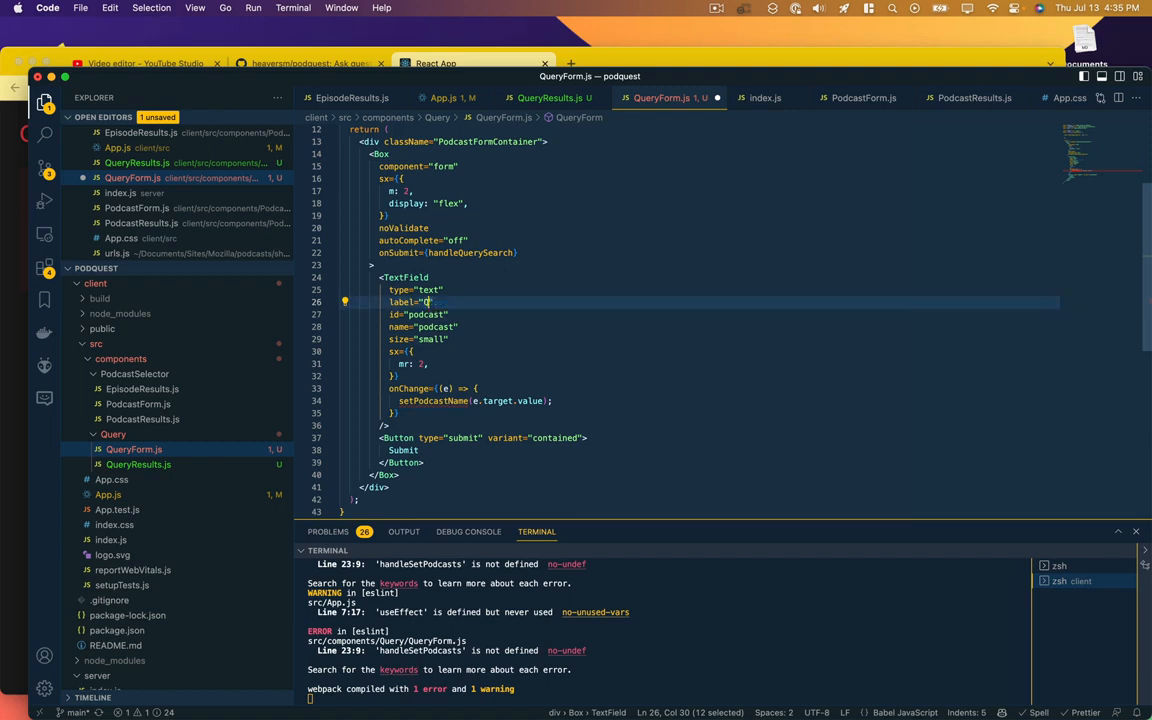
{"action": "type", "text": "Question\""}
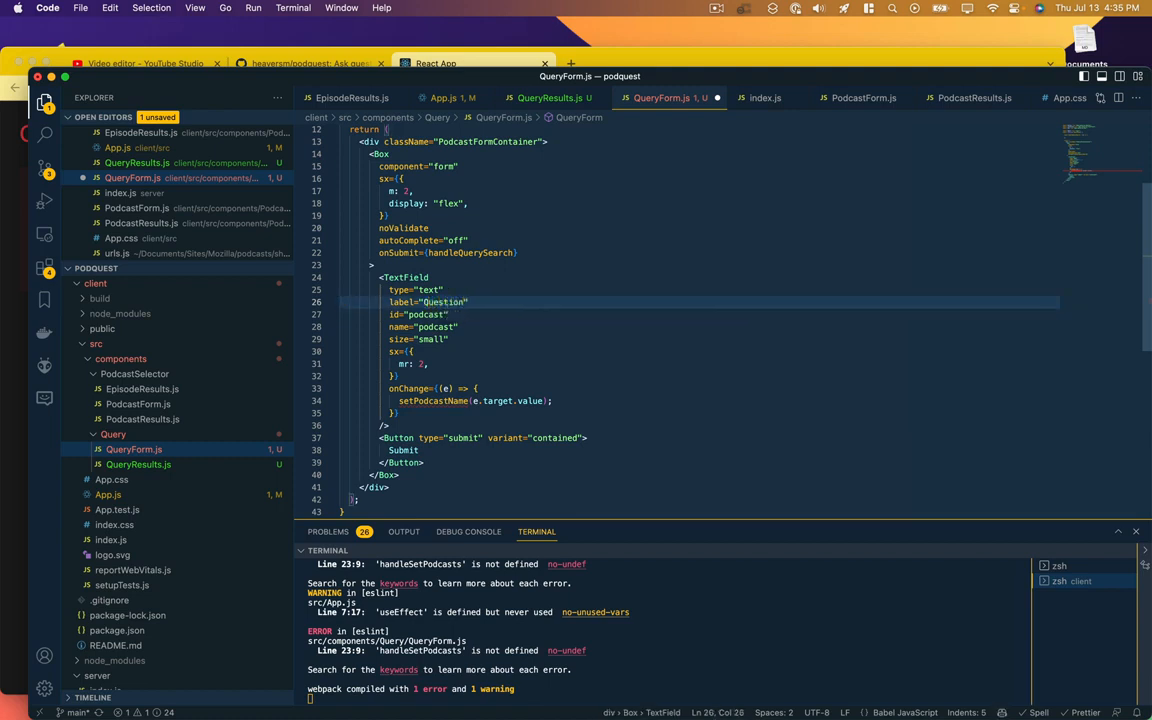
{"action": "double_click", "coordinate": [425, 314]}
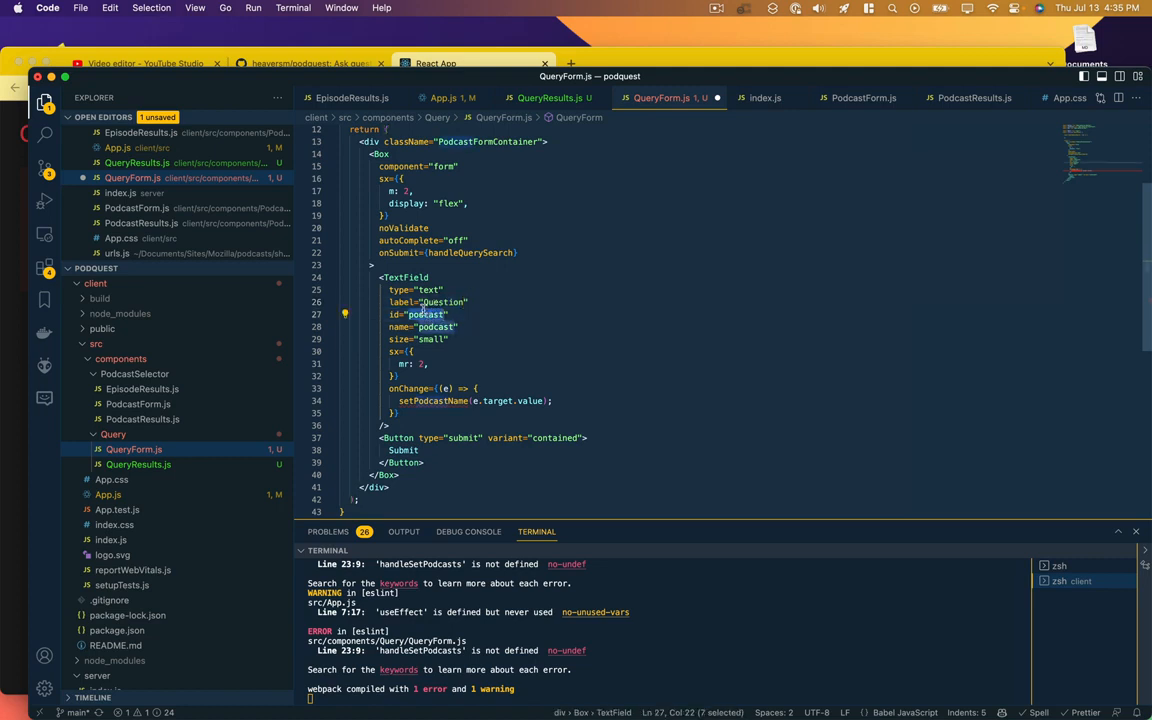
{"action": "type", "text": "query\""}
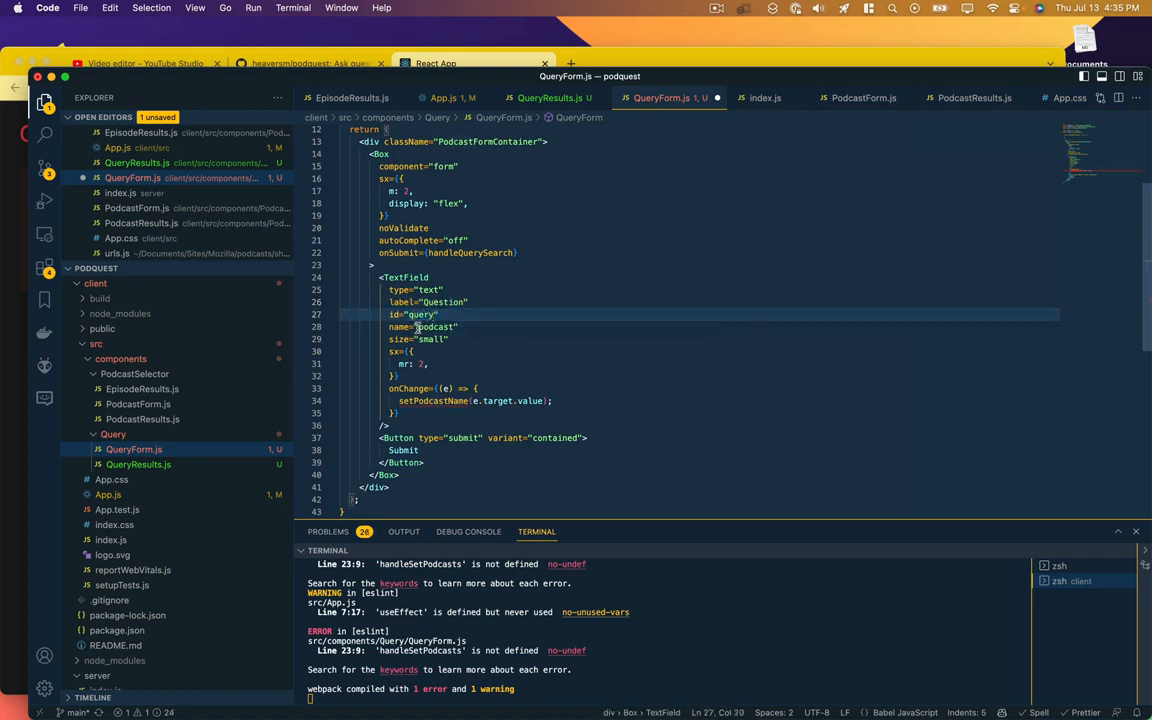
{"action": "double_click", "coordinate": [435, 327]}
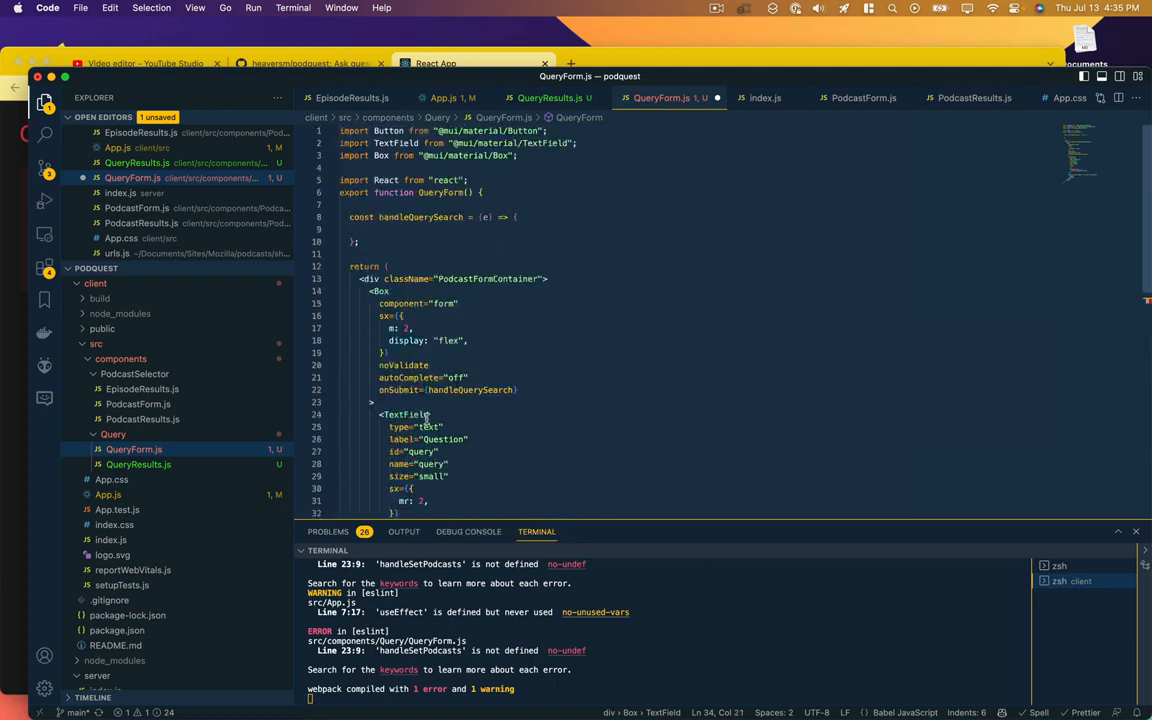
Step: Add a query useState declaration with setQuery and use it in onChange
{"action": "left_click", "coordinate": [550, 97]}
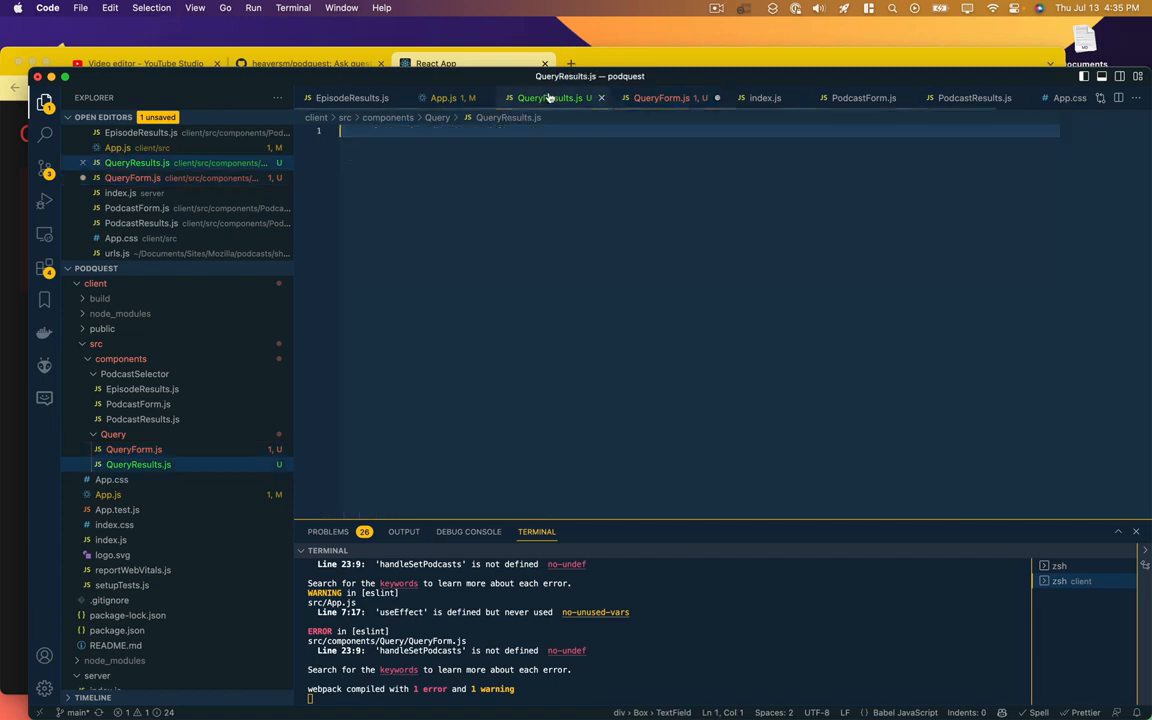
{"action": "left_click", "coordinate": [661, 97]}
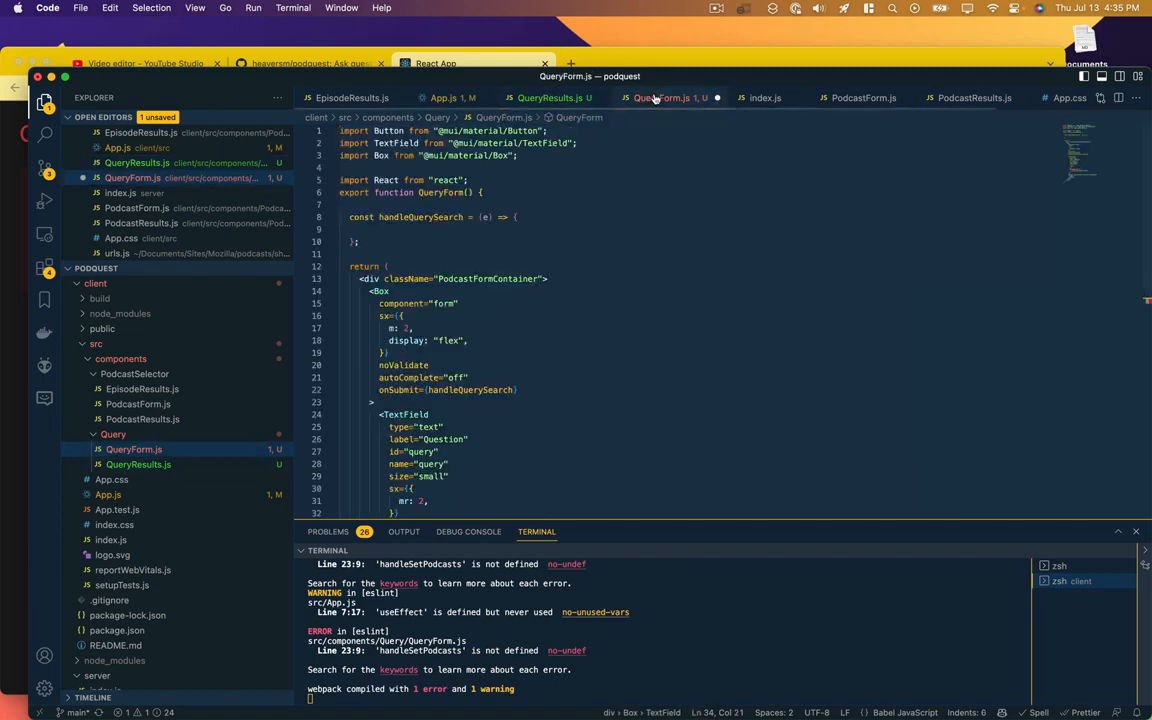
{"action": "left_click", "coordinate": [863, 97]}
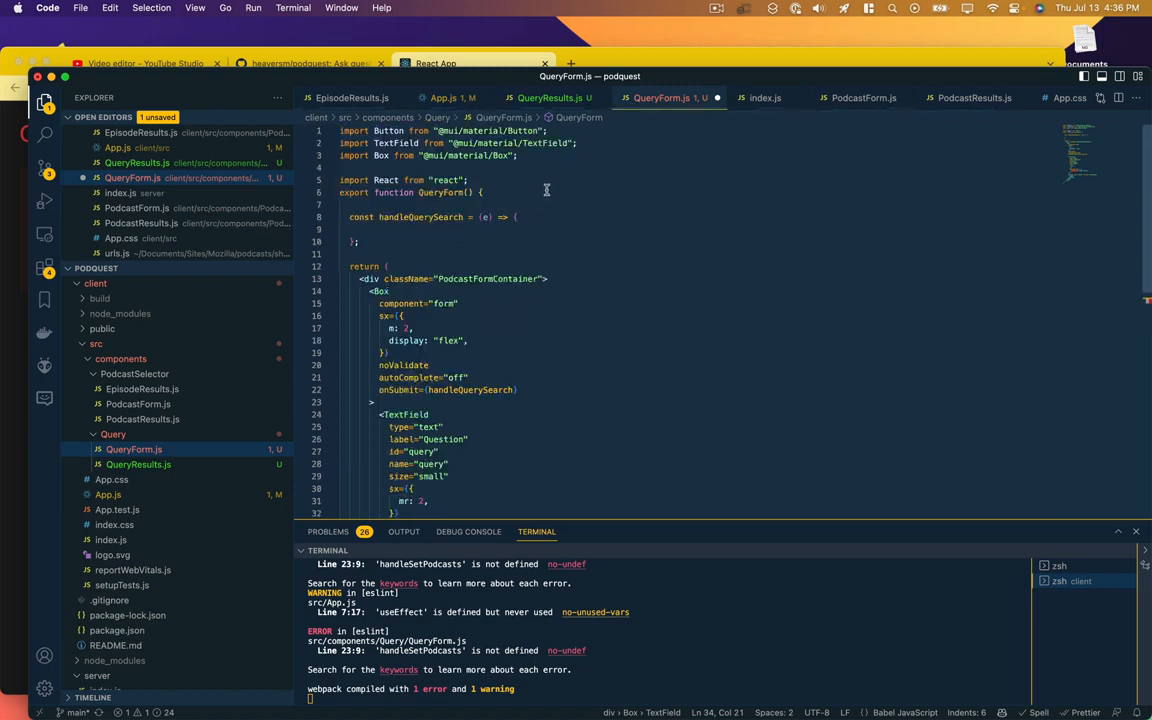
{"action": "type", "text": "const [podcastName, setPodcastName] = React.useState(\"\");"}
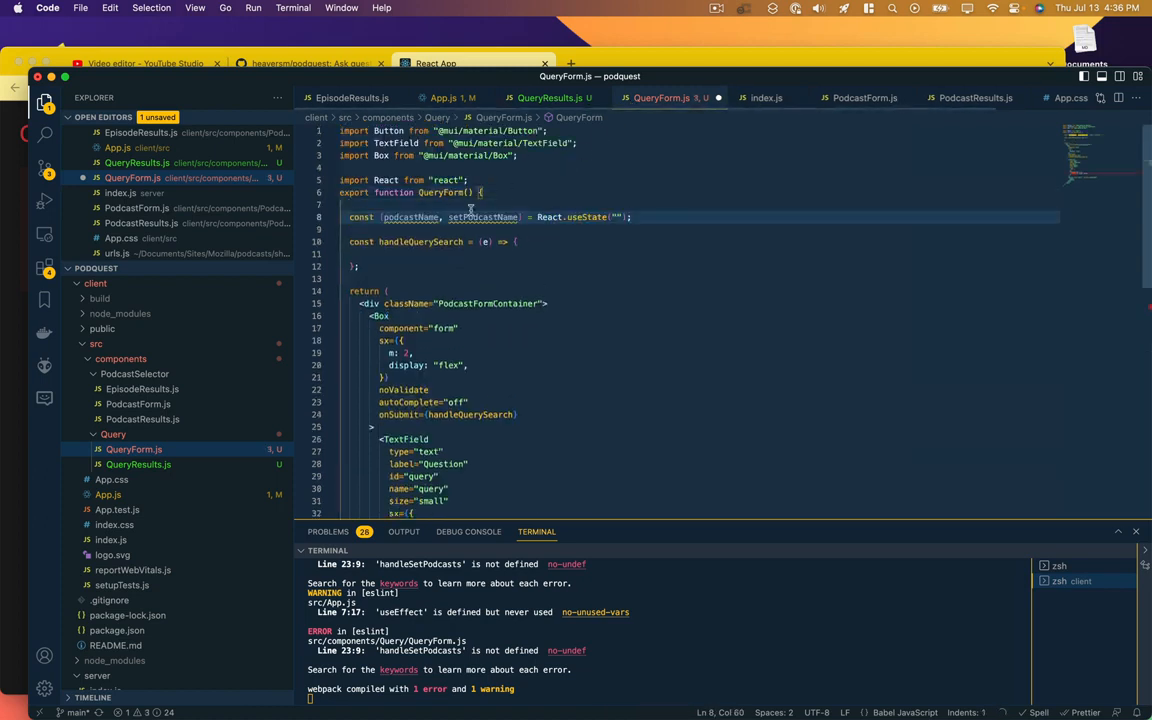
{"action": "double_click", "coordinate": [410, 217]}
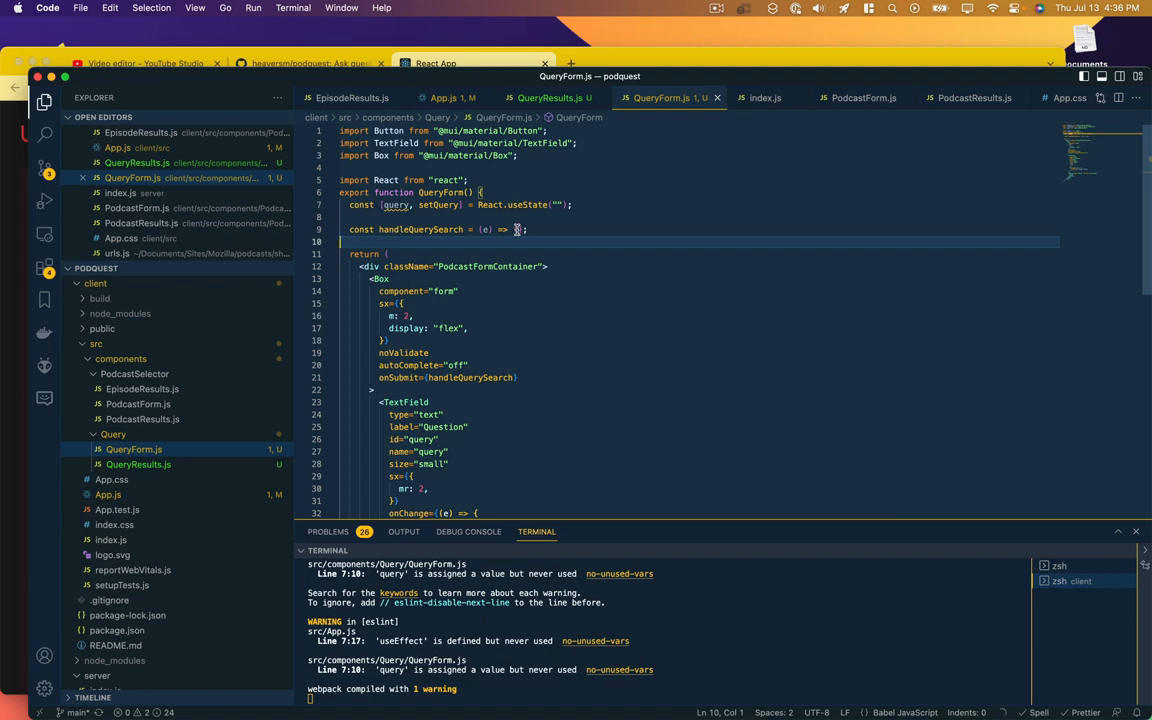
{"action": "scroll", "scroll_direction": "down", "scroll_amount": 3}
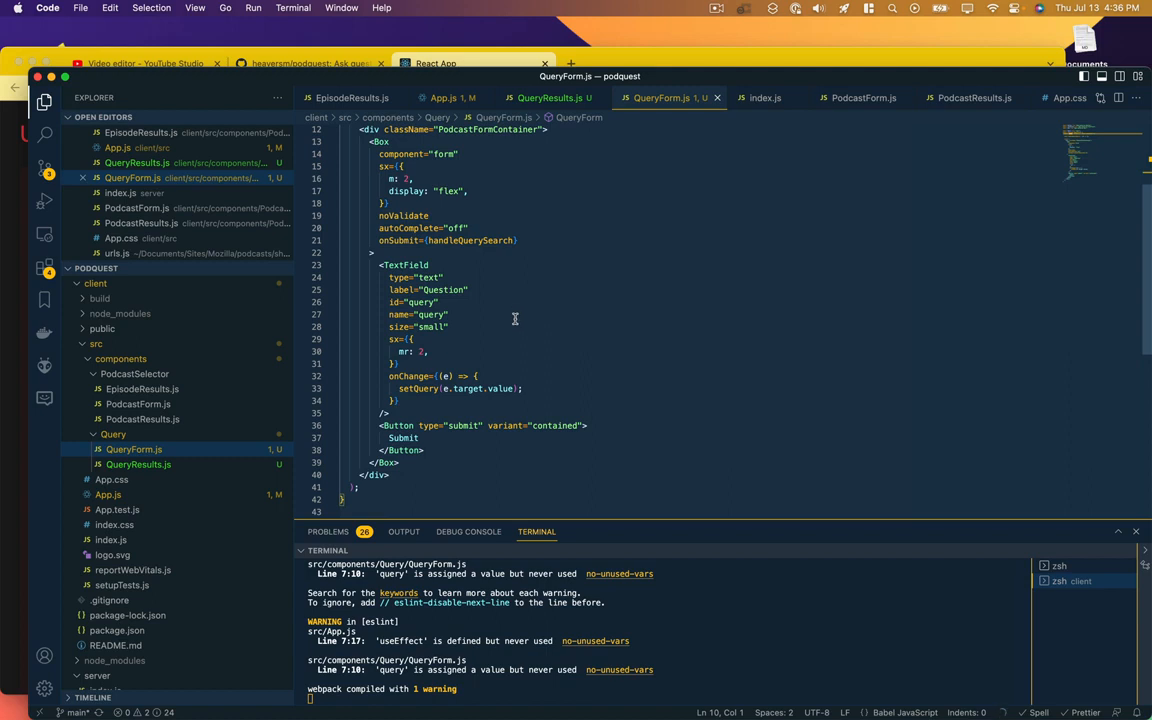
{"action": "mouse_move", "coordinate": [525, 408]}
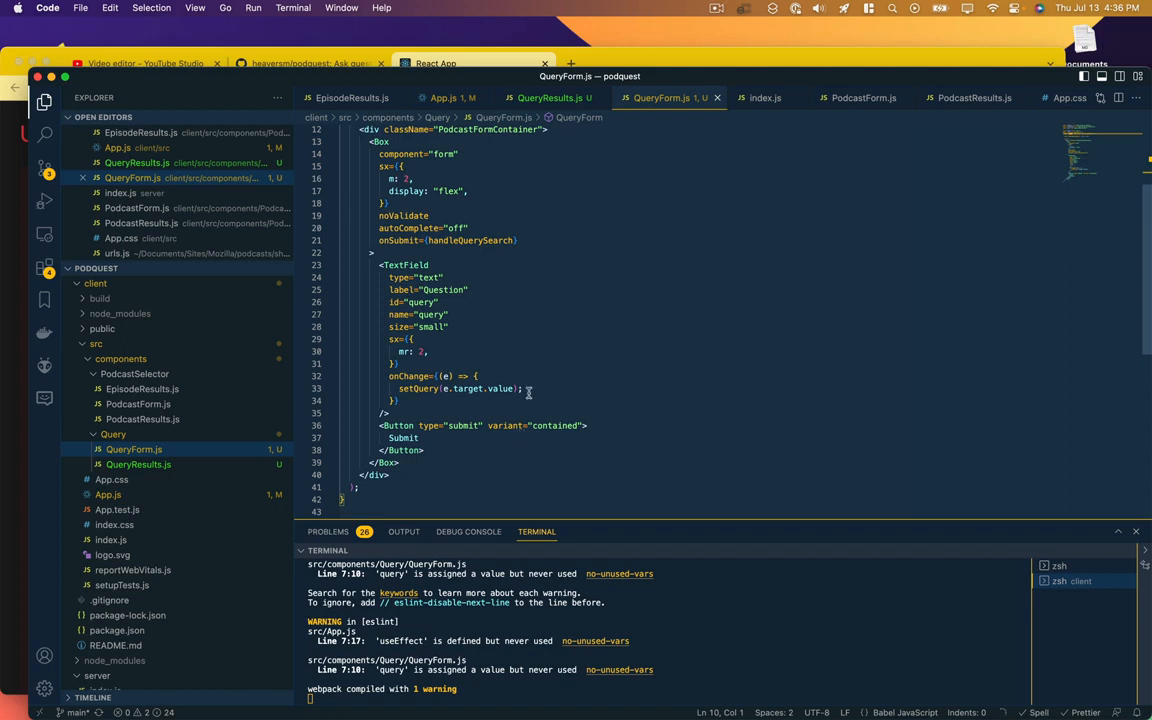
{"action": "mouse_move", "coordinate": [584, 148]}
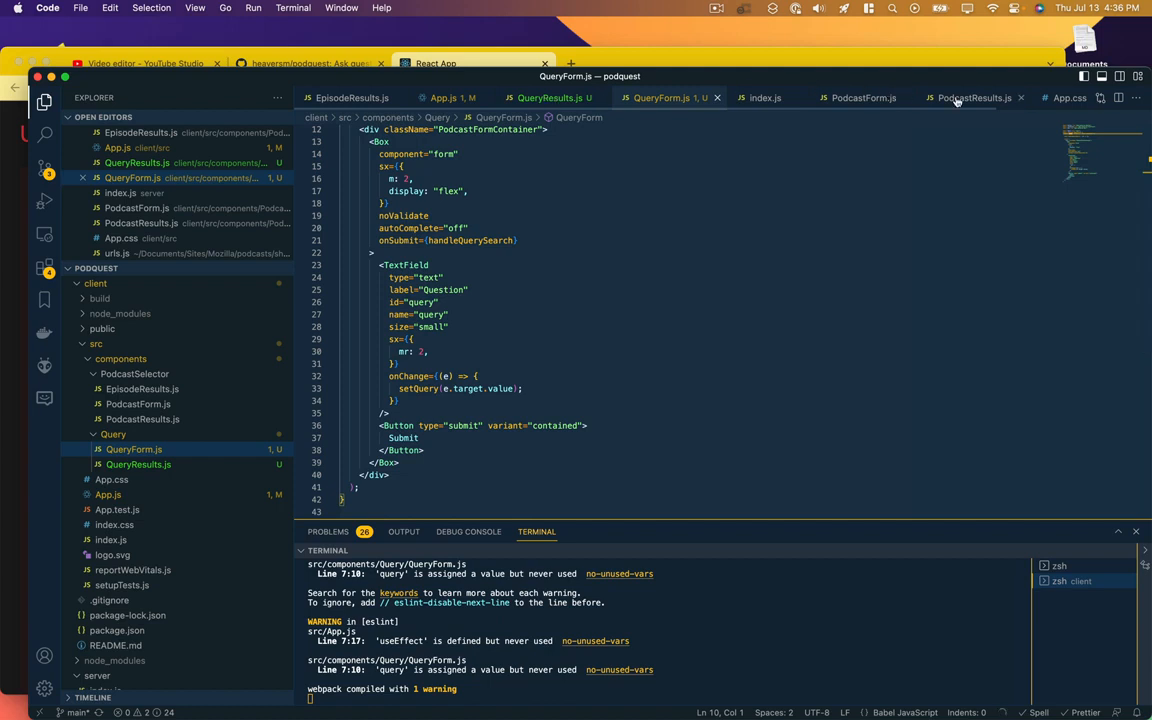
Step: Paste the PodcastResults code into QueryResults.js and rename the component to QueryResults
{"action": "left_click", "coordinate": [973, 97]}
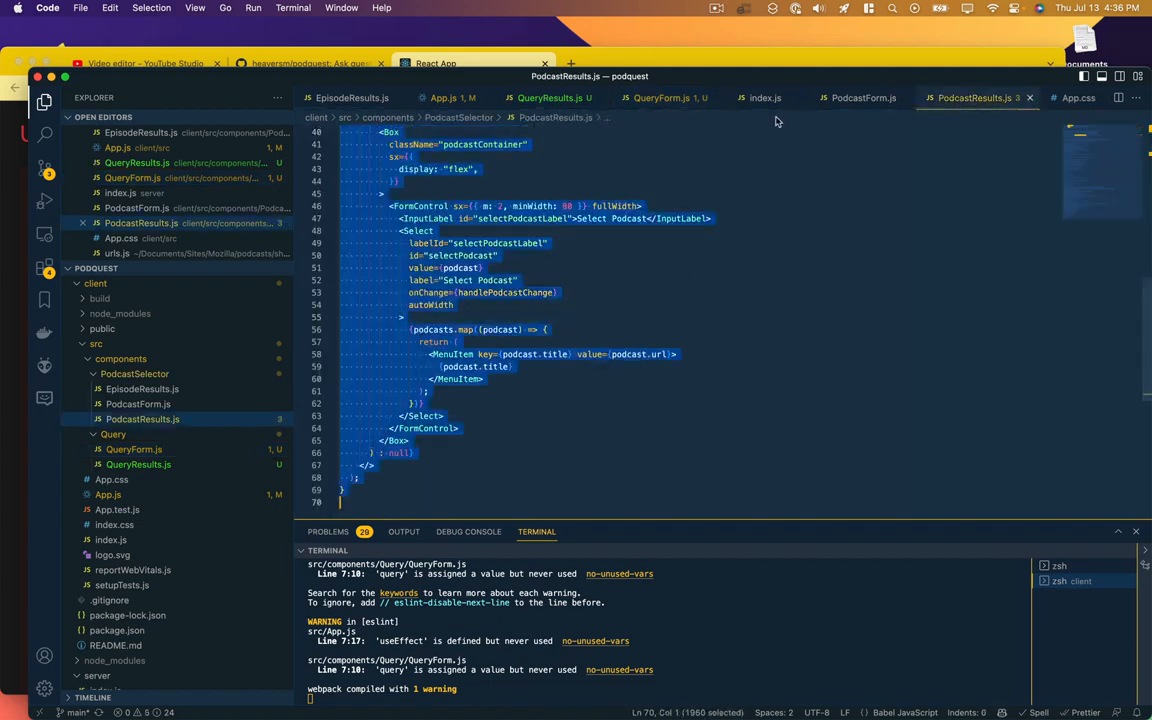
{"action": "left_click", "coordinate": [549, 97]}
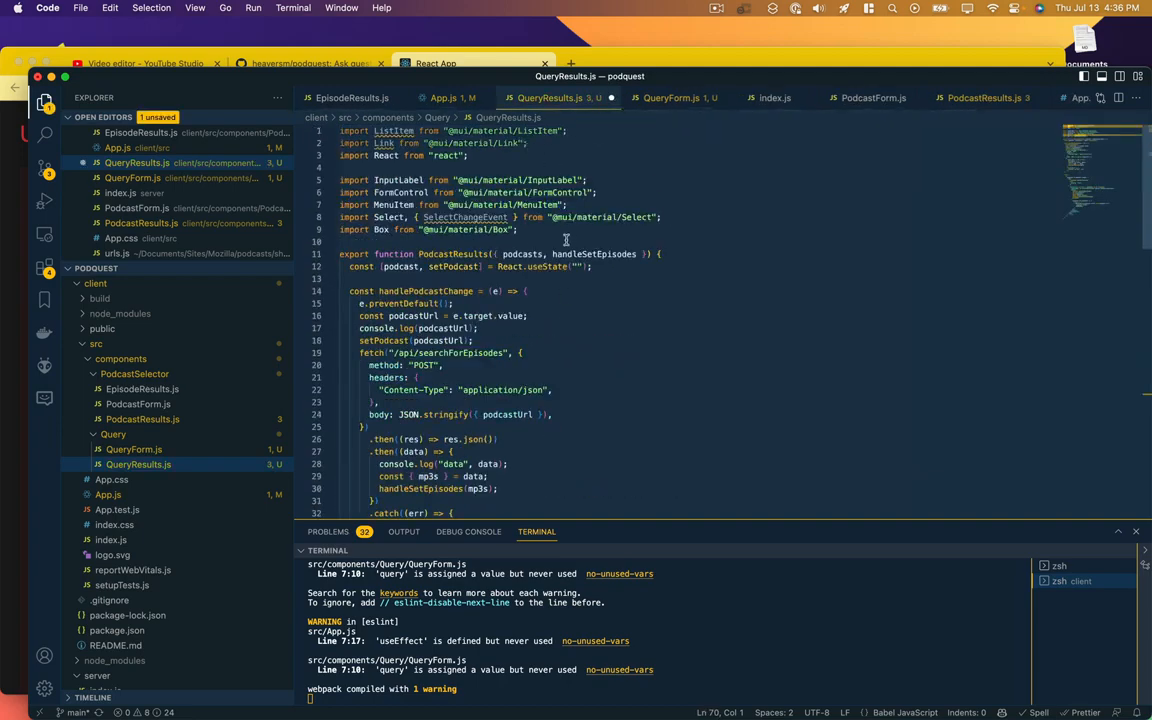
{"action": "double_click", "coordinate": [452, 253]}
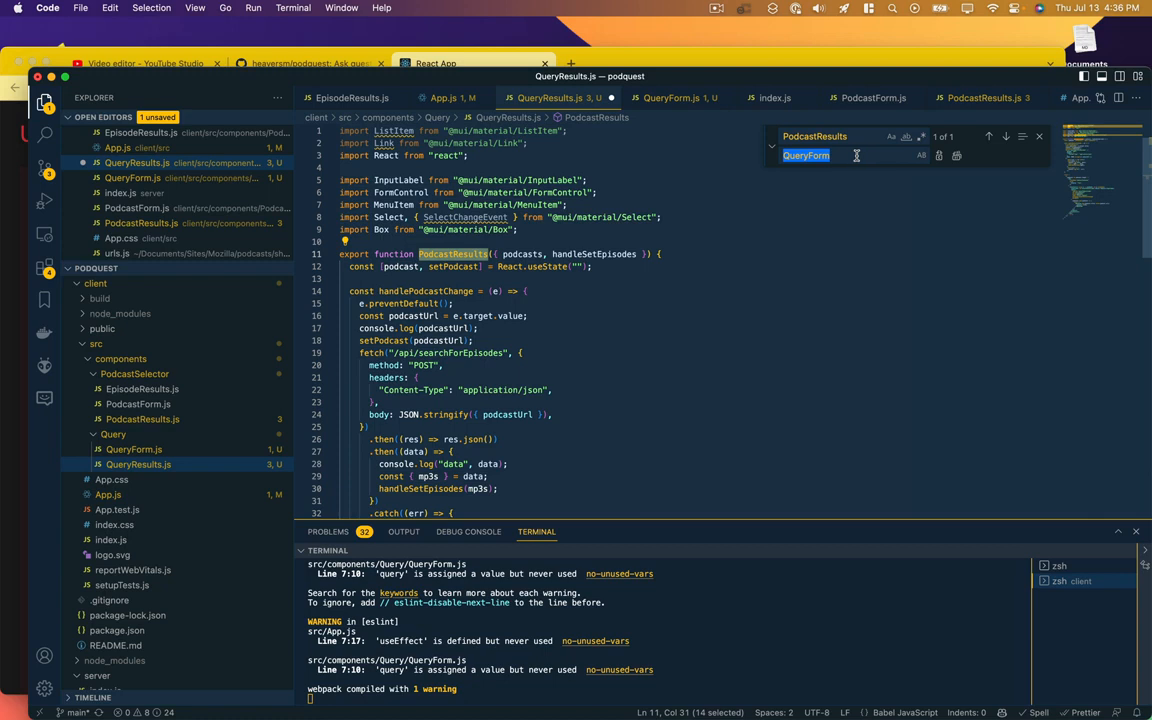
{"action": "type", "text": "QueryResults"}
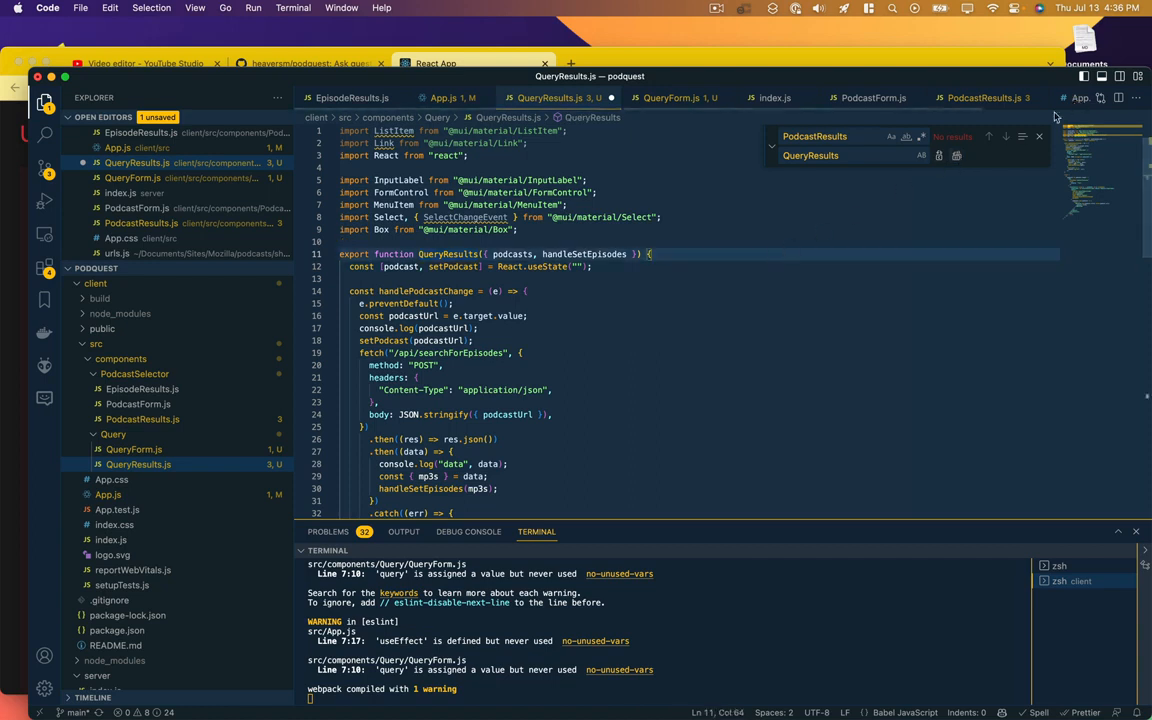
{"action": "left_click", "coordinate": [1039, 136]}
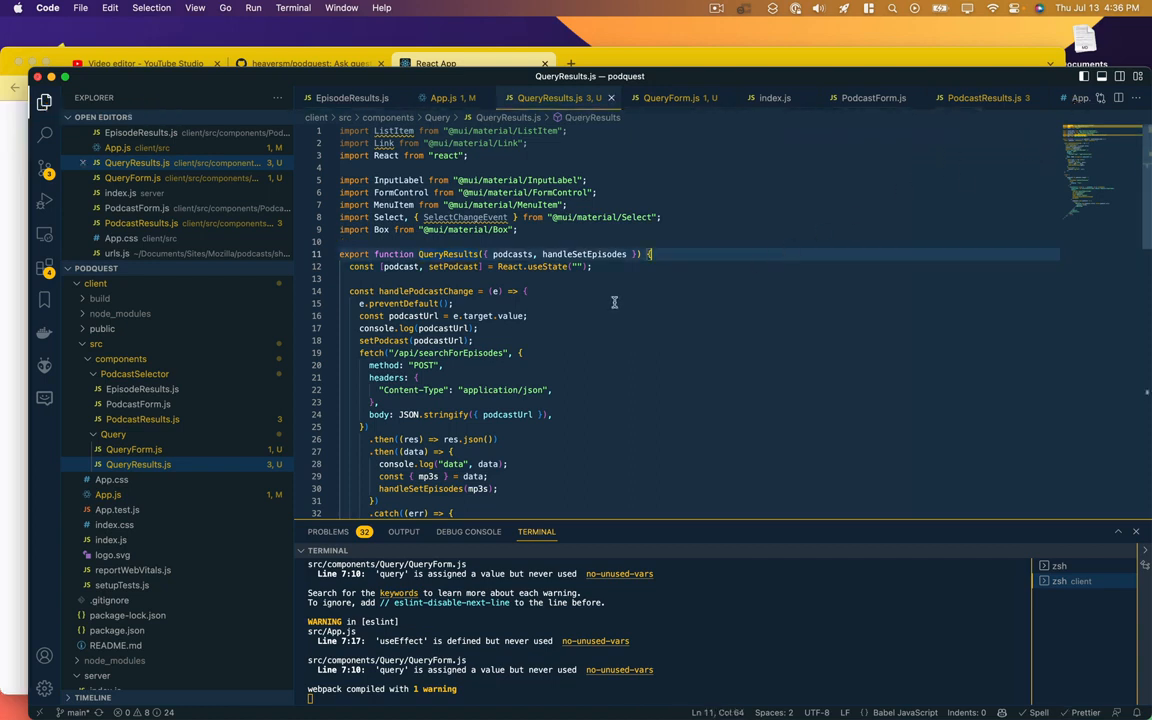
Step: Switch props to results/handleSetResults, drop the selector, and rename podcastContainer to queryResultsContainer
{"action": "scroll", "scroll_direction": "down", "scroll_amount": 3}
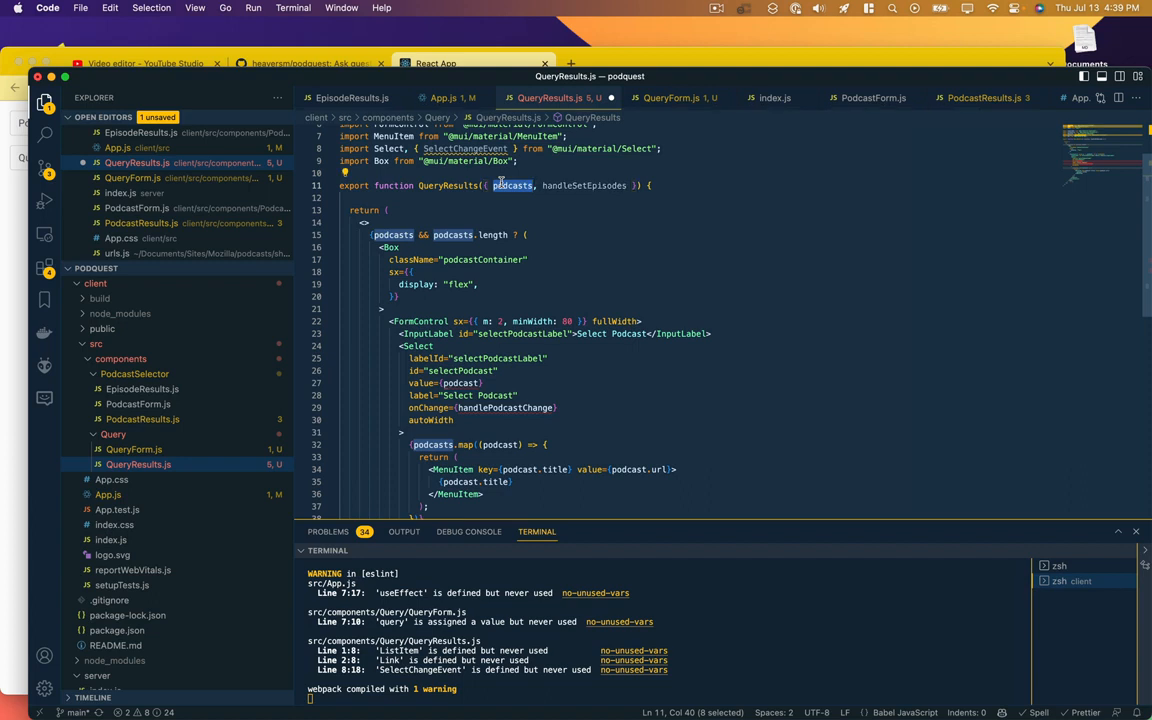
{"action": "mouse_move", "coordinate": [506, 200]}
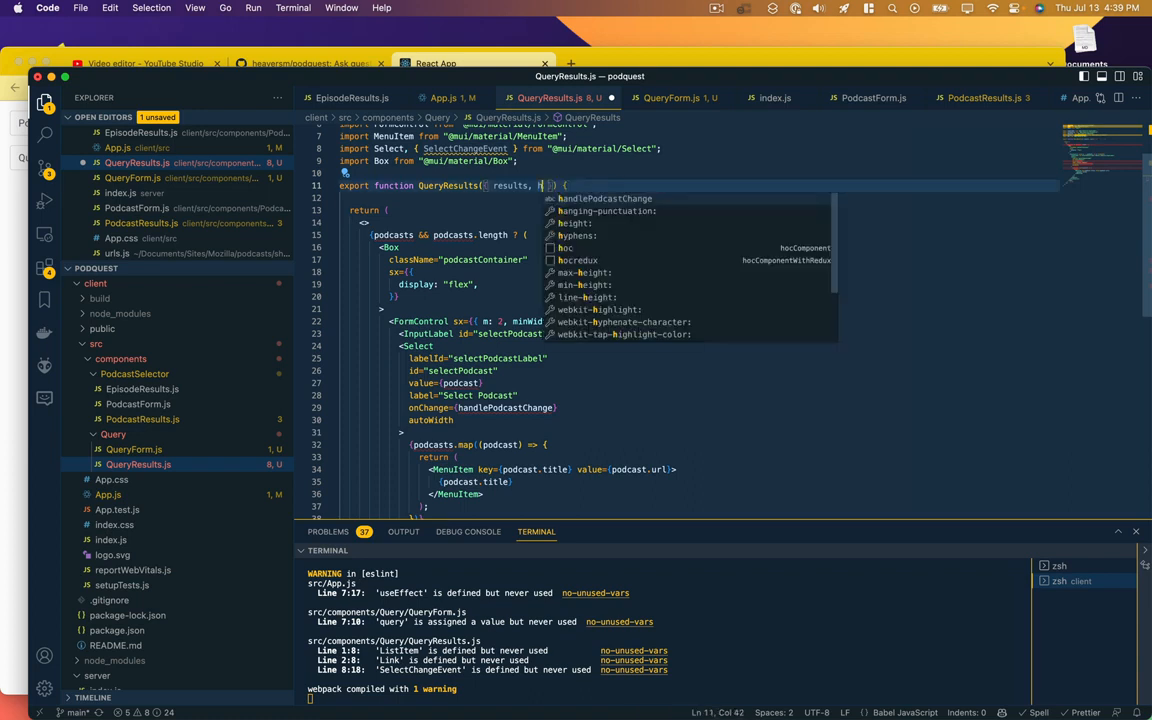
{"action": "type", "text": "handleSetResults"}
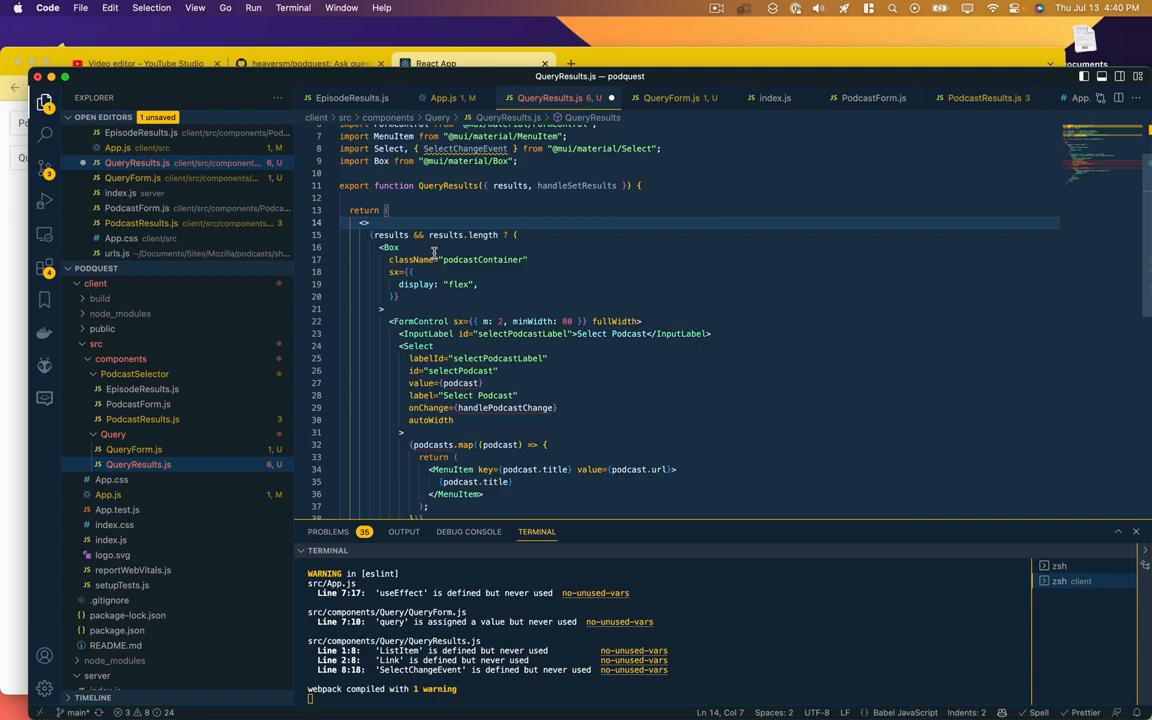
{"action": "scroll", "scroll_direction": "down", "scroll_amount": 3}
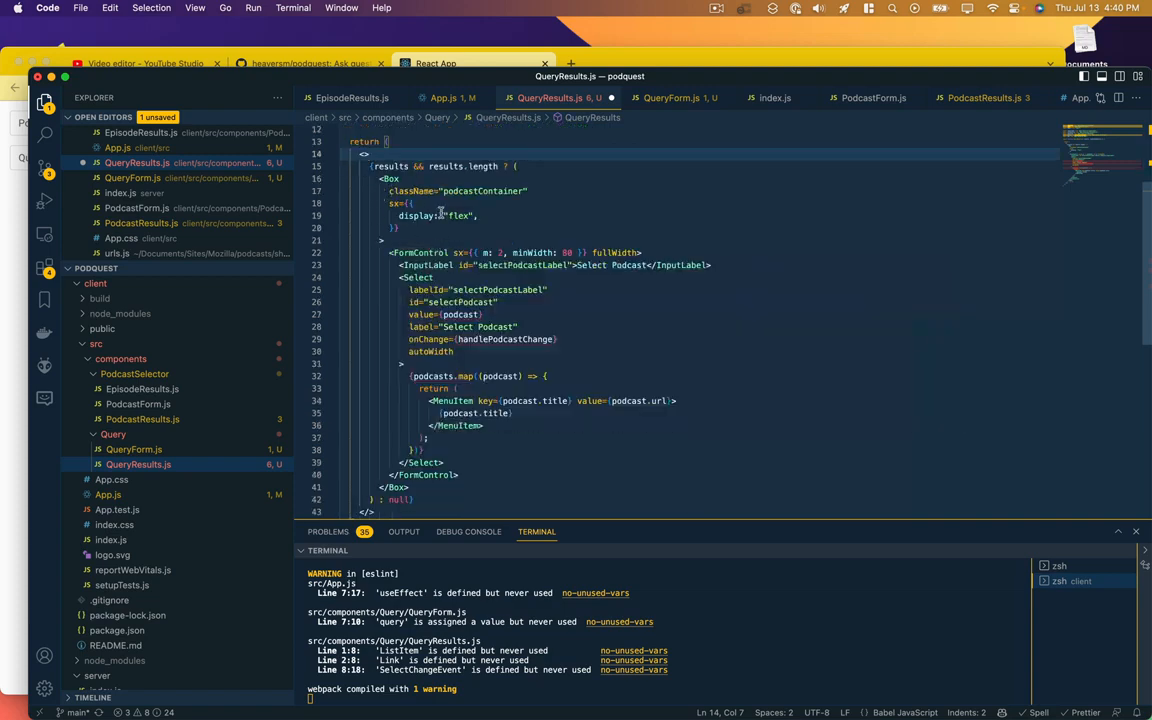
{"action": "scroll", "scroll_direction": "down", "scroll_amount": 3}
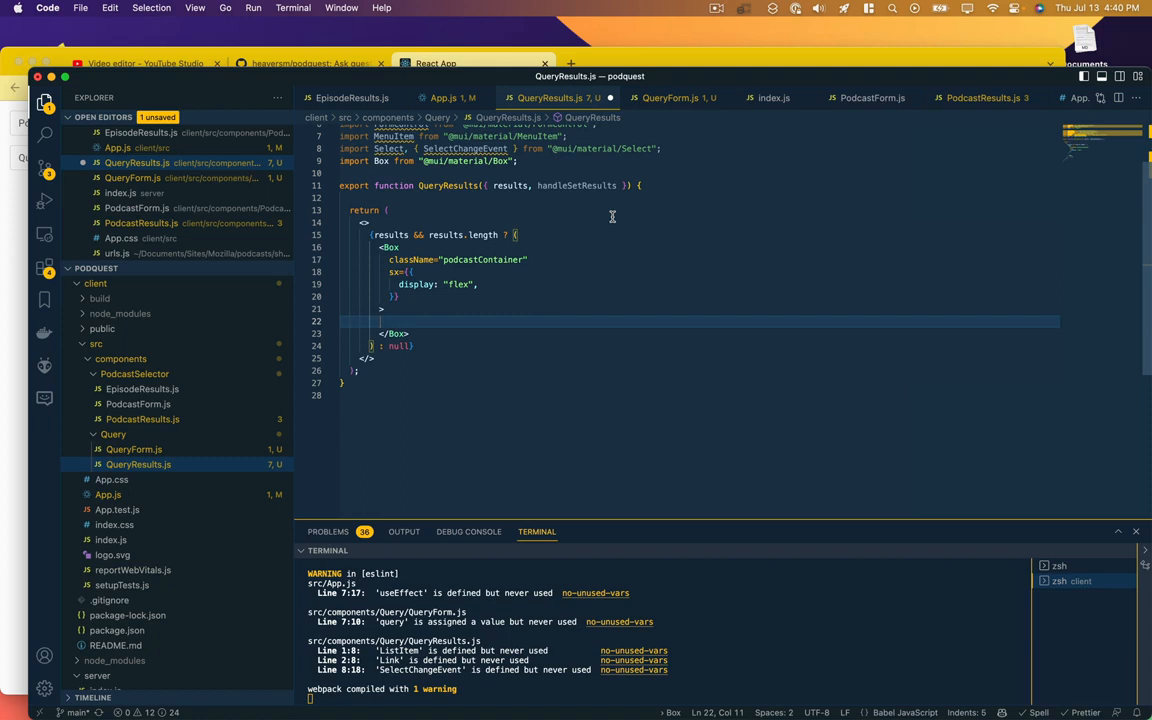
{"action": "double_click", "coordinate": [483, 259]}
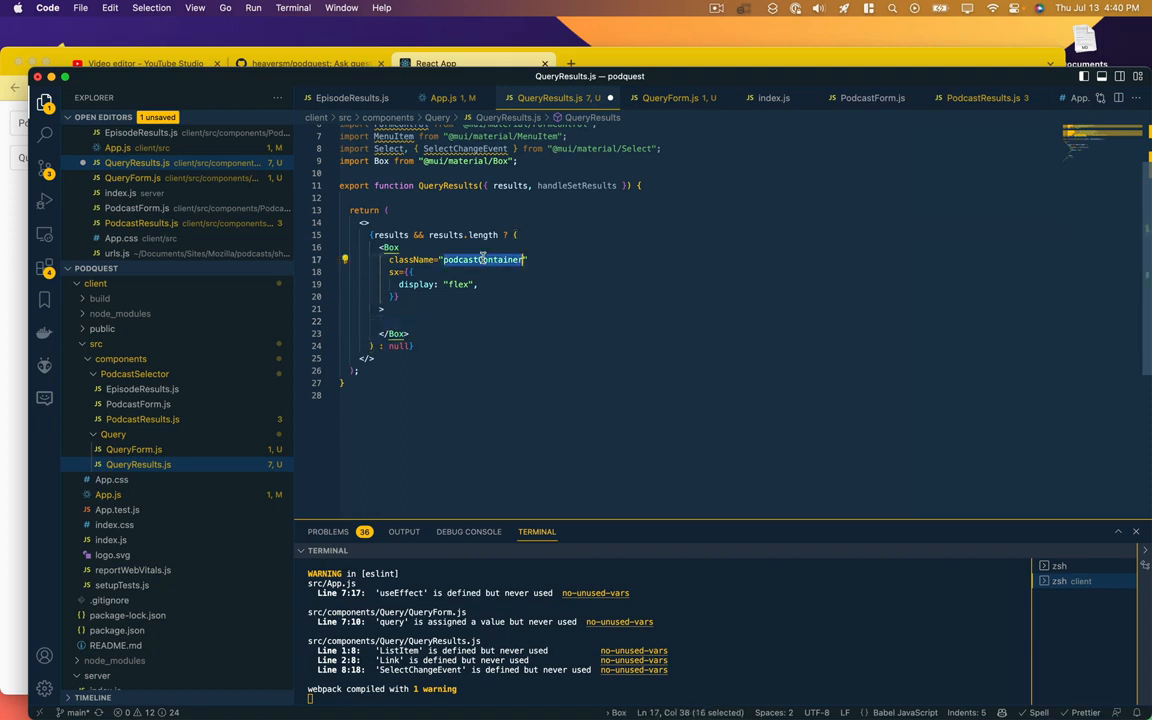
{"action": "type", "text": "queryResults"}
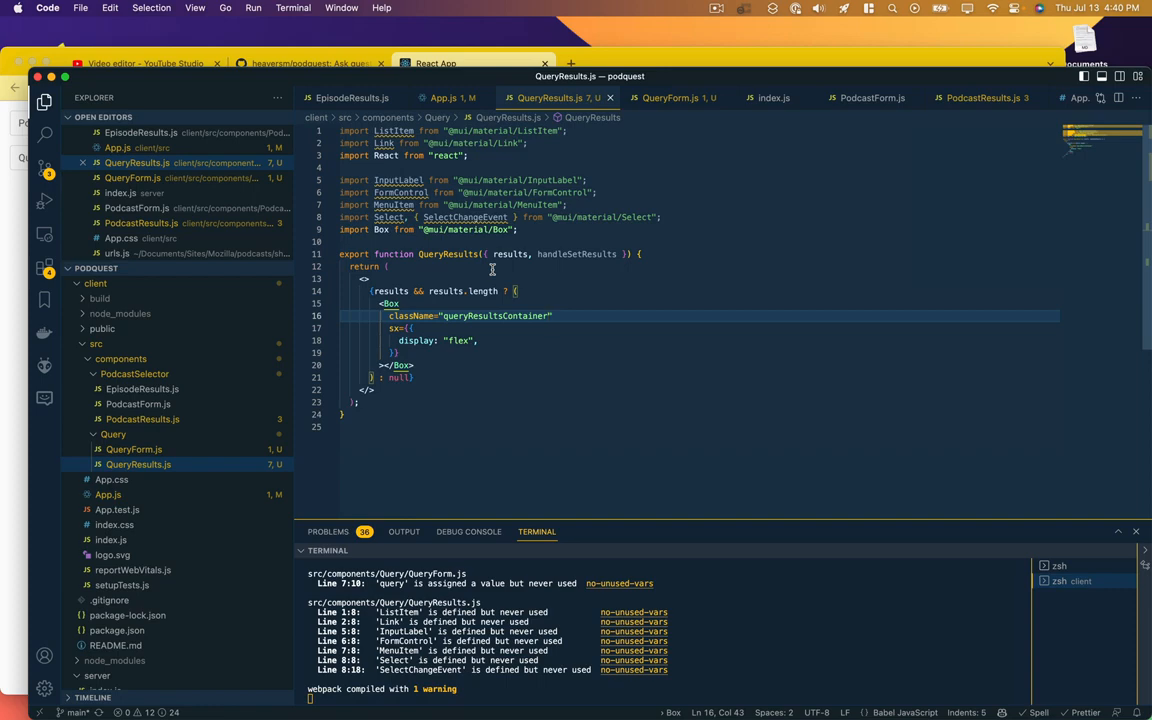
Step: Check that App.js renders QueryForm and QueryResults, then return to QueryResults.js
{"action": "left_click", "coordinate": [443, 97]}
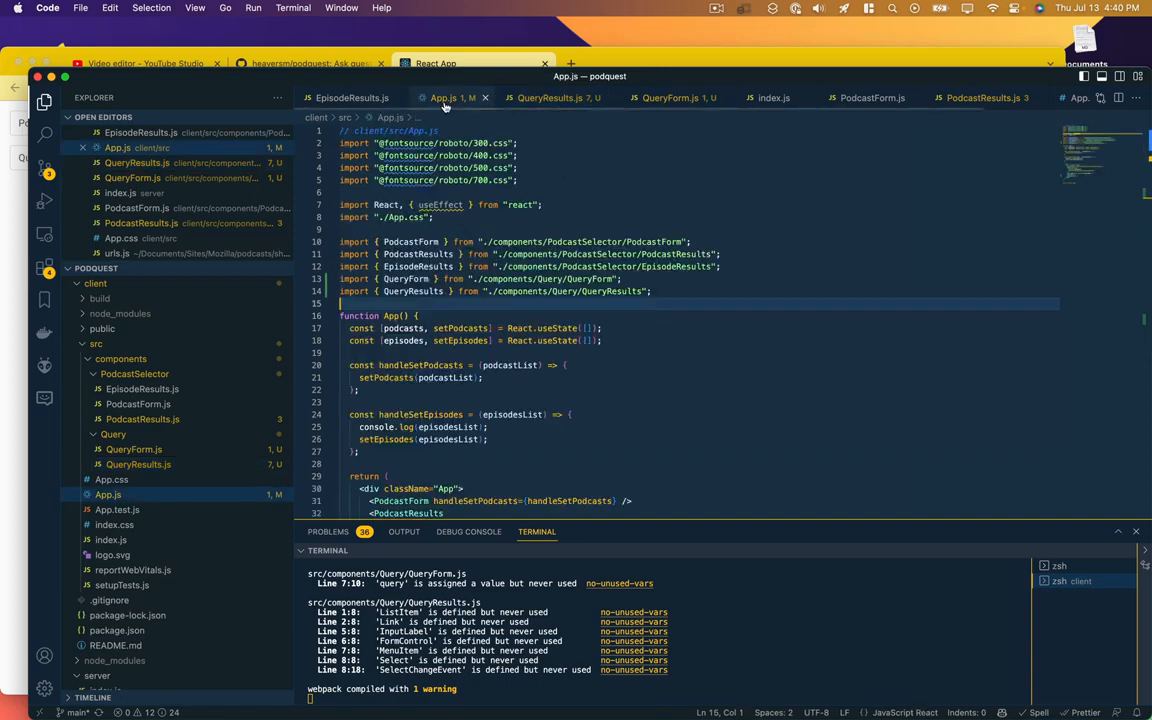
{"action": "scroll", "scroll_direction": "down", "scroll_amount": 3}
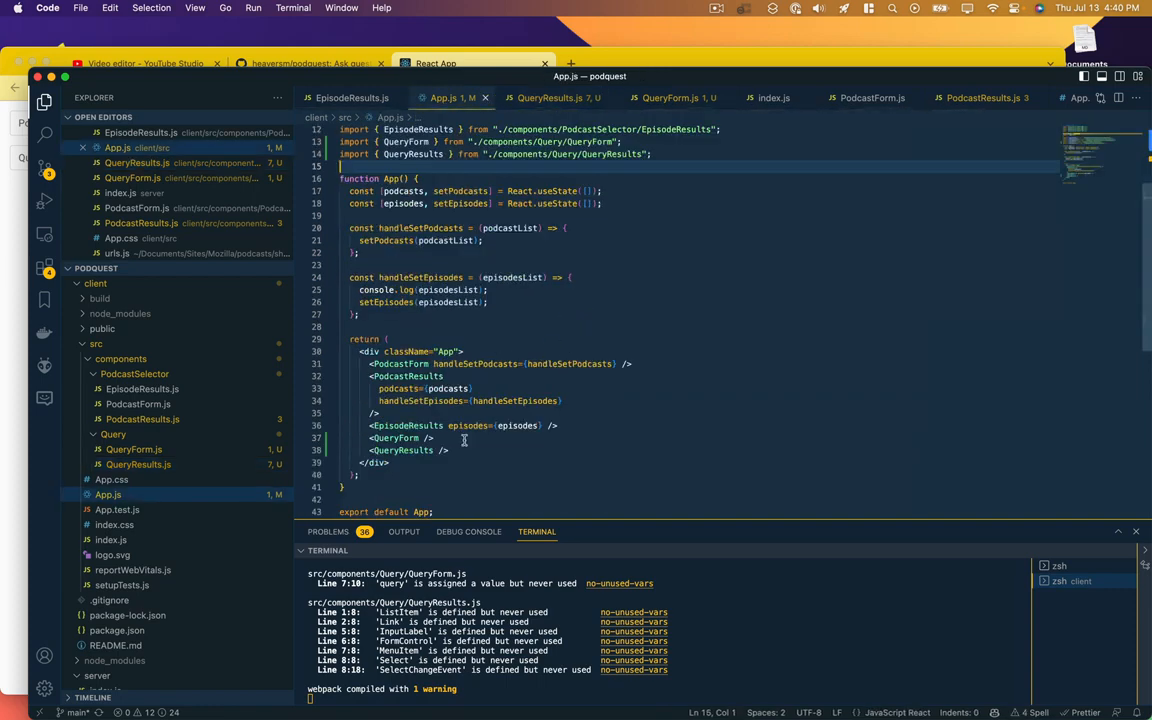
{"action": "left_click", "coordinate": [550, 97]}
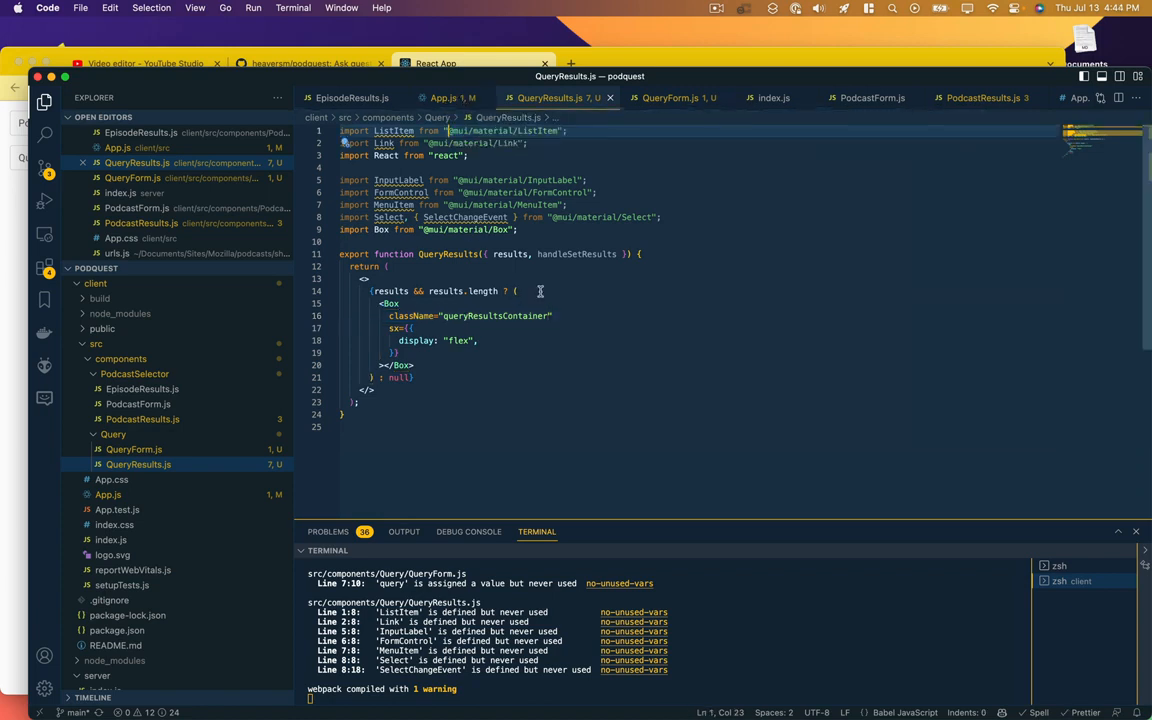
{"action": "mouse_move", "coordinate": [490, 253]}
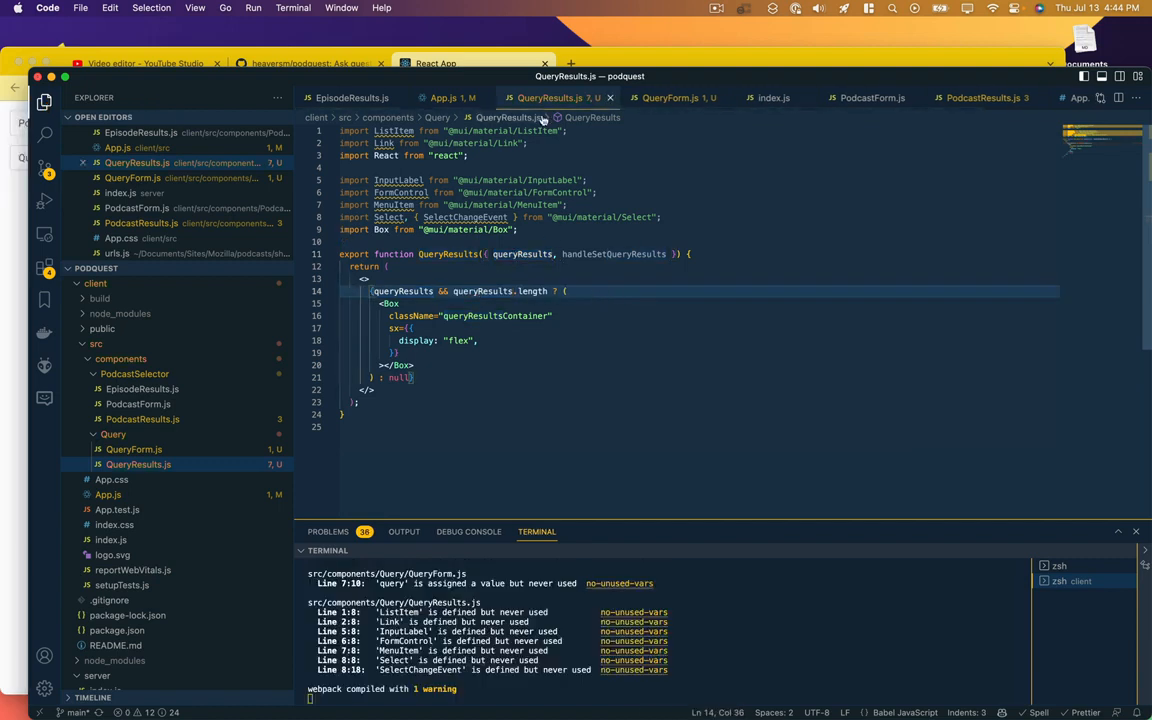
Step: Pass queryResults and handleSetQueryResults props to QueryResults in App.js
{"action": "left_click", "coordinate": [443, 97]}
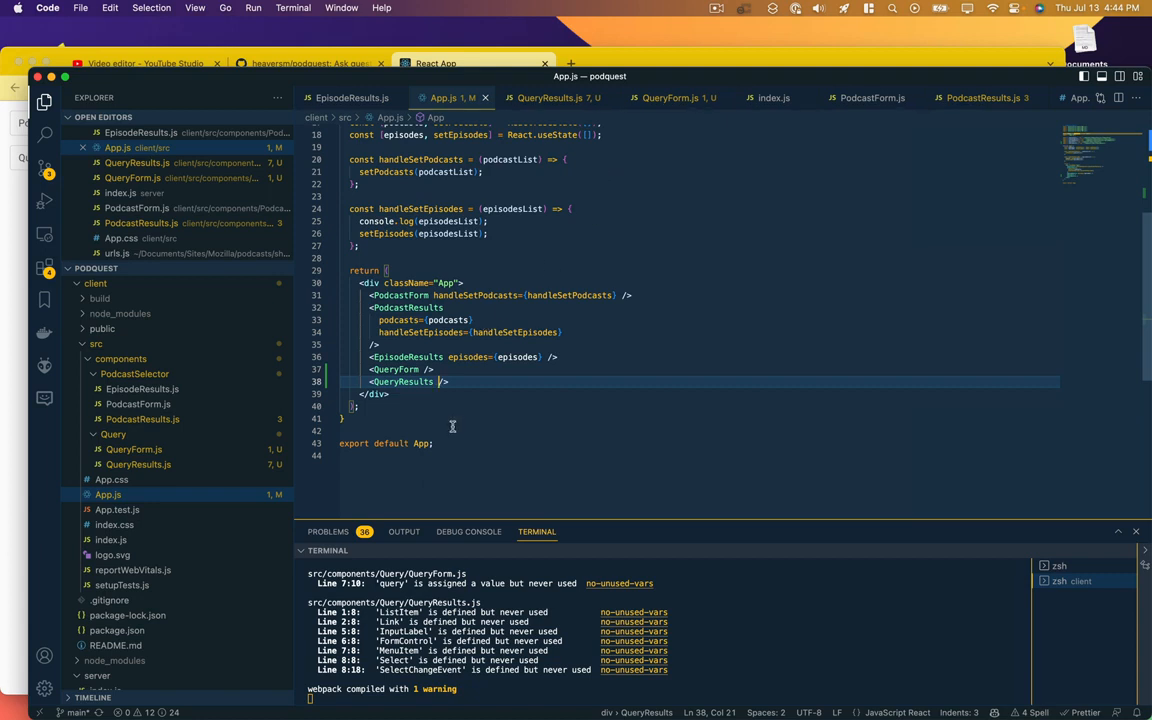
{"action": "mouse_move", "coordinate": [408, 411]}
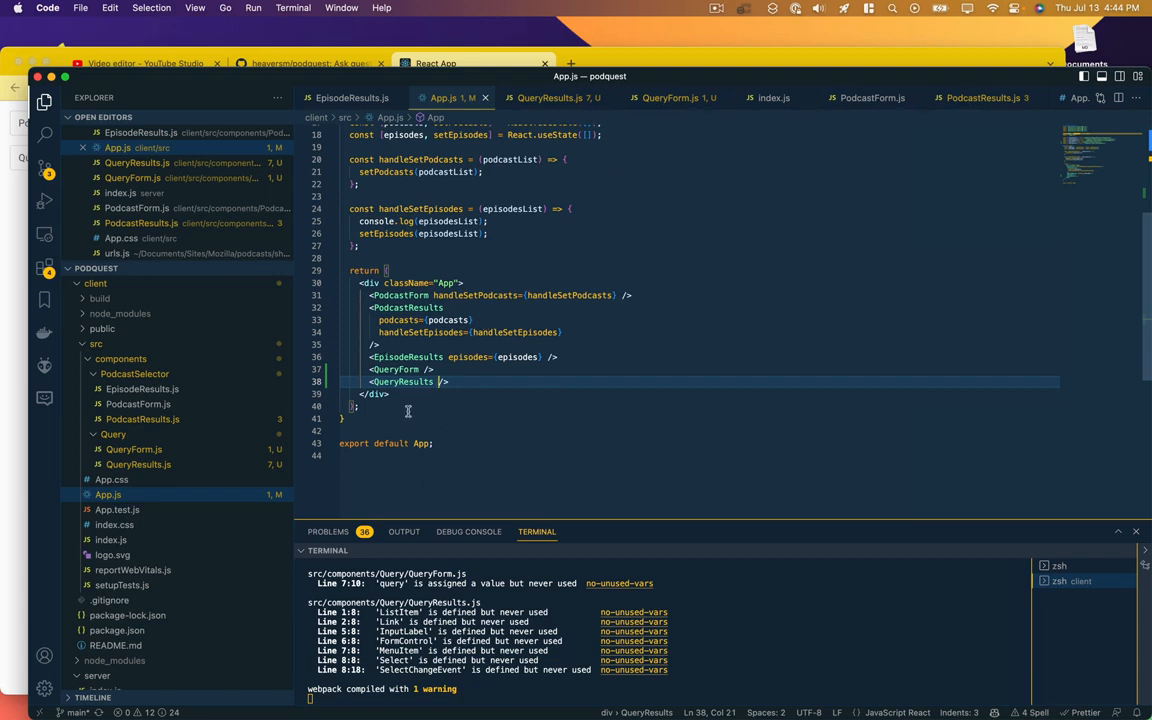
{"action": "type", "text": "queryResults={"}
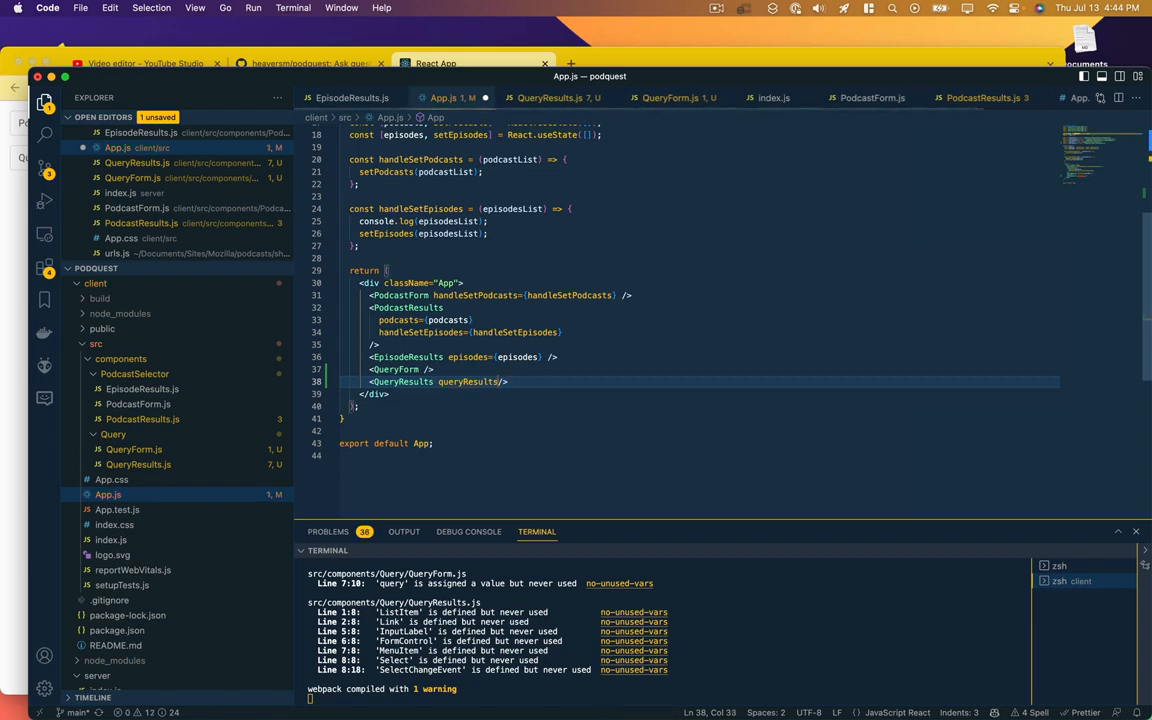
{"action": "type", "text": "queryResults"}
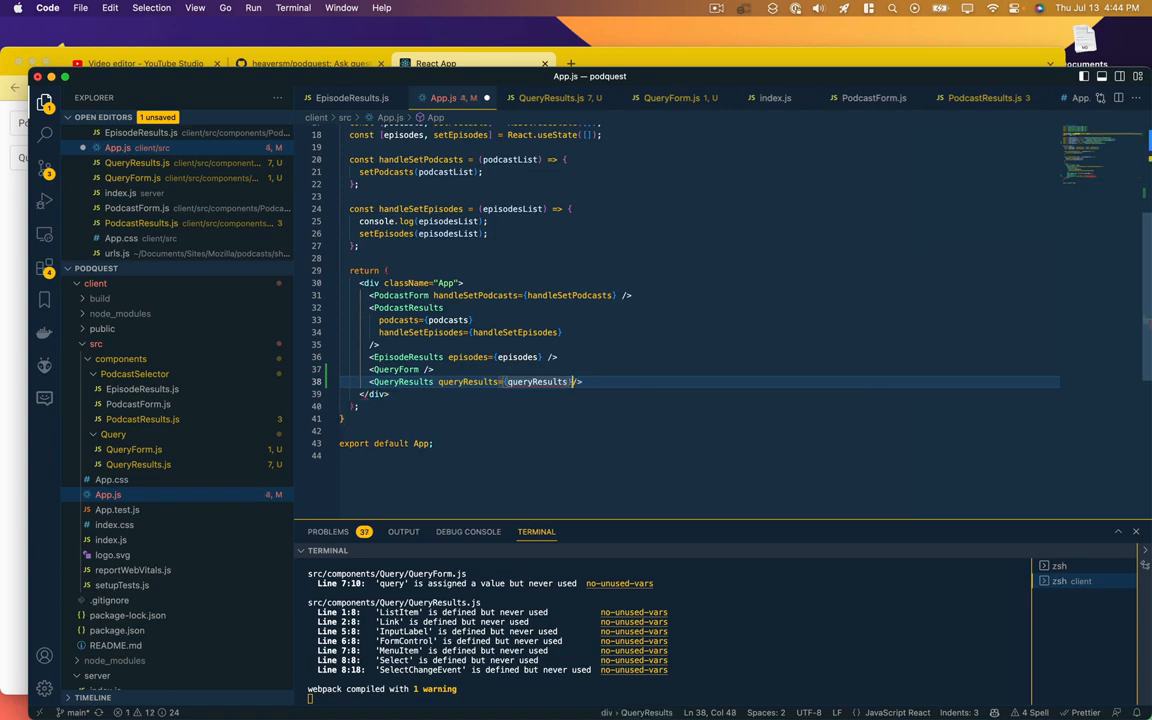
{"action": "type", "text": "handleSe"}
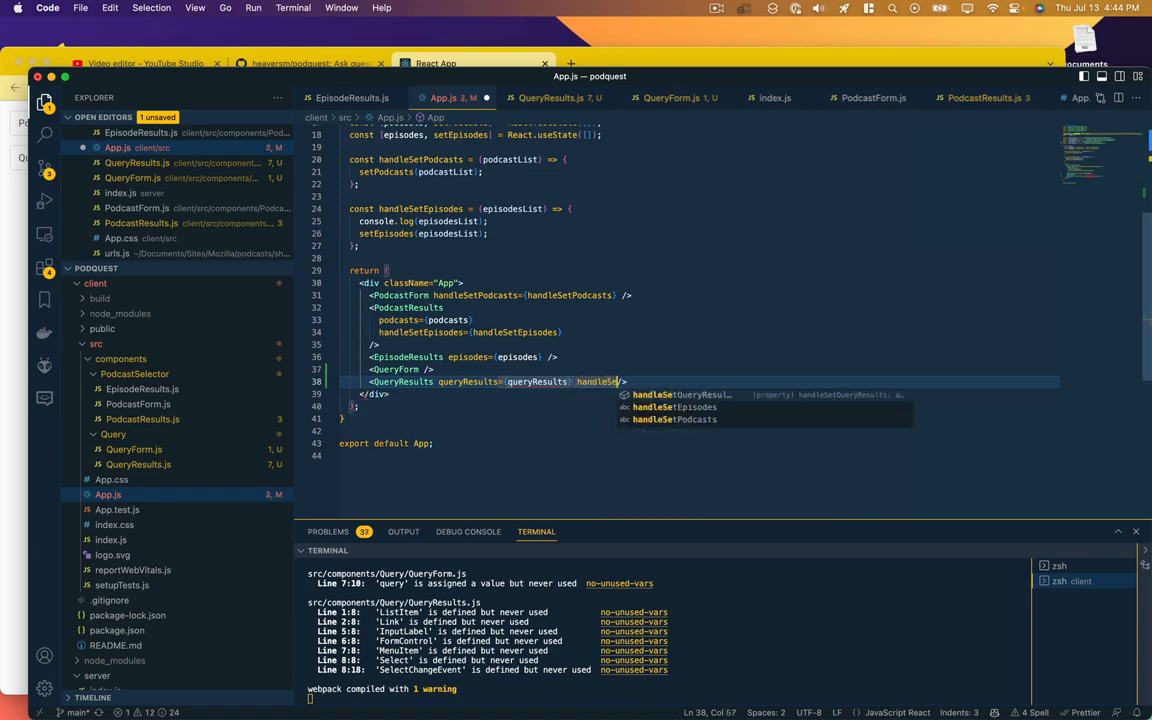
{"action": "type", "text": "handleSetQueryResults"}
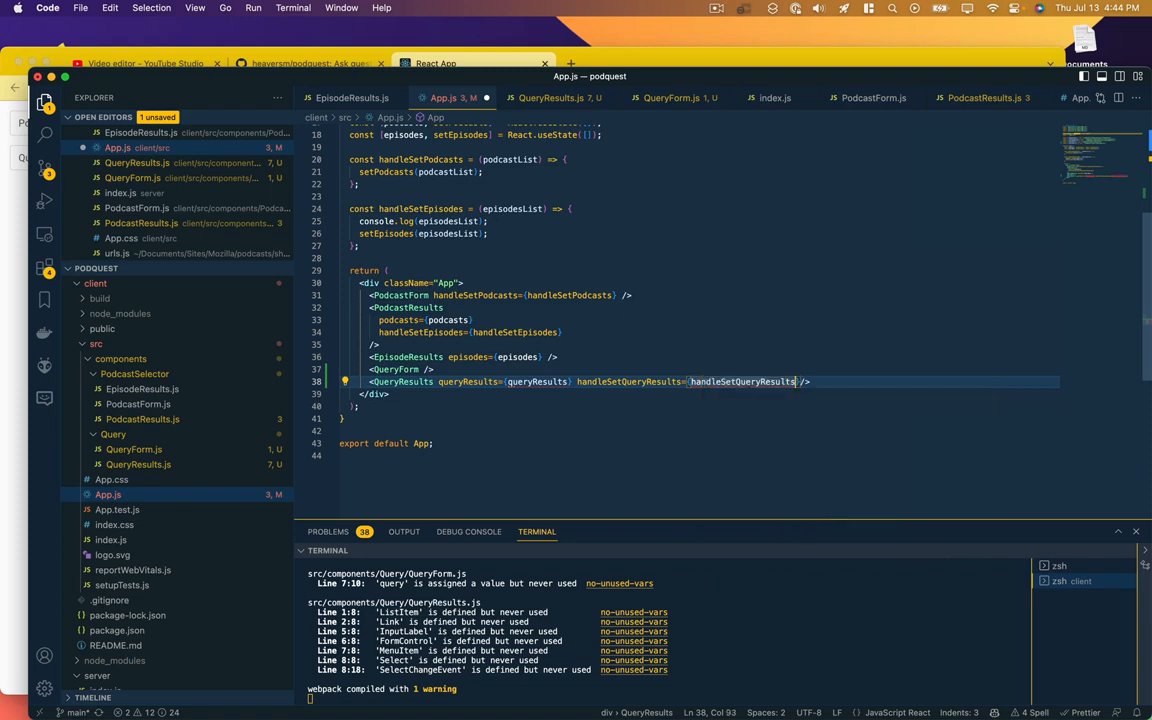
{"action": "mouse_move", "coordinate": [541, 248]}
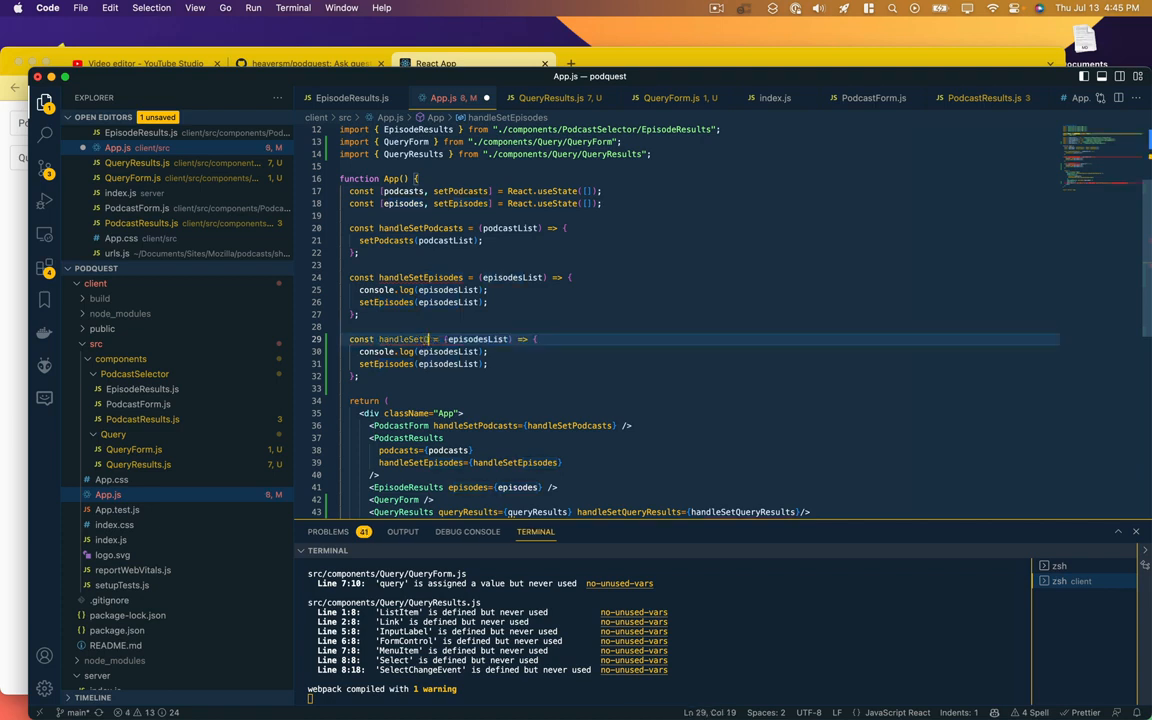
Step: Copy handleSetEpisodes into handleSetQueryResults and add a queryResults useState line
{"action": "type", "text": "QueryResults"}
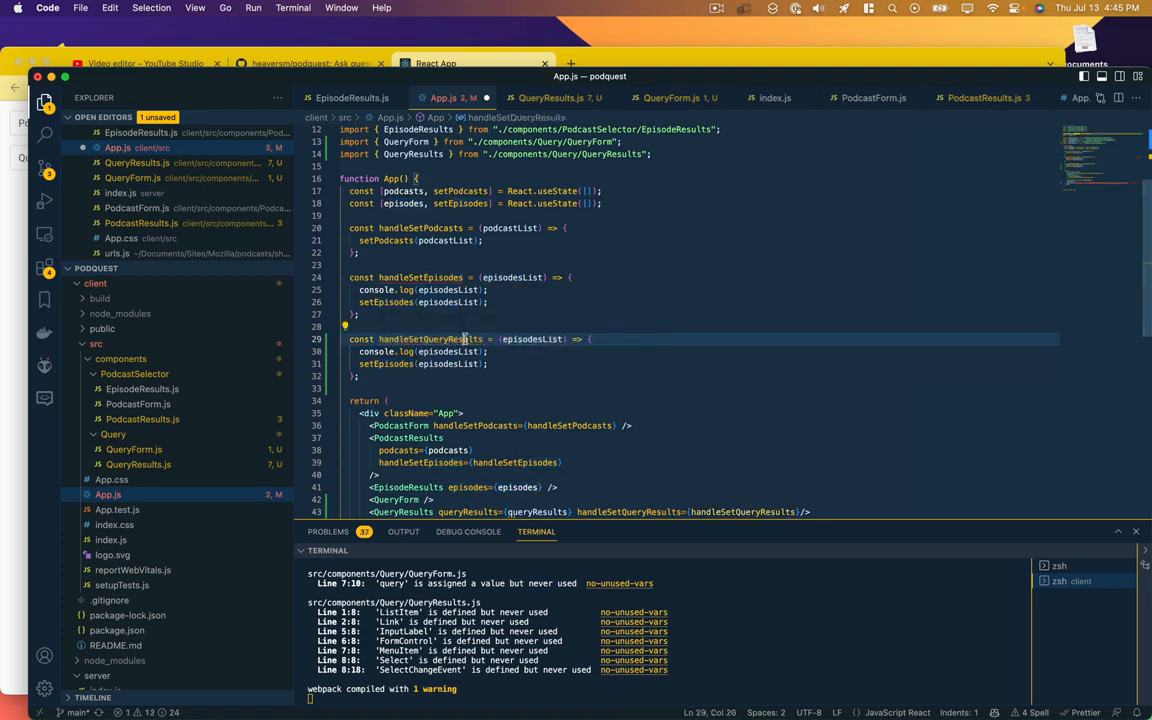
{"action": "double_click", "coordinate": [531, 339]}
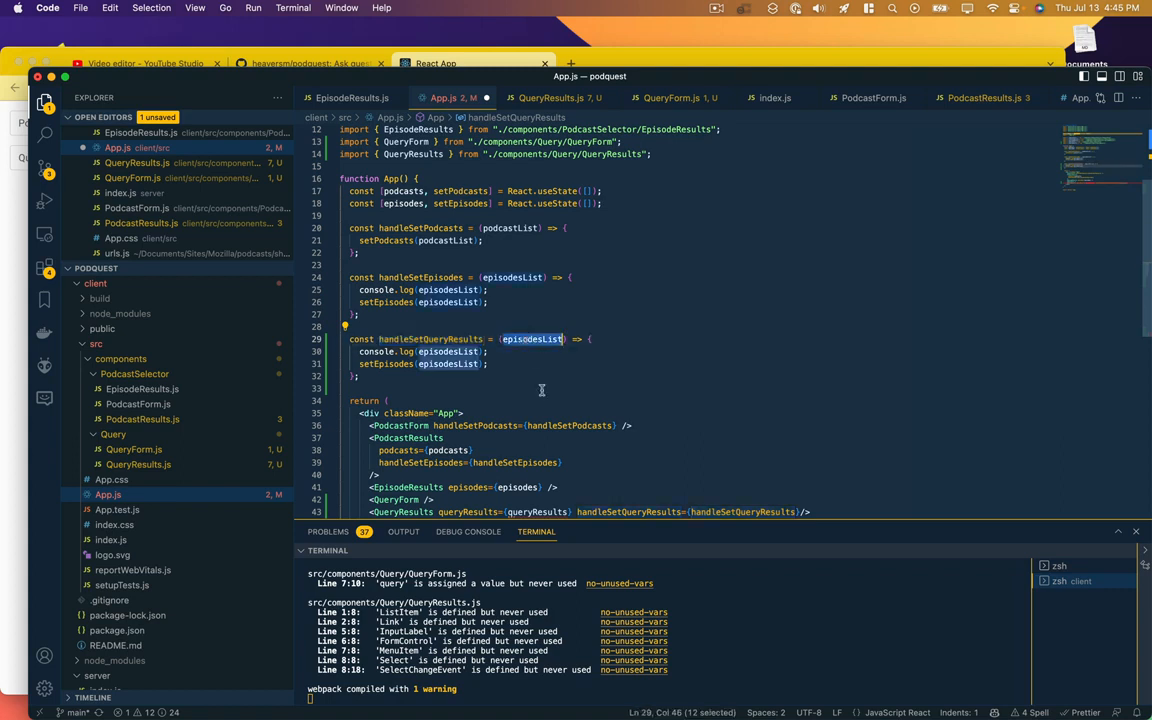
{"action": "type", "text": "queryResult"}
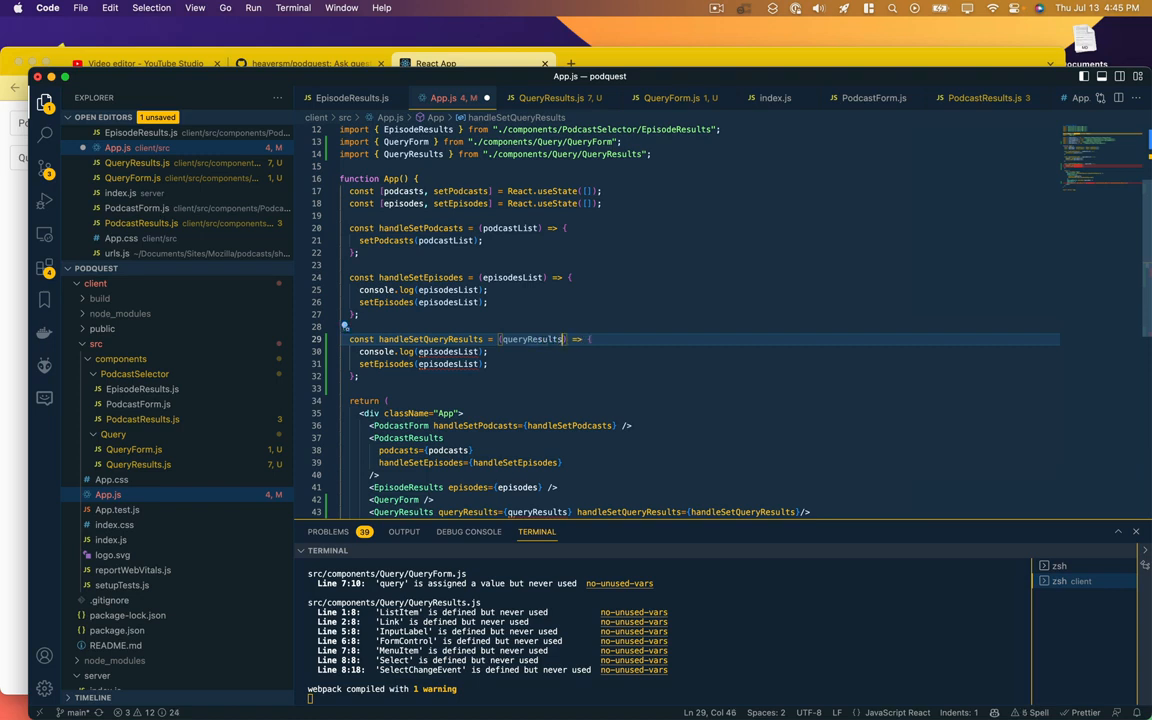
{"action": "type", "text": "List"}
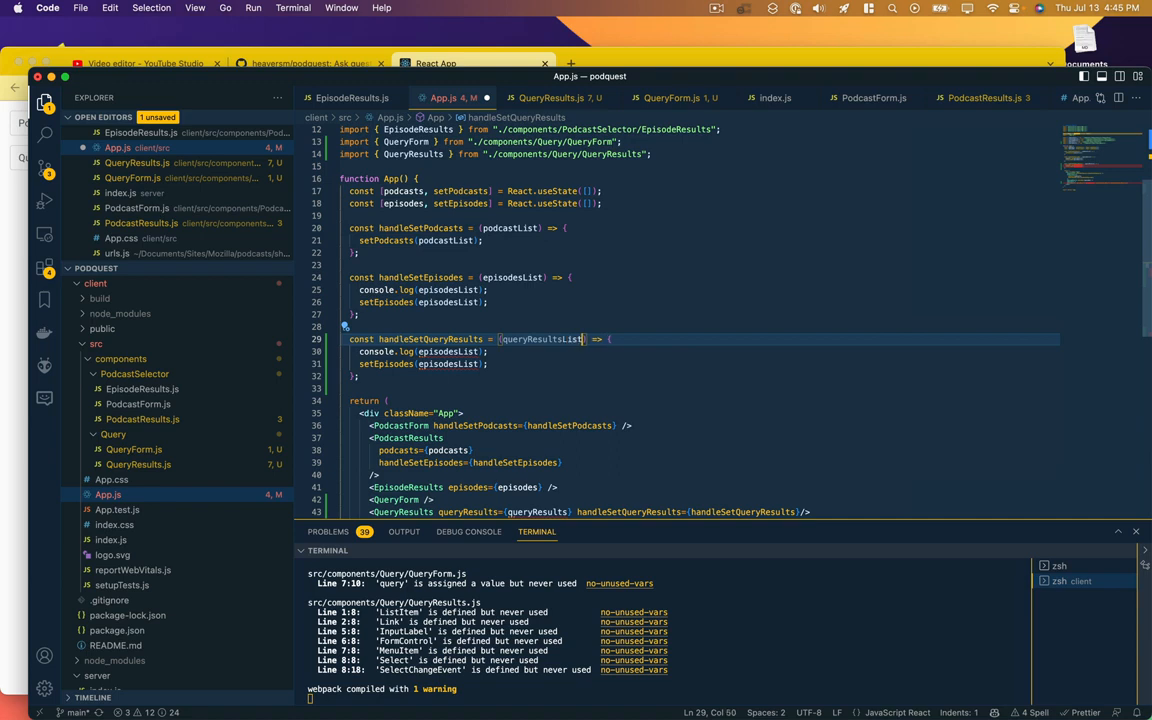
{"action": "double_click", "coordinate": [540, 339]}
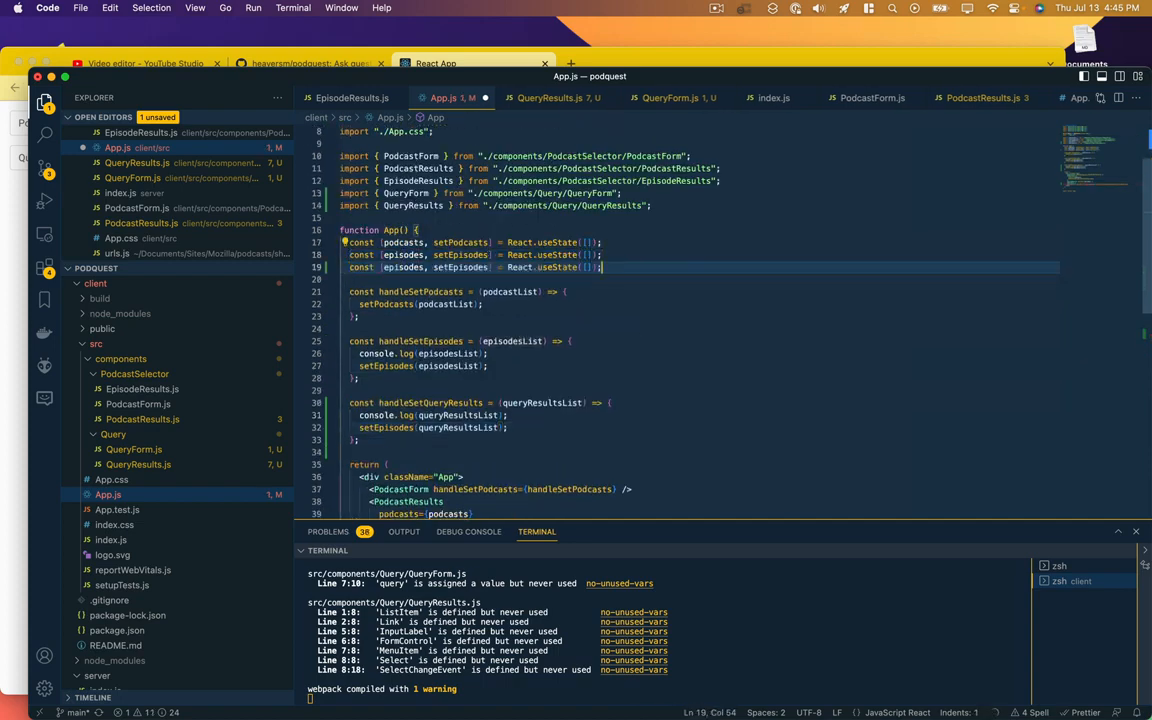
{"action": "type", "text": "queryResult"}
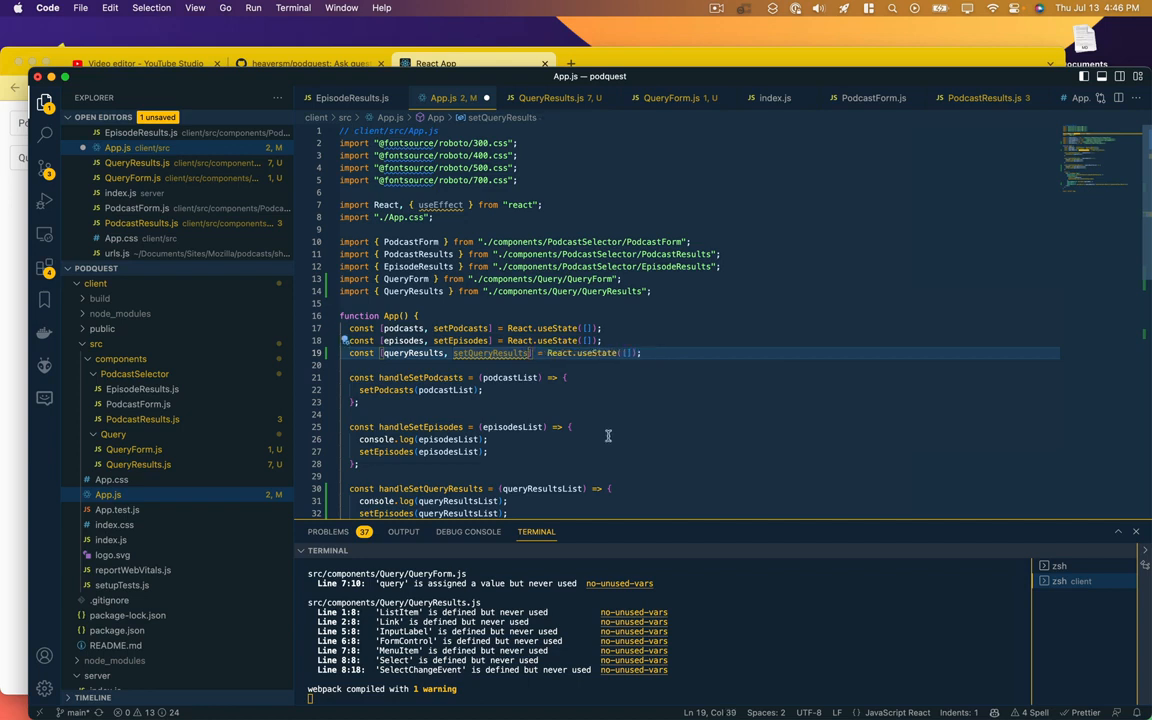
{"action": "scroll", "scroll_direction": "down", "scroll_amount": 3}
{"action": "type", "text": "QueryResult"}
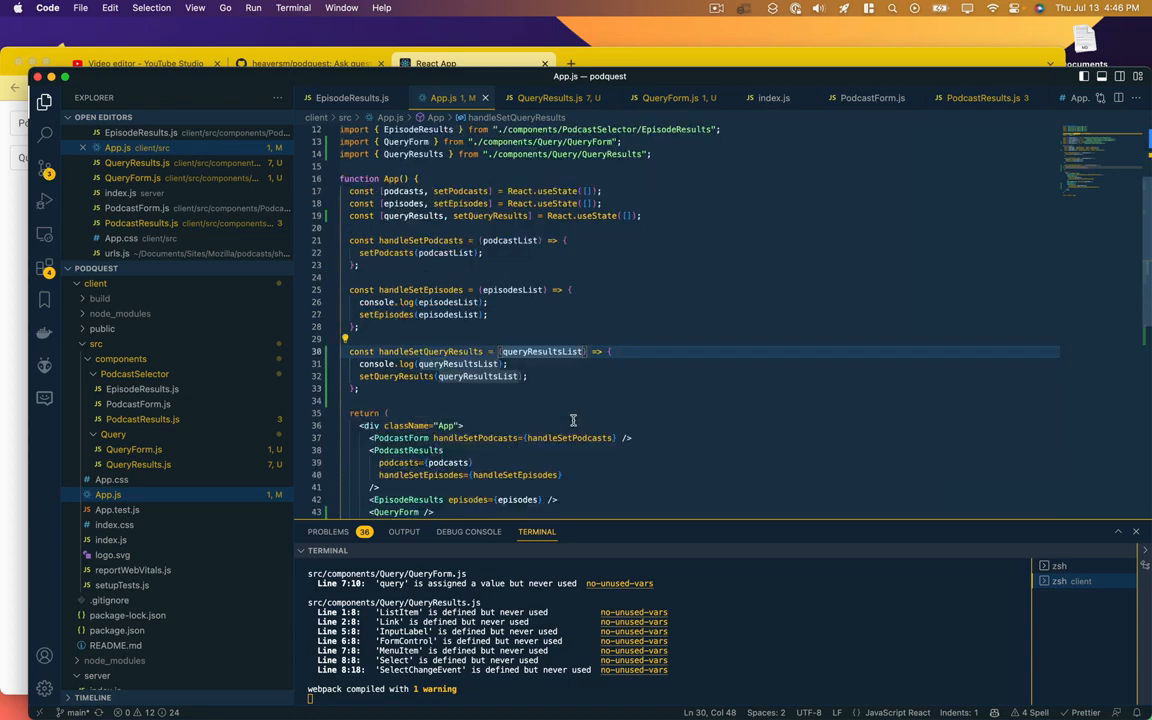
Step: Reload localhost:3000 in Chrome showing both forms and submit an empty question
{"action": "scroll", "scroll_direction": "down", "scroll_amount": 3}
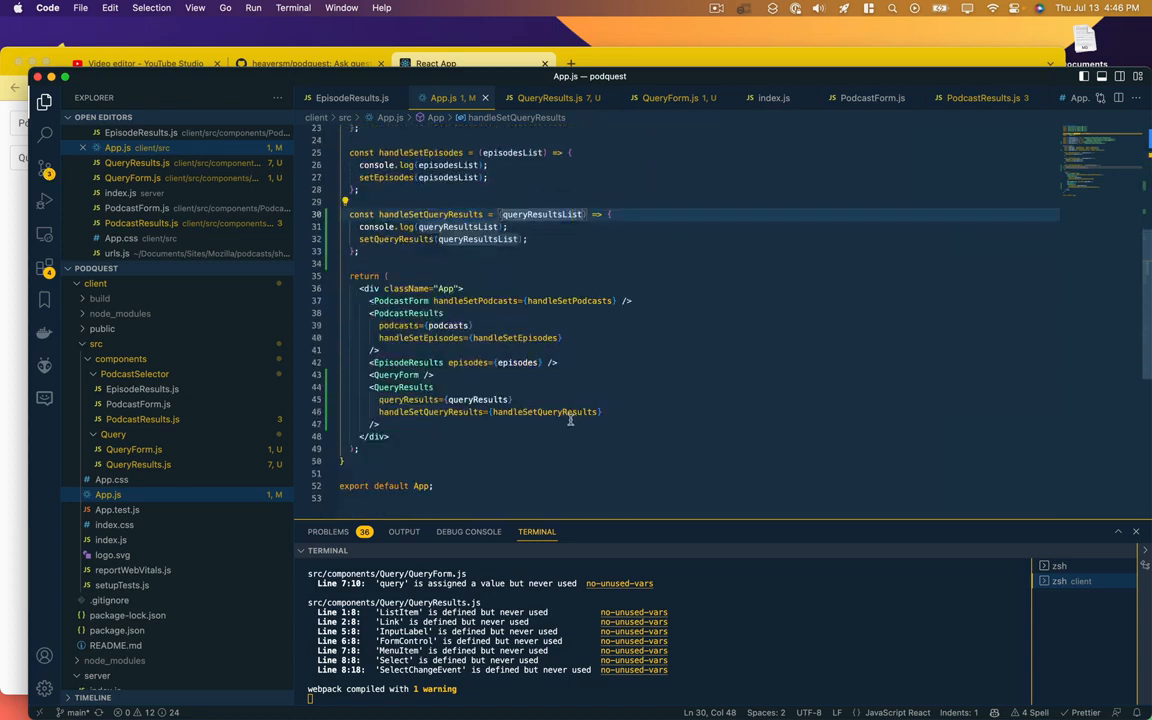
{"action": "key", "text": "Cmd+Tab"}
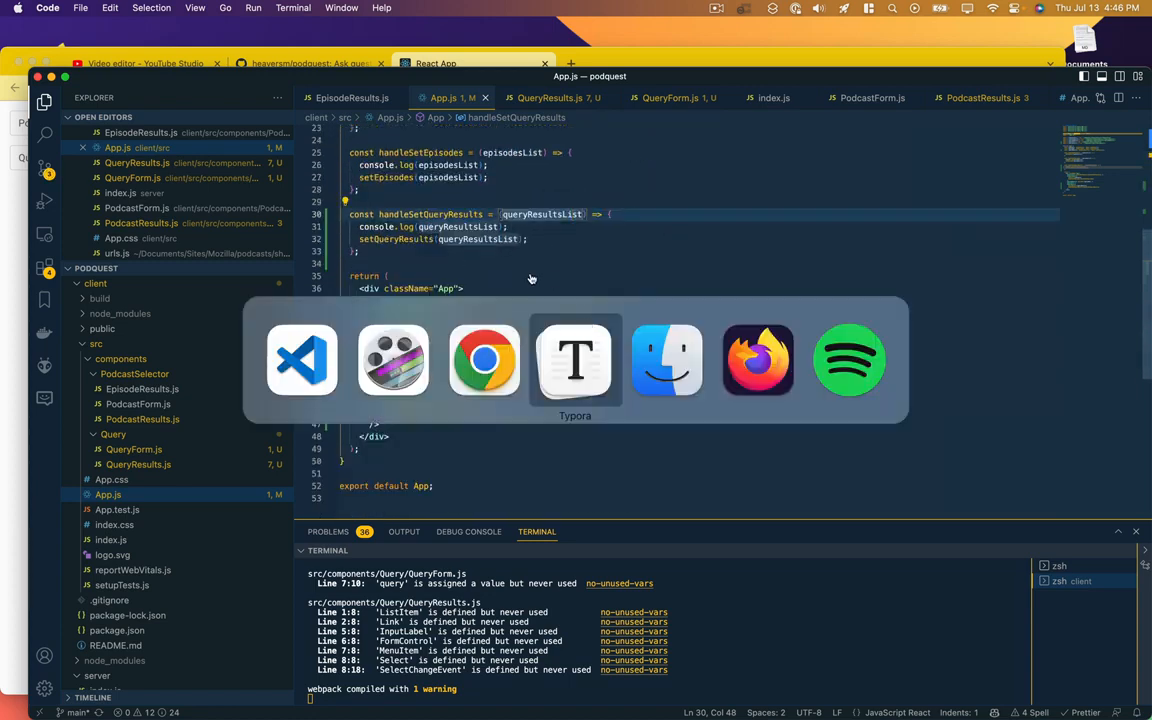
{"action": "left_click", "coordinate": [484, 359]}
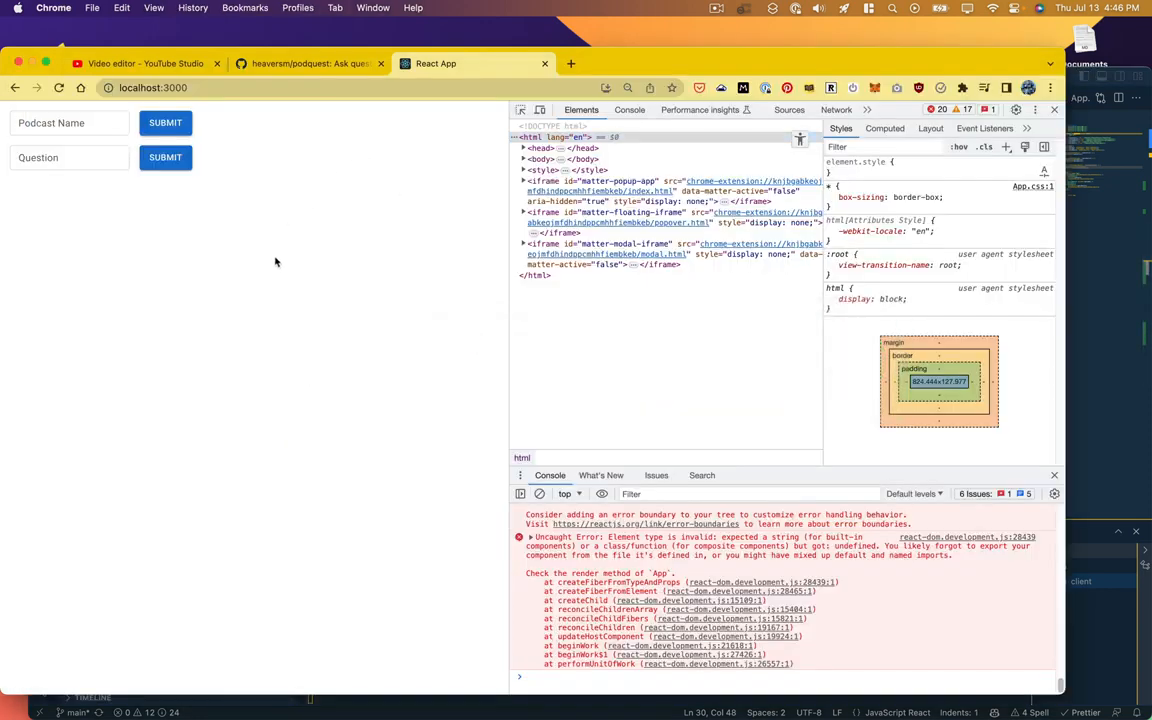
{"action": "left_click", "coordinate": [69, 157]}
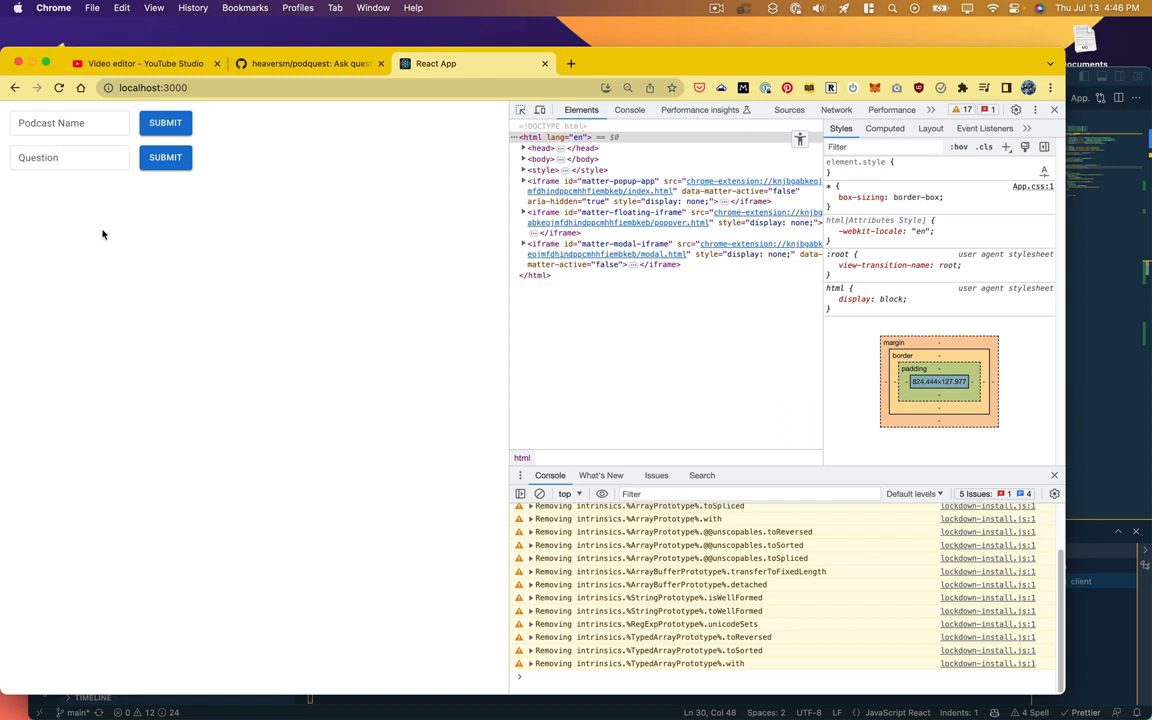
{"action": "left_click", "coordinate": [70, 157]}
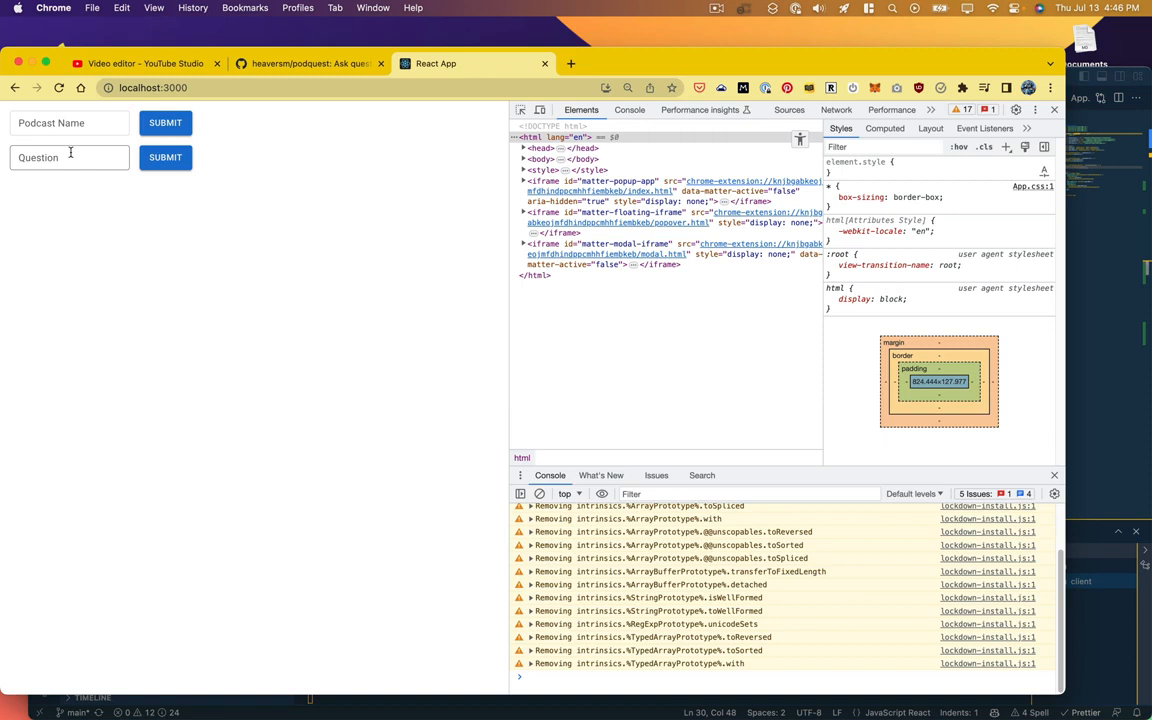
{"action": "left_click", "coordinate": [165, 157]}
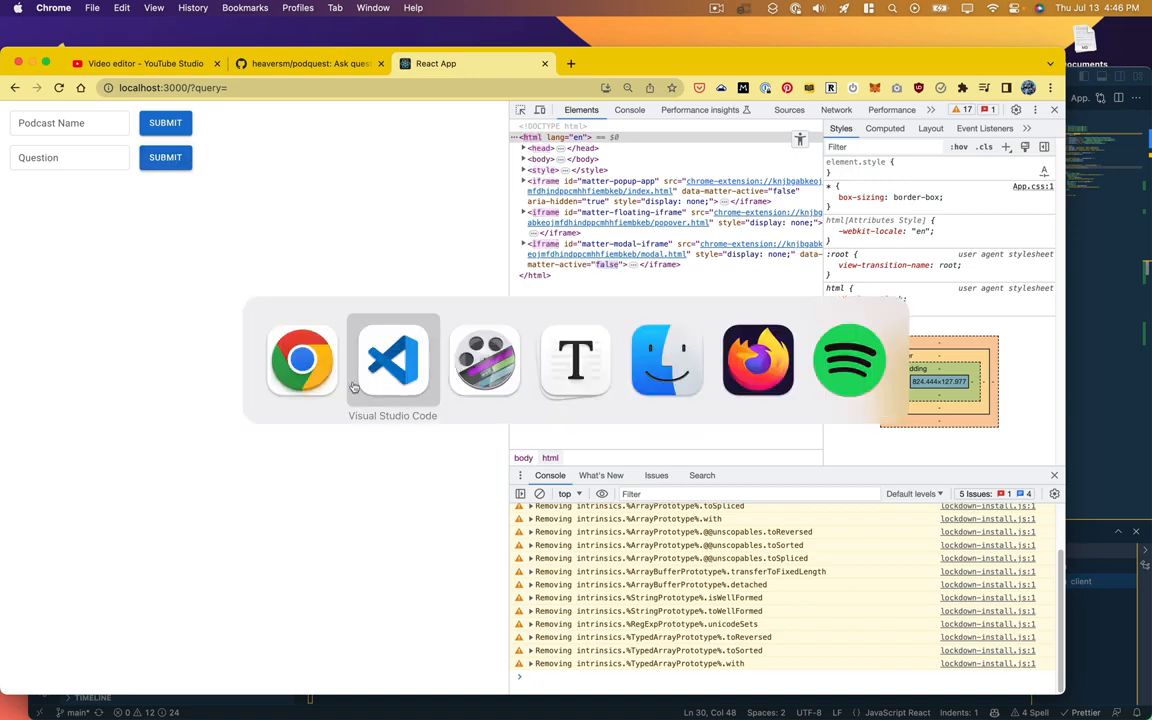
{"action": "left_click", "coordinate": [392, 359]}
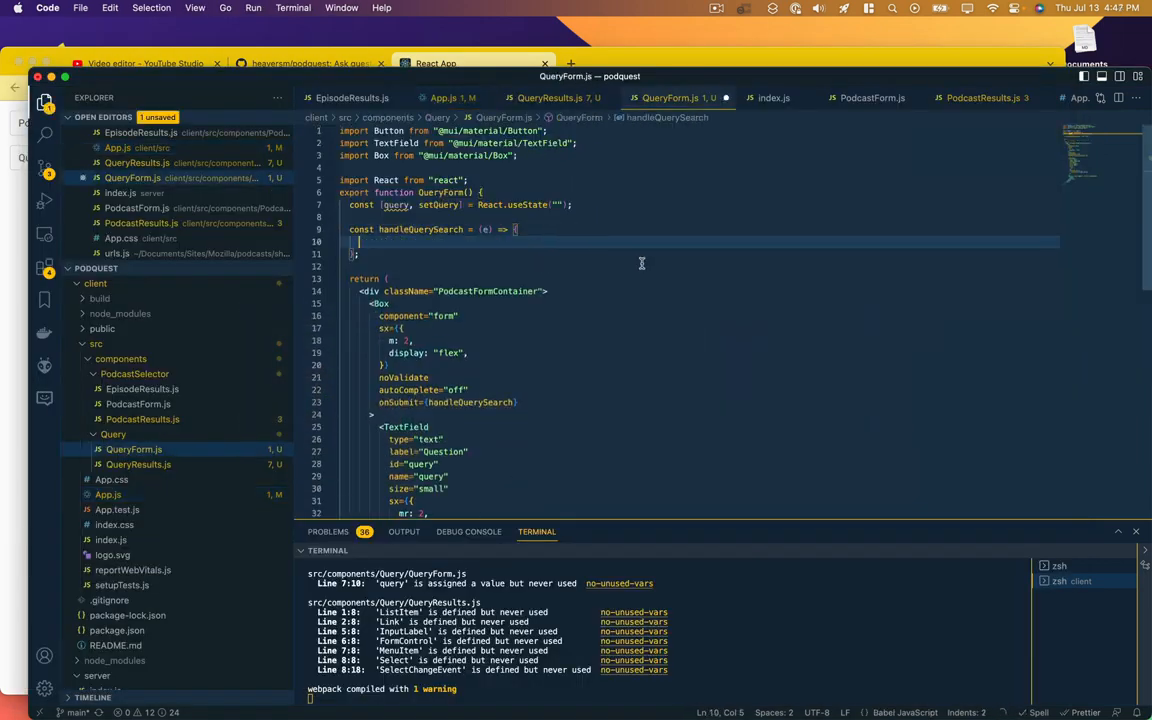
Step: Make handleQuerySearch log query instead of podcastName
{"action": "left_click", "coordinate": [872, 97]}
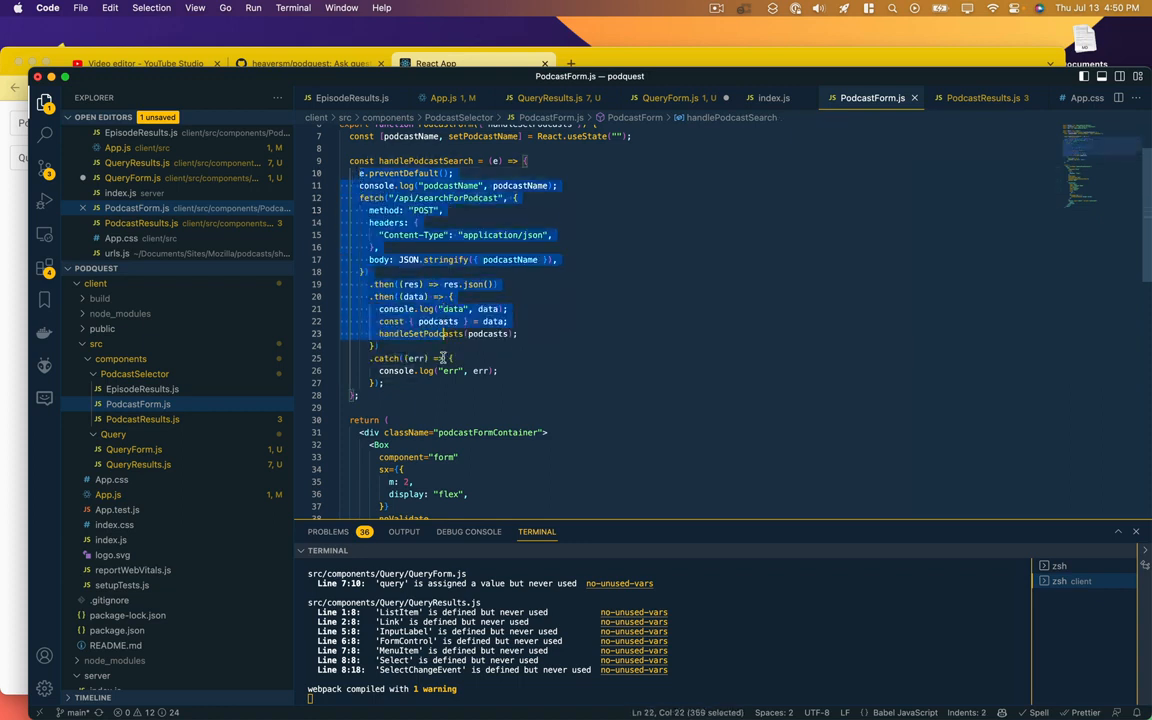
{"action": "left_click", "coordinate": [668, 97]}
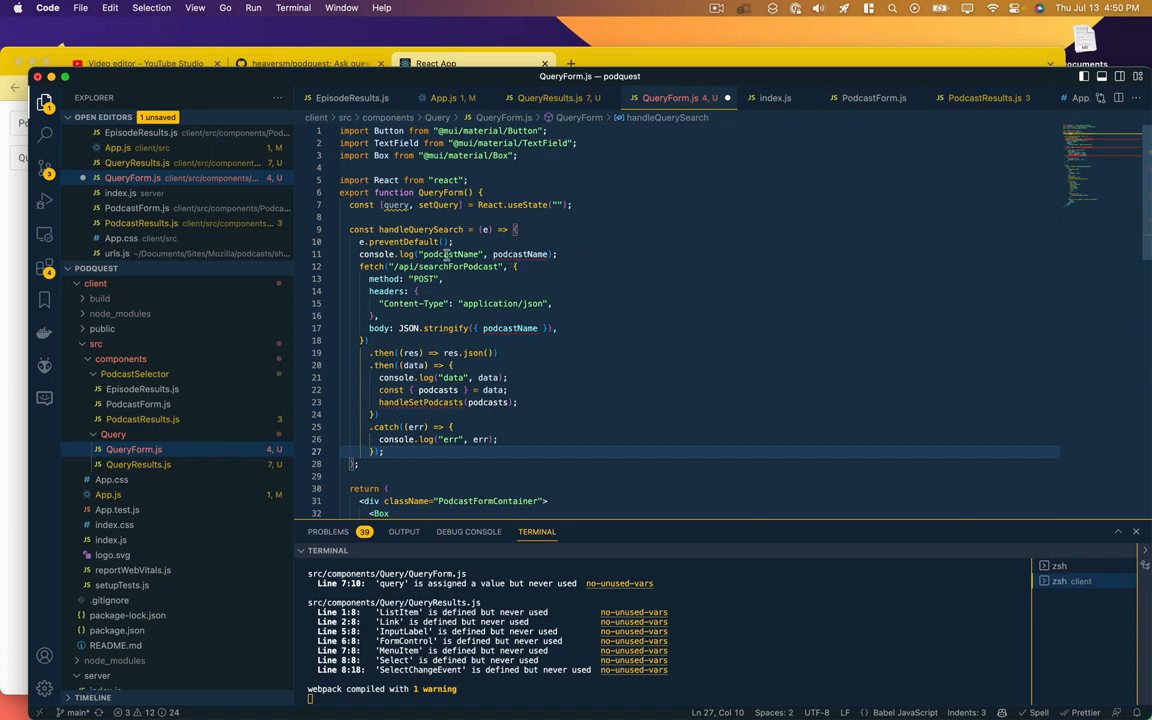
{"action": "double_click", "coordinate": [519, 253]}
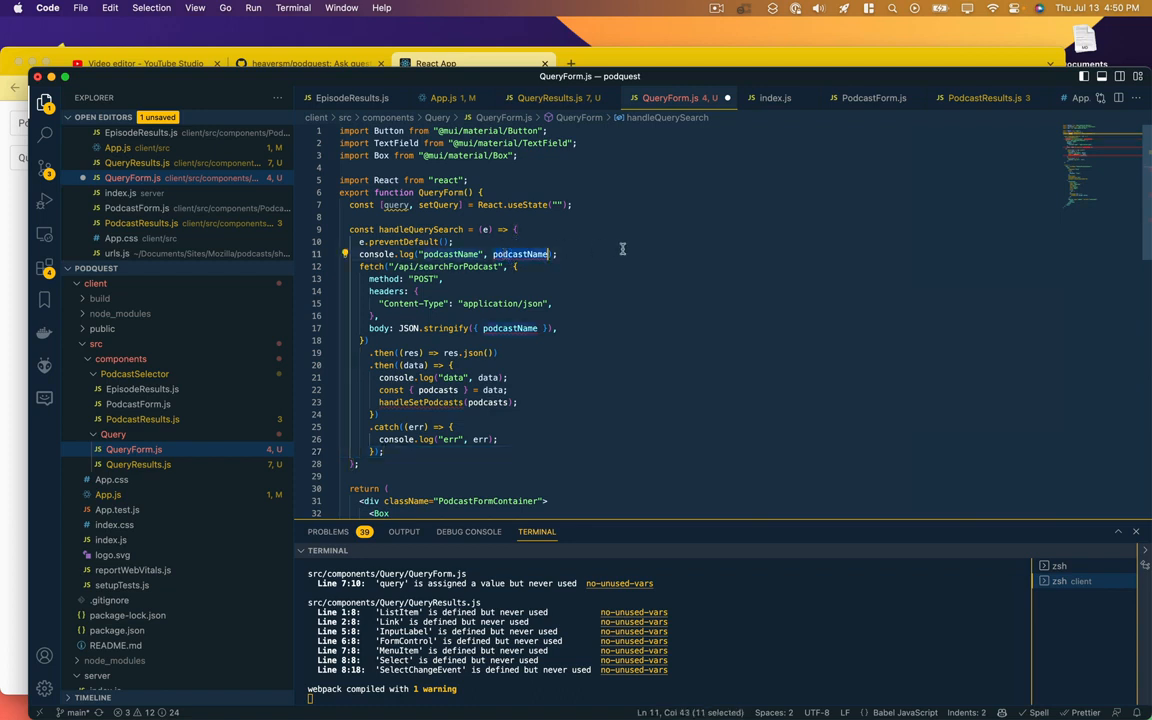
{"action": "type", "text": "query"}
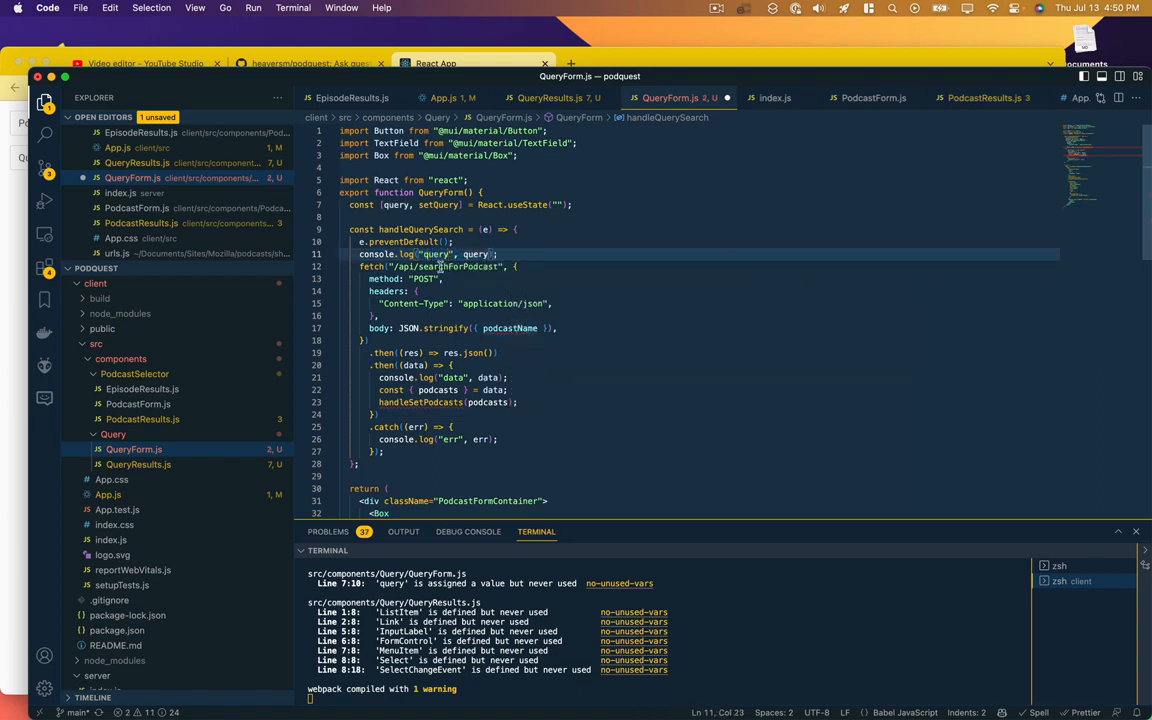
Step: Send query in the body to /api/performUserQuery and delete the podcast-handling lines
{"action": "double_click", "coordinate": [447, 266]}
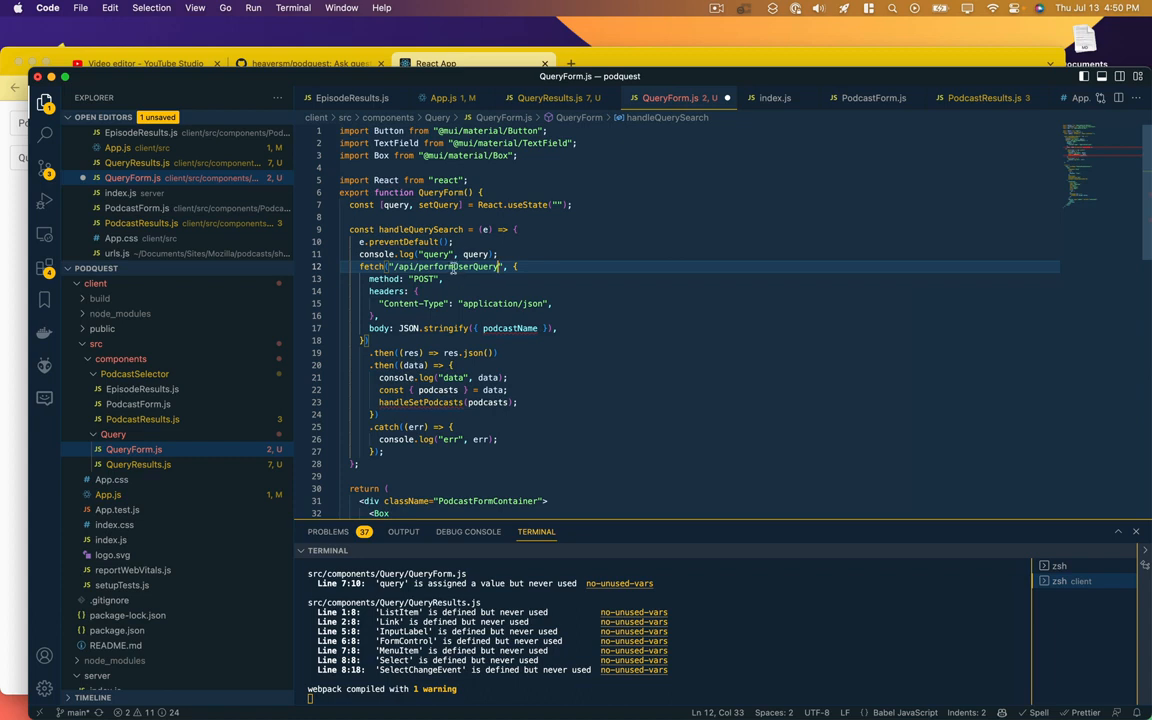
{"action": "double_click", "coordinate": [443, 267]}
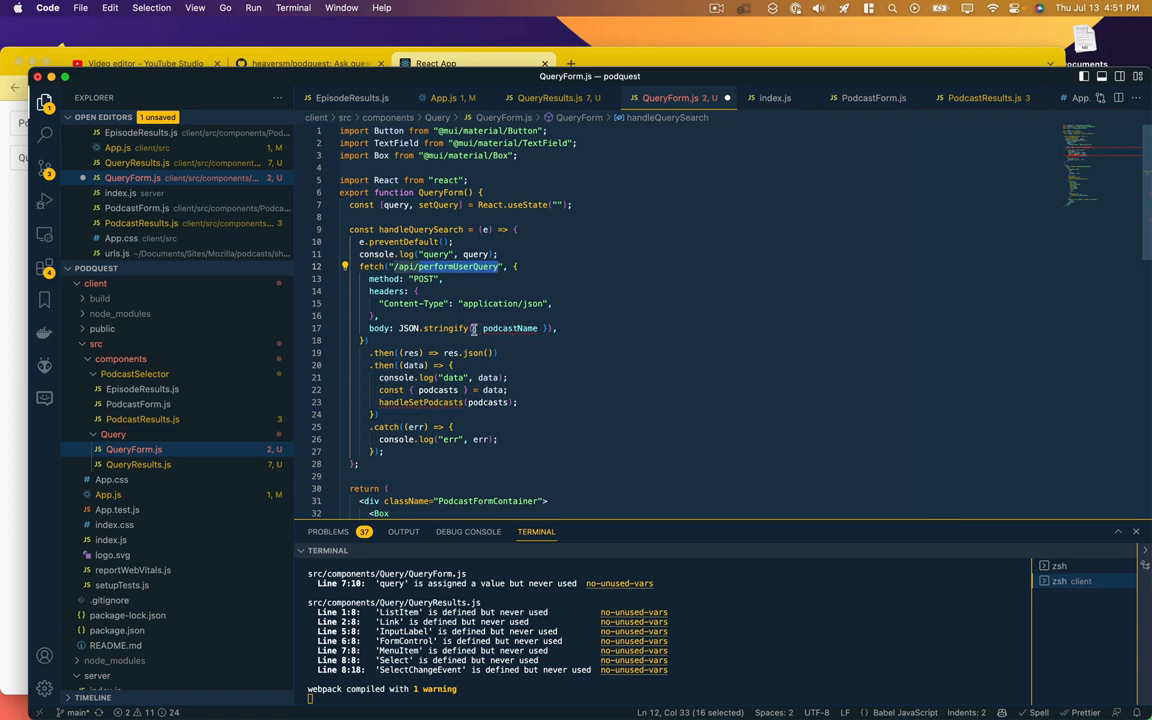
{"action": "double_click", "coordinate": [509, 328]}
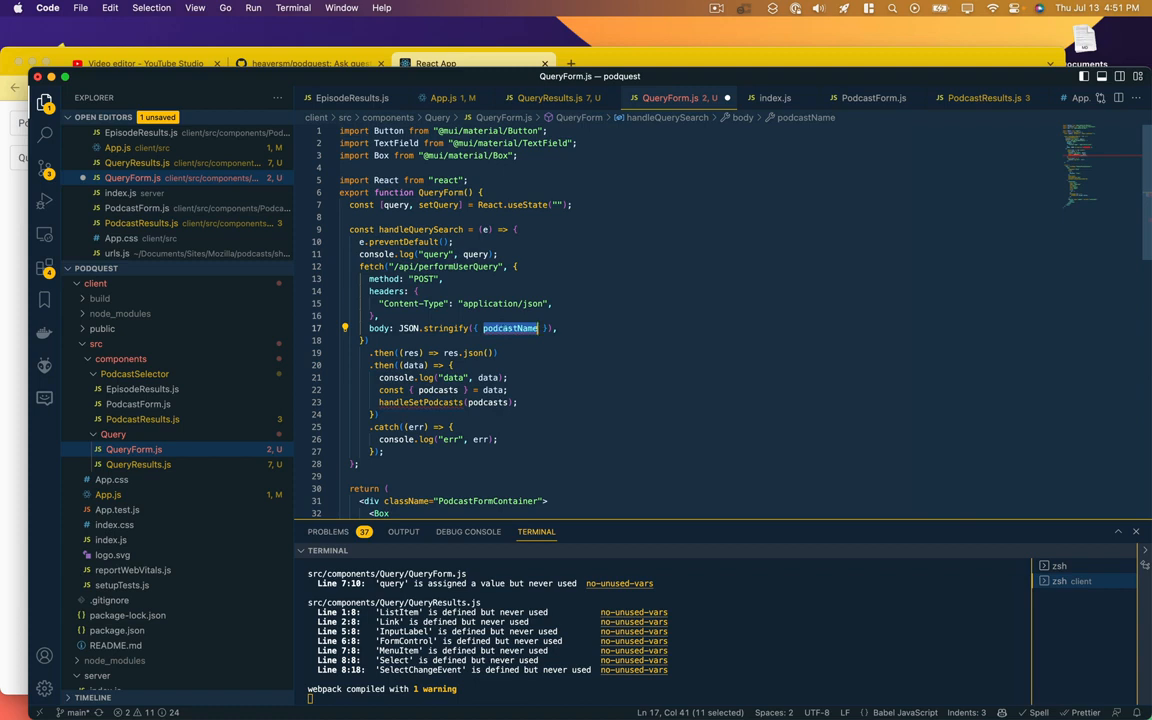
{"action": "type", "text": "query"}
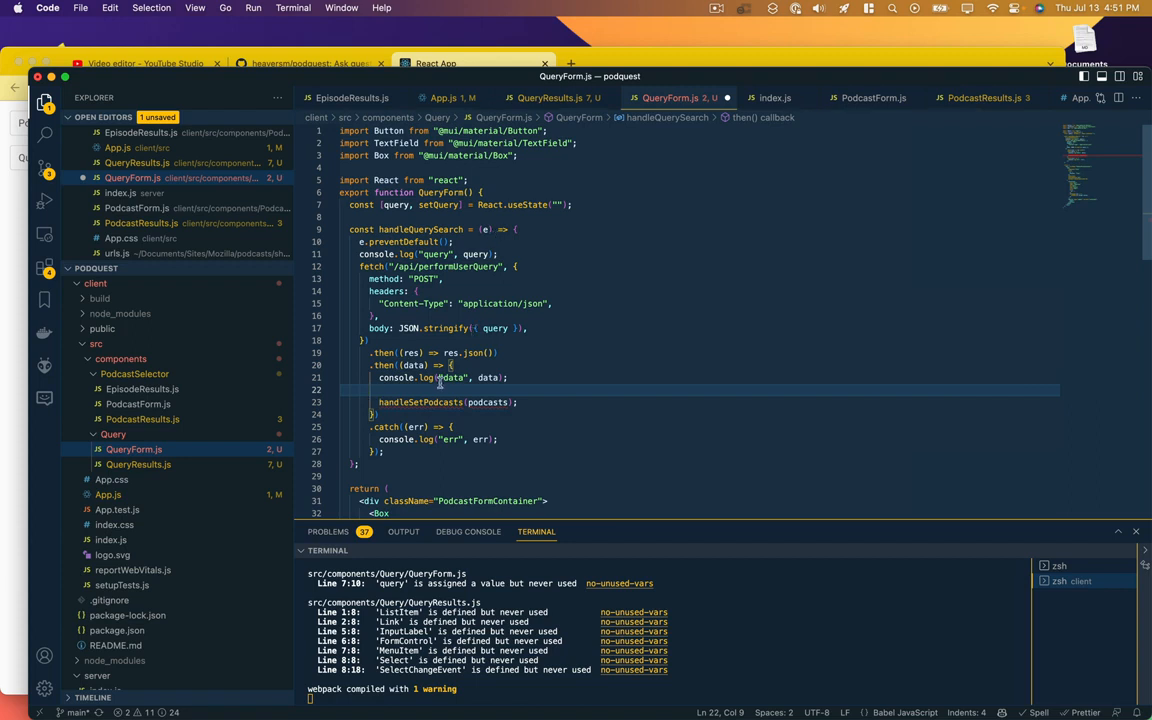
{"action": "mouse_move", "coordinate": [481, 352]}
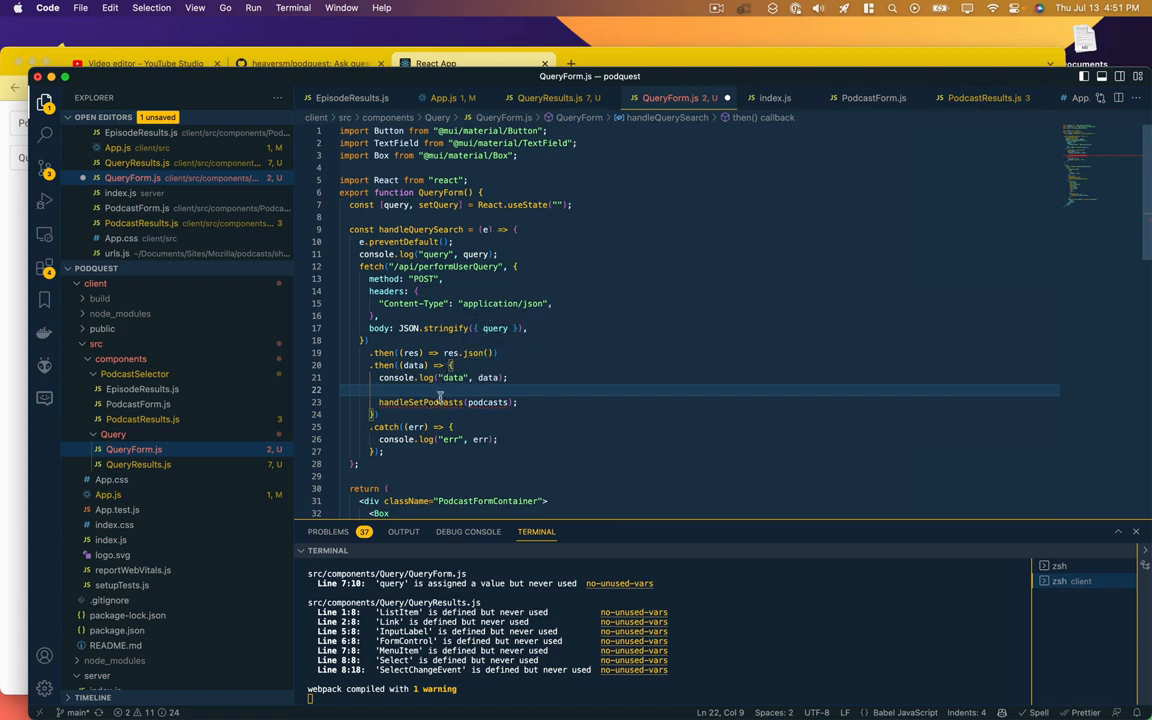
{"action": "key", "text": "Backspace"}
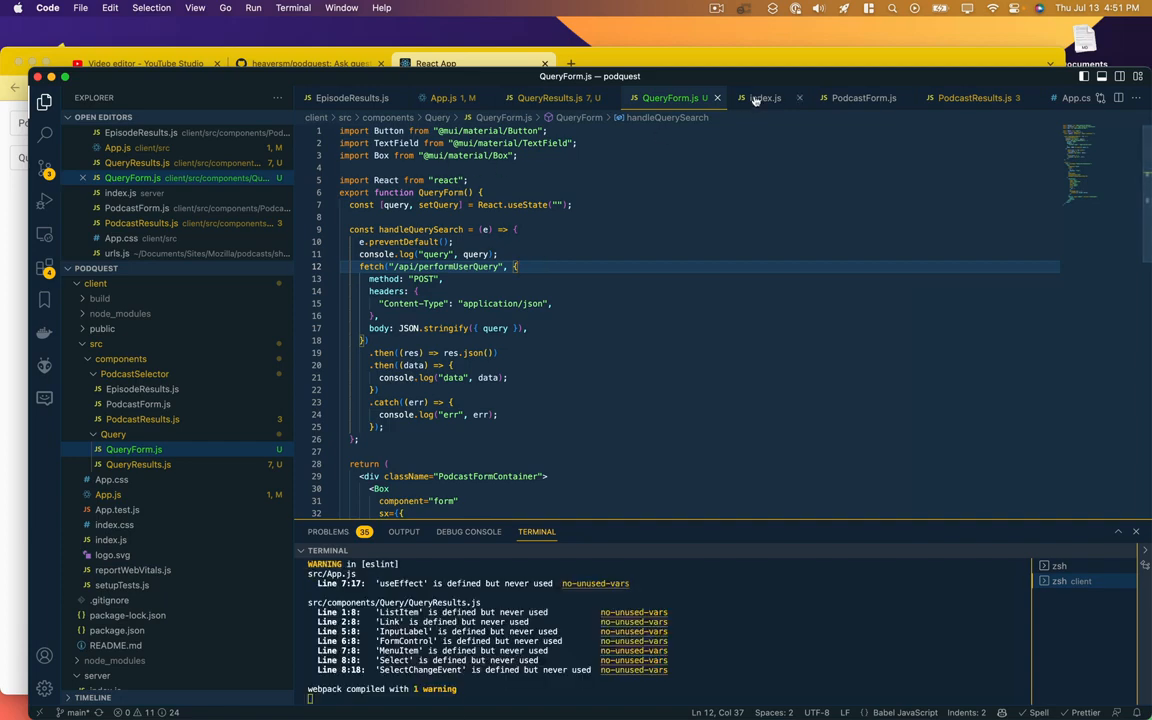
Step: Add a POST /api/performUserQuery route logging req.body's query, then run npm start
{"action": "left_click", "coordinate": [765, 97]}
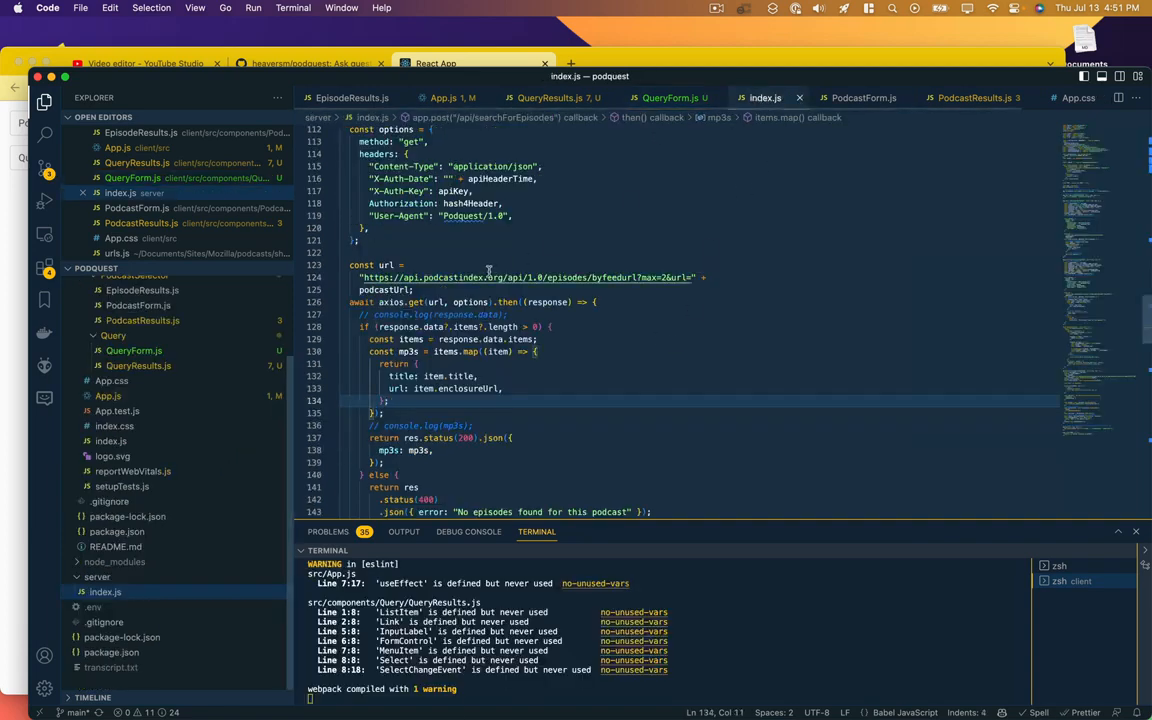
{"action": "scroll", "scroll_direction": "down", "scroll_amount": 3}
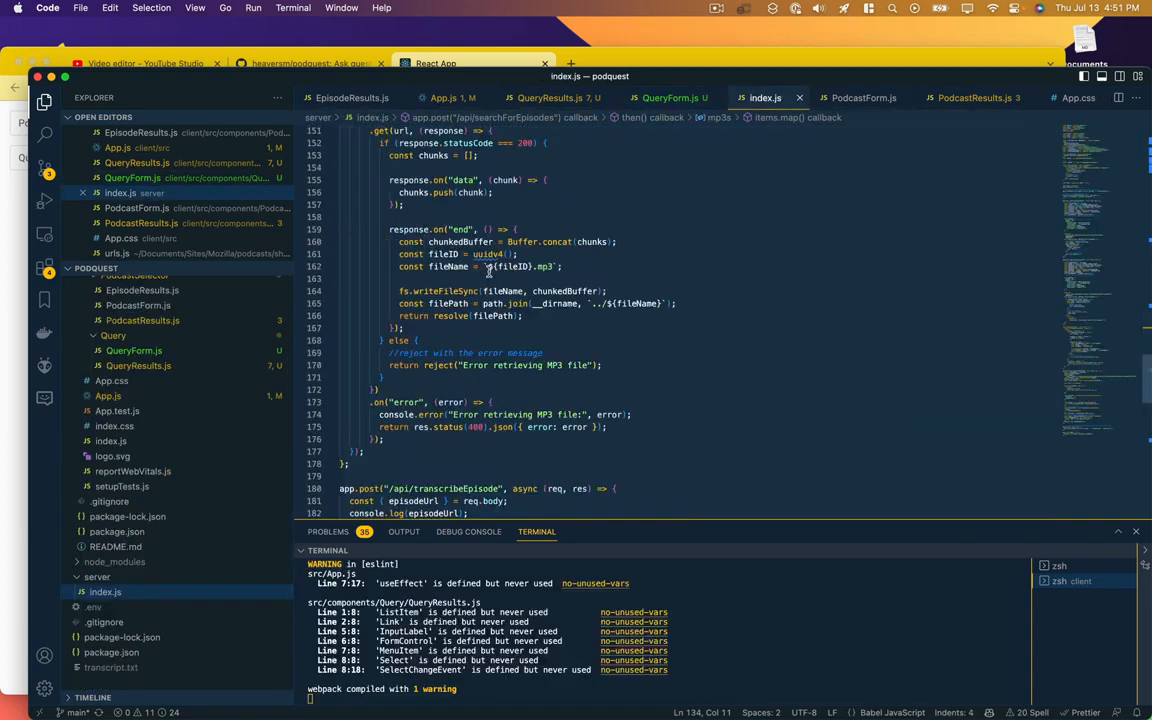
{"action": "scroll", "scroll_direction": "down", "scroll_amount": 3}
{"action": "type", "text": "app."}
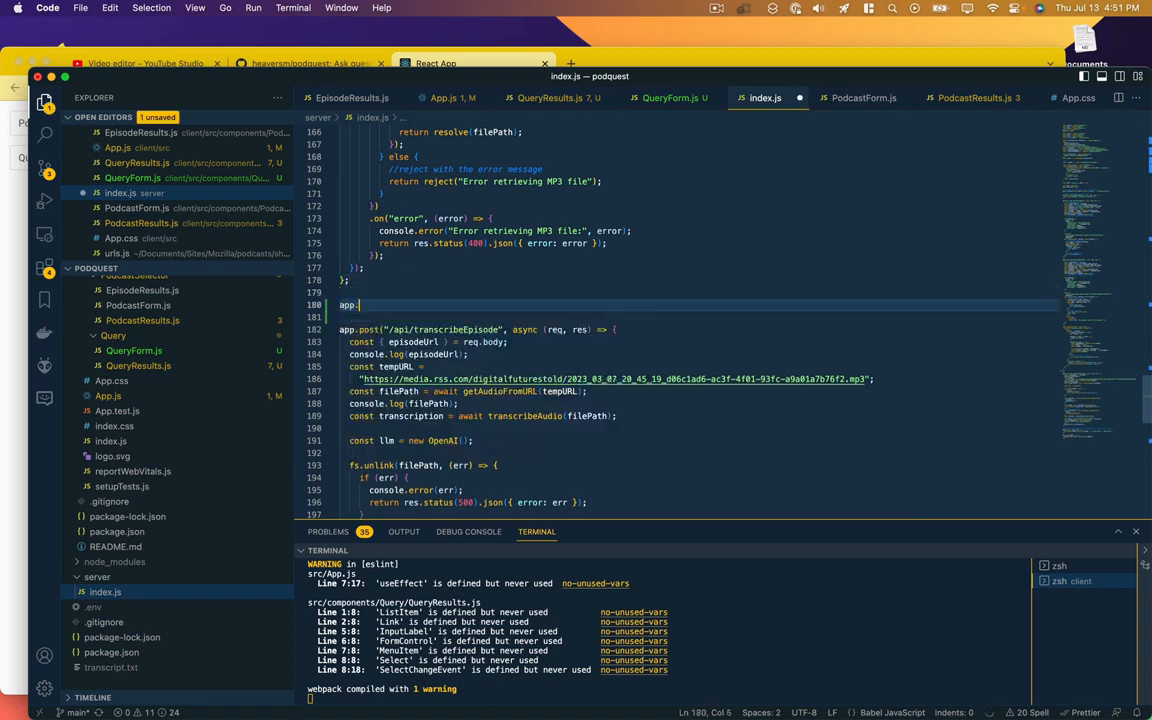
{"action": "type", "text": "post()"}
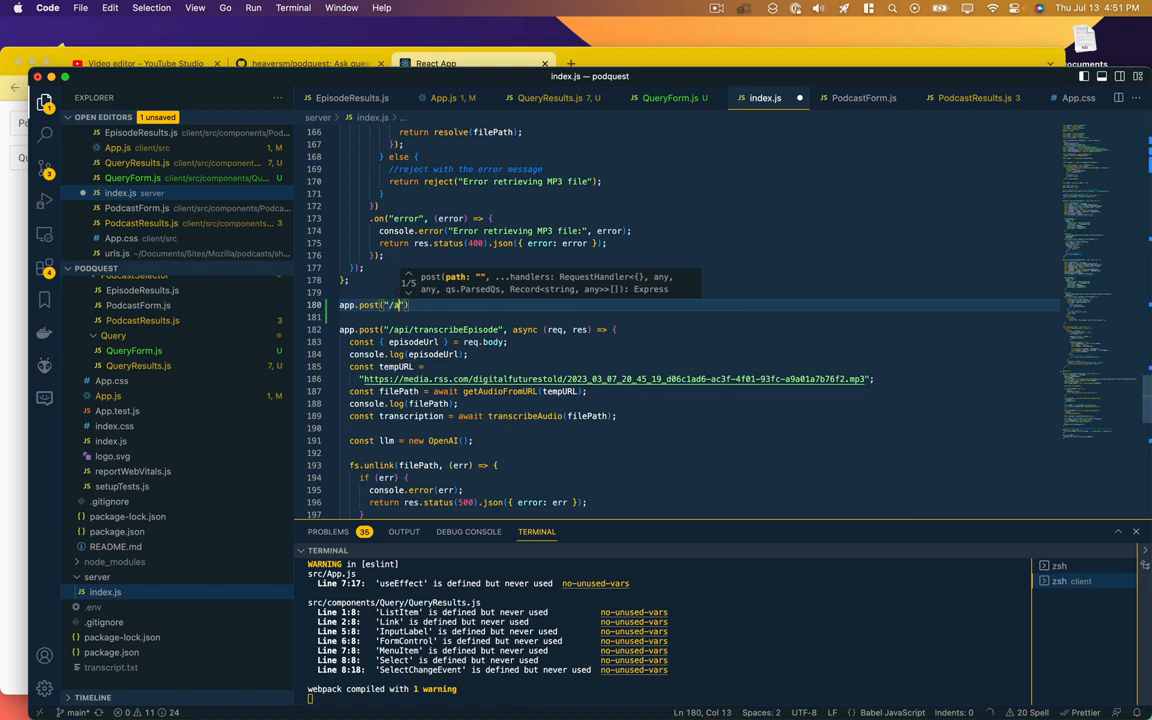
{"action": "type", "text": "/api/performUserQuery"}
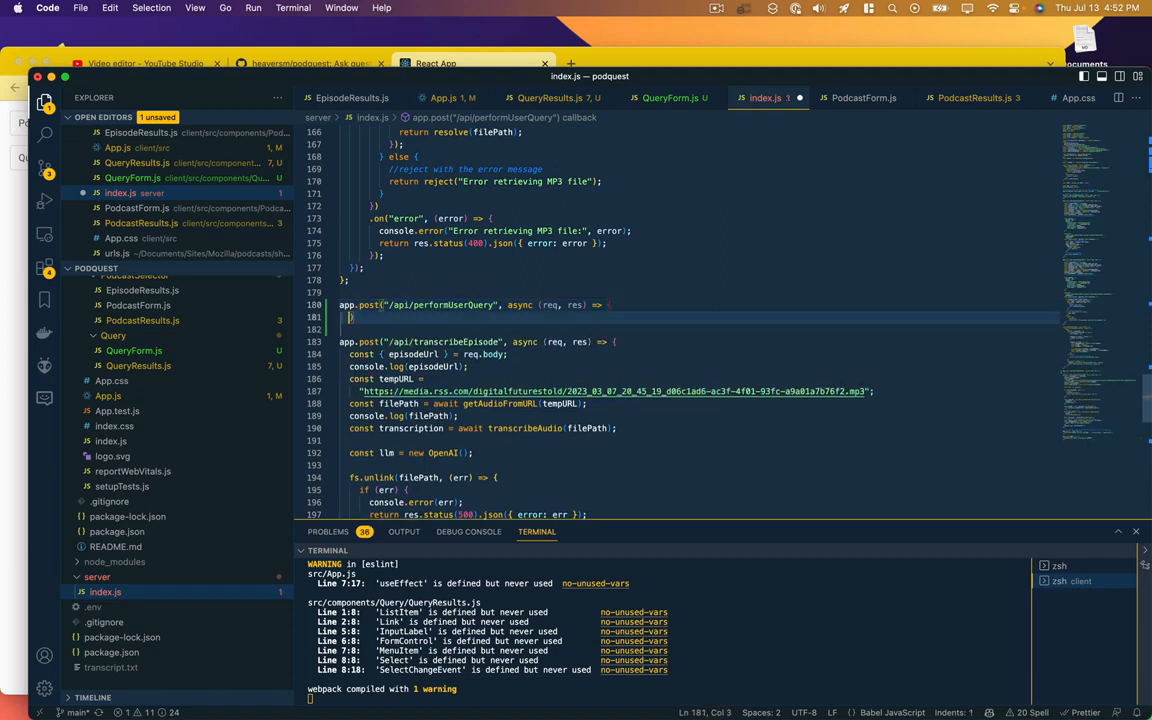
{"action": "type", "text": "const { query } = req.body;"}
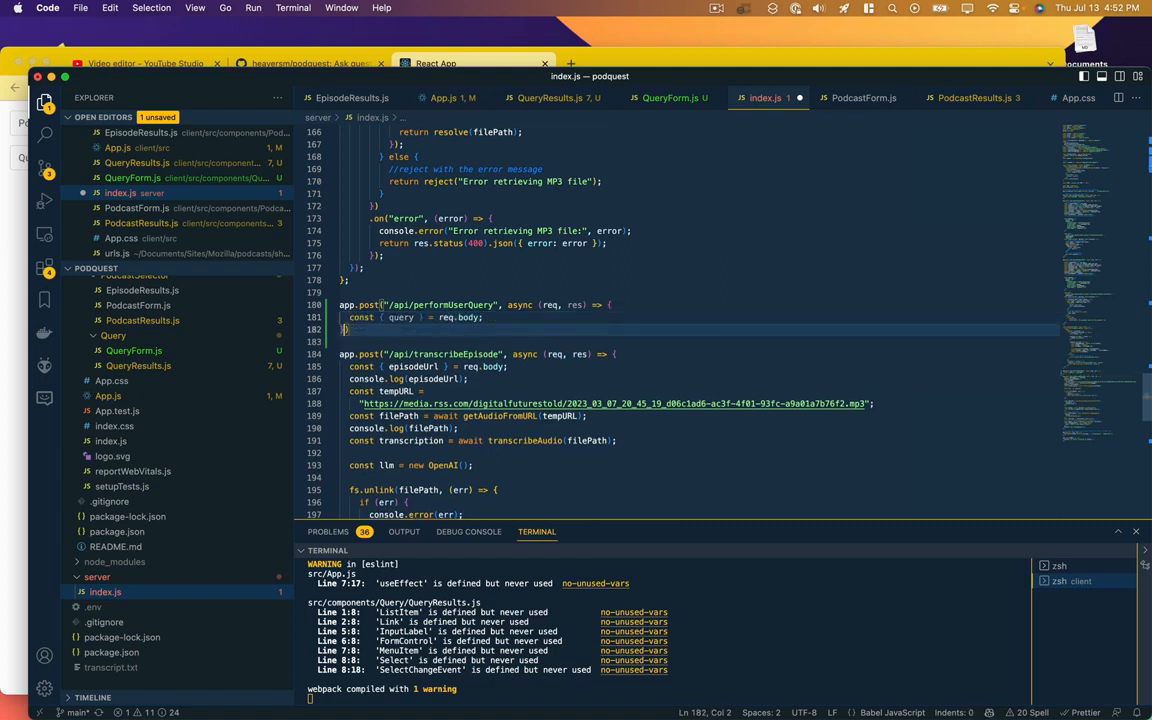
{"action": "type", "text": "const { query } = req.body;"}
{"action": "type", "text": "console.log(query);"}
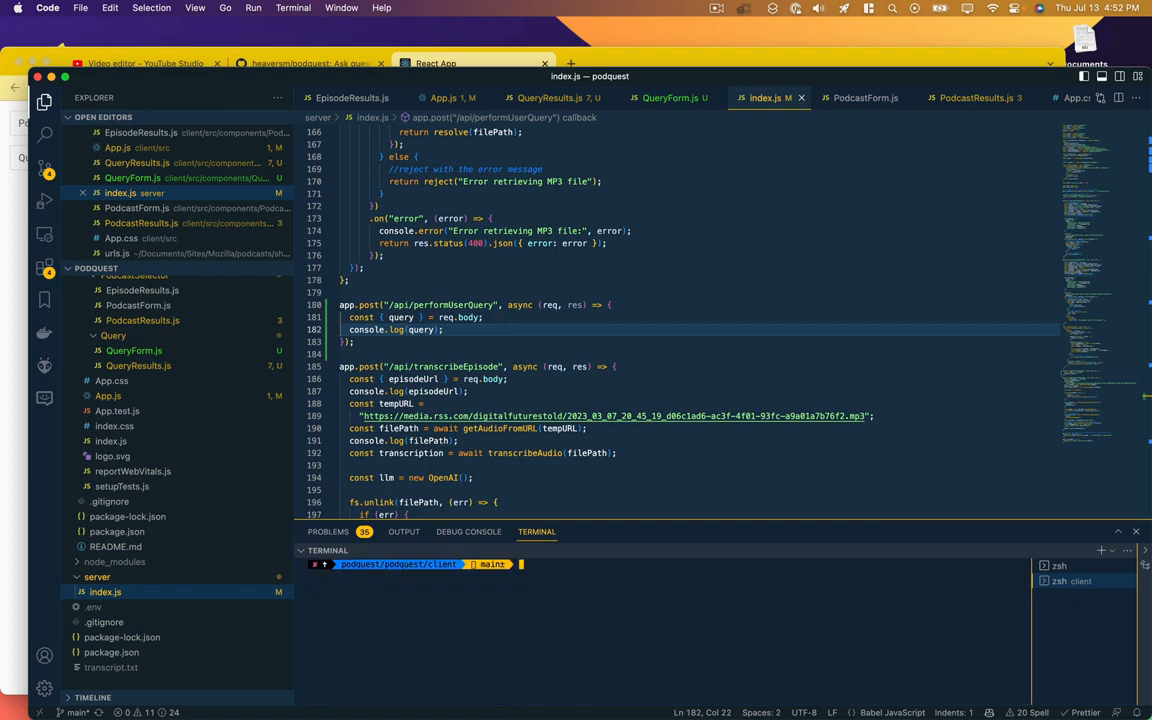
{"action": "type", "text": "npm start"}
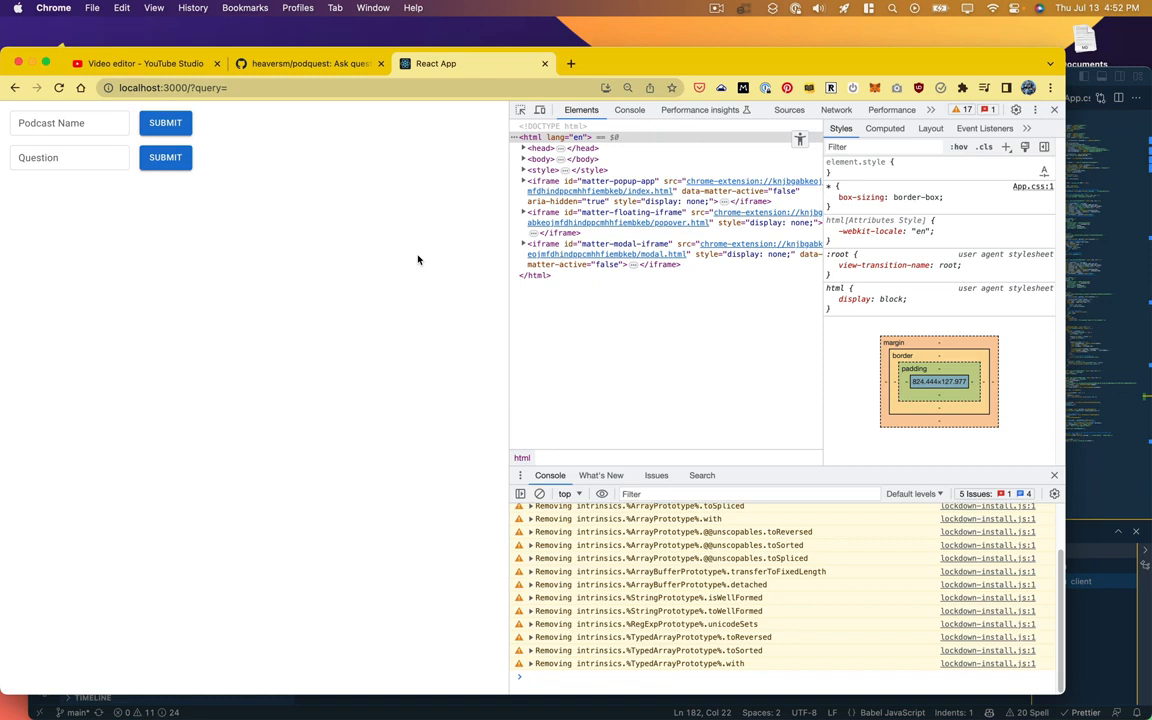
Step: Submit 'hello?' in the Question field and confirm the console logs 'query hello?'
{"action": "left_click", "coordinate": [65, 157]}
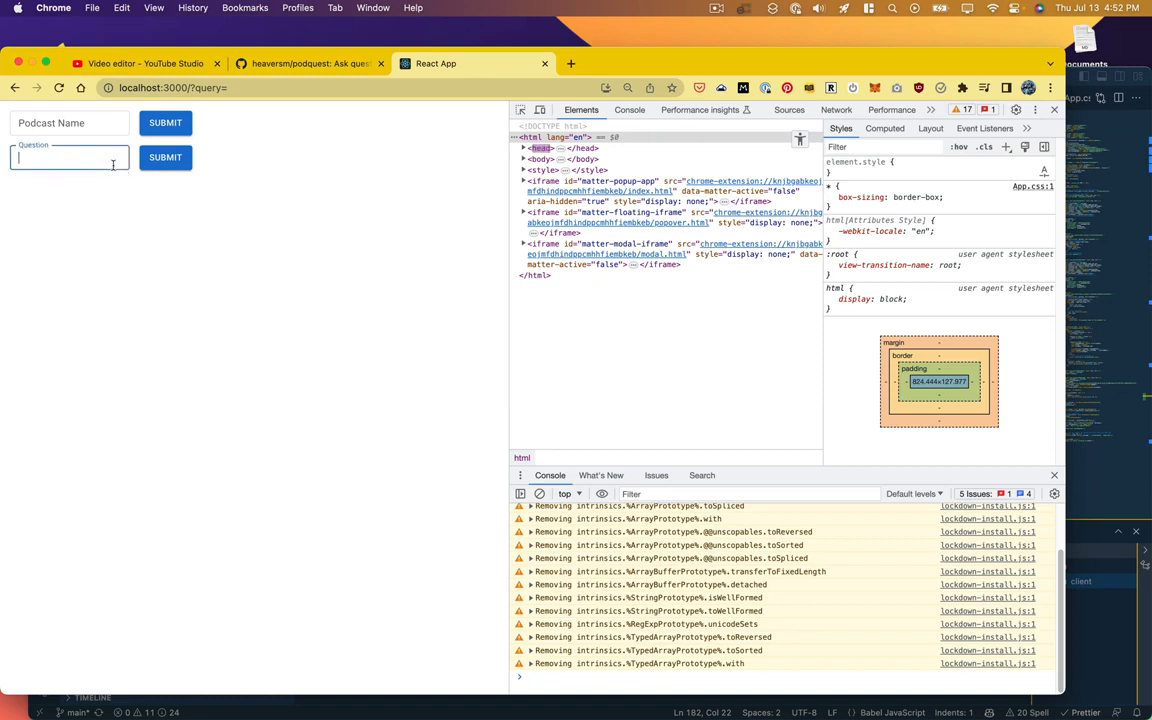
{"action": "type", "text": "hello?"}
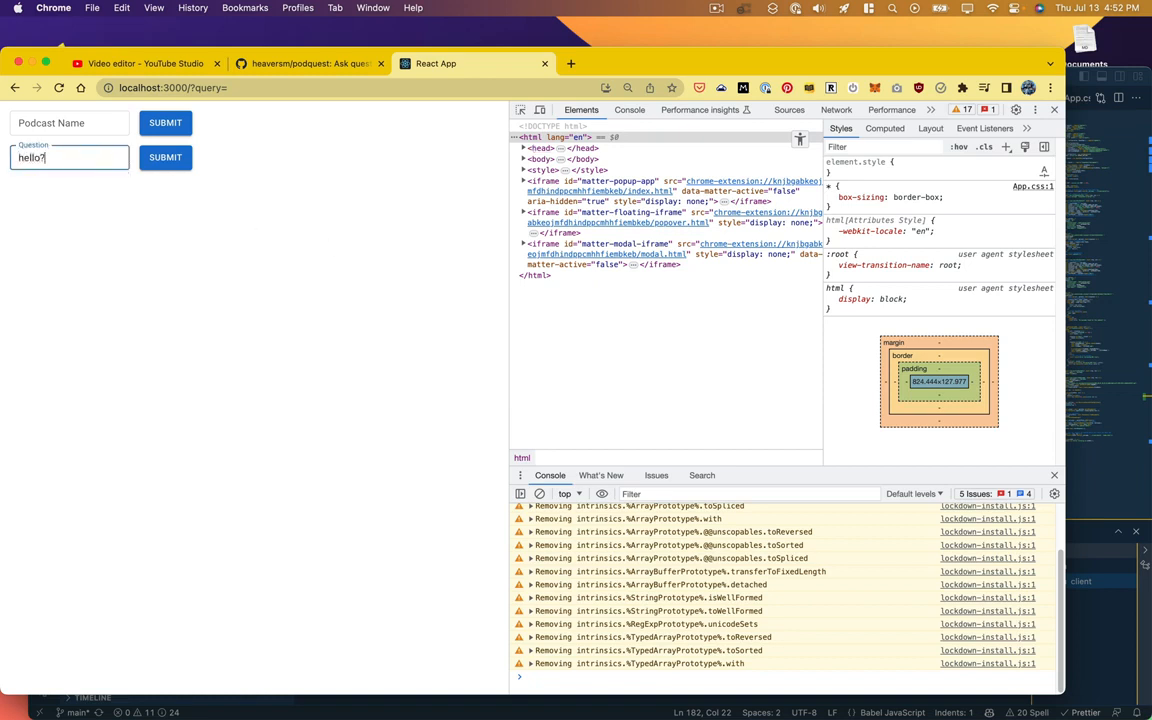
{"action": "left_click", "coordinate": [165, 157]}
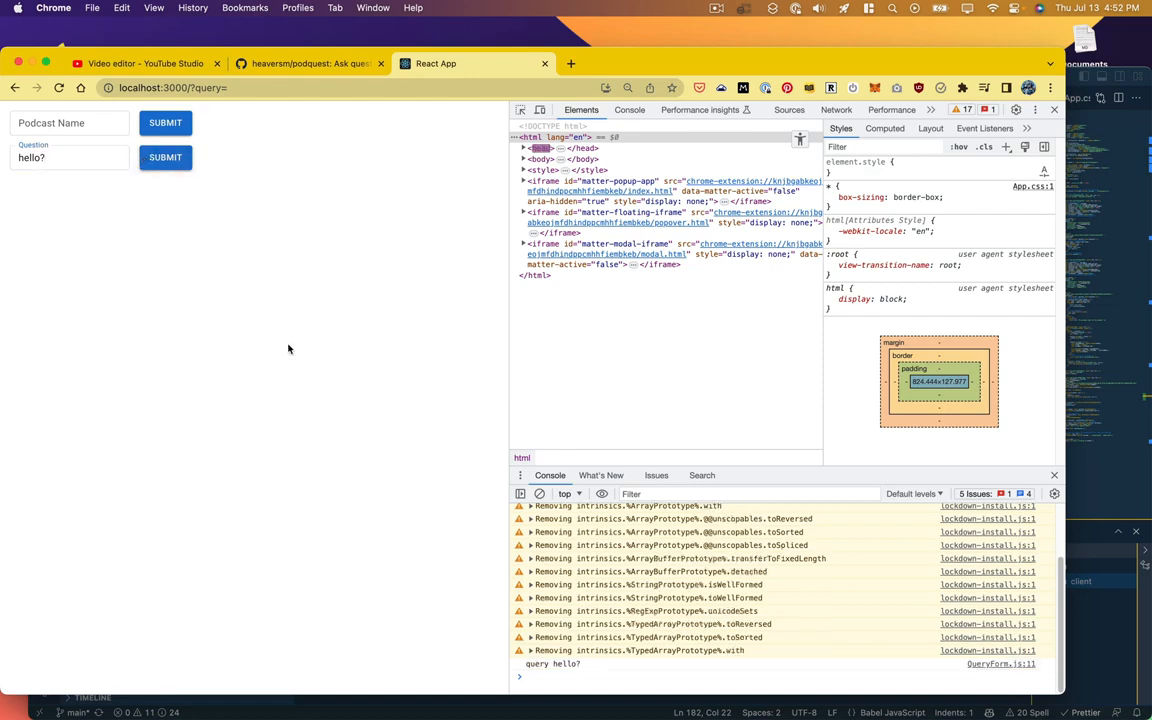
{"action": "mouse_move", "coordinate": [672, 246]}
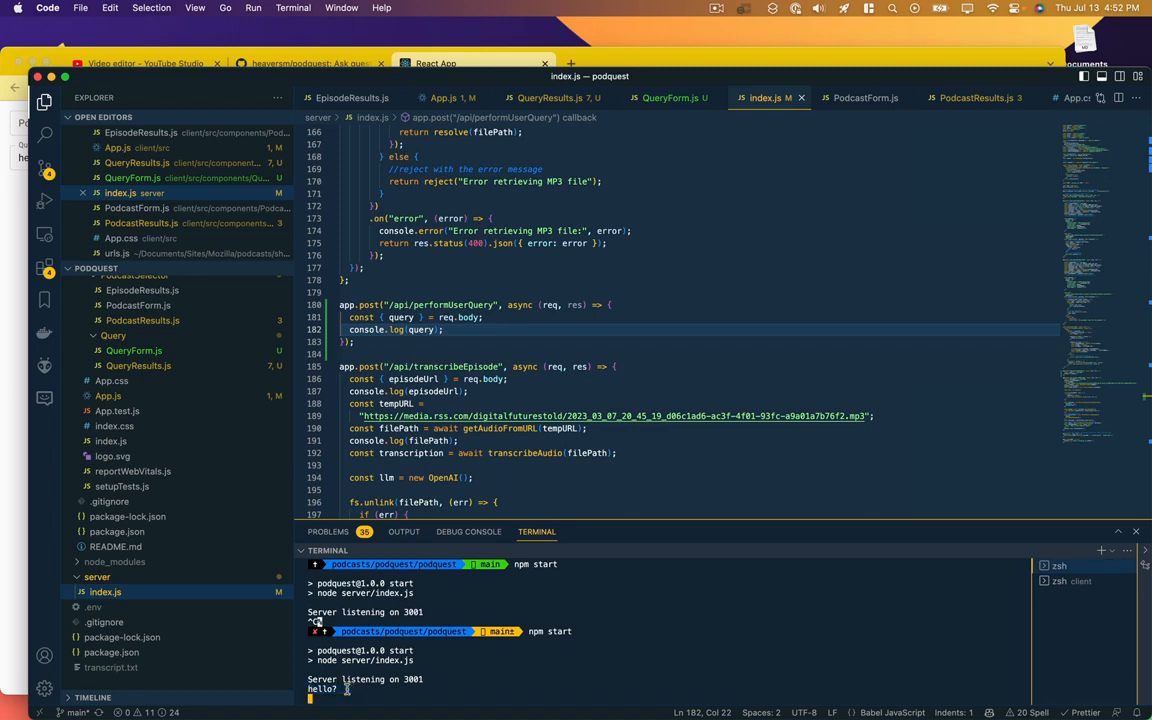
{"action": "mouse_move", "coordinate": [514, 484]}
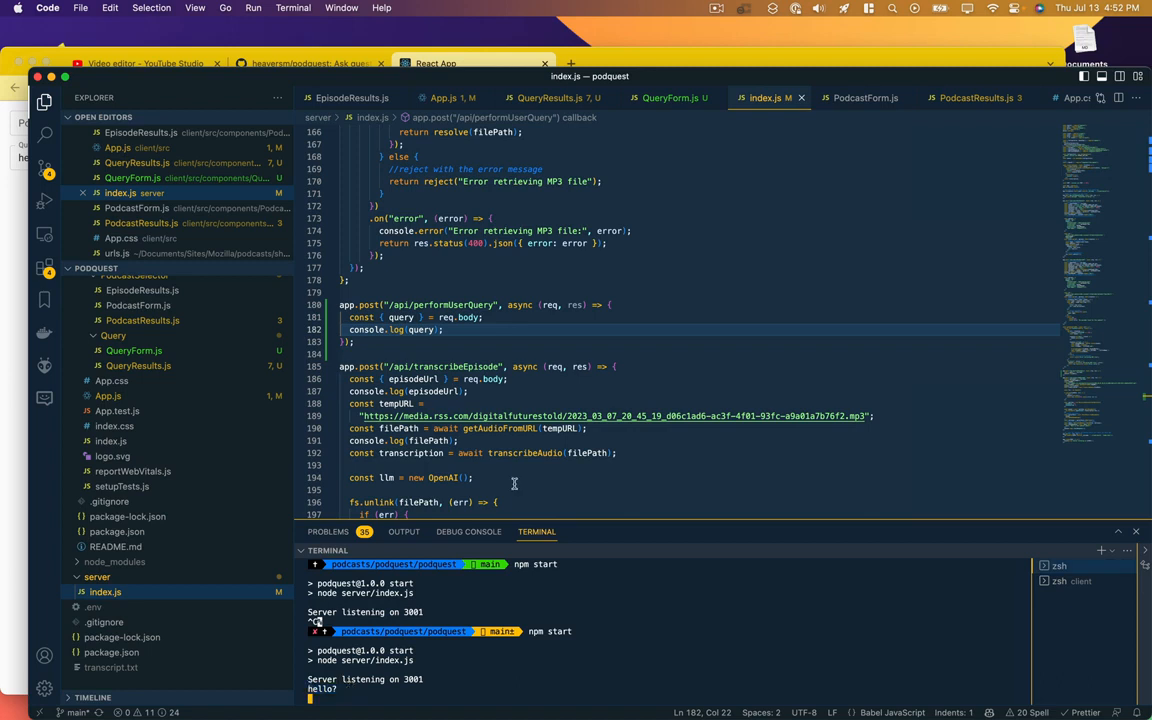
{"action": "mouse_move", "coordinate": [585, 366]}
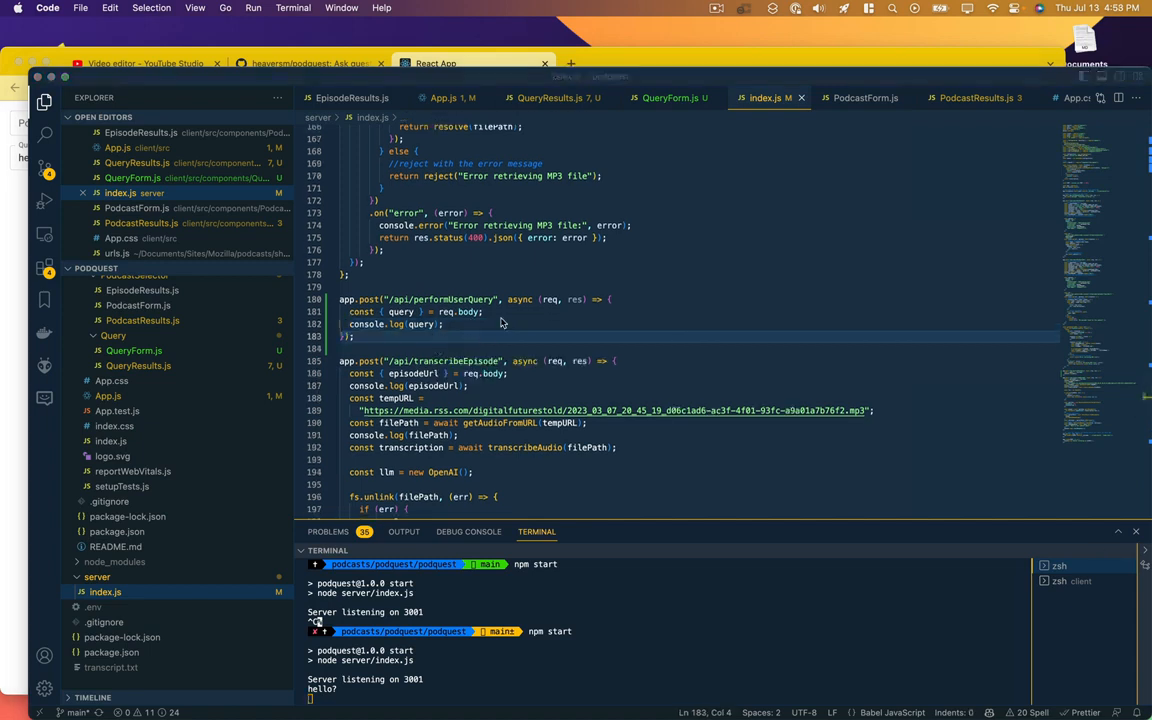
{"action": "mouse_move", "coordinate": [658, 100]}
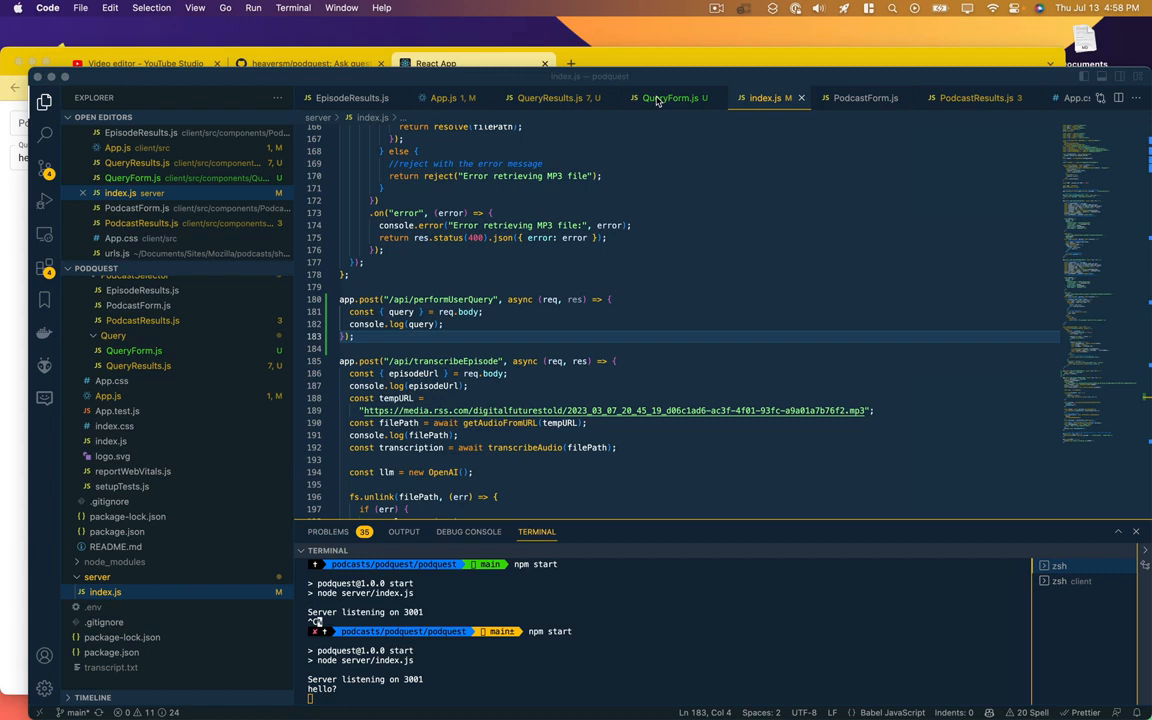
{"action": "left_click", "coordinate": [975, 97]}
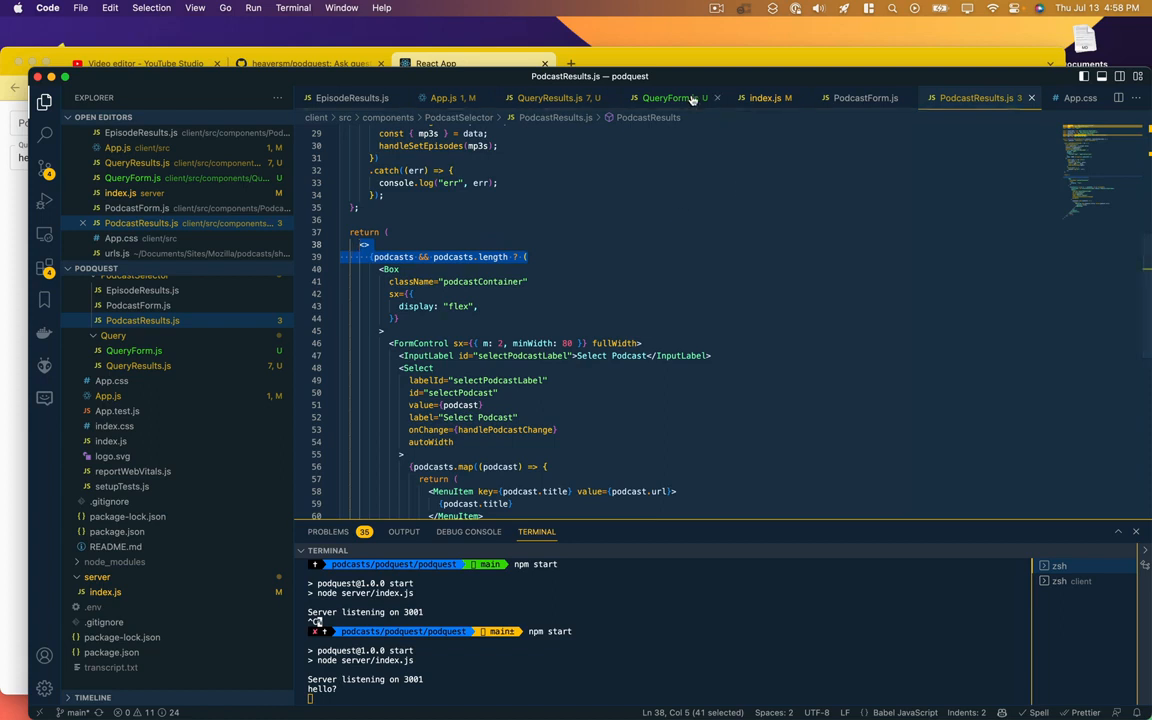
Step: Wrap QueryForm.js's returned form JSX in {llmReady && ( ... )} and fix the closing brace
{"action": "left_click", "coordinate": [675, 97]}
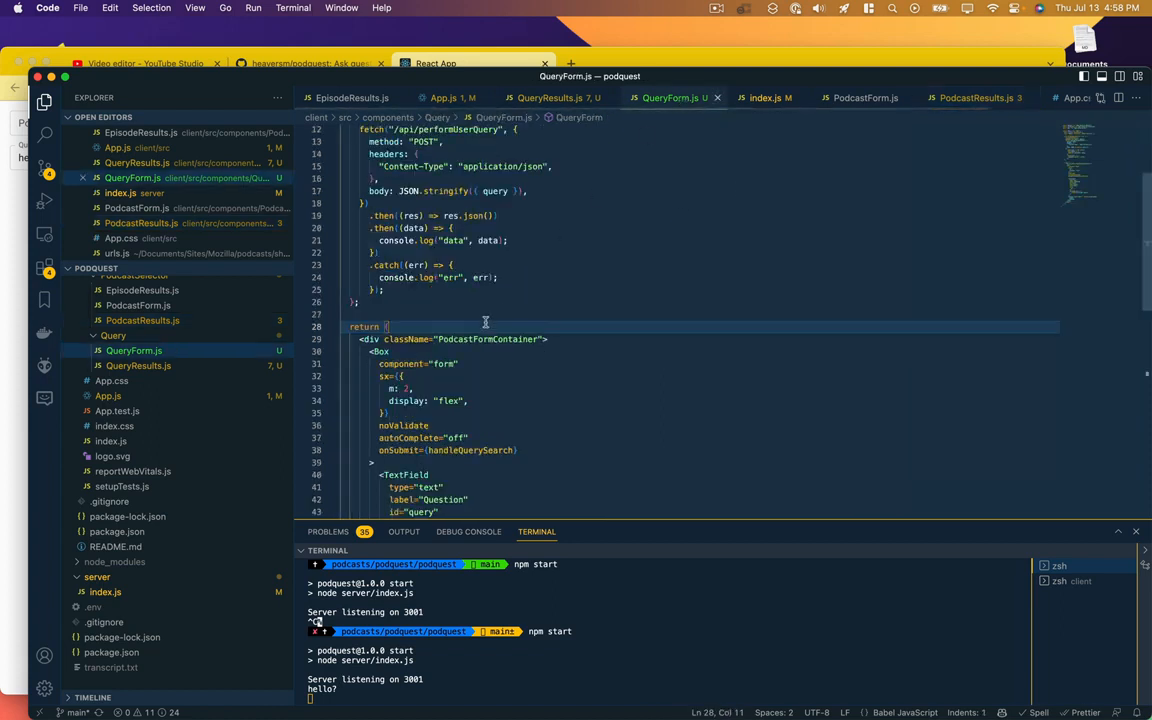
{"action": "type", "text": "{podcasts && podcasts.length ? ("}
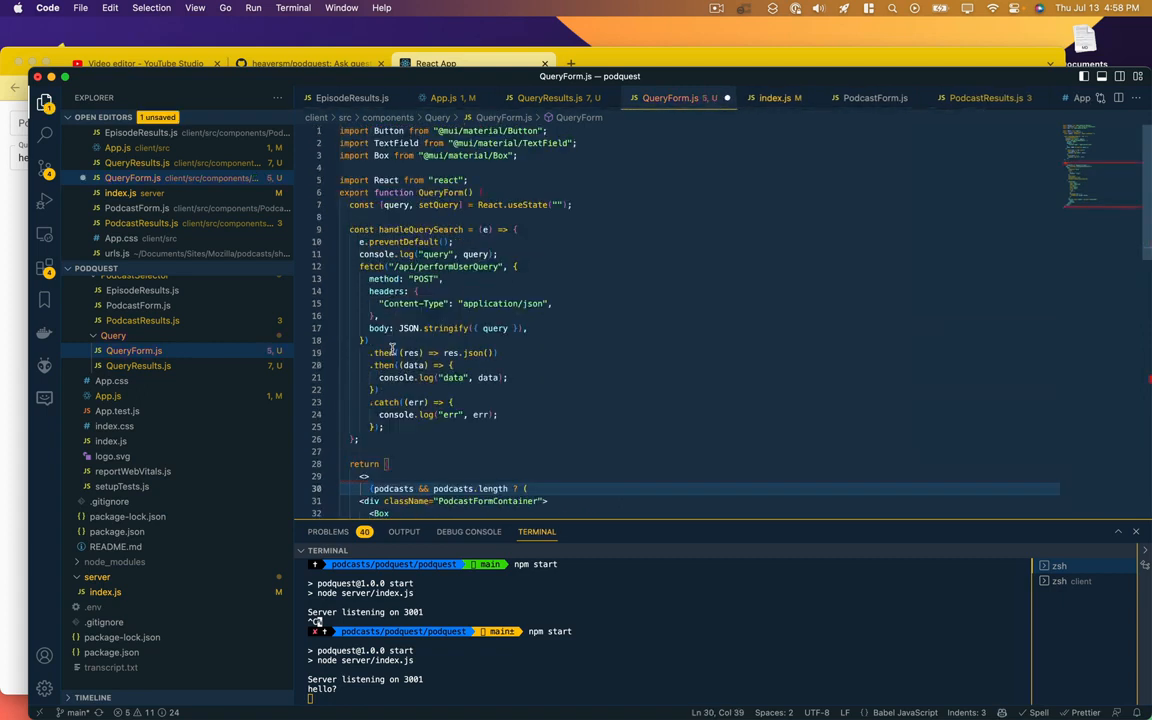
{"action": "mouse_move", "coordinate": [384, 352]}
{"action": "type", "text": "ifLLM"}
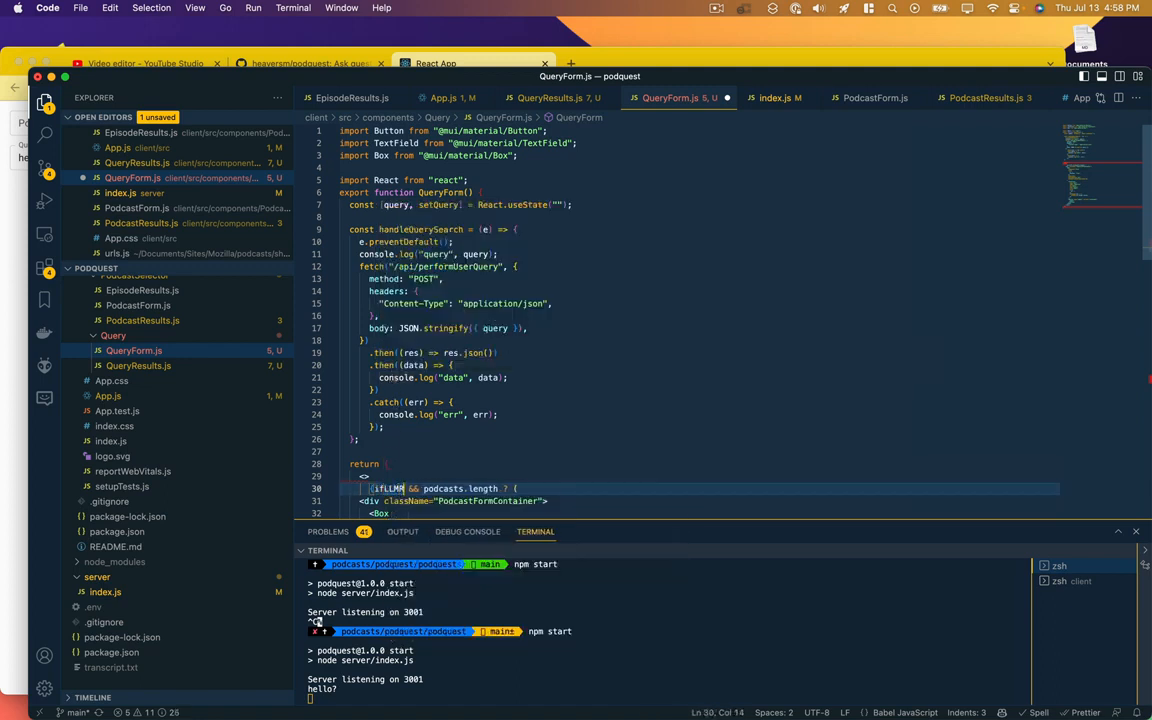
{"action": "type", "text": "Ready ? ("}
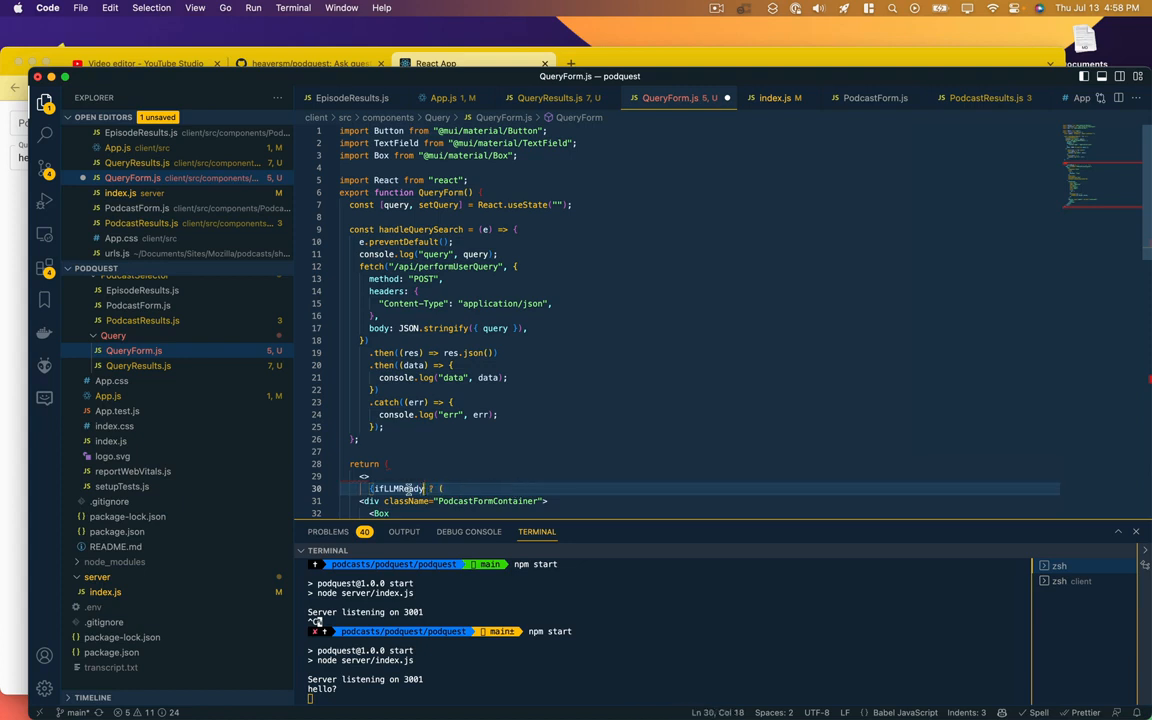
{"action": "mouse_move", "coordinate": [453, 434]}
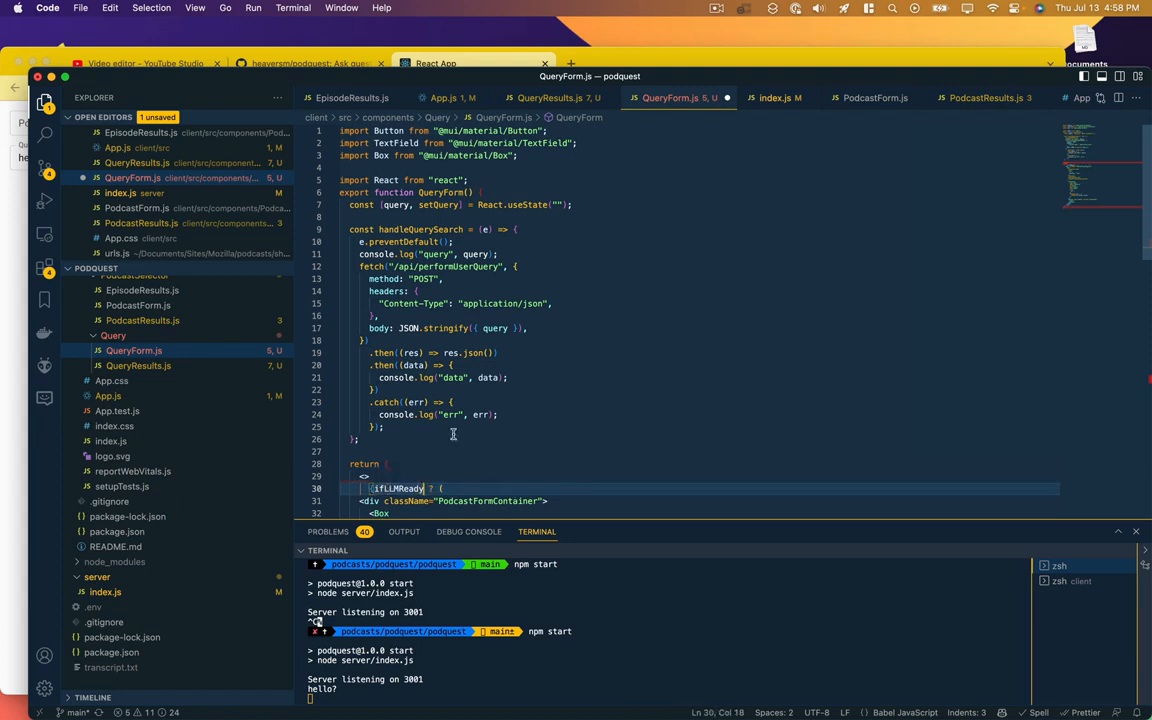
{"action": "scroll", "scroll_direction": "down", "scroll_amount": 3}
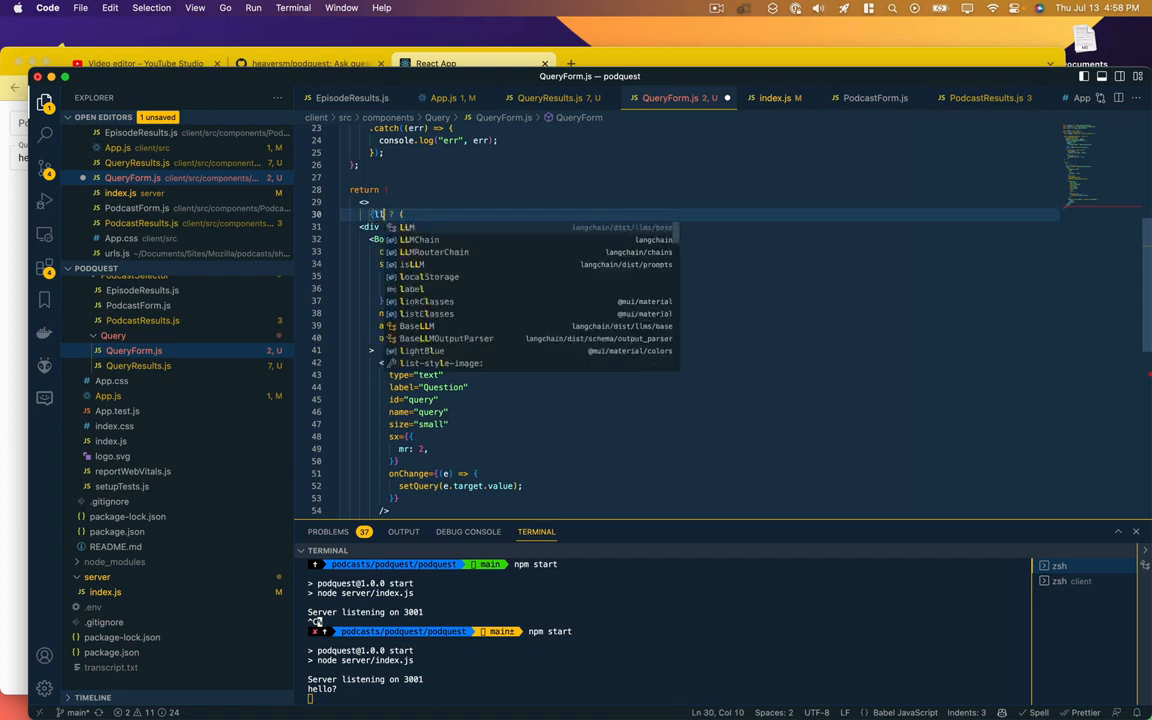
{"action": "type", "text": "llmReady"}
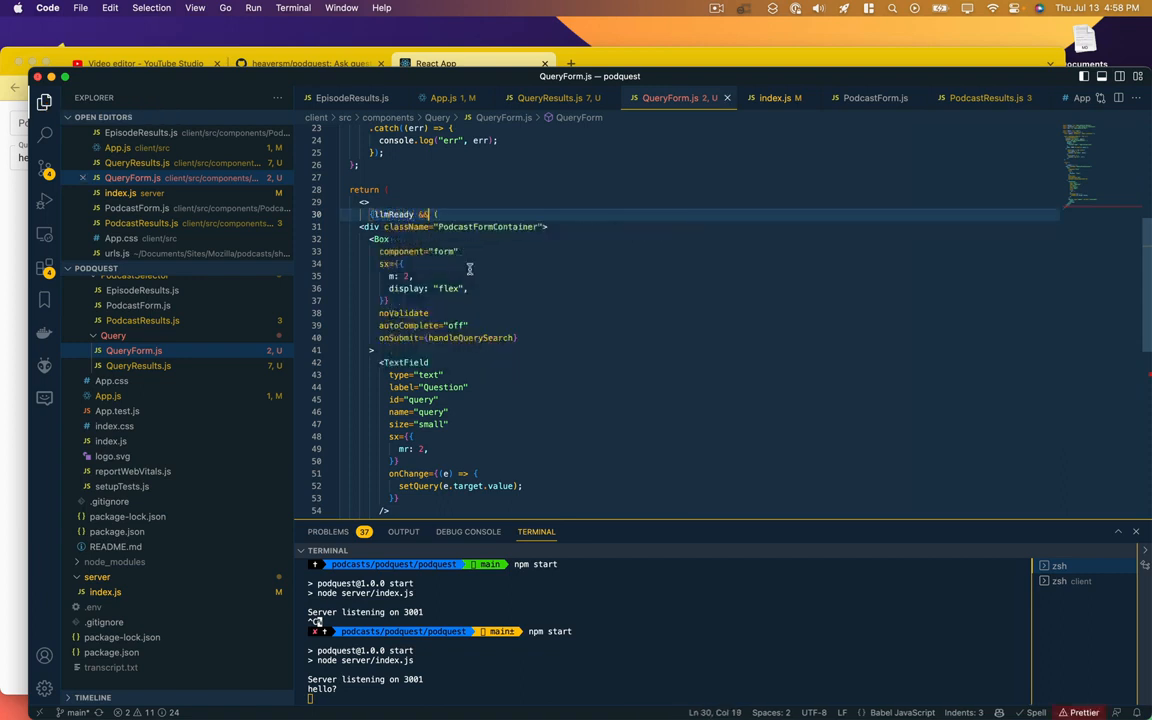
{"action": "scroll", "scroll_direction": "down", "scroll_amount": 3}
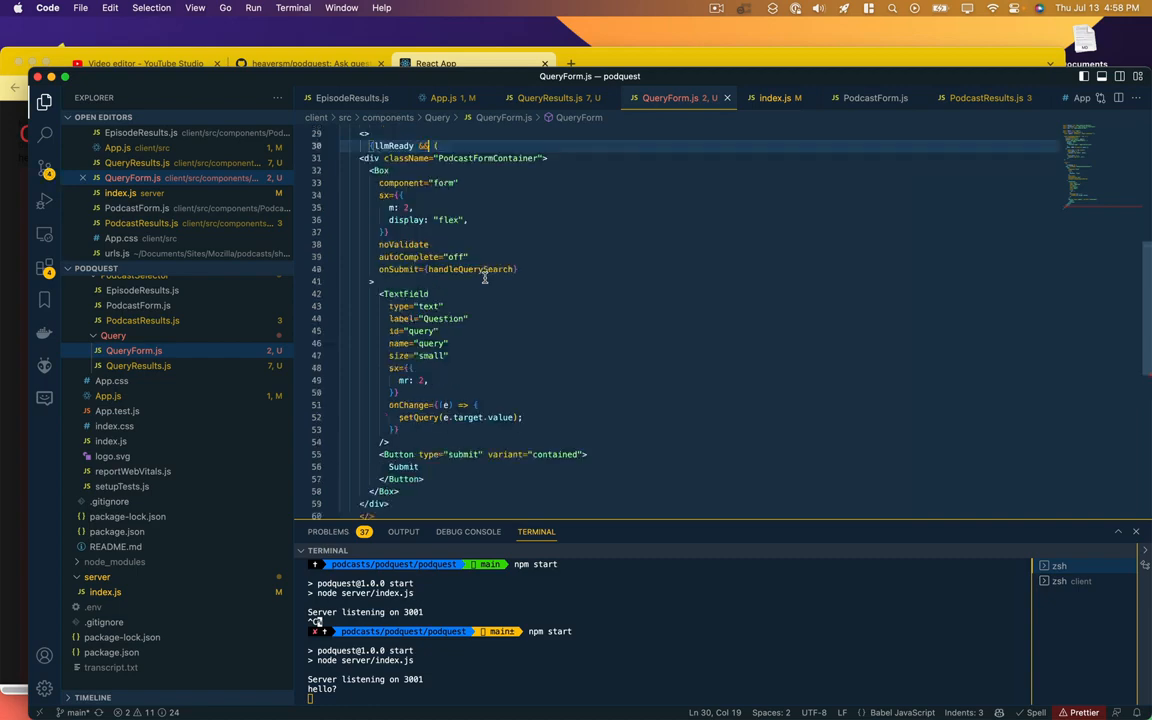
{"action": "mouse_move", "coordinate": [475, 278]}
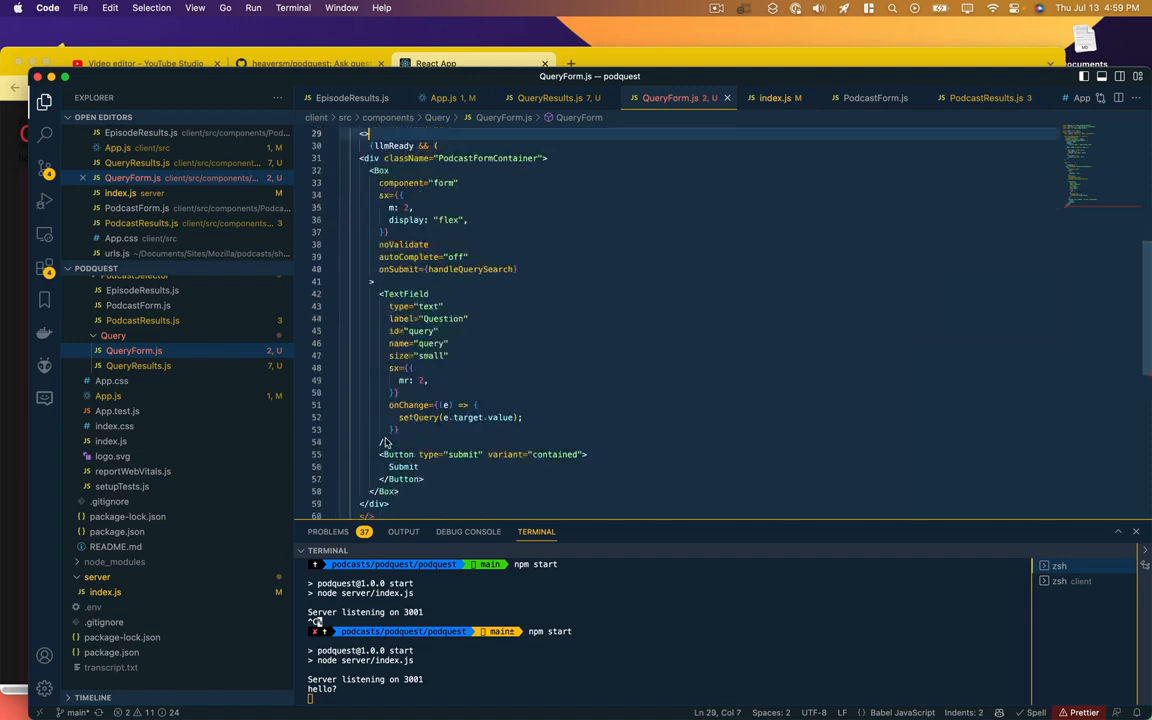
{"action": "scroll", "scroll_direction": "down", "scroll_amount": 3}
{"action": "type", "text": ")}"}
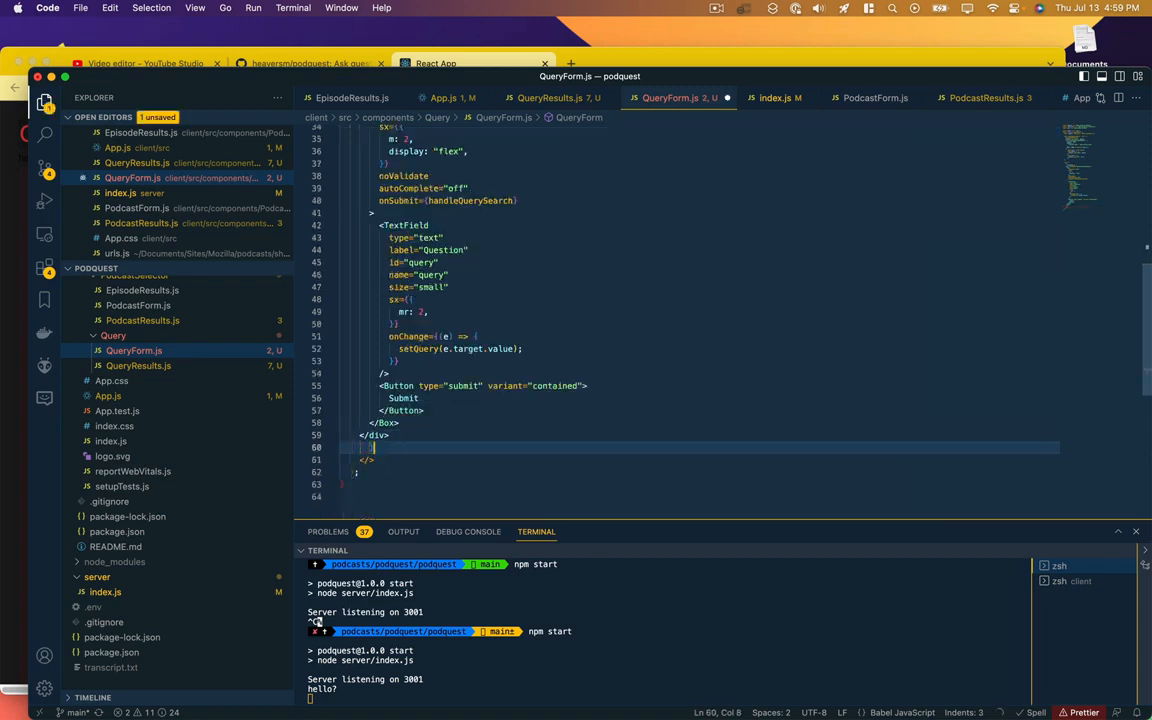
{"action": "scroll", "scroll_direction": "down", "scroll_amount": 3}
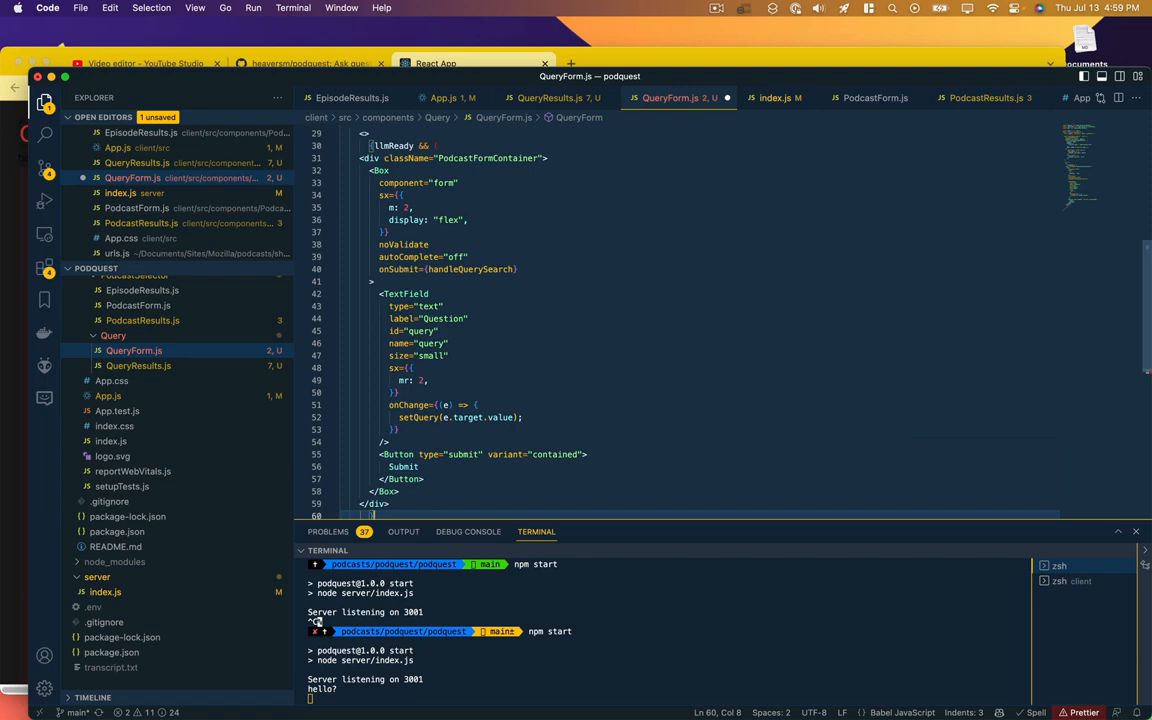
{"action": "scroll", "scroll_direction": "down", "scroll_amount": 3}
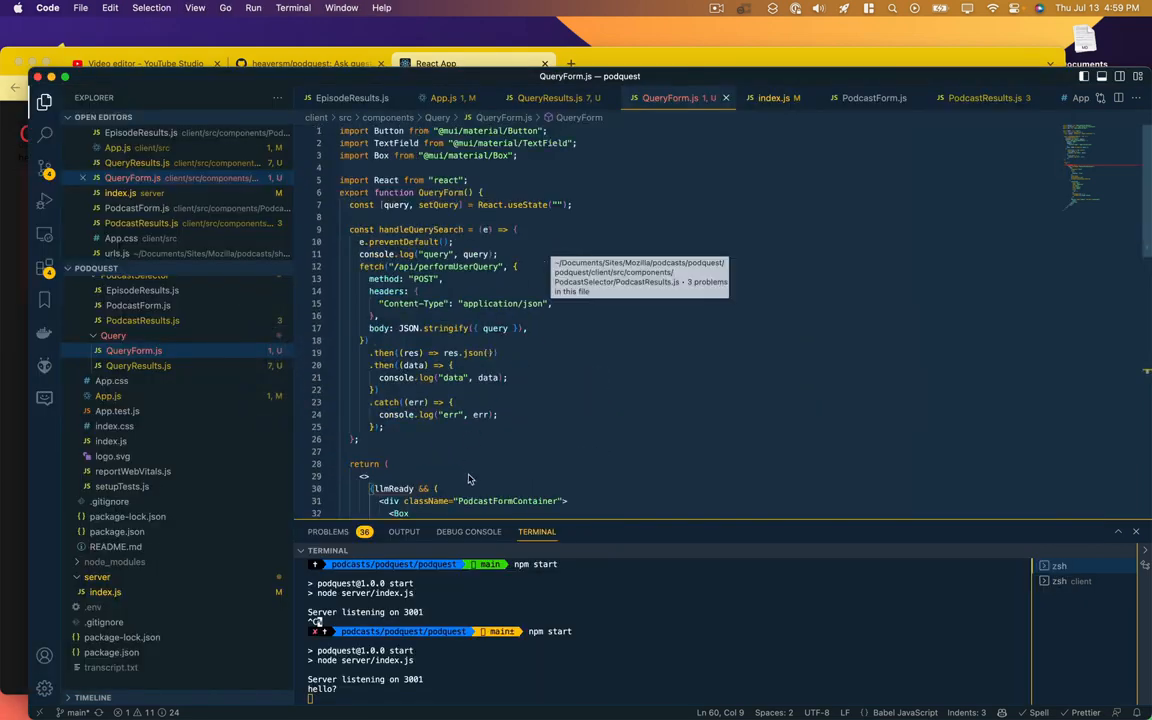
{"action": "mouse_move", "coordinate": [475, 216]}
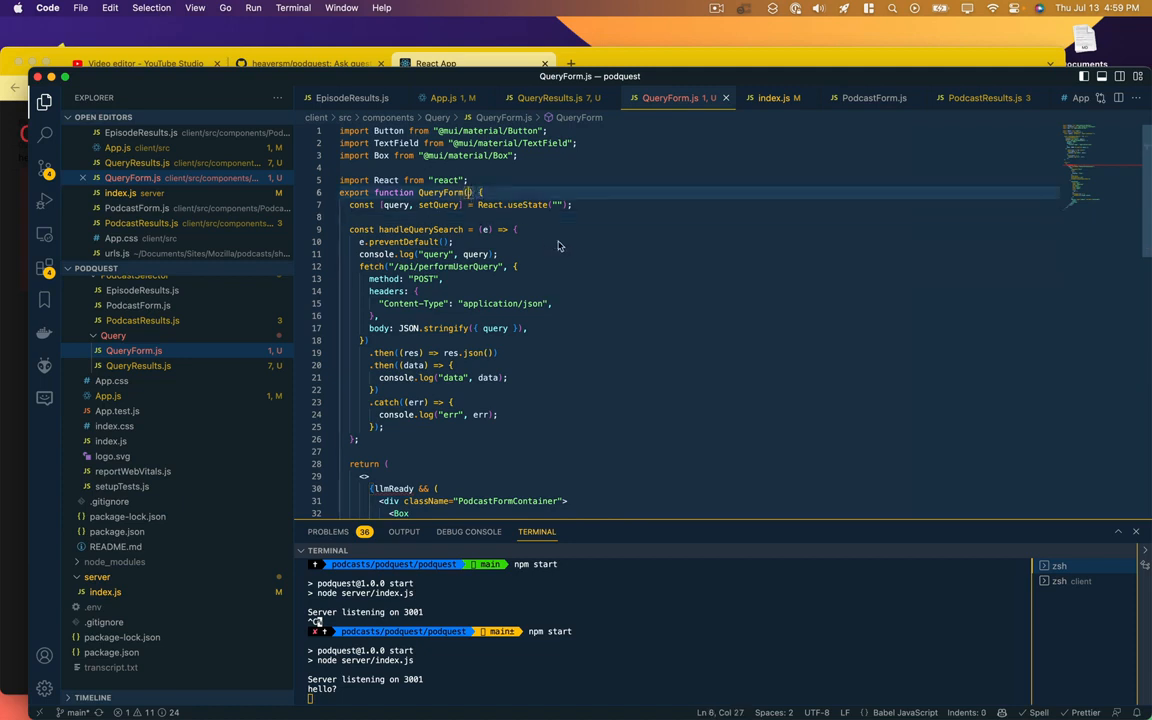
Step: Add llmReady to QueryForm's props and declare const [llmReady, setLLMReady] state in App.js
{"action": "type", "text": "llmReady }"}
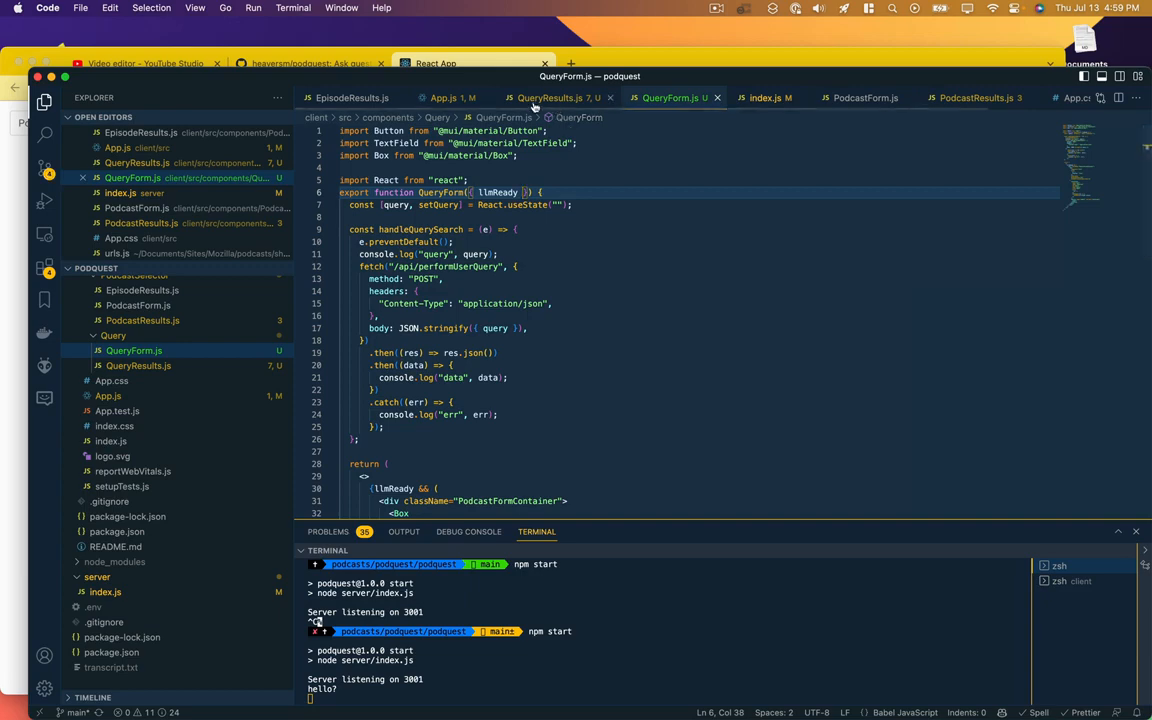
{"action": "left_click", "coordinate": [444, 97]}
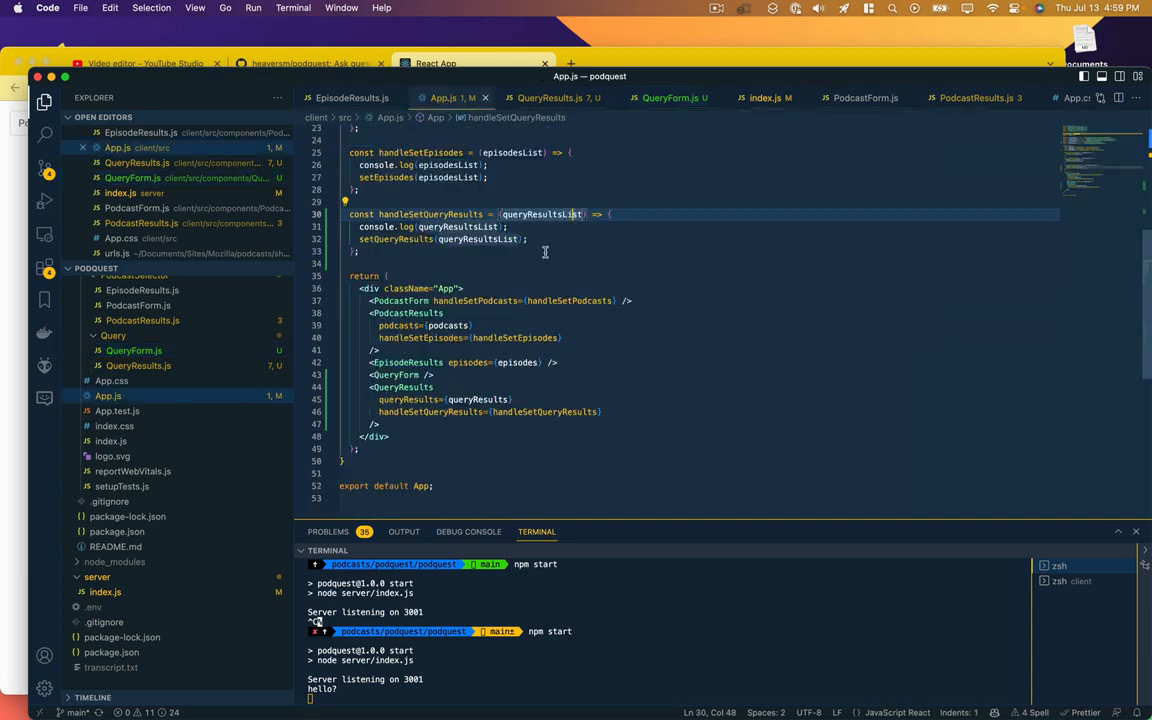
{"action": "scroll", "scroll_direction": "down", "scroll_amount": 3}
{"action": "type", "text": "const [l] = React.useState([]);"}
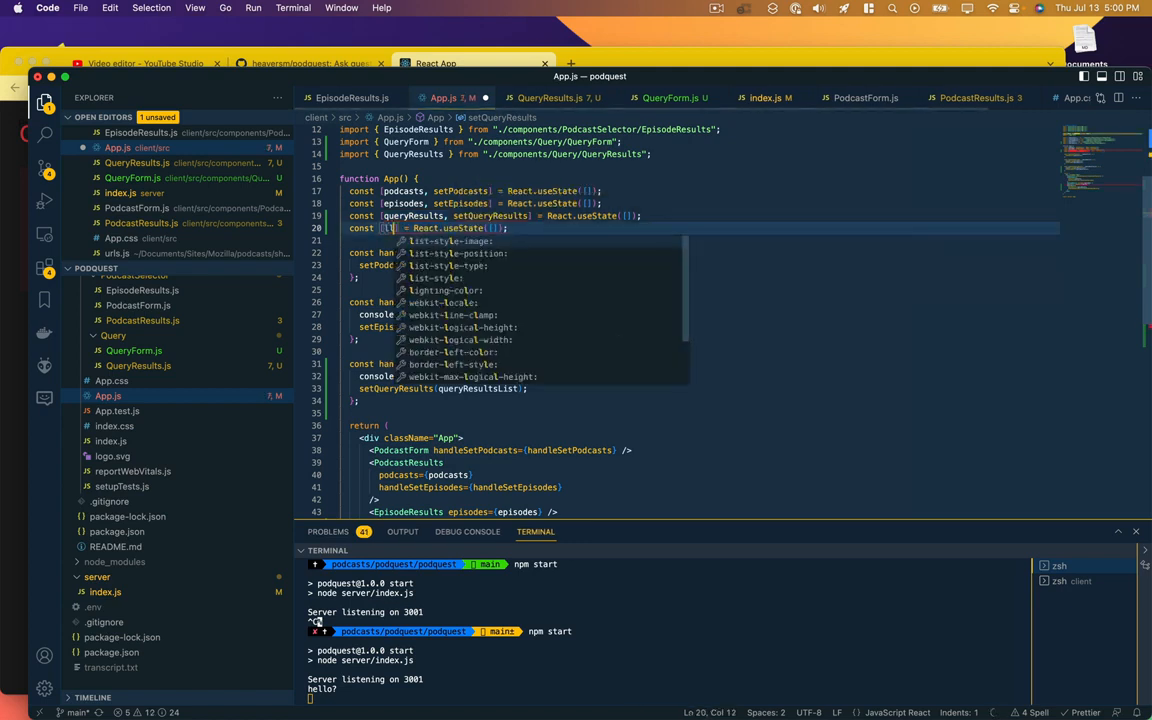
{"action": "type", "text": "llmReady, setLLMReady"}
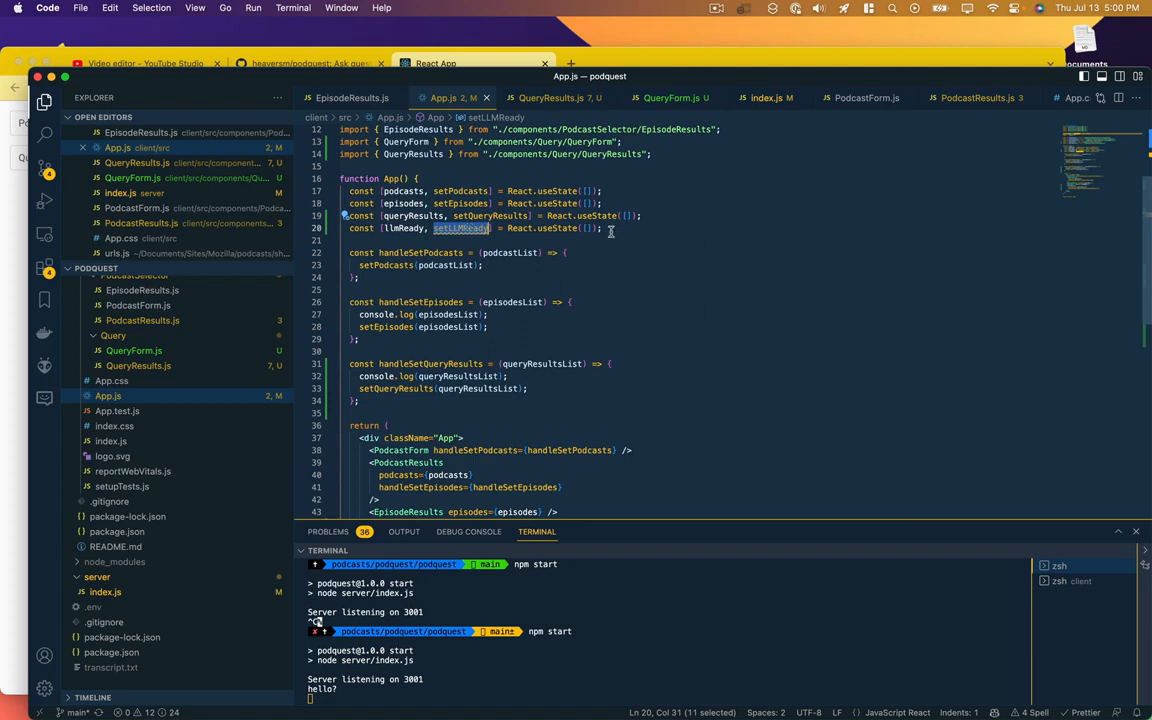
Step: Pass llmReady to QueryForm and setLLMReady to EpisodeResults in App.js
{"action": "scroll", "scroll_direction": "down", "scroll_amount": 3}
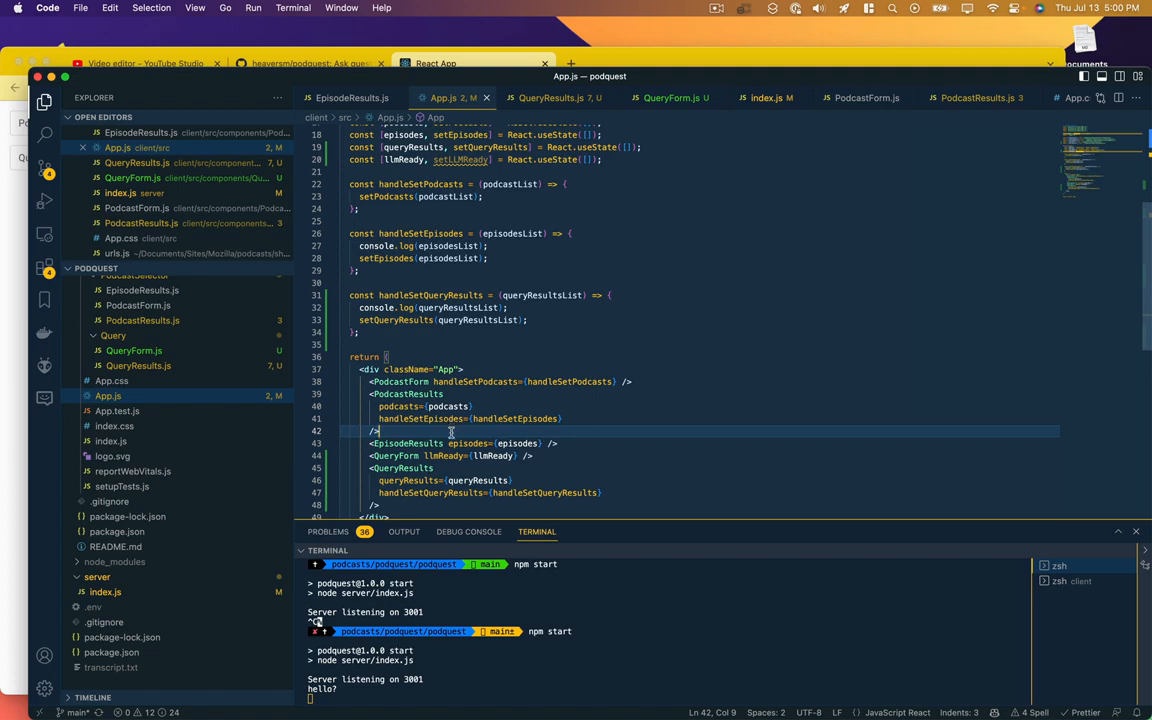
{"action": "mouse_move", "coordinate": [477, 325]}
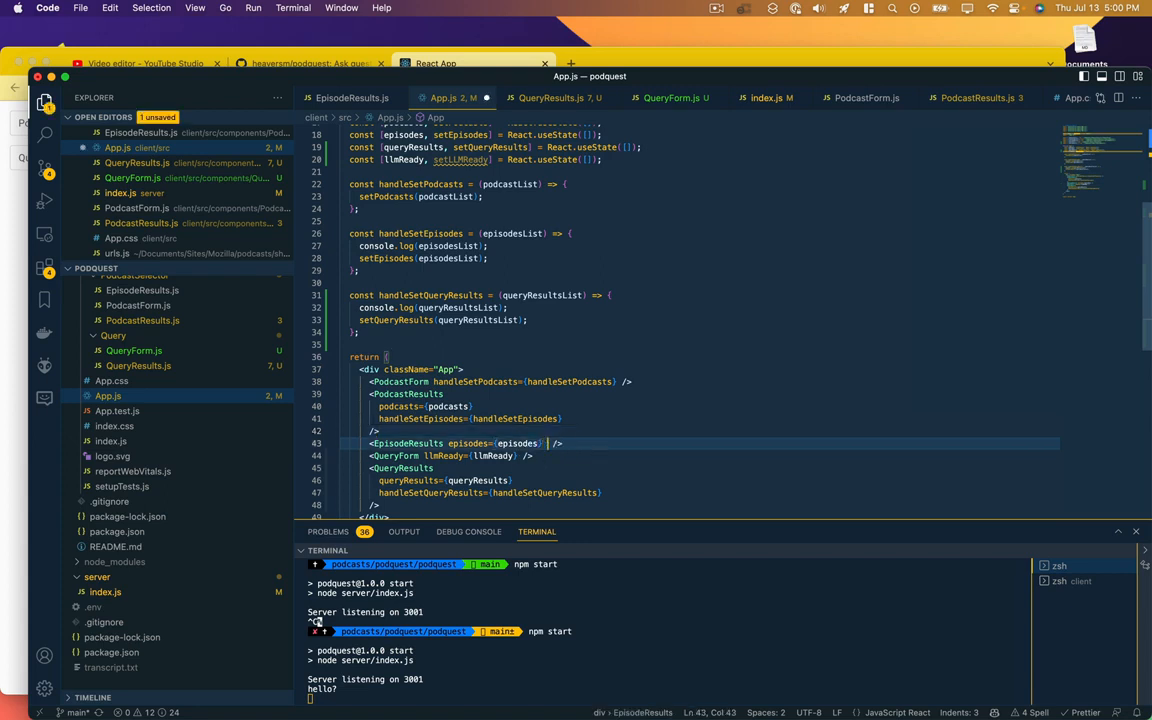
{"action": "type", "text": "setLLMReady="}
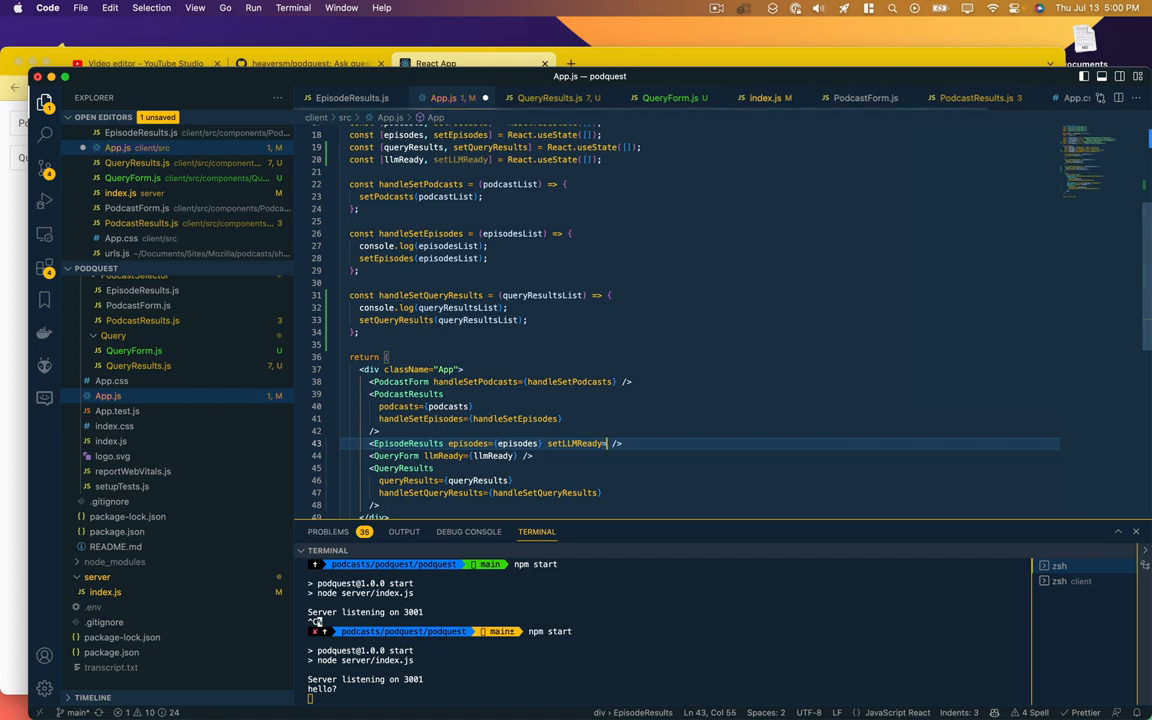
{"action": "type", "text": "{setLLMReady}"}
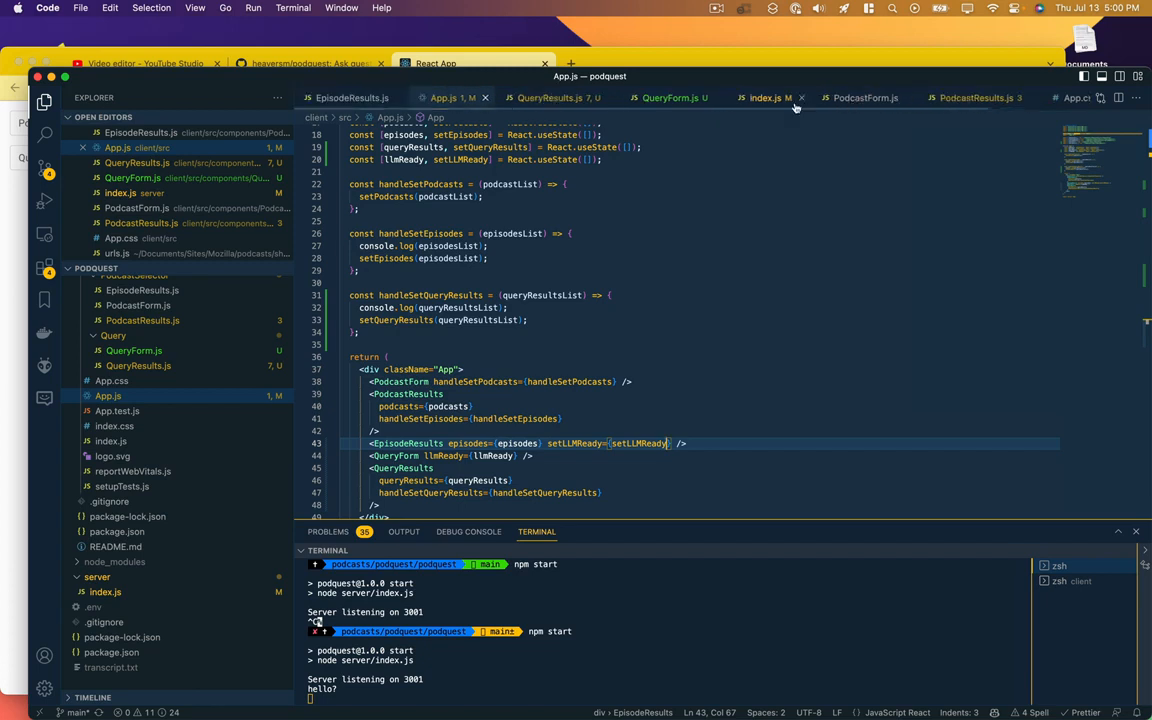
Step: Add setLLMReady to EpisodeResults' props and call setLLMReady(true) in the .then callback
{"action": "left_click", "coordinate": [352, 97]}
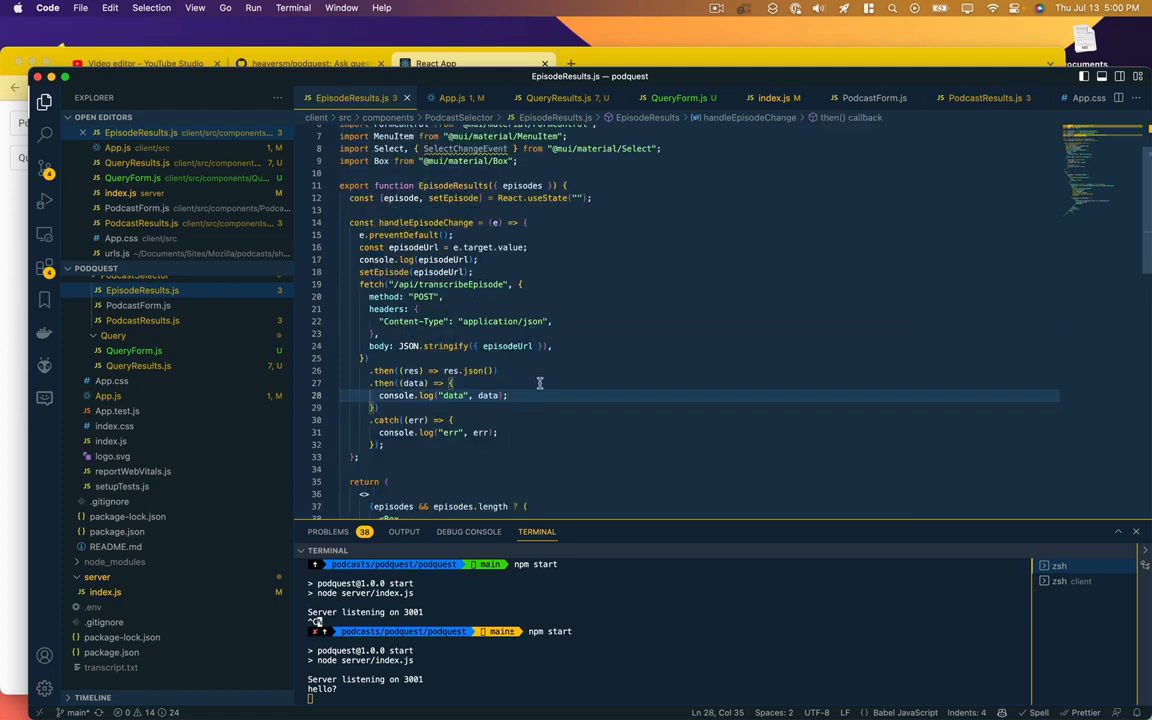
{"action": "mouse_move", "coordinate": [515, 420]}
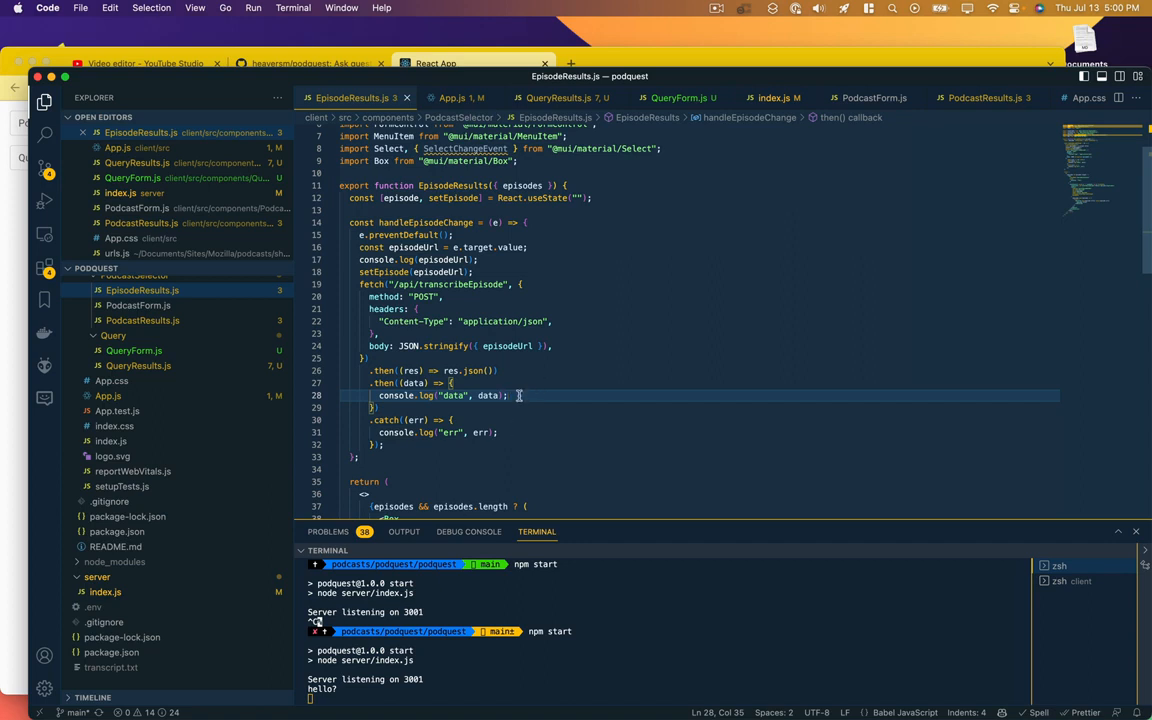
{"action": "type", "text": "const { mp3s } = data;"}
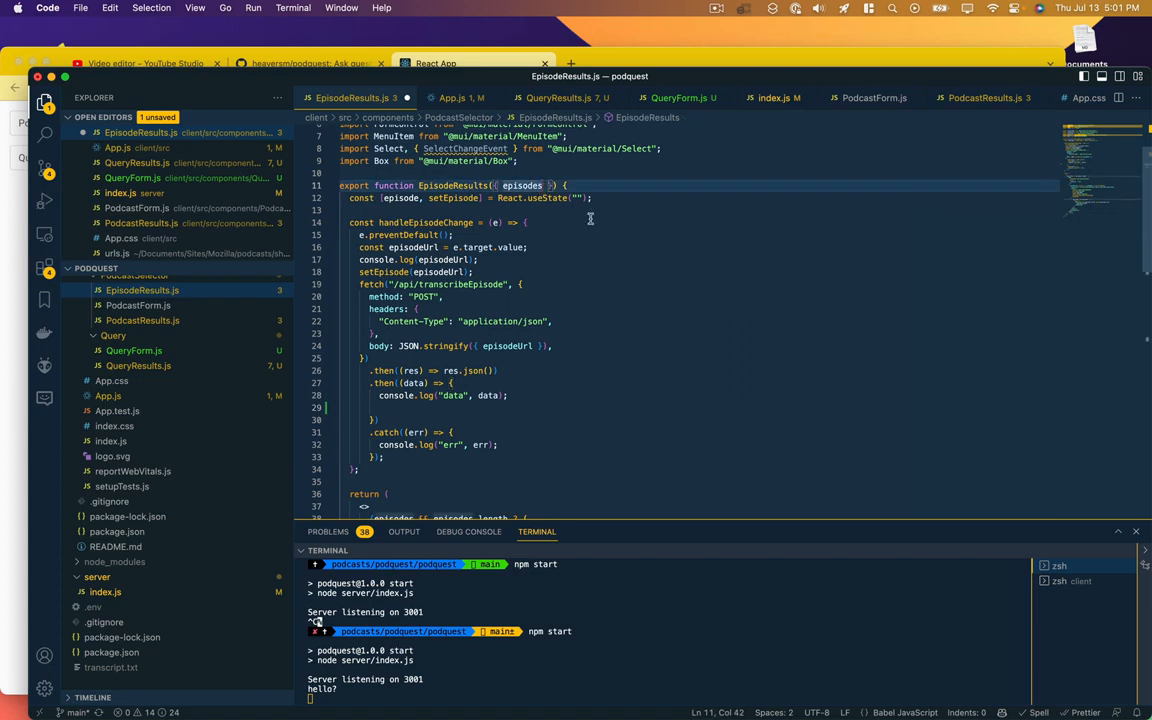
{"action": "type", "text": ", setLLMReady"}
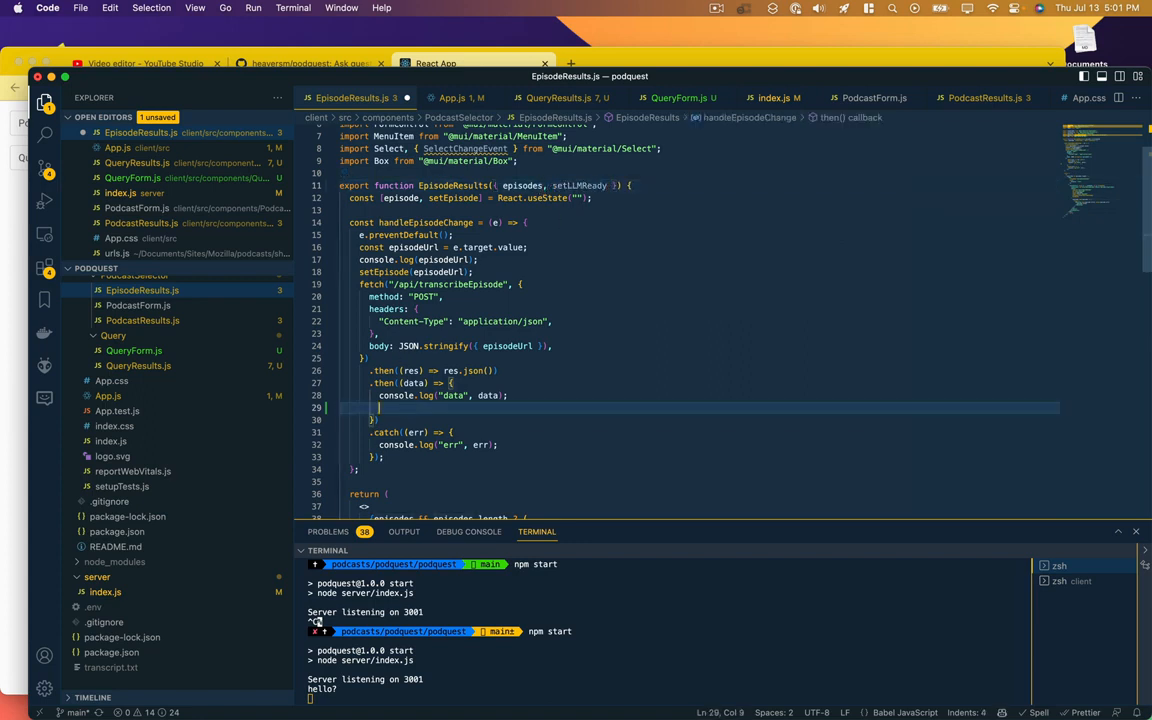
{"action": "type", "text": "//some condition"}
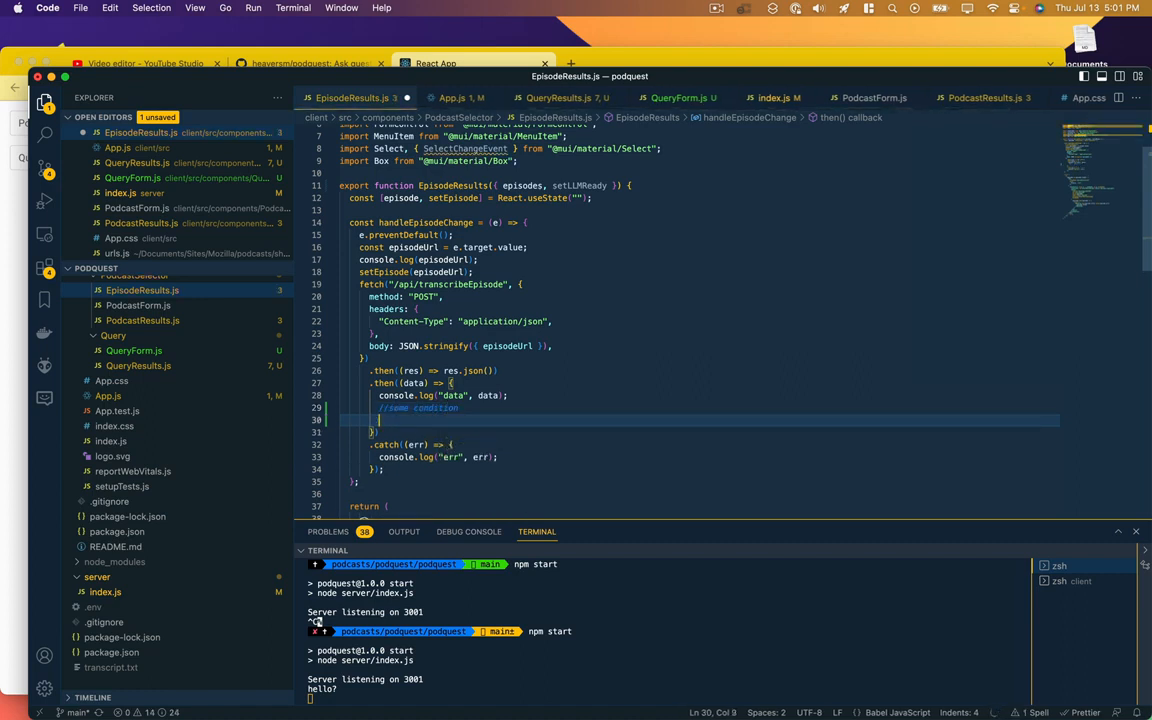
{"action": "type", "text": "setLLMReady(true);"}
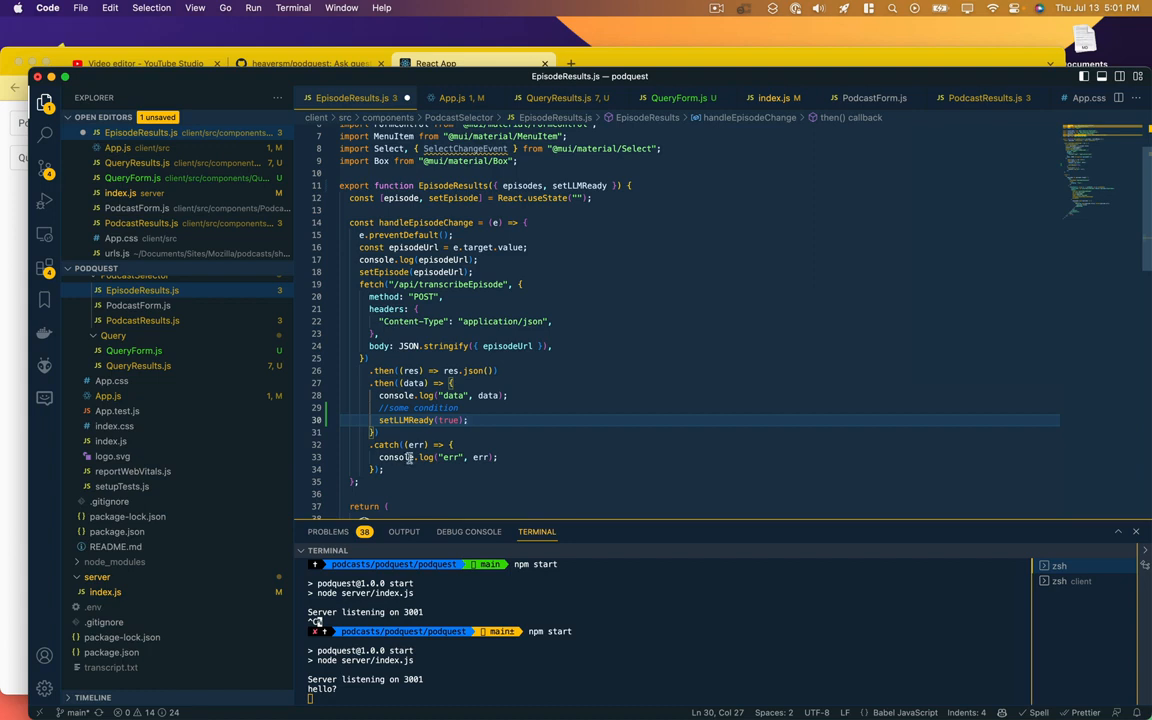
{"action": "double_click", "coordinate": [451, 420]}
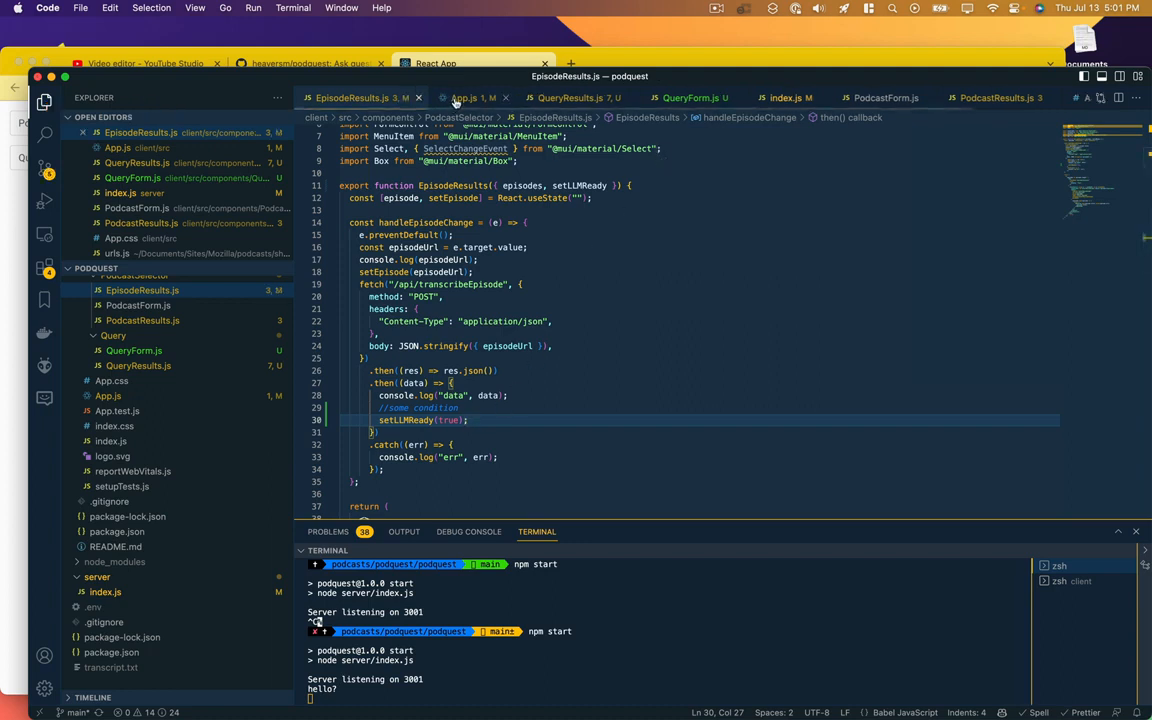
Step: Default llmReady state to false in App.js and check the llmReady prop in QueryForm
{"action": "left_click", "coordinate": [464, 97]}
{"action": "type", "text": "const [llmReady, setLLMReady] = React.useState();"}
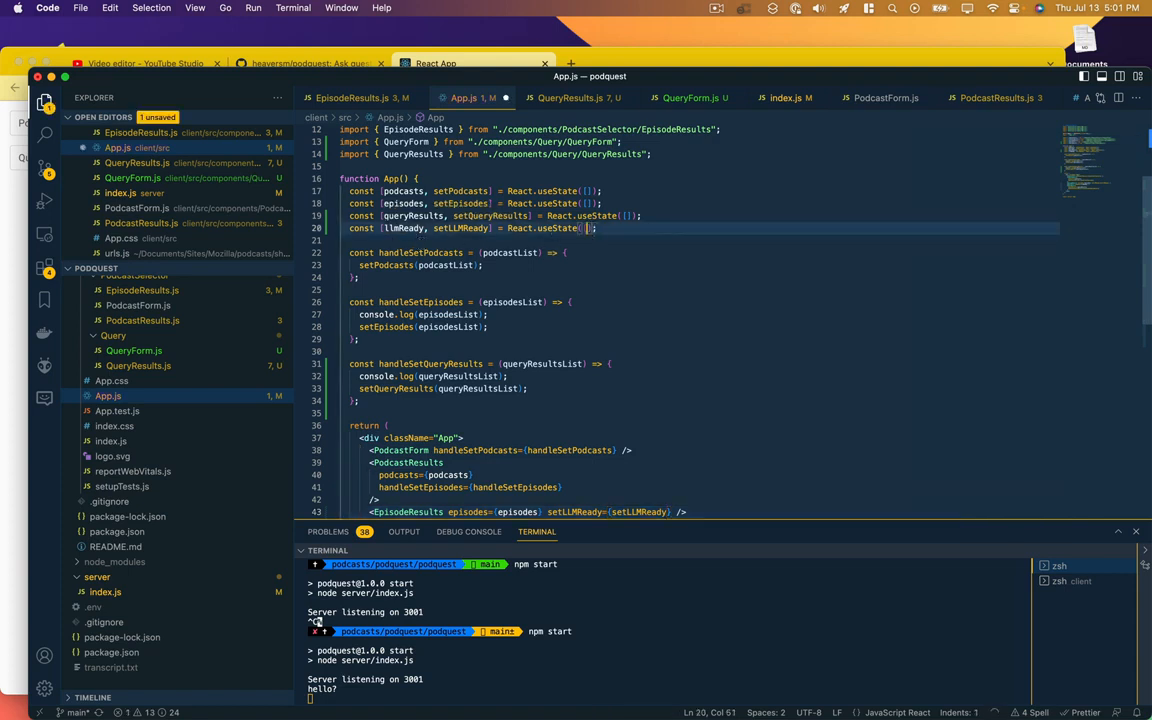
{"action": "type", "text": "false"}
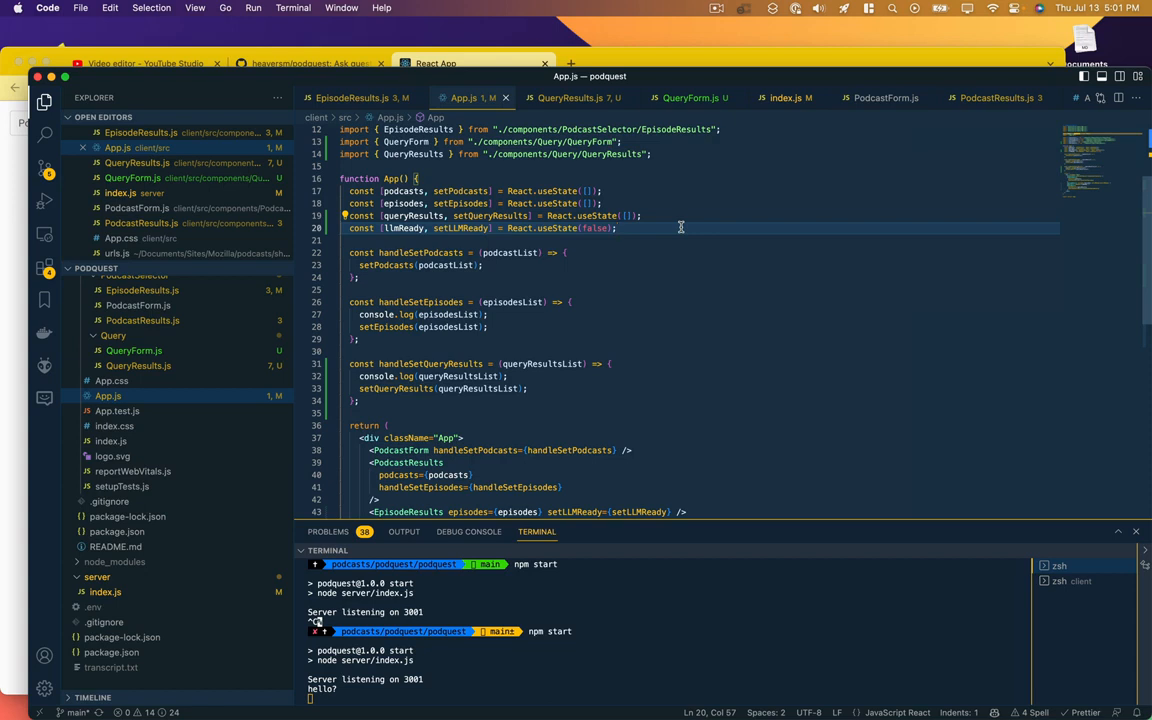
{"action": "mouse_move", "coordinate": [665, 227]}
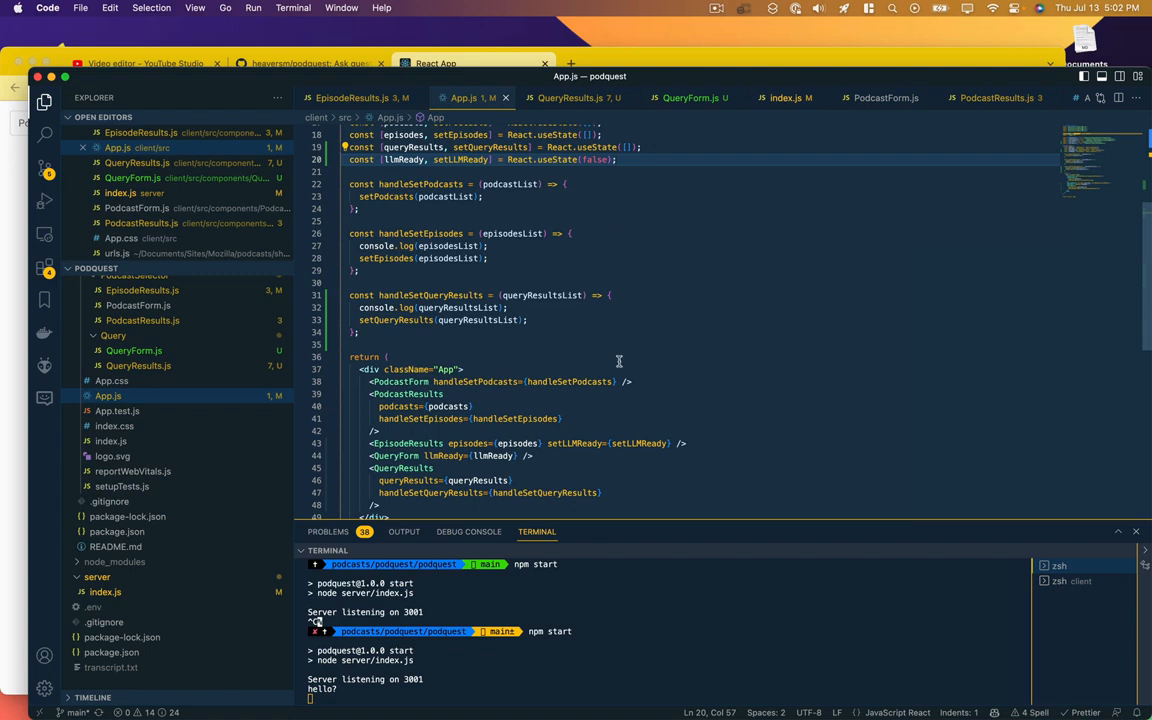
{"action": "double_click", "coordinate": [493, 455]}
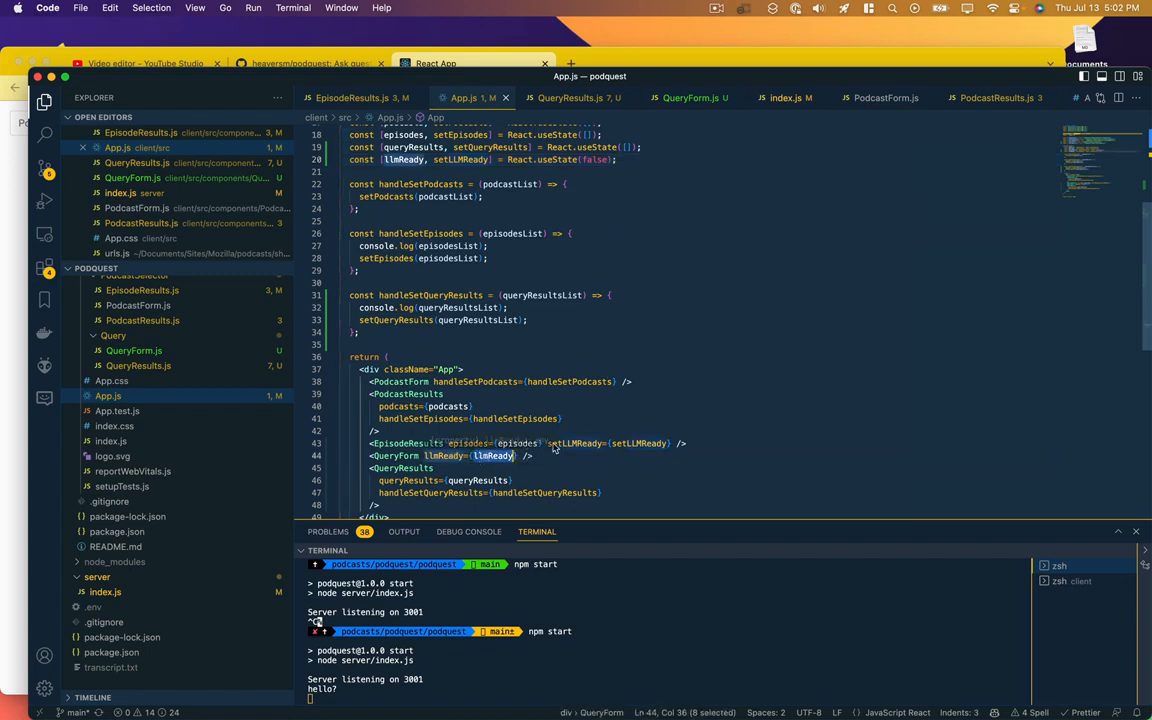
{"action": "left_click", "coordinate": [689, 97]}
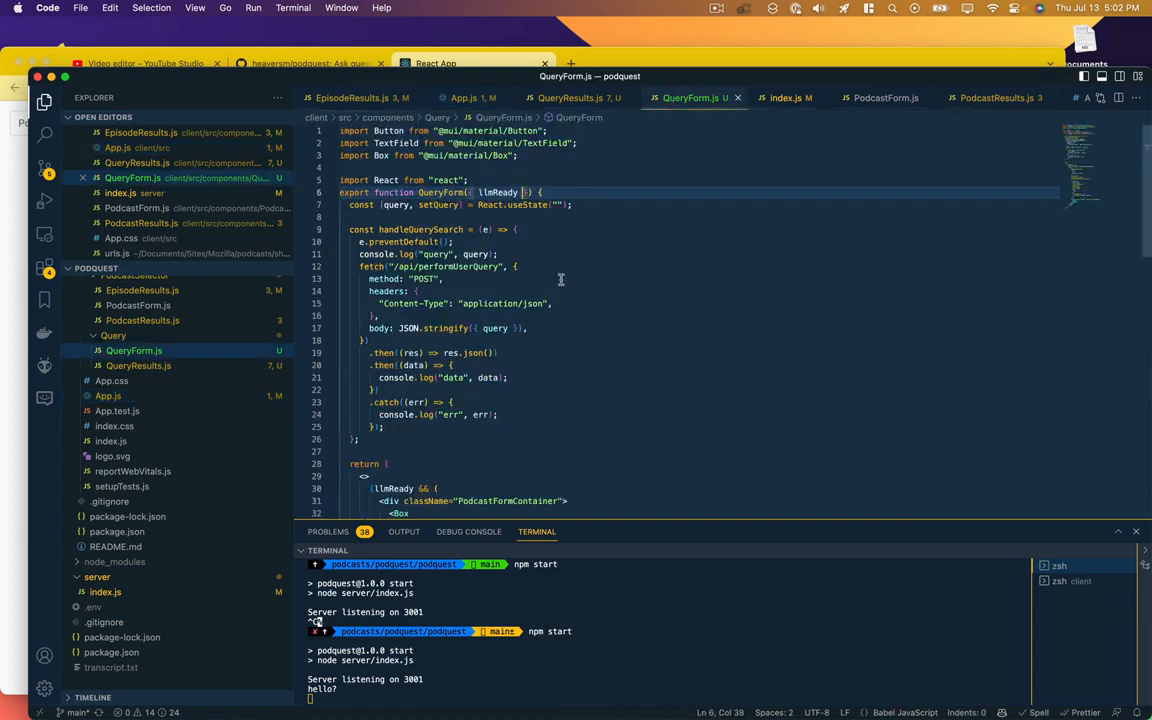
{"action": "scroll", "scroll_direction": "down", "scroll_amount": 3}
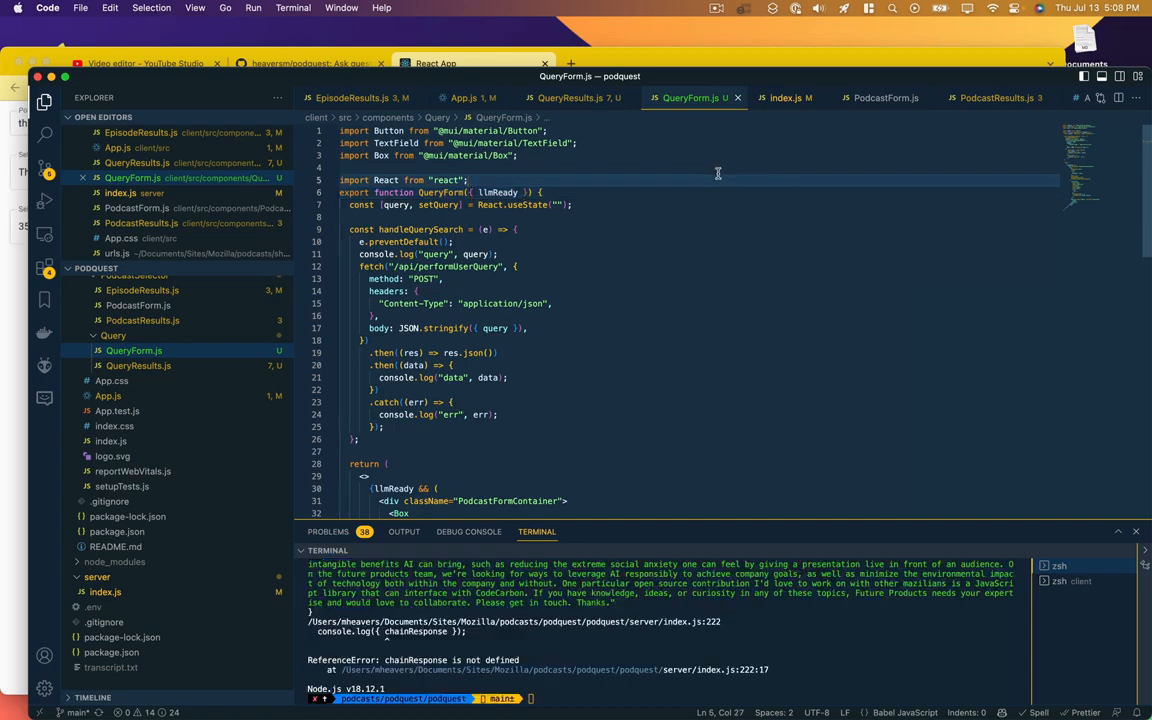
Step: Comment out the chain query lines, add a 200 JSON return, and remove const before chain
{"action": "left_click", "coordinate": [785, 97]}
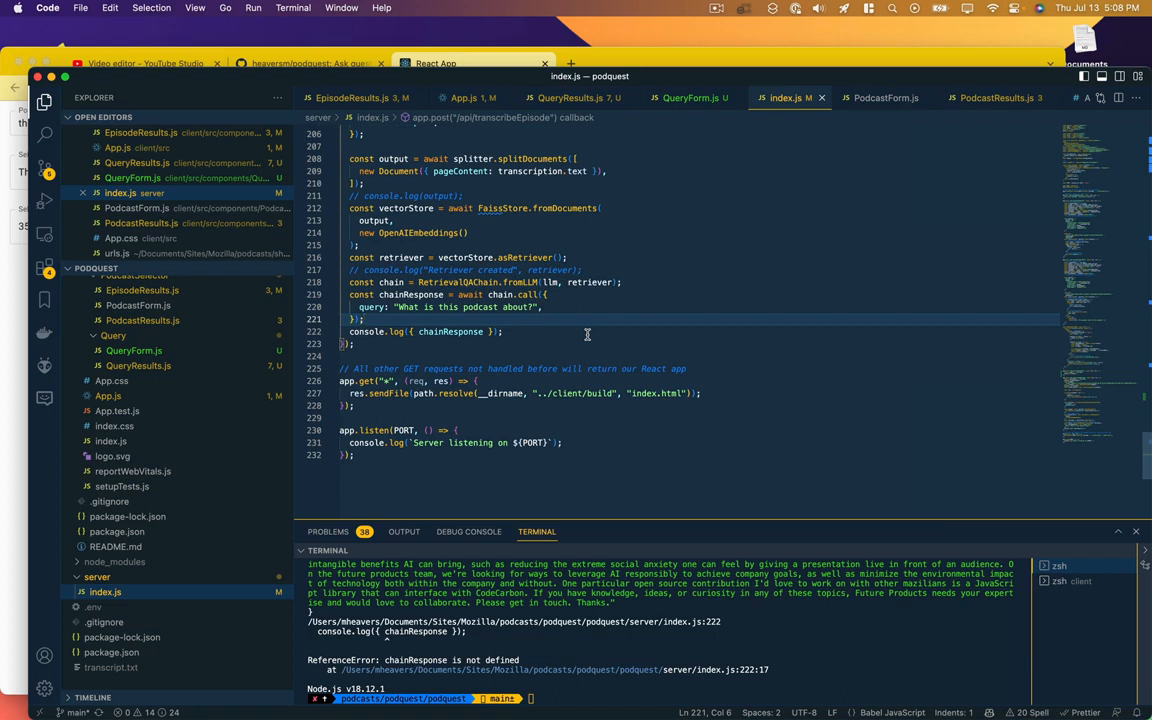
{"action": "left_click", "coordinate": [513, 331]}
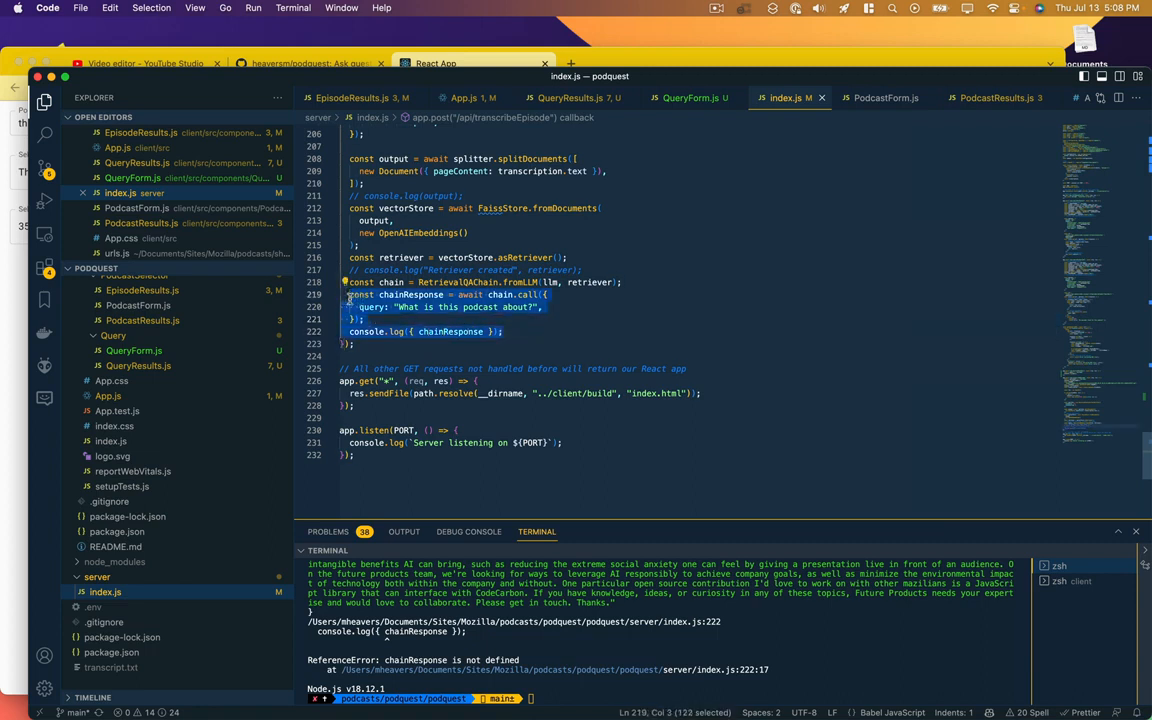
{"action": "key", "text": "cmd+/"}
{"action": "type", "text": "// console.log(\"Chain created\", chain);"}
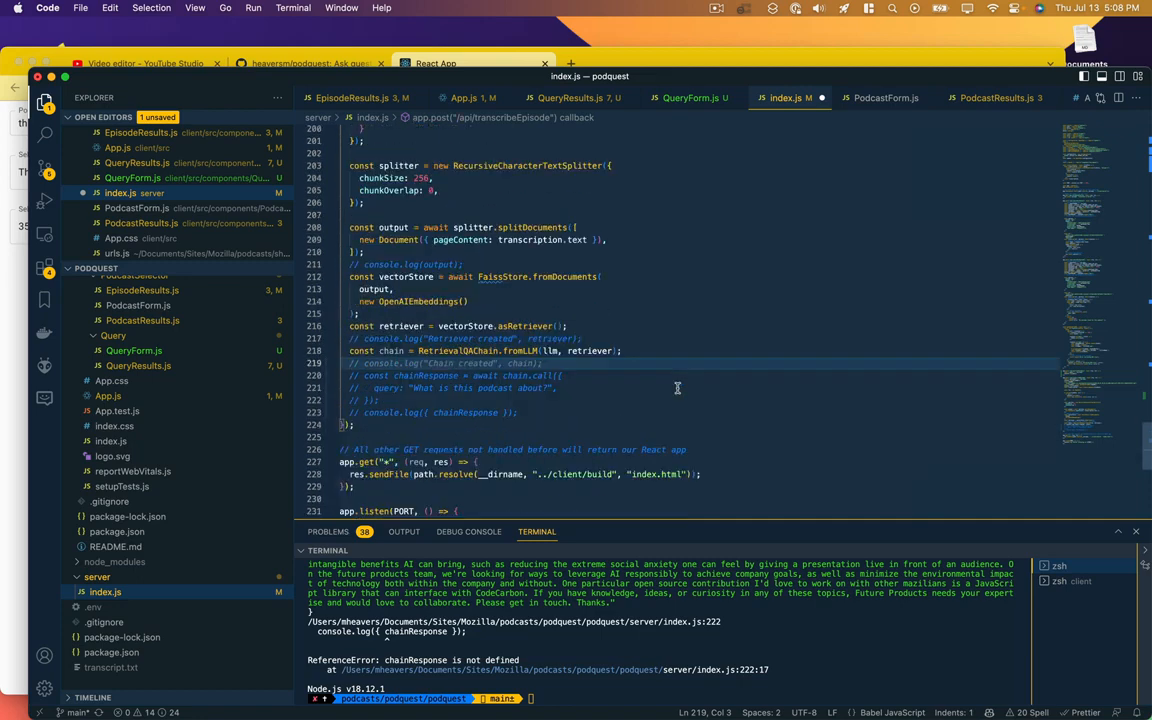
{"action": "type", "text": "return"}
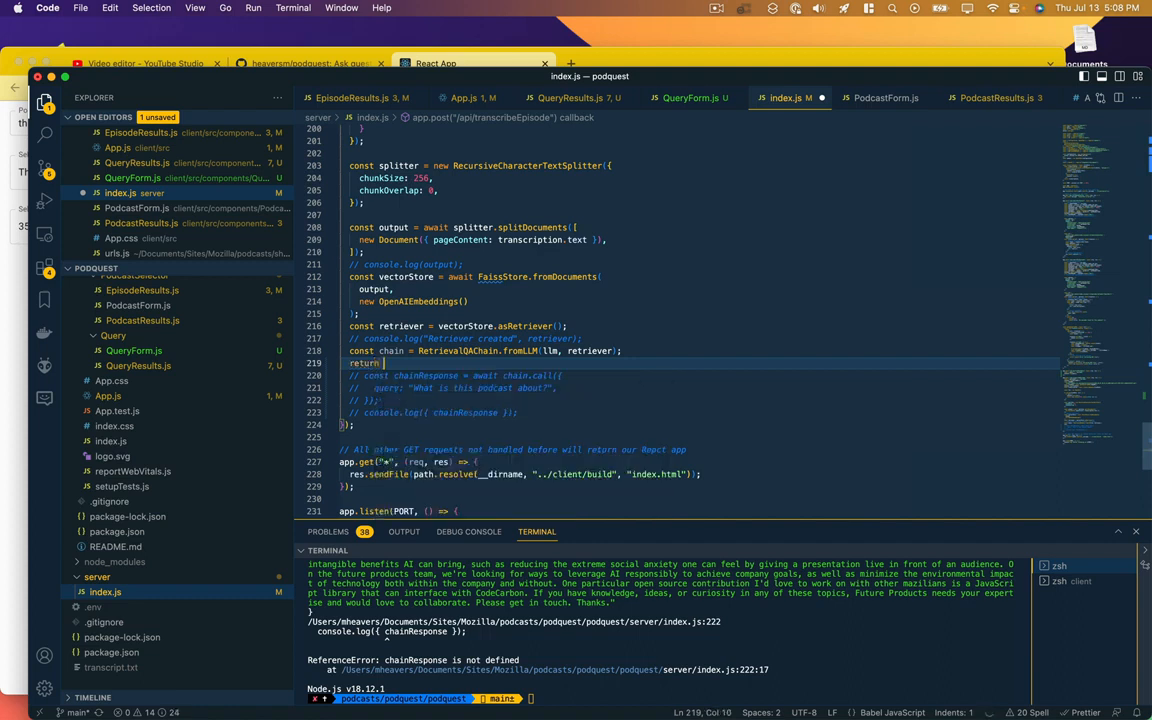
{"action": "type", "text": "res.status(200).json({ transcription: transcription.text });"}
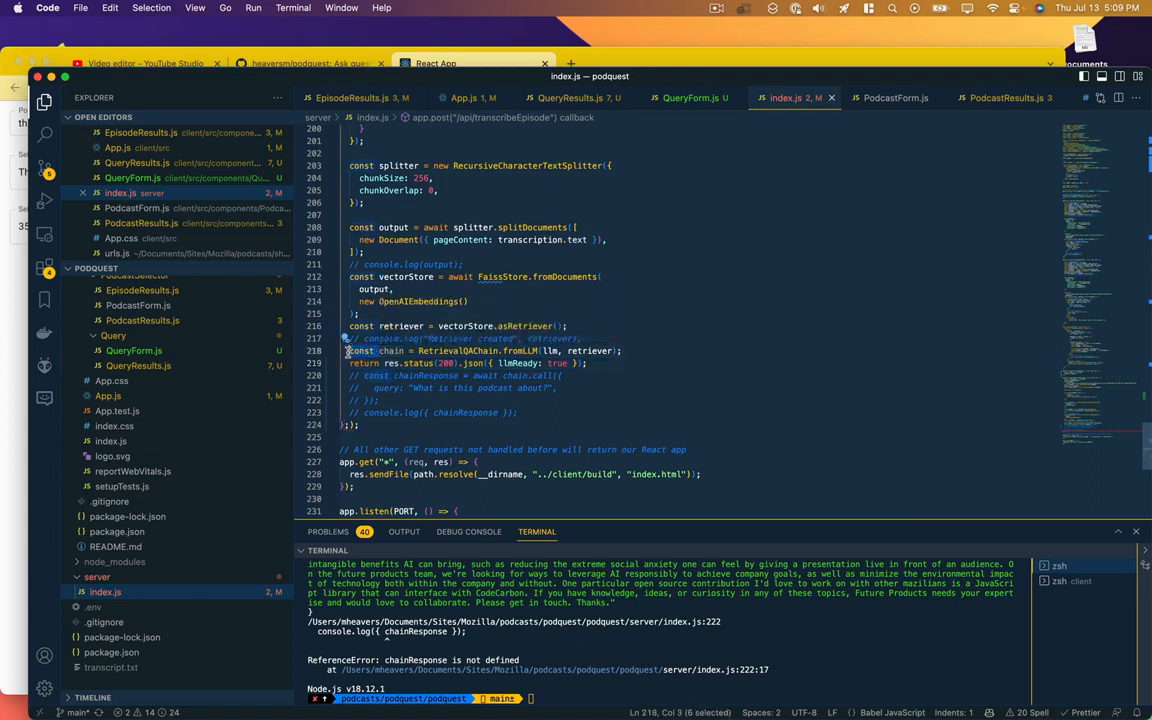
{"action": "double_click", "coordinate": [378, 351]}
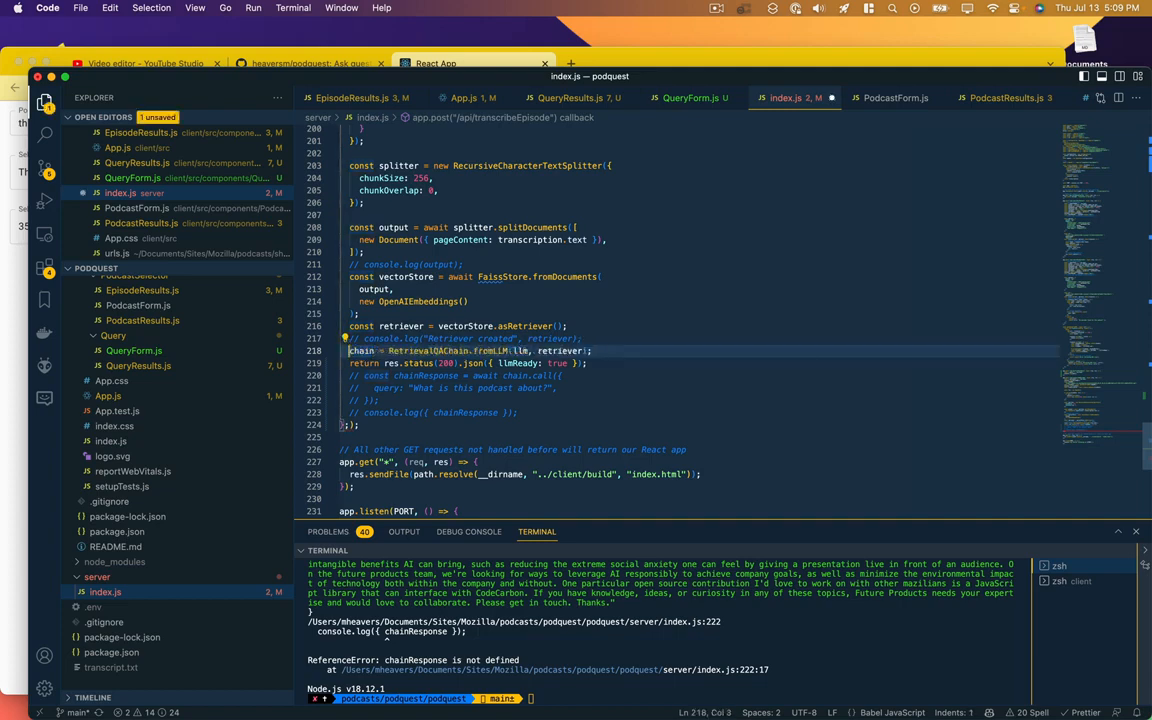
{"action": "scroll", "scroll_direction": "up", "scroll_amount": 3}
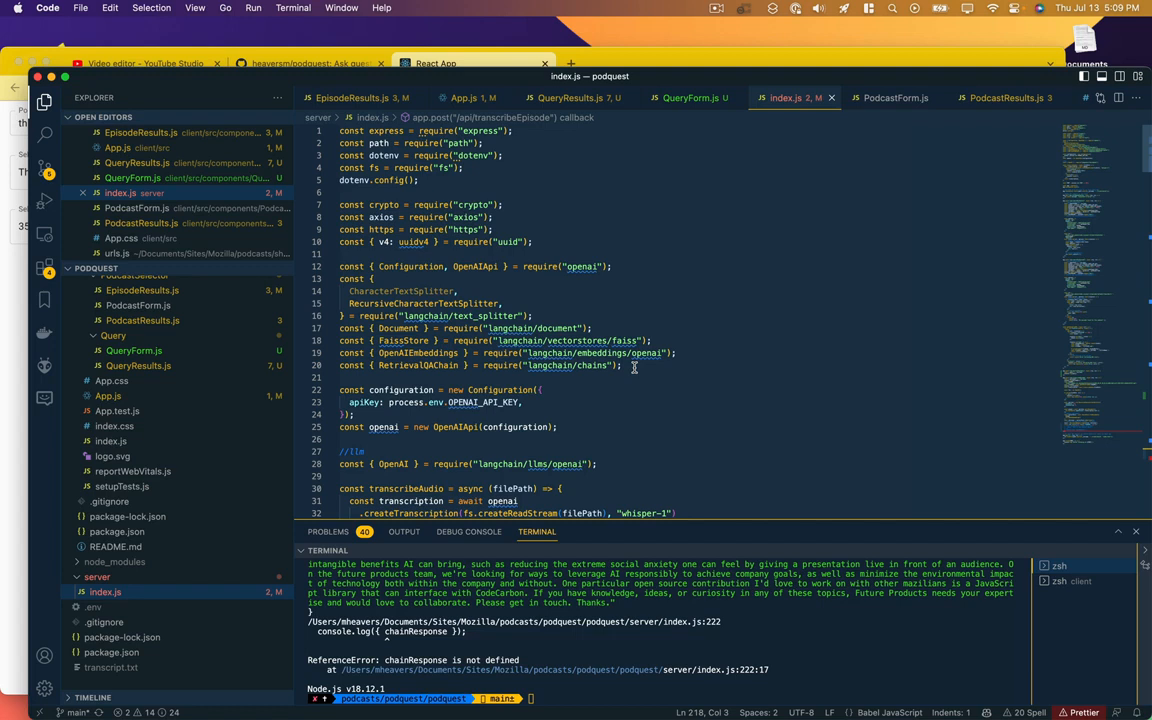
{"action": "mouse_move", "coordinate": [578, 435]}
{"action": "type", "text": "let chain;"}
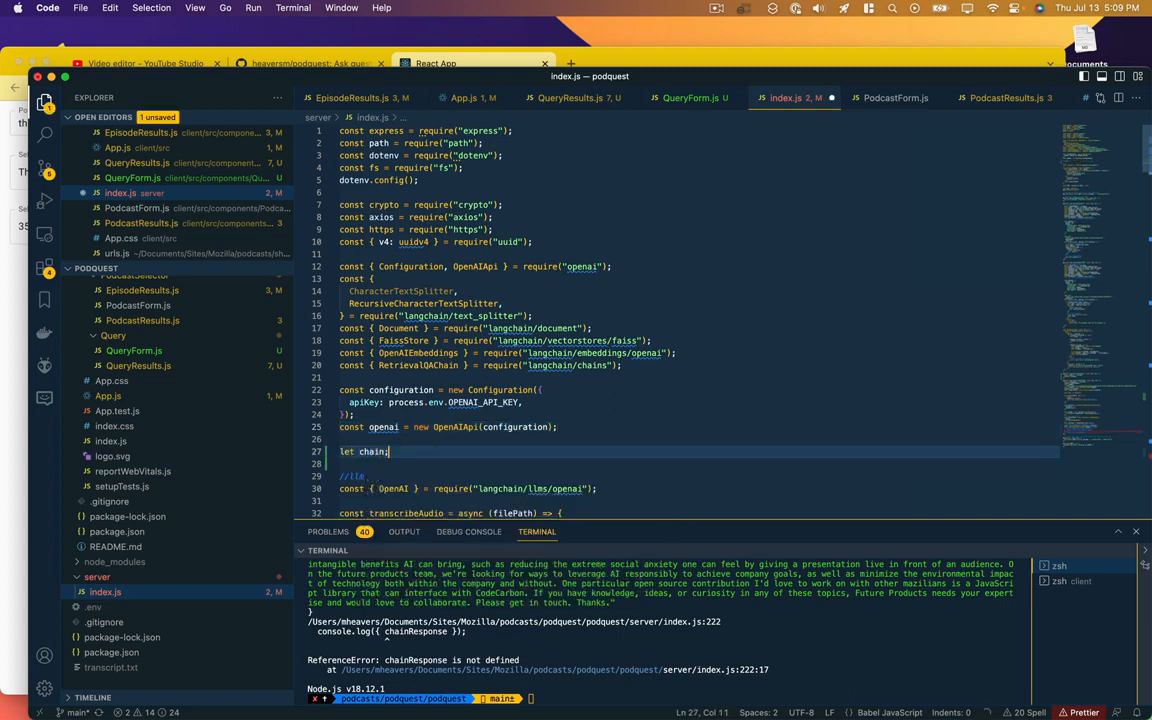
Step: Search server/index.js for 'chain =' after adding the module-level let chain
{"action": "key", "text": "cmd+f"}
{"action": "type", "text": "chain ="}
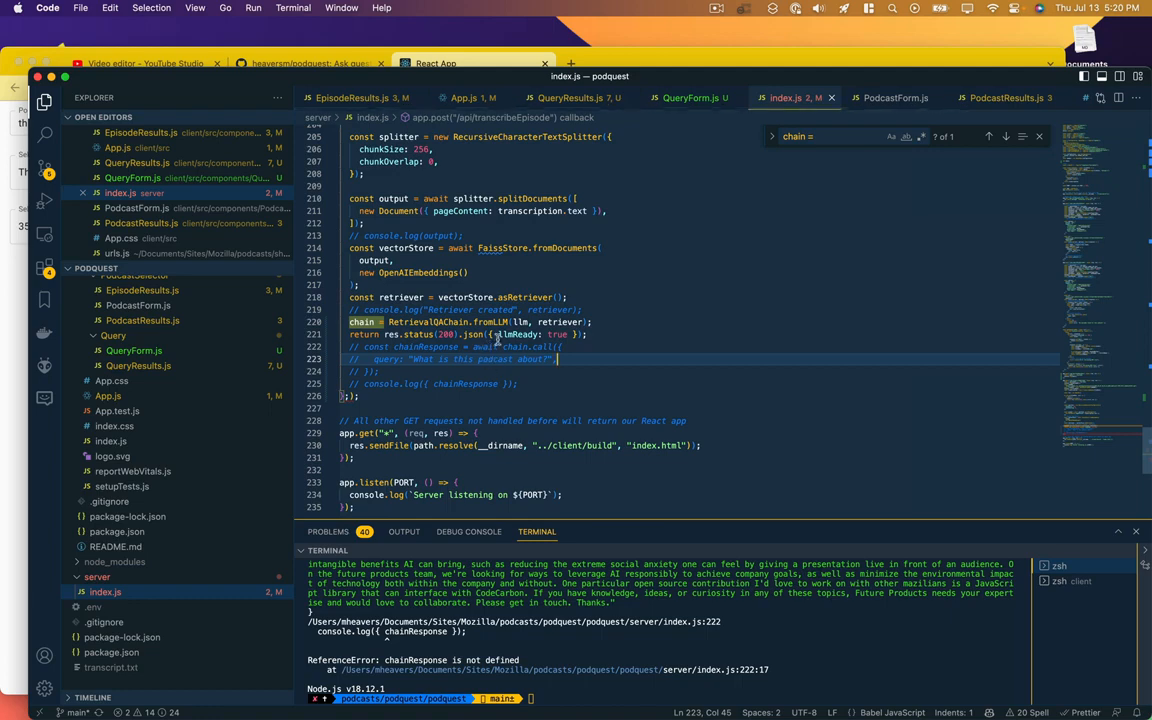
{"action": "mouse_move", "coordinate": [489, 322]}
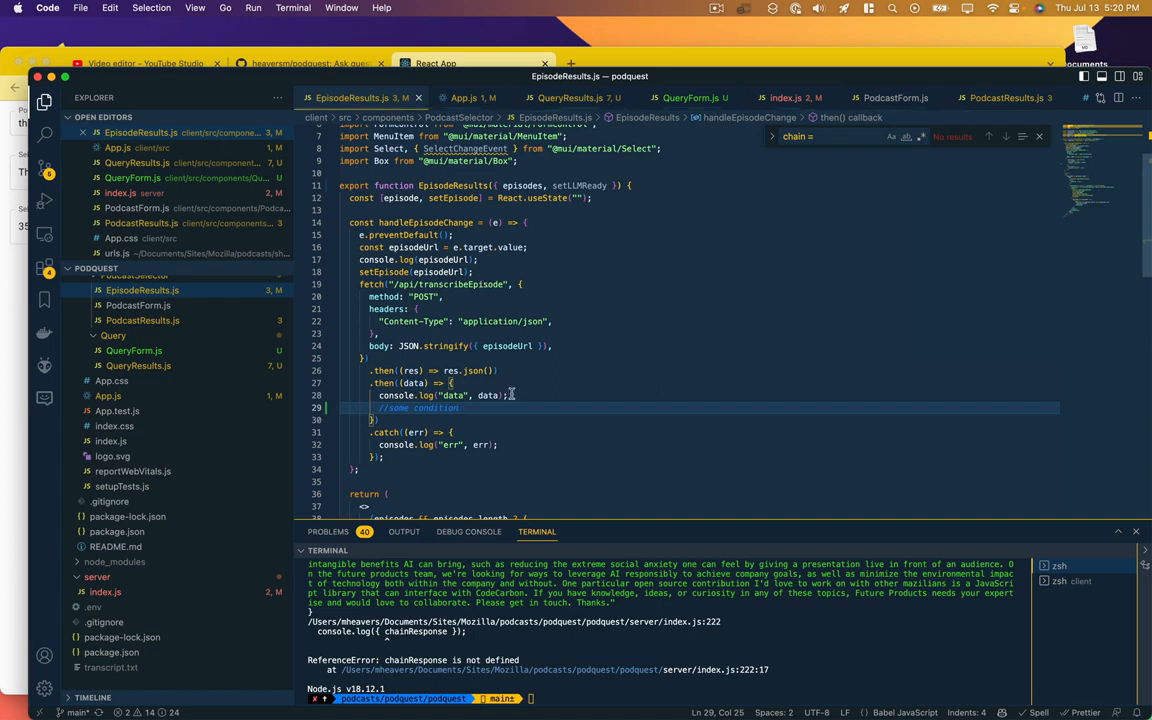
Step: Add an if (data.llmReady) check calling handleSetLLMReady(true) and rename the setLLMReady prop
{"action": "double_click", "coordinate": [487, 395]}
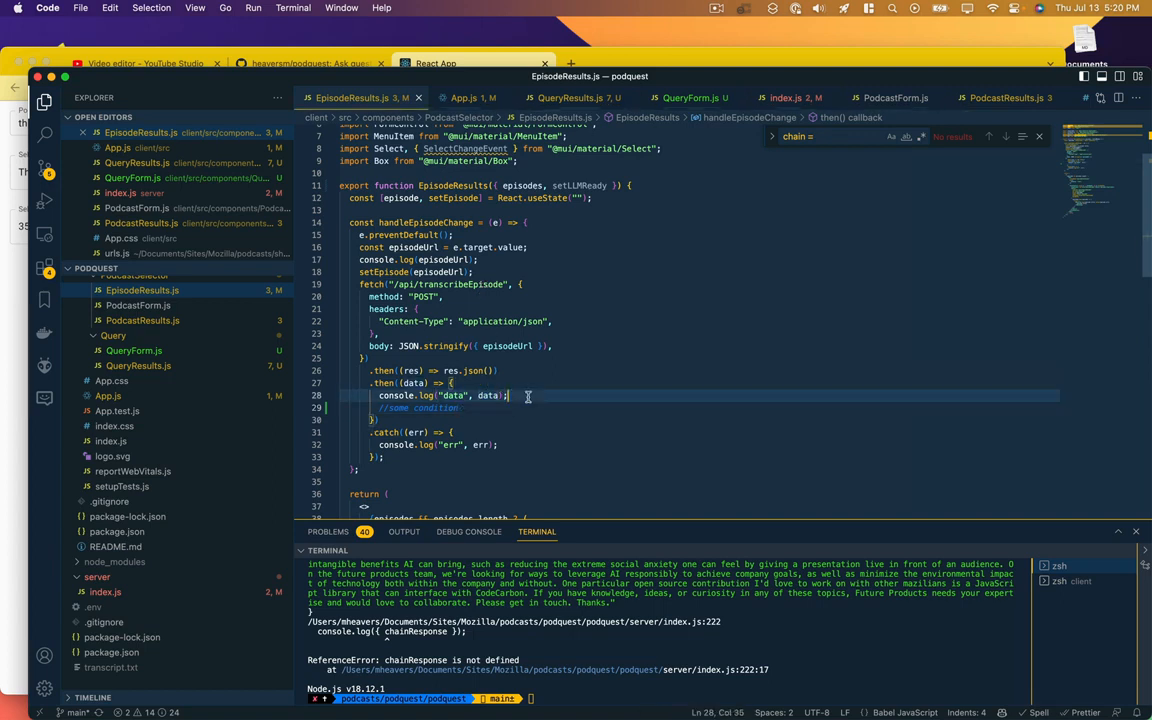
{"action": "key", "text": "enter"}
{"action": "type", "text": "if (data.llmReady"}
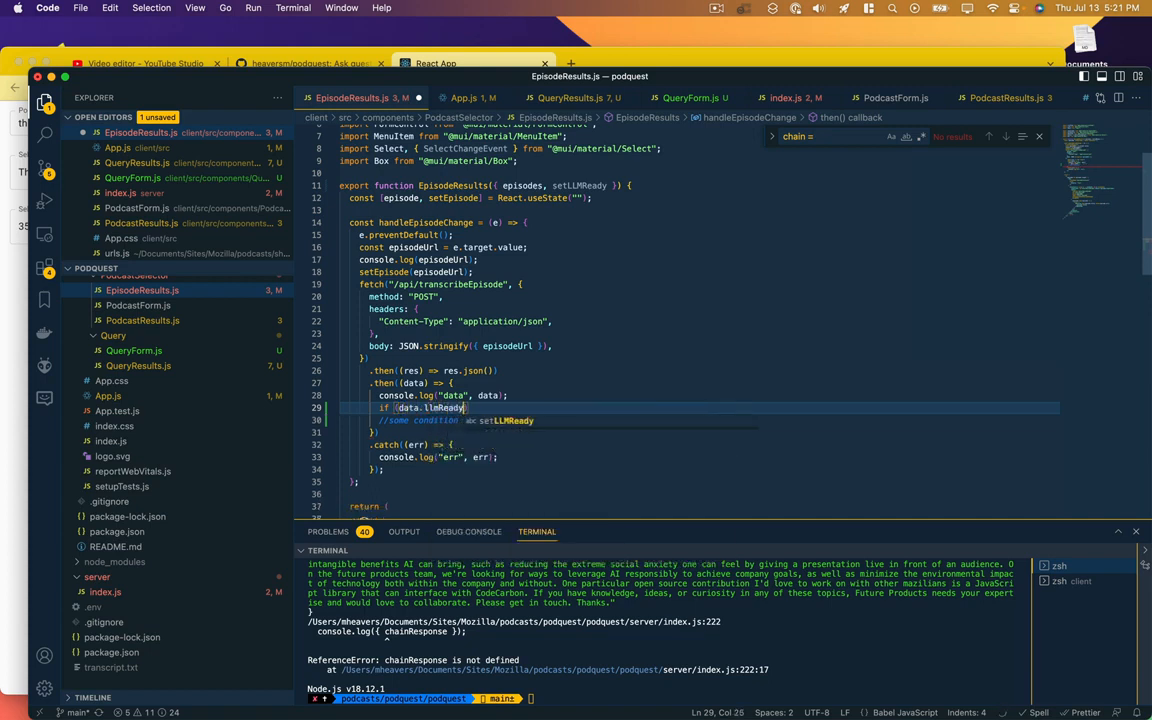
{"action": "type", "text": "setLLMReady(true);"}
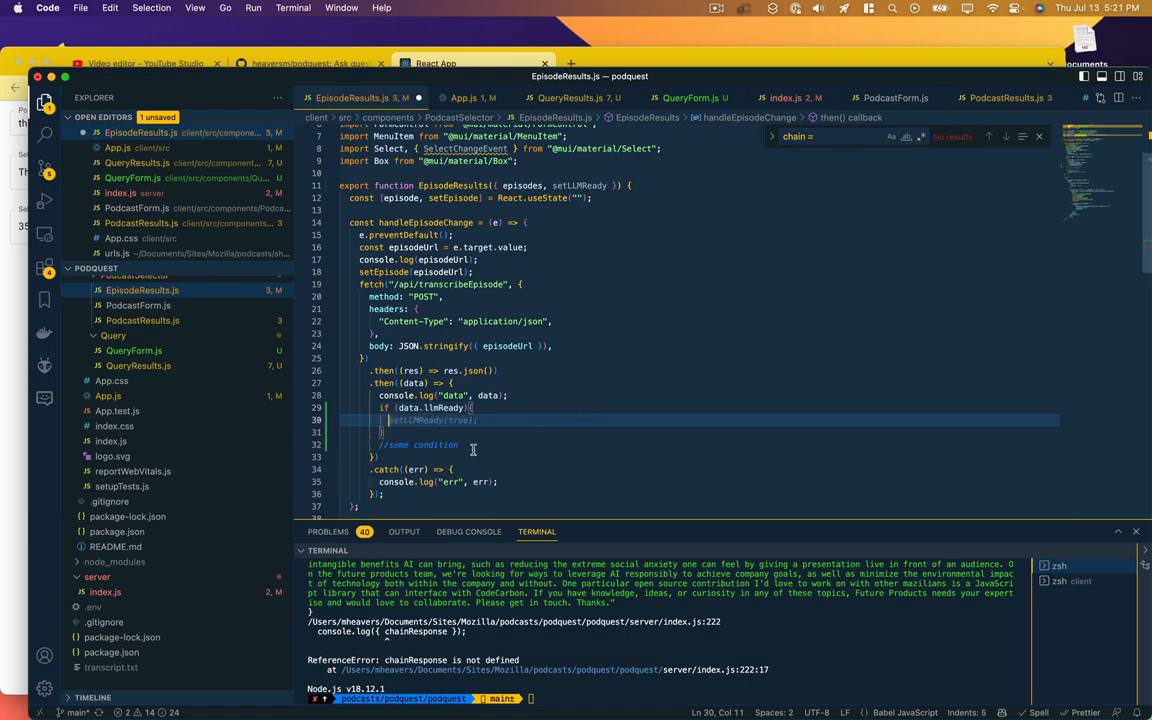
{"action": "mouse_move", "coordinate": [468, 432]}
{"action": "type", "text": "handleSetLLMReady"}
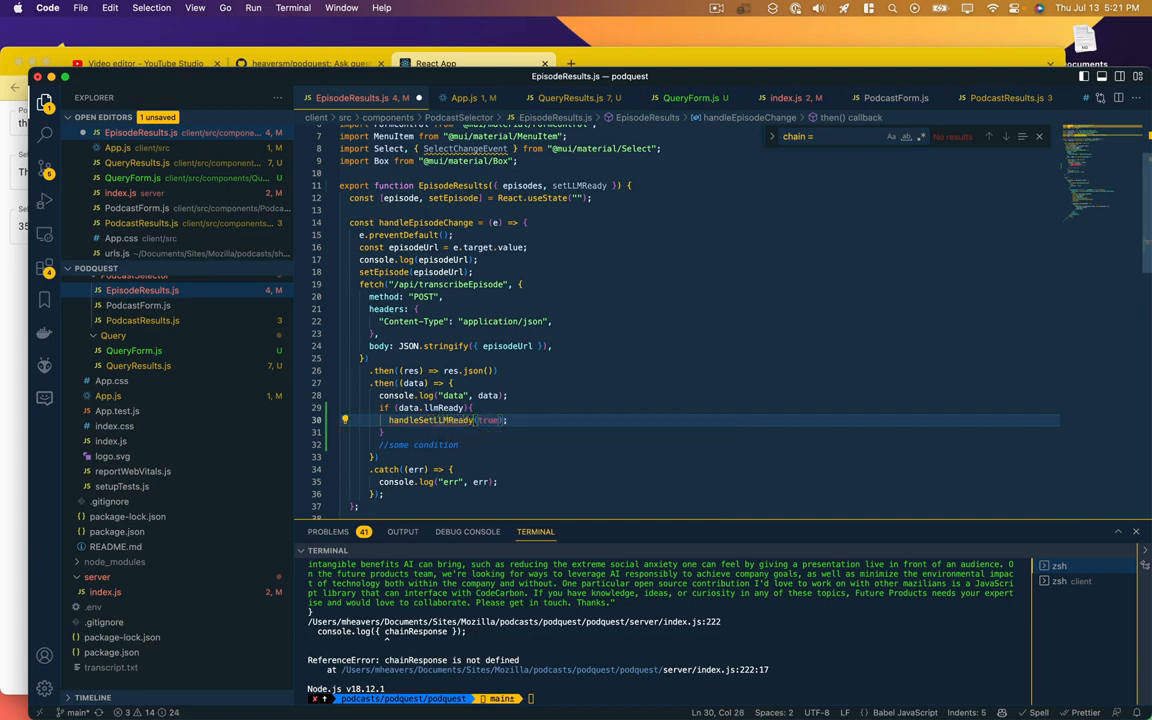
{"action": "double_click", "coordinate": [432, 419]}
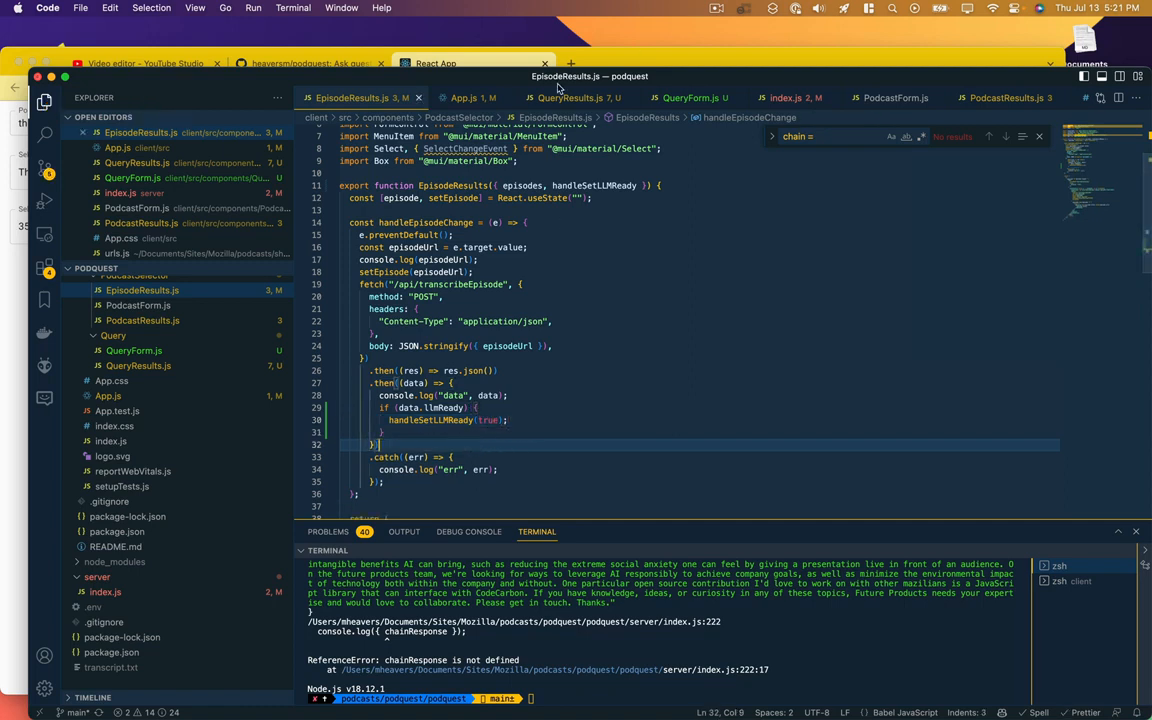
Step: Define handleSetLLMReady in App.js to call setLLMReady, and pass it to EpisodeResults
{"action": "left_click", "coordinate": [463, 97]}
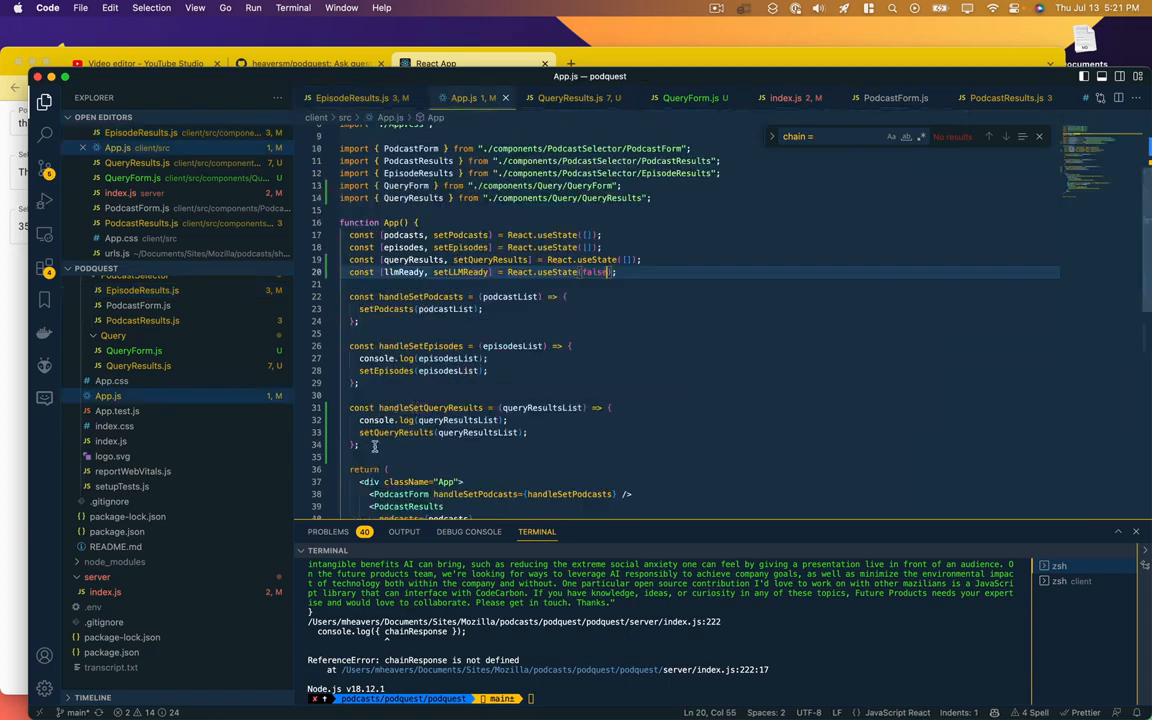
{"action": "left_click", "coordinate": [356, 444]}
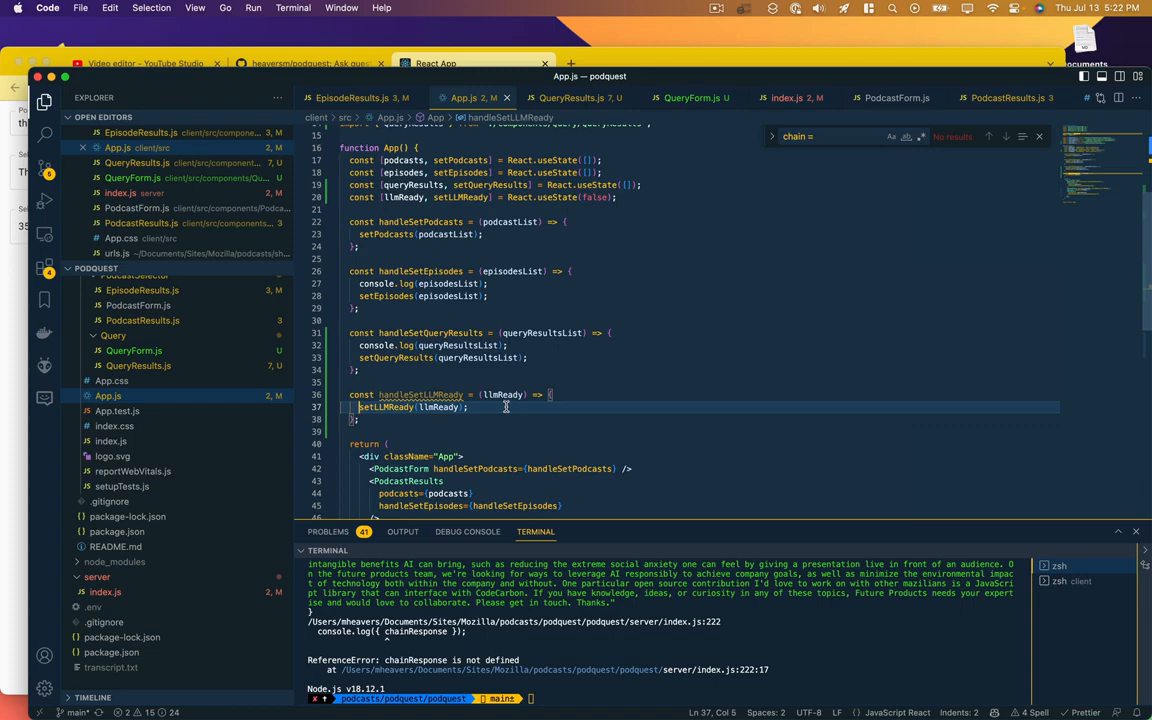
{"action": "double_click", "coordinate": [420, 326]}
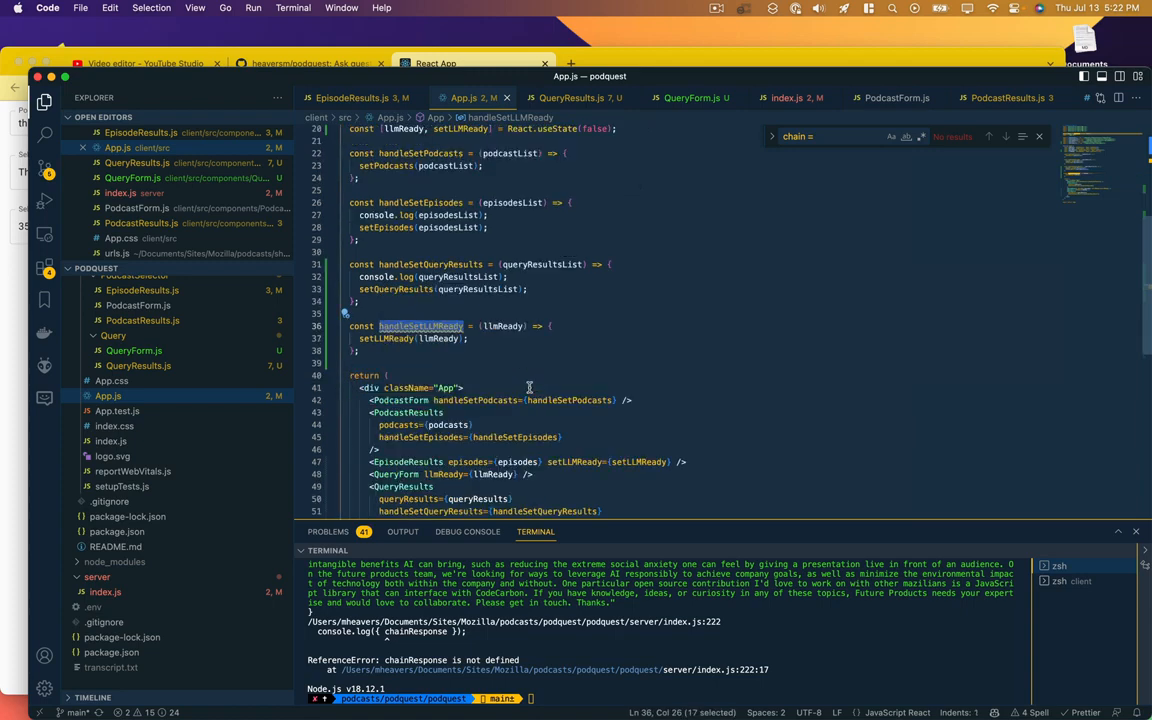
{"action": "scroll", "scroll_direction": "down", "scroll_amount": 3}
{"action": "type", "text": "handleSetLLMReady={handleSetLLMReady}"}
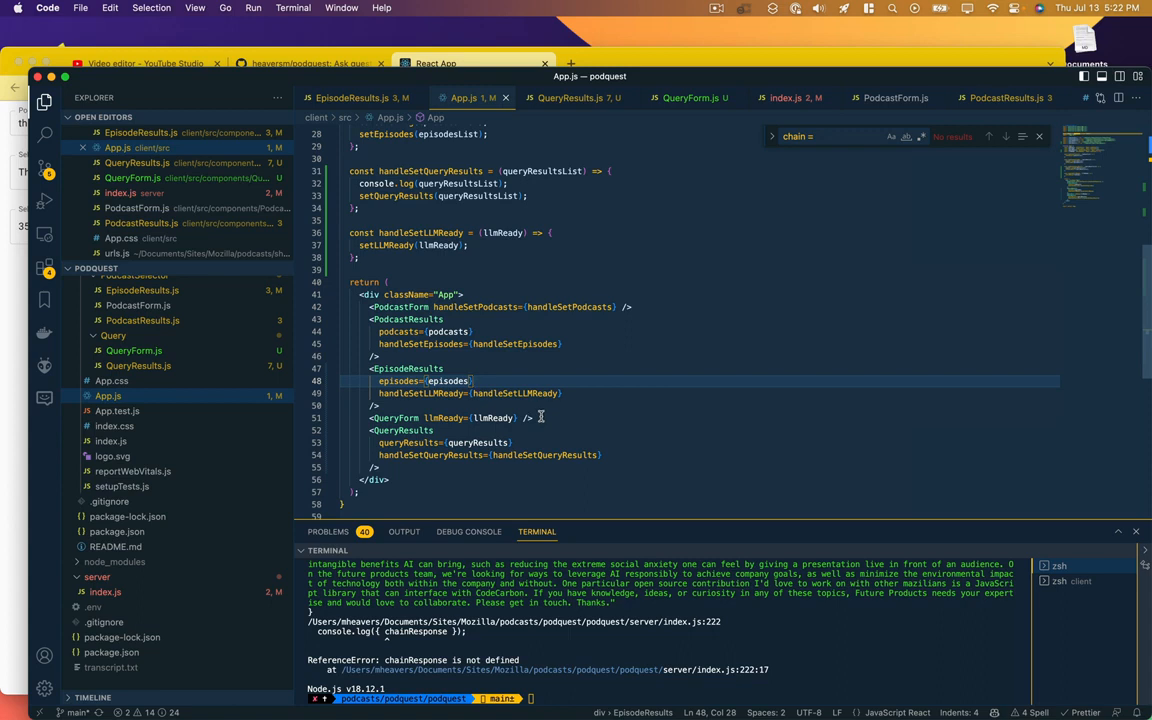
{"action": "double_click", "coordinate": [446, 418]}
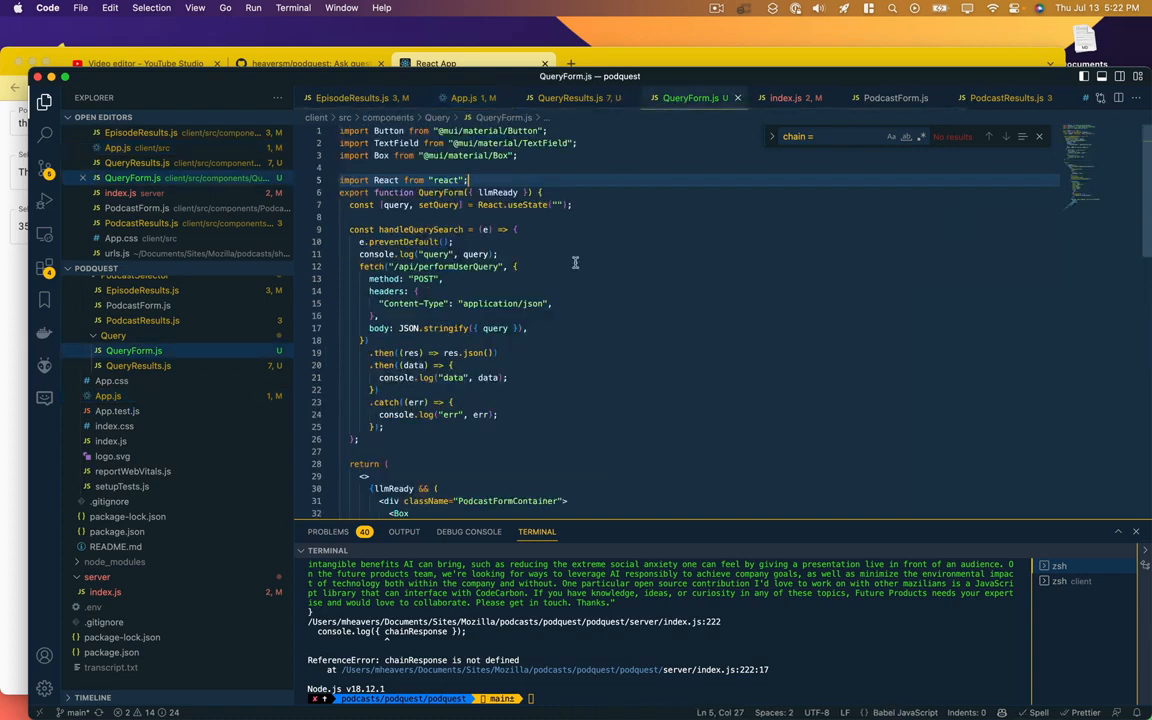
Step: Restart the server, search 'this american life', pick episode 352, and expand the llmReady log
{"action": "scroll", "scroll_direction": "down", "scroll_amount": 3}
{"action": "type", "text": "npm st"}
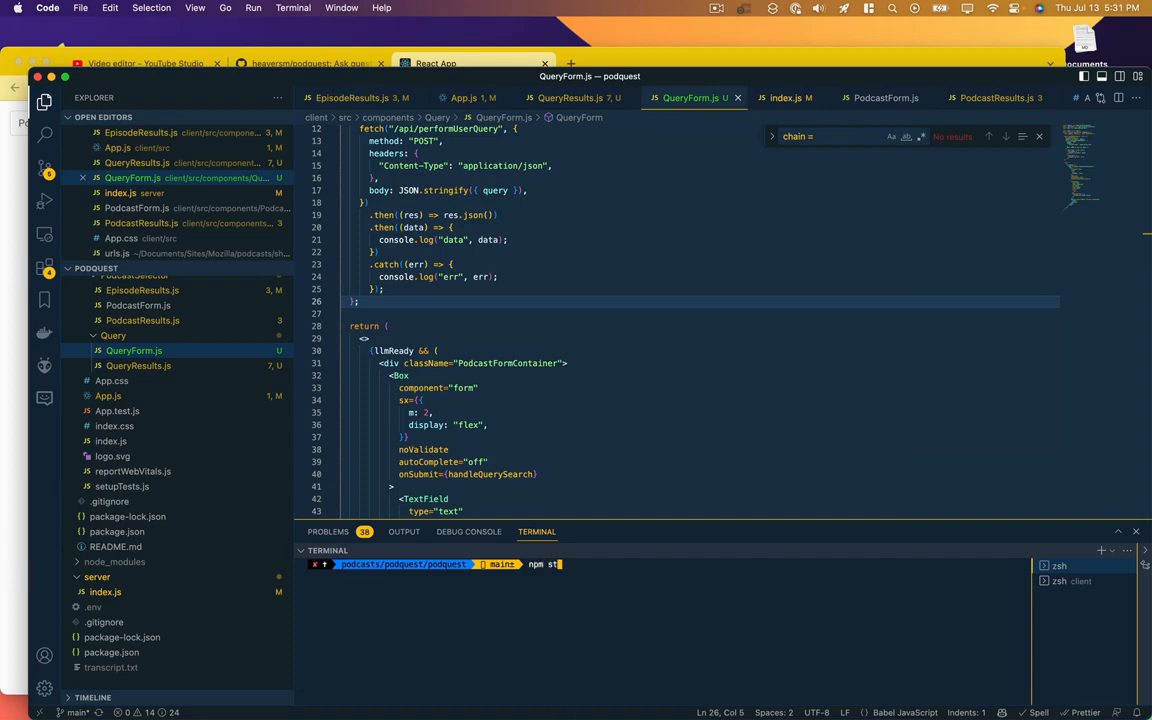
{"action": "key", "text": "Cmd+Tab"}
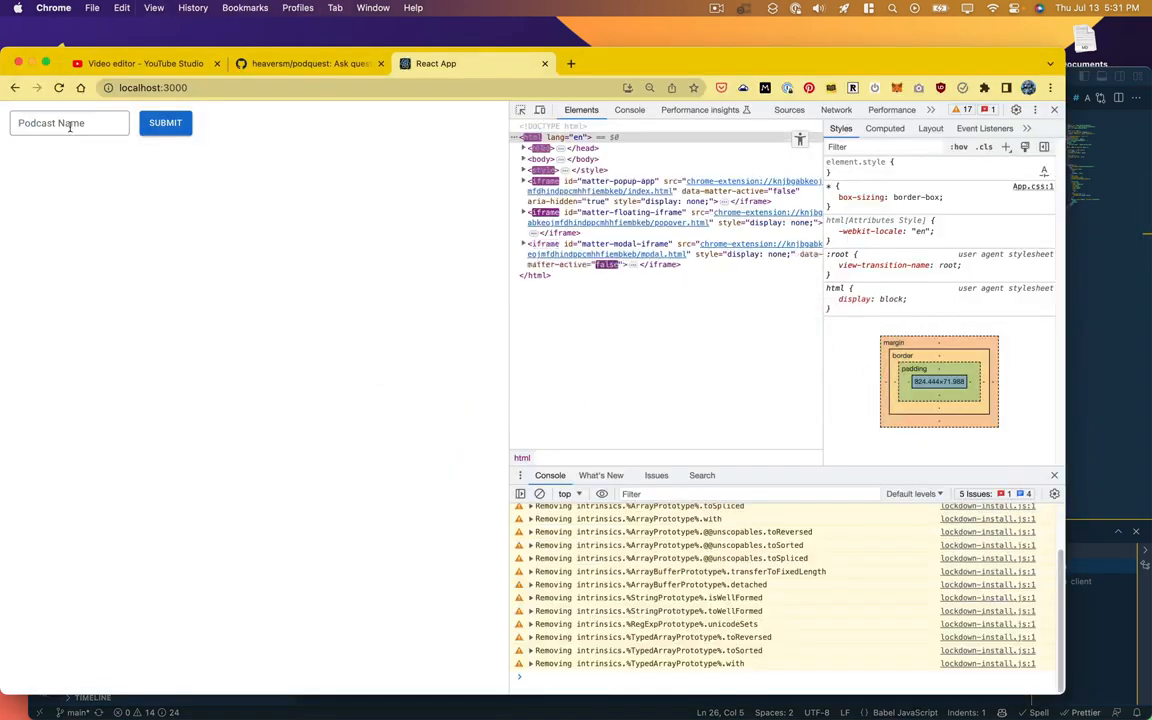
{"action": "type", "text": "this american life"}
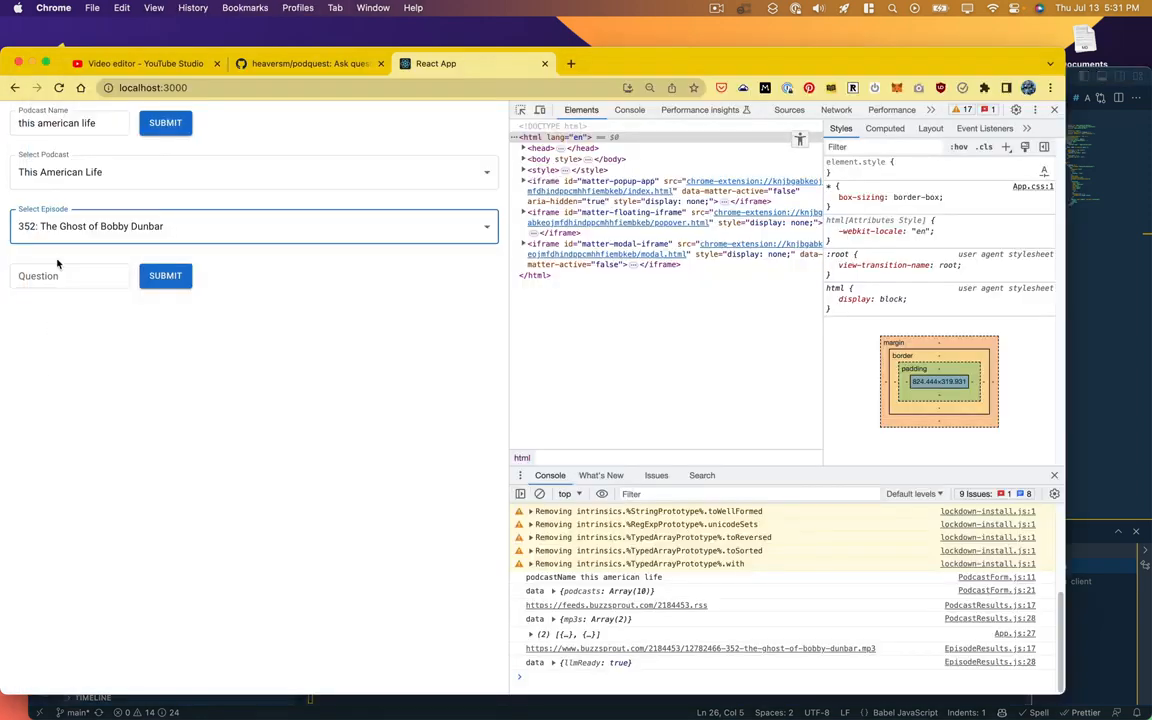
{"action": "left_click", "coordinate": [69, 275]}
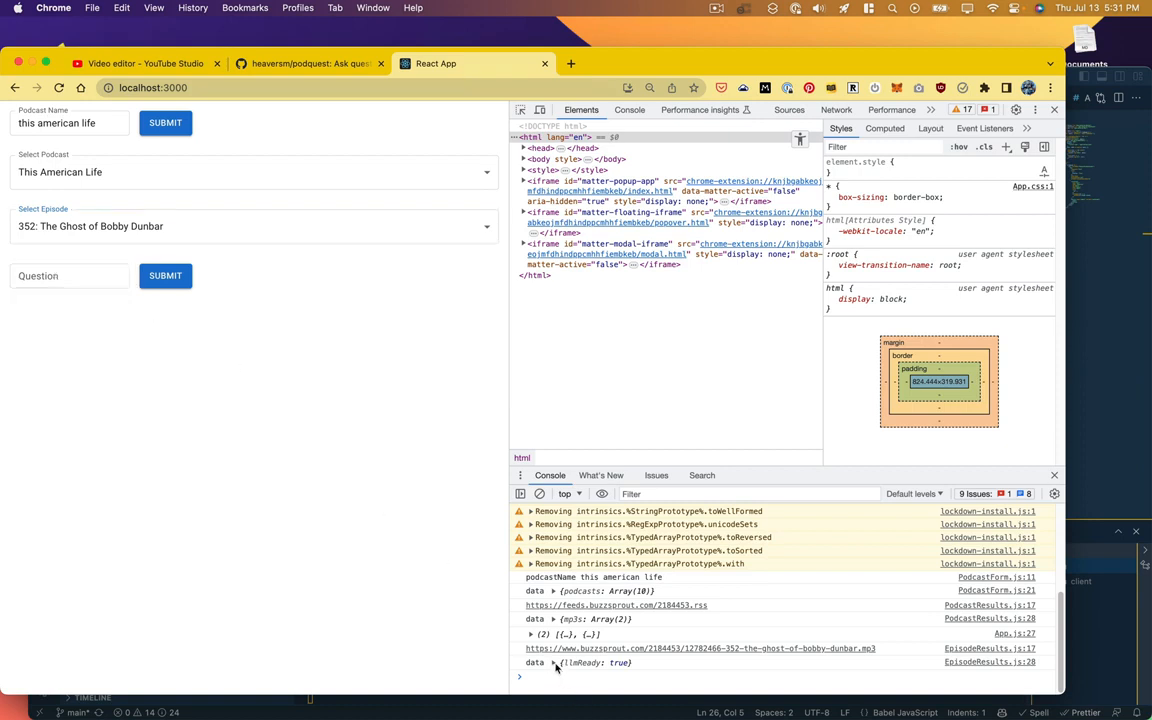
{"action": "left_click", "coordinate": [554, 663]}
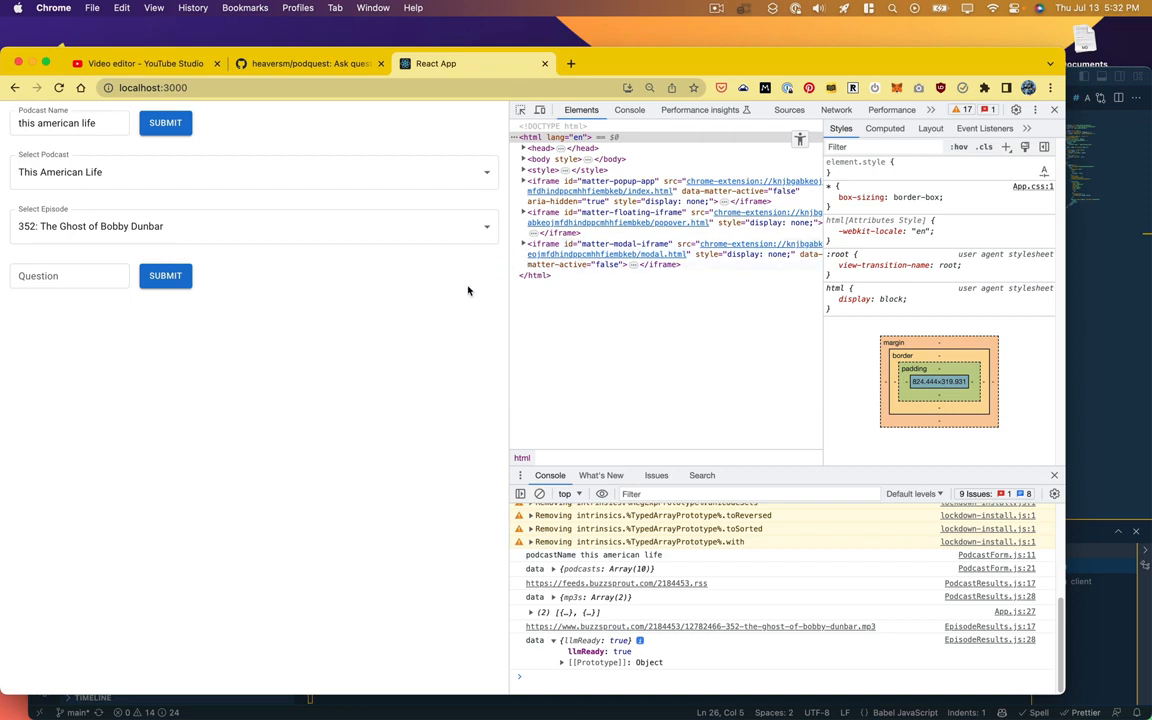
{"action": "mouse_move", "coordinate": [417, 303]}
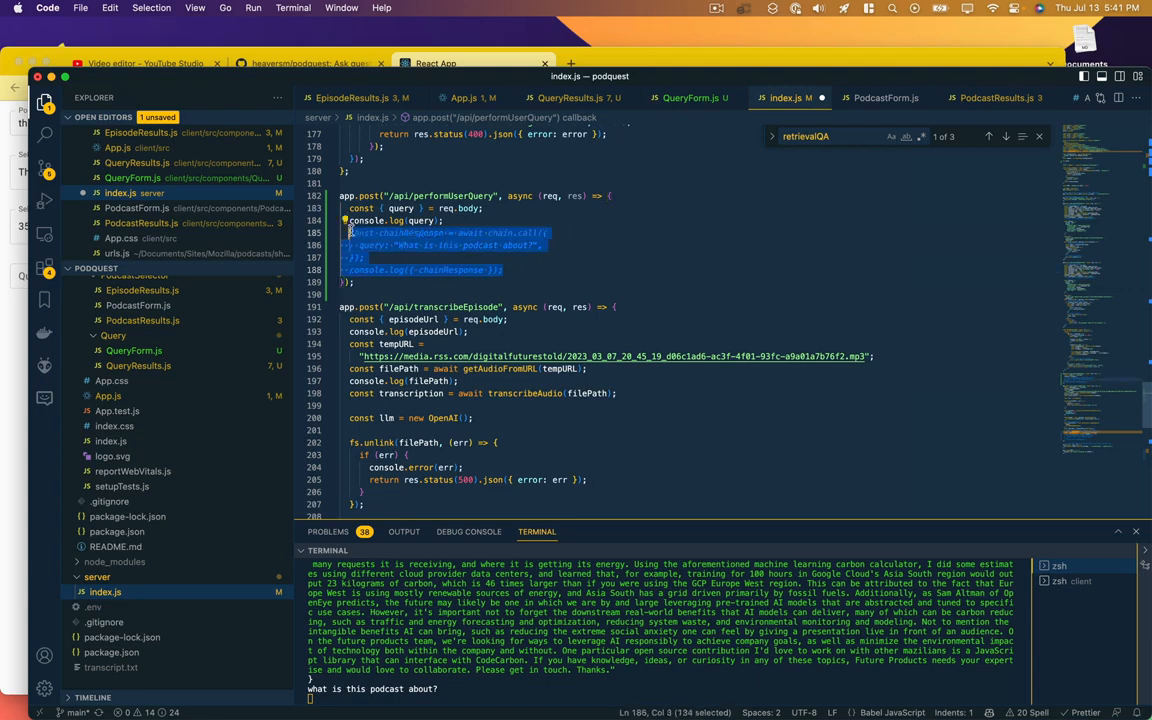
Step: Run npm start, search the podcast, and ask 'What is this p…' to log the chain's answer
{"action": "left_click", "coordinate": [481, 220]}
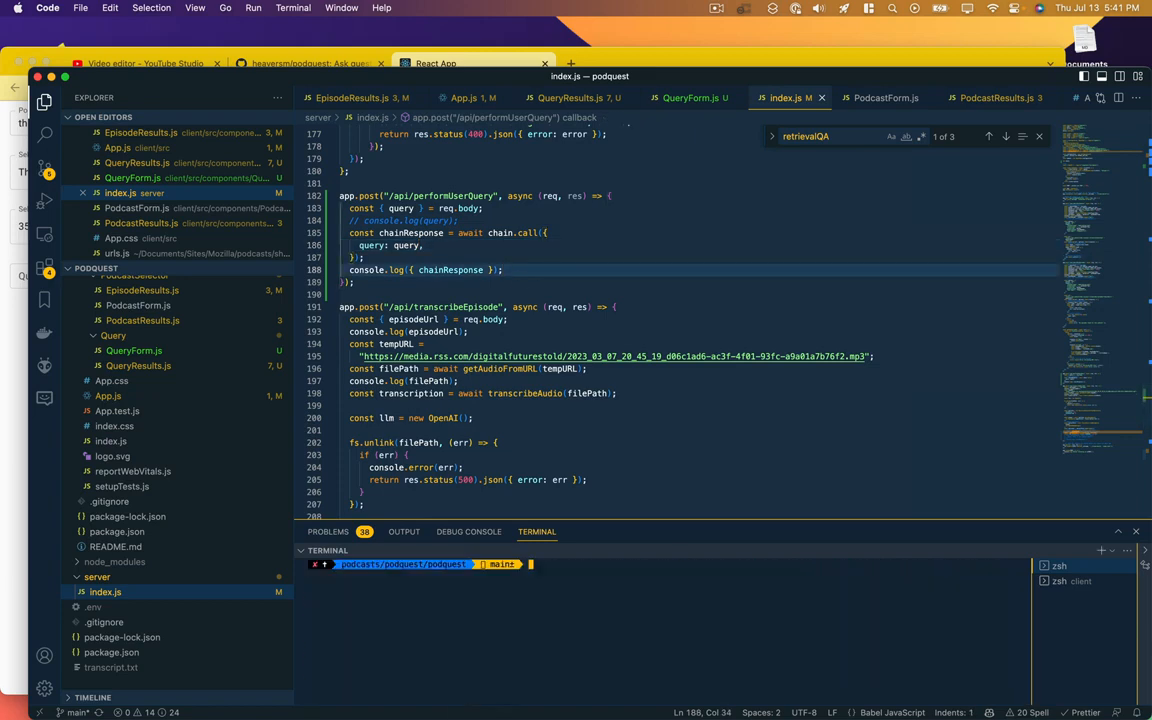
{"action": "type", "text": "npm start"}
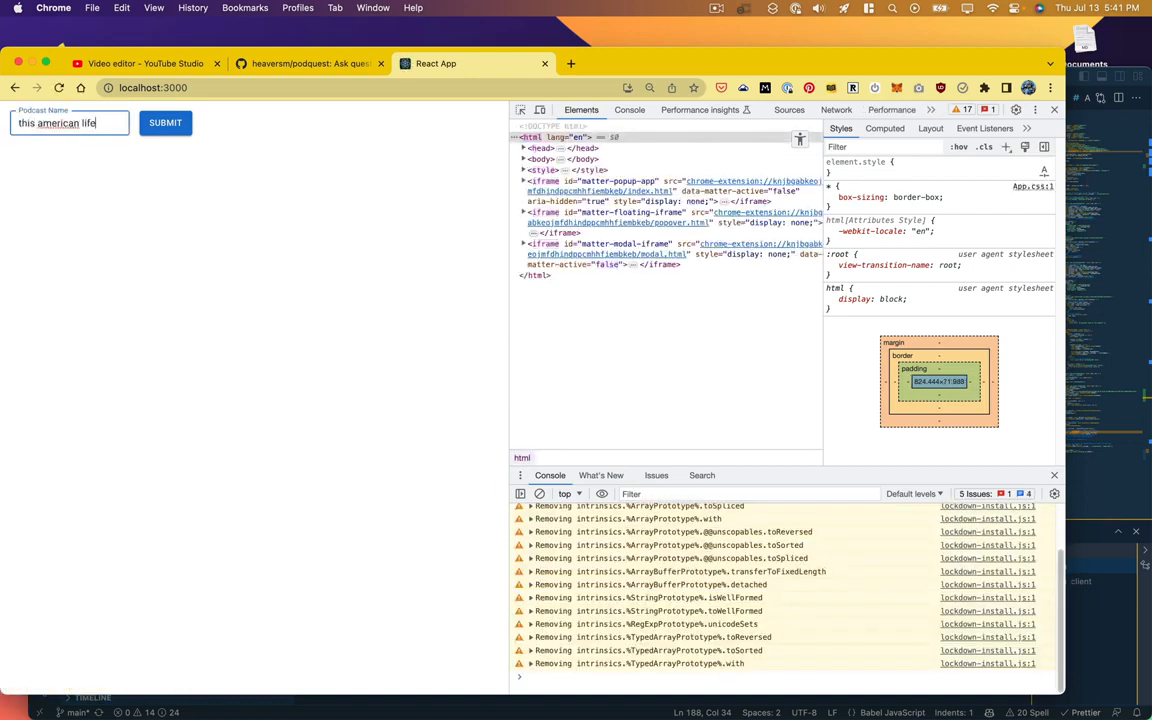
{"action": "left_click", "coordinate": [165, 122]}
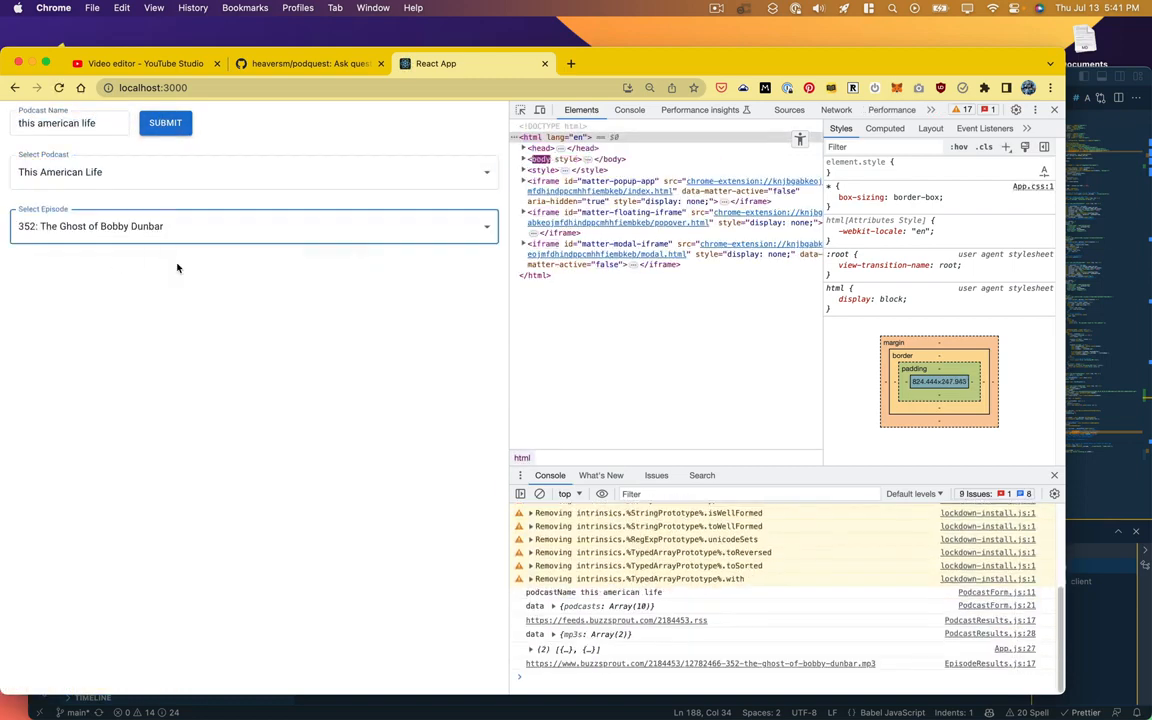
{"action": "type", "text": "What is this p"}
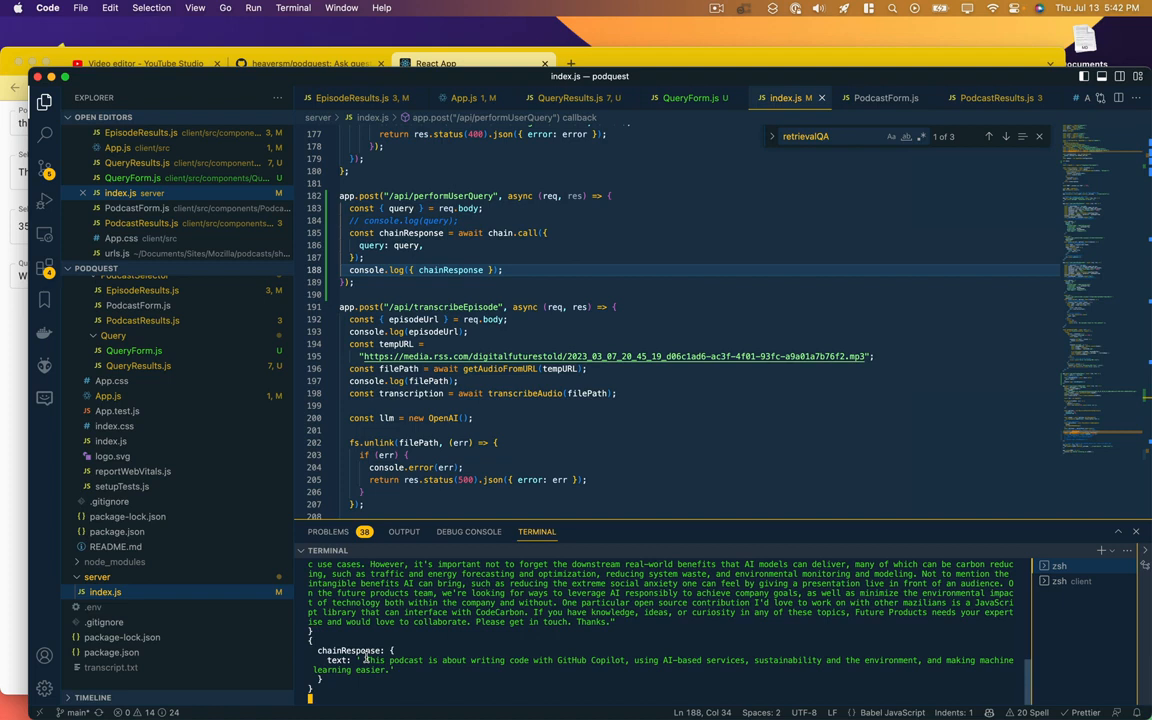
{"action": "mouse_move", "coordinate": [505, 356]}
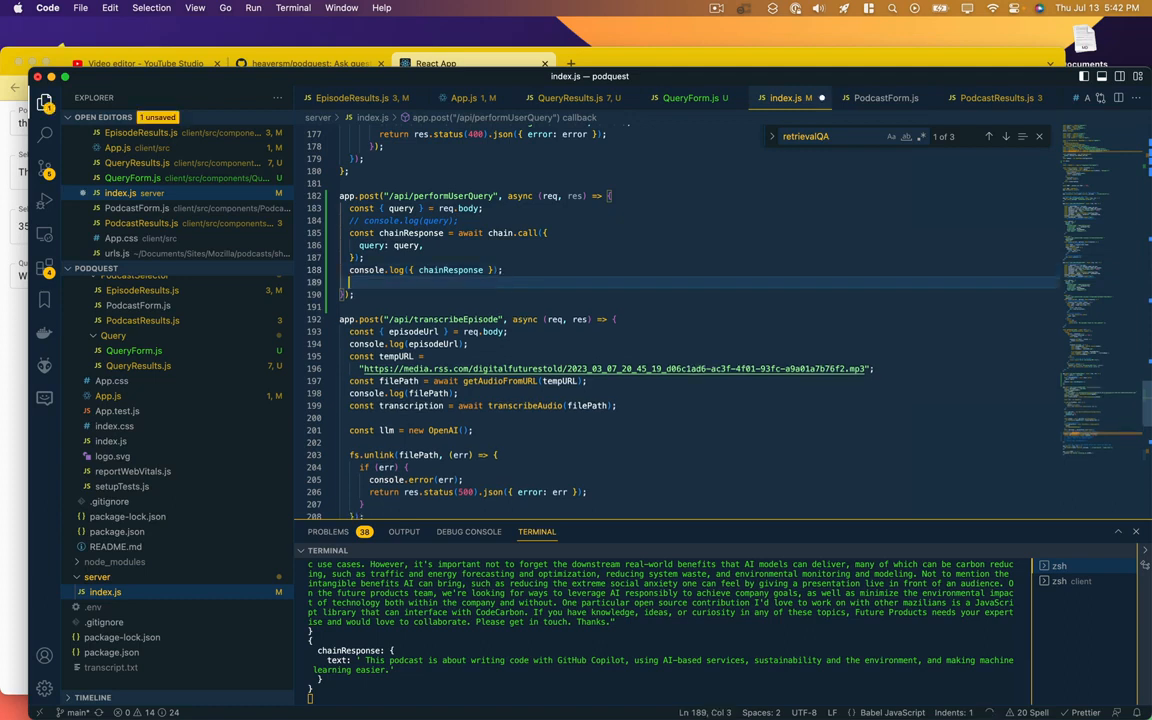
Step: Begin the route's 'return res.' response and add 'const { podcasts } = data;' in QueryForm.js
{"action": "type", "text": "return res.status(200).json({ chainResponse });"}
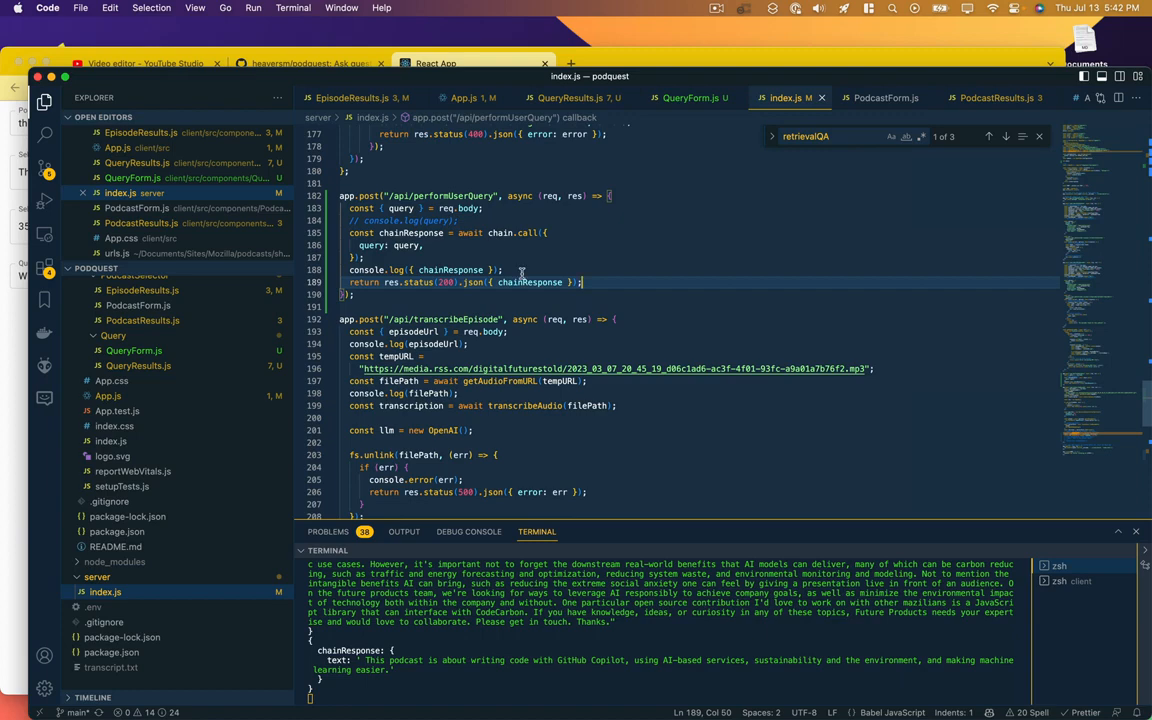
{"action": "left_click", "coordinate": [690, 97]}
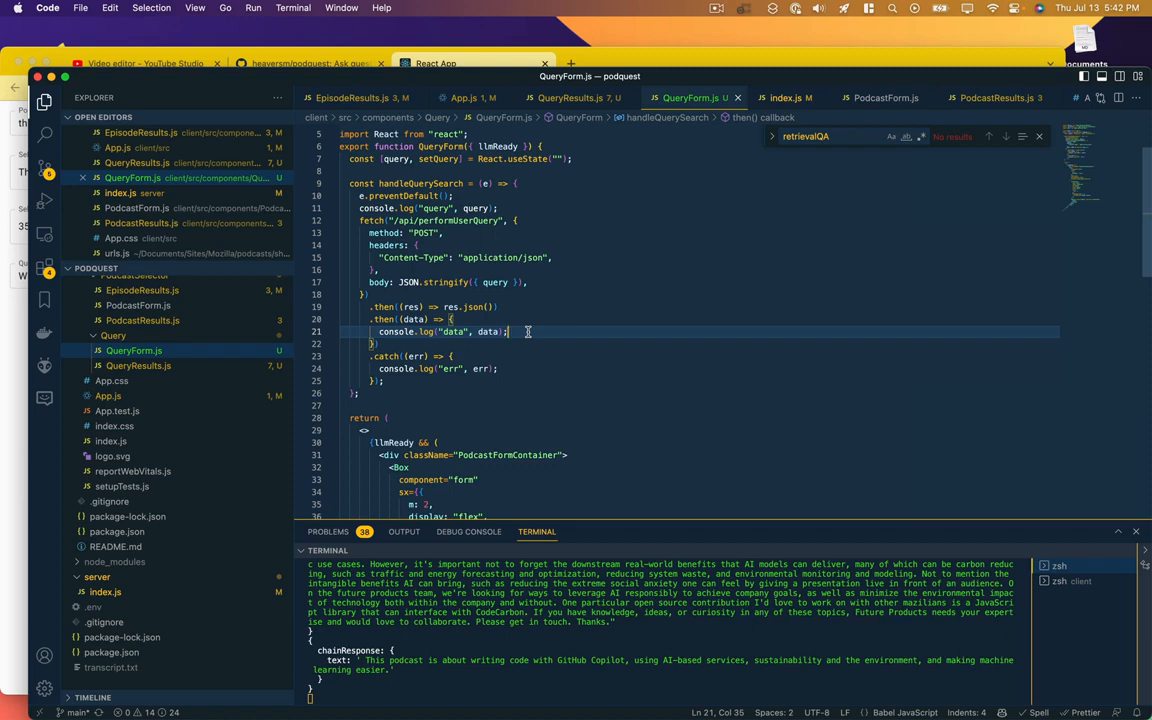
{"action": "type", "text": "const { podcasts } = data;"}
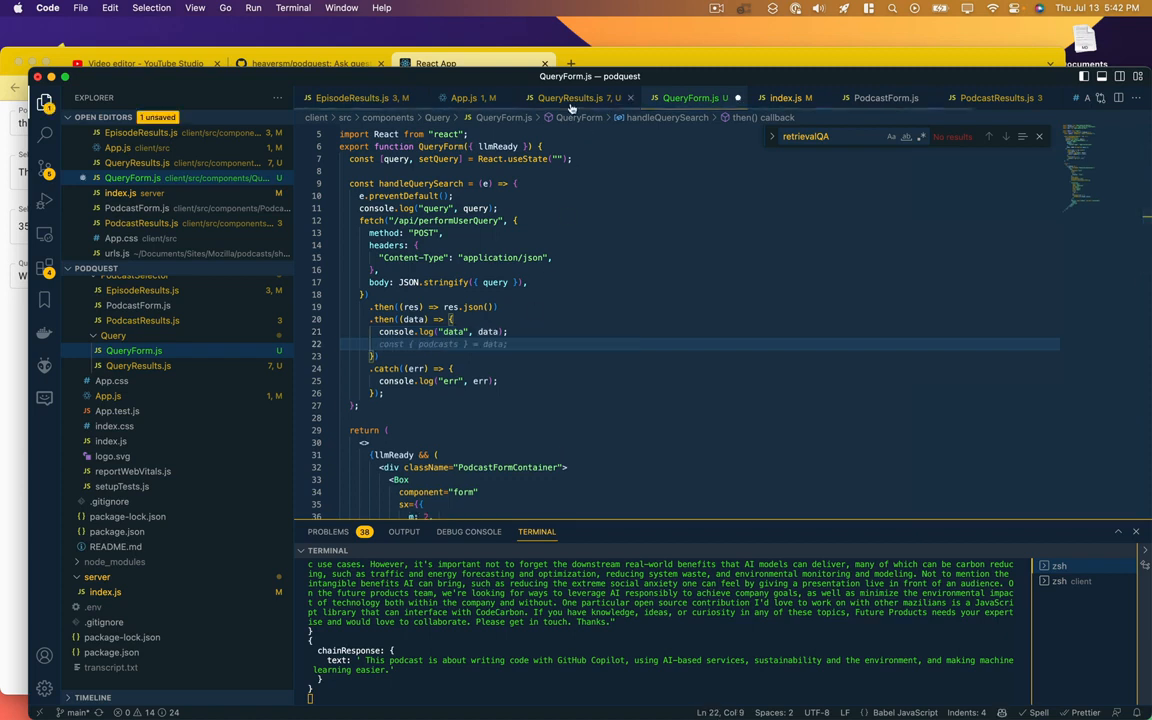
{"action": "left_click", "coordinate": [786, 97]}
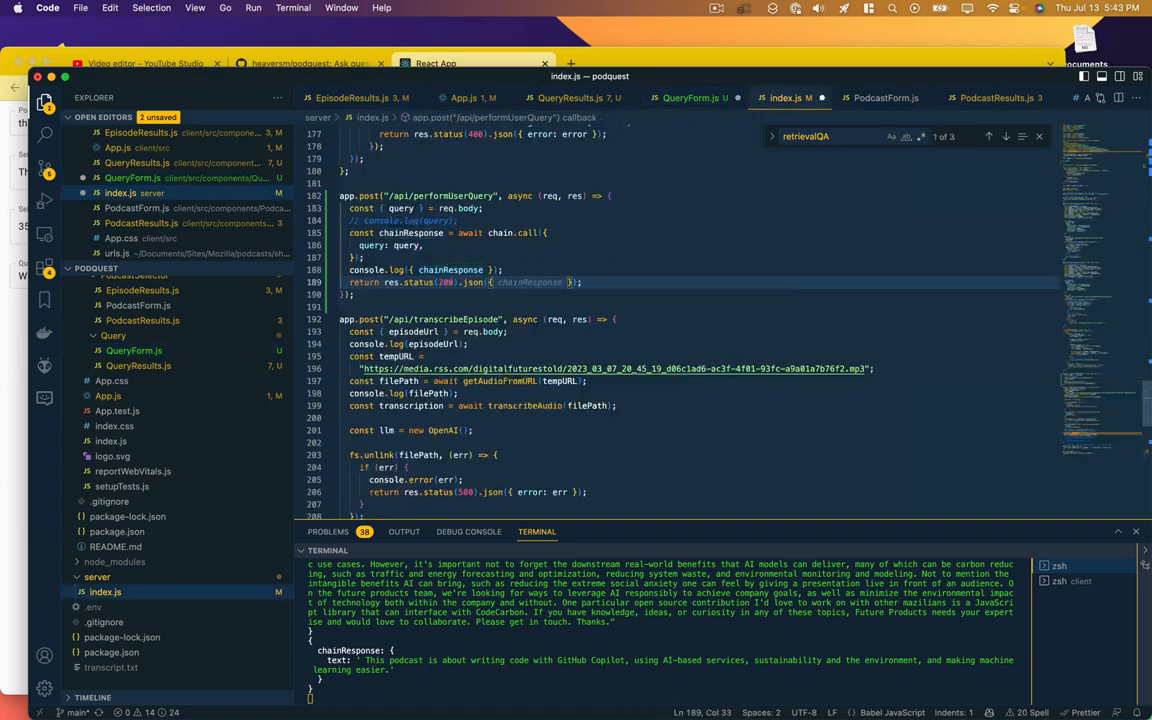
Step: Finish the JSON response so its text field is chainResponse.text
{"action": "type", "text": "text:"}
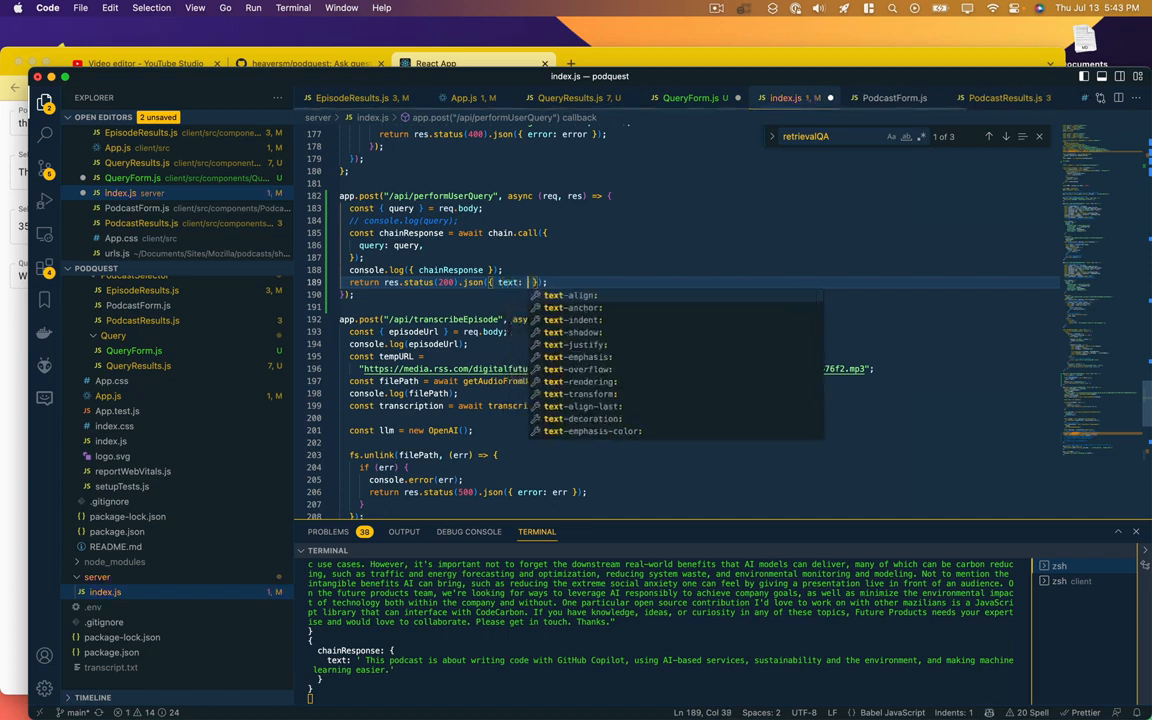
{"action": "type", "text": "chainResponse"}
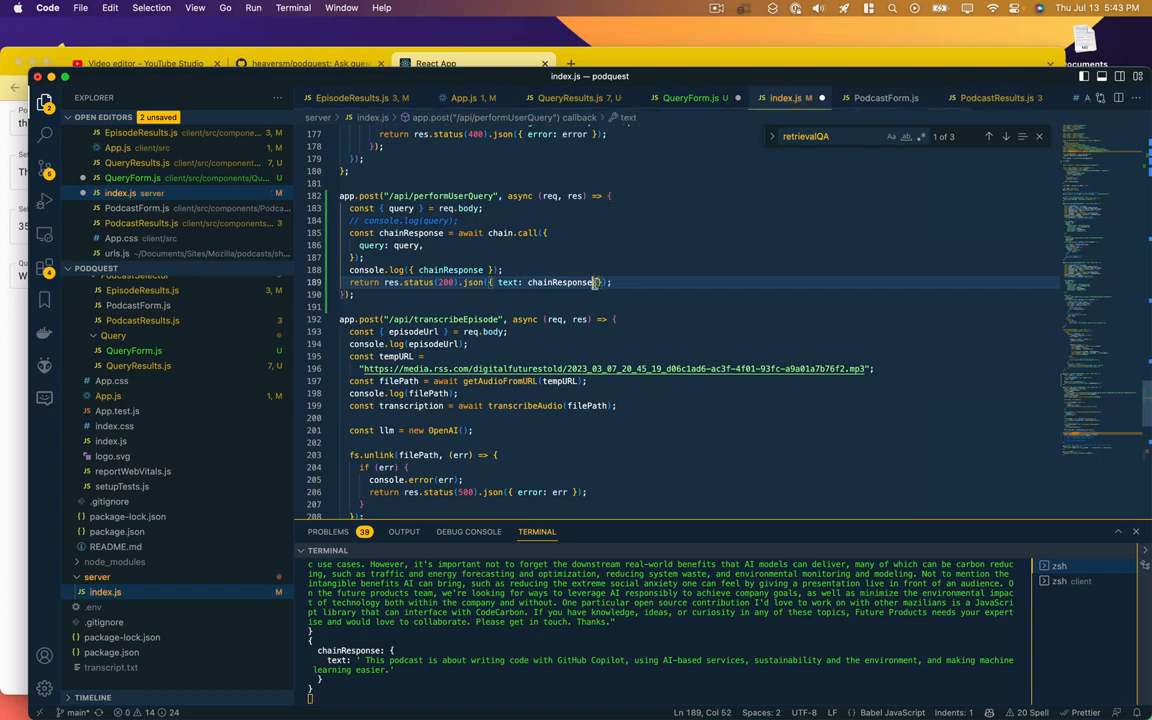
{"action": "type", "text": ".text"}
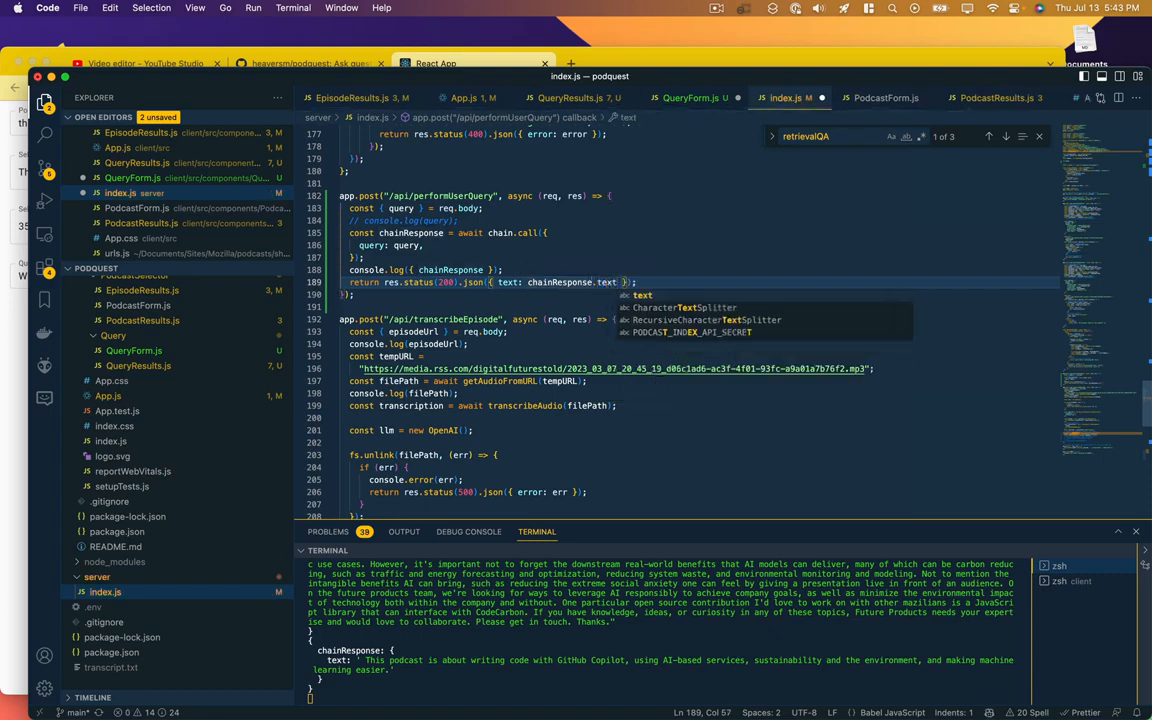
{"action": "left_click", "coordinate": [690, 97]}
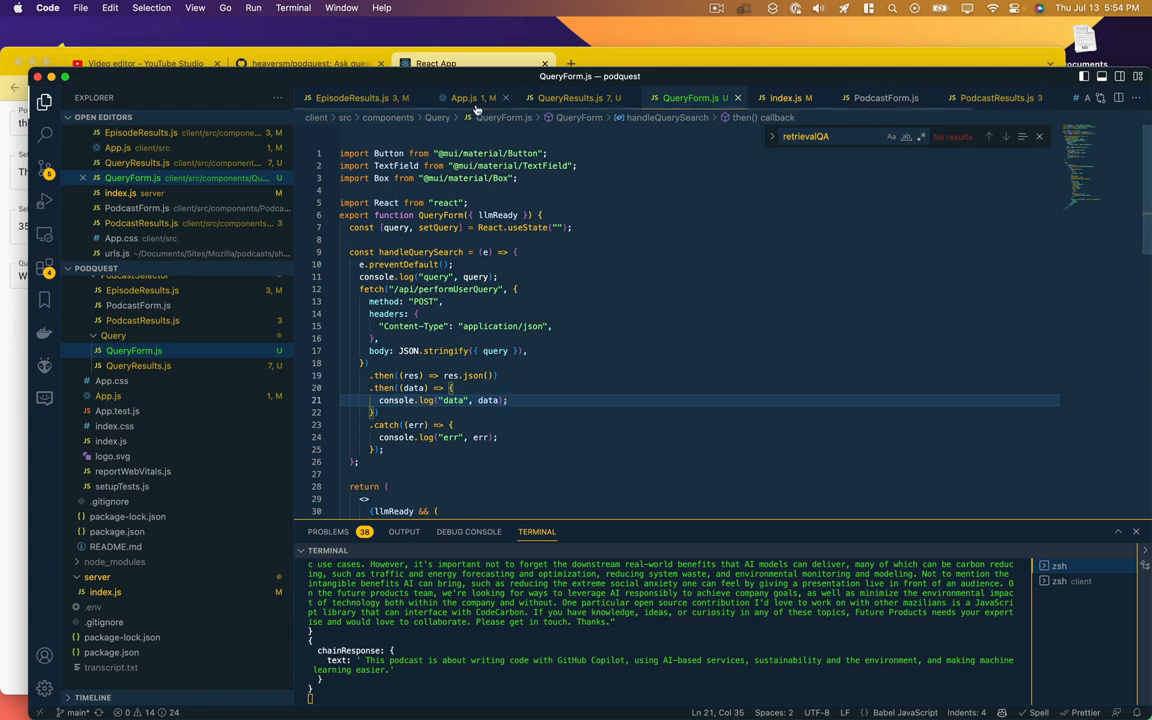
Step: In App.js, move the handleSetQueryResults prop from QueryResults to QueryForm
{"action": "left_click", "coordinate": [463, 97]}
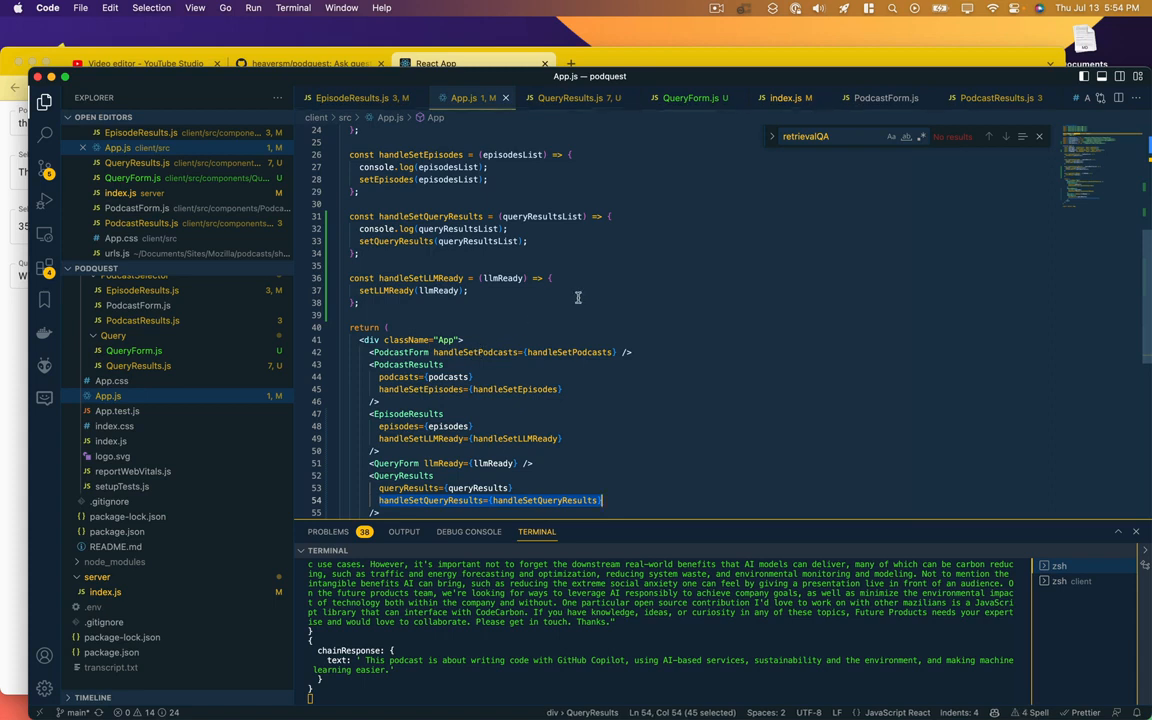
{"action": "scroll", "scroll_direction": "down", "scroll_amount": 3}
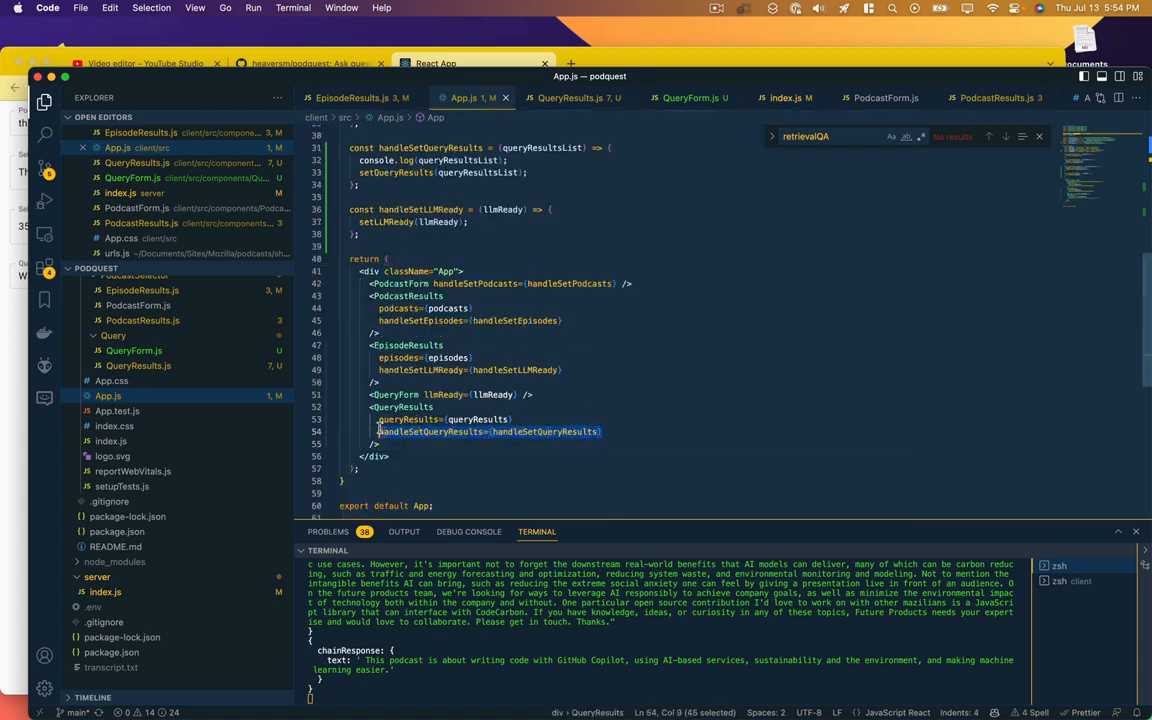
{"action": "key", "text": "Backspace"}
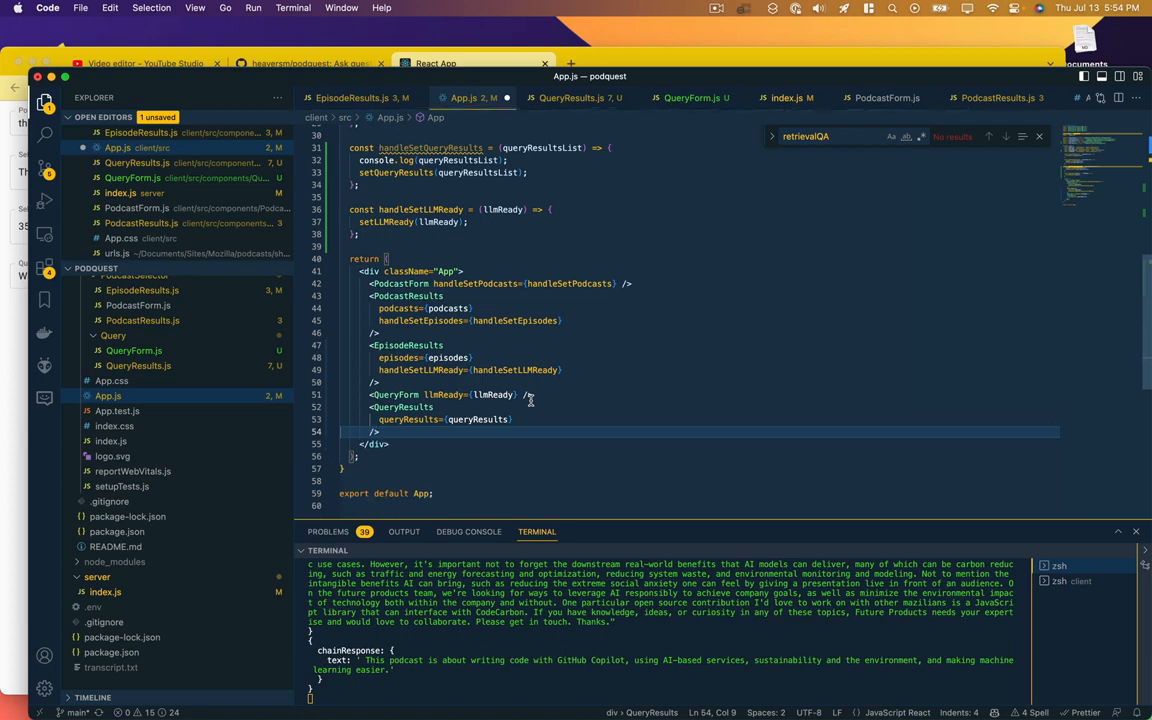
{"action": "type", "text": "handleSetQueryResults={handleSetQueryResults}"}
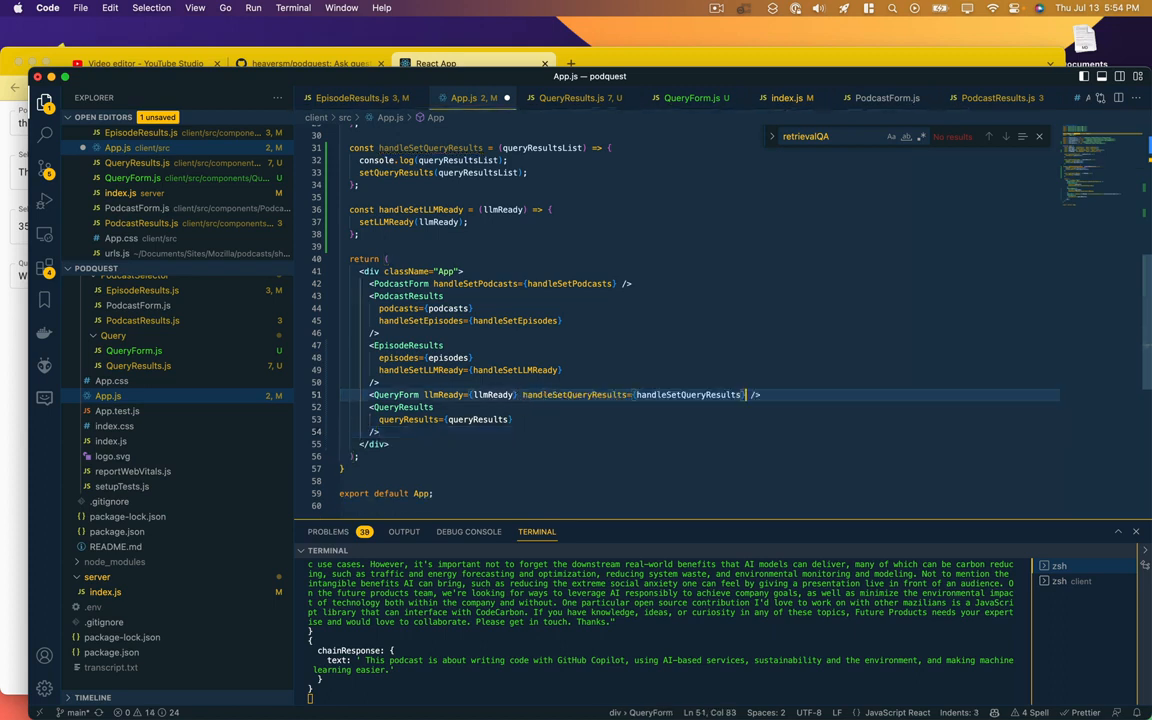
Step: In QueryForm.js, call handleSetQueryResults(data.text) with the returned answer
{"action": "double_click", "coordinate": [575, 394]}
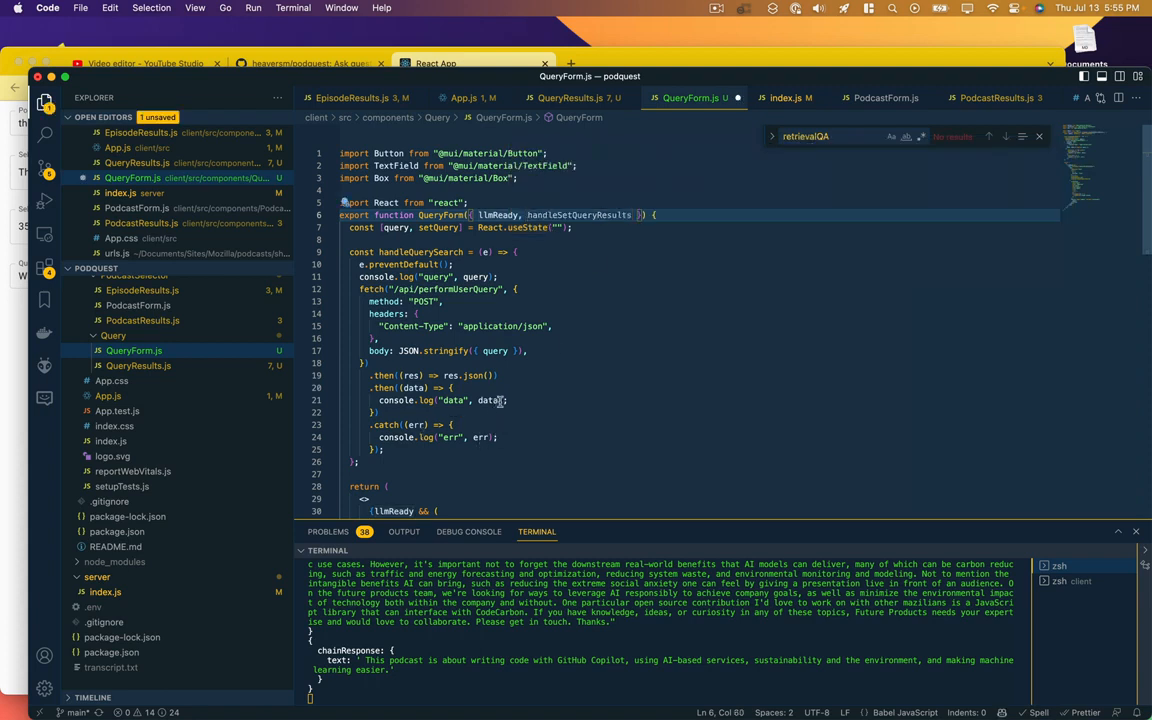
{"action": "type", "text": "handleSetQueryResults(data);"}
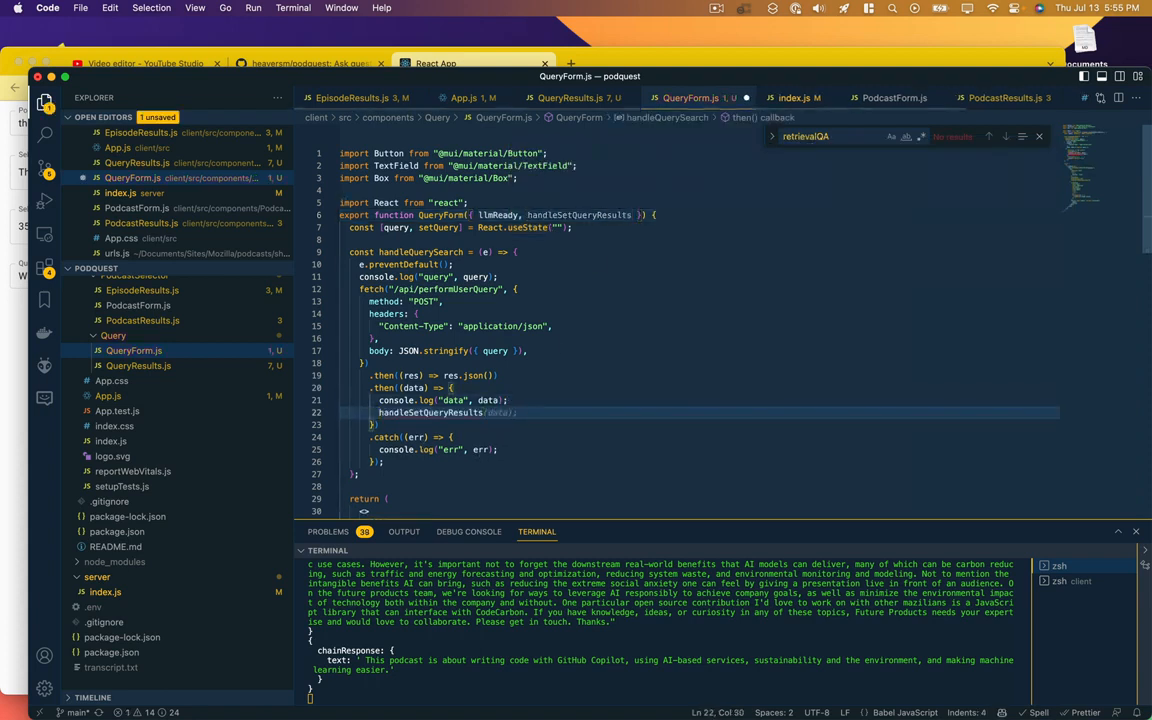
{"action": "type", "text": "data.te"}
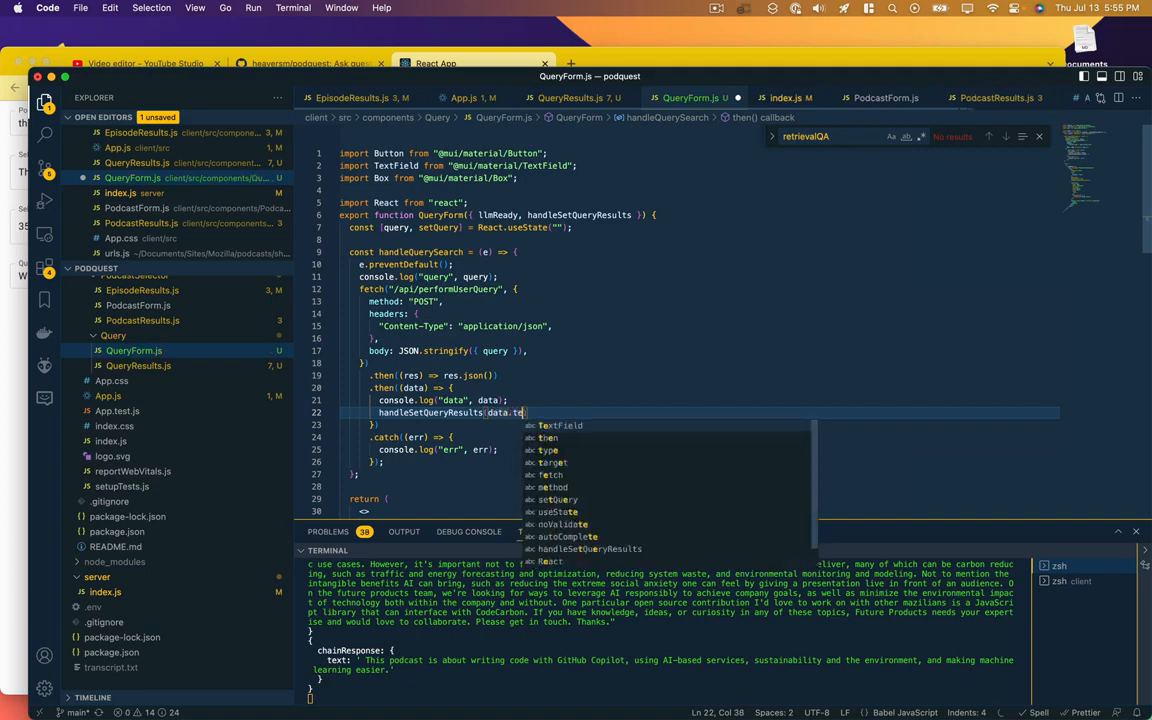
{"action": "type", "text": "ext"}
{"action": "type", "text": "{"}
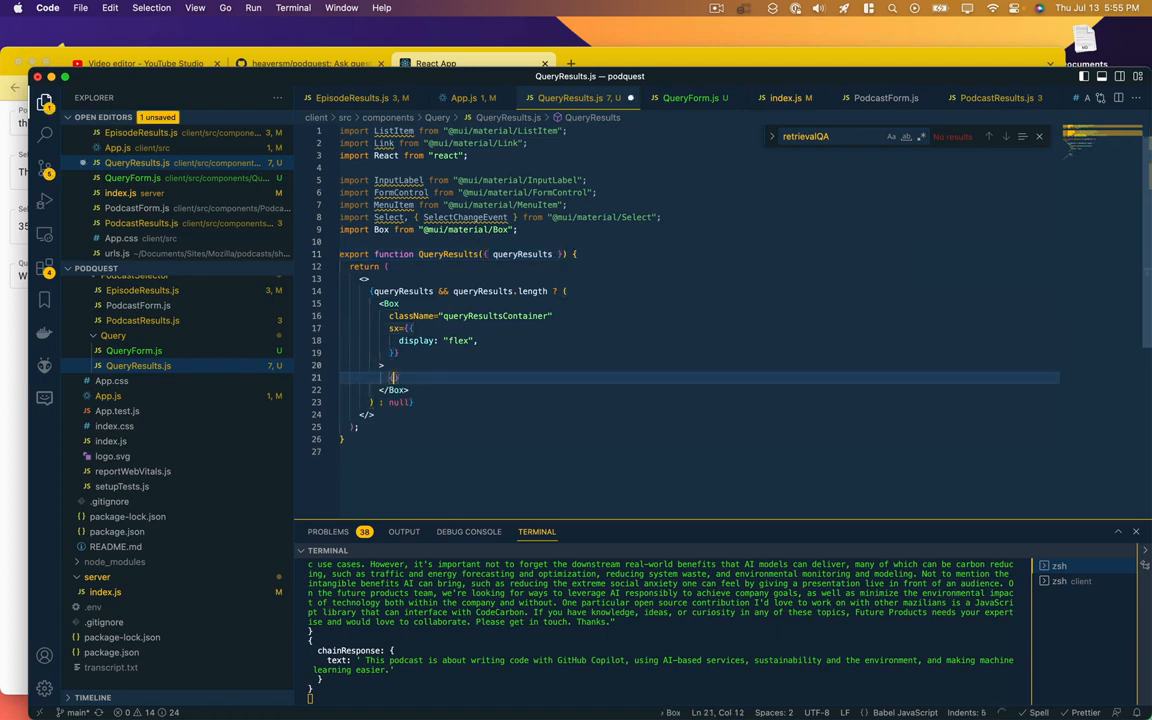
{"action": "type", "text": "queryResults.map((result) => {"}
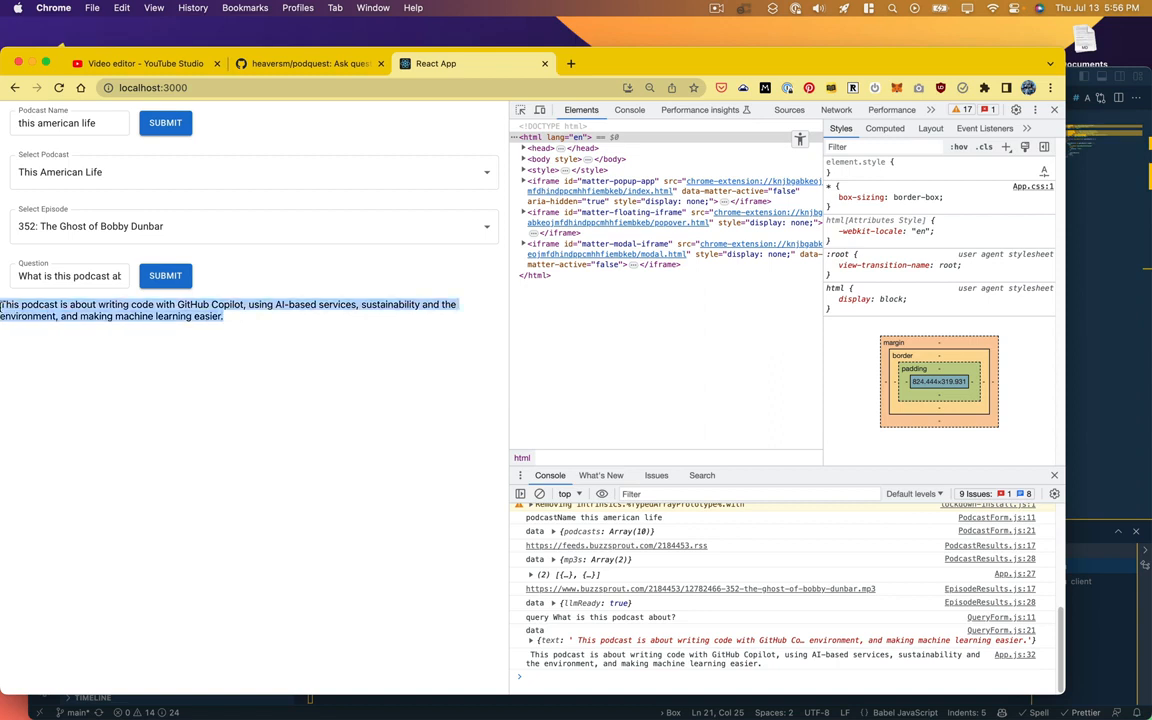
{"action": "mouse_move", "coordinate": [240, 327]}
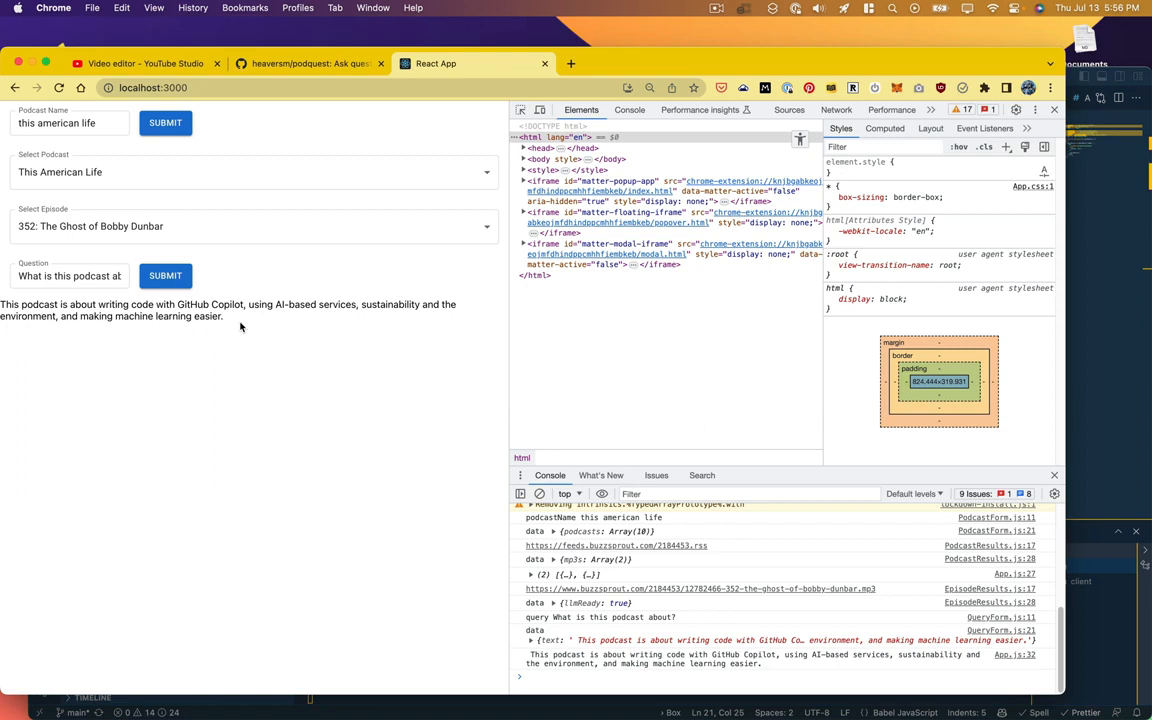
{"action": "left_click", "coordinate": [70, 122]}
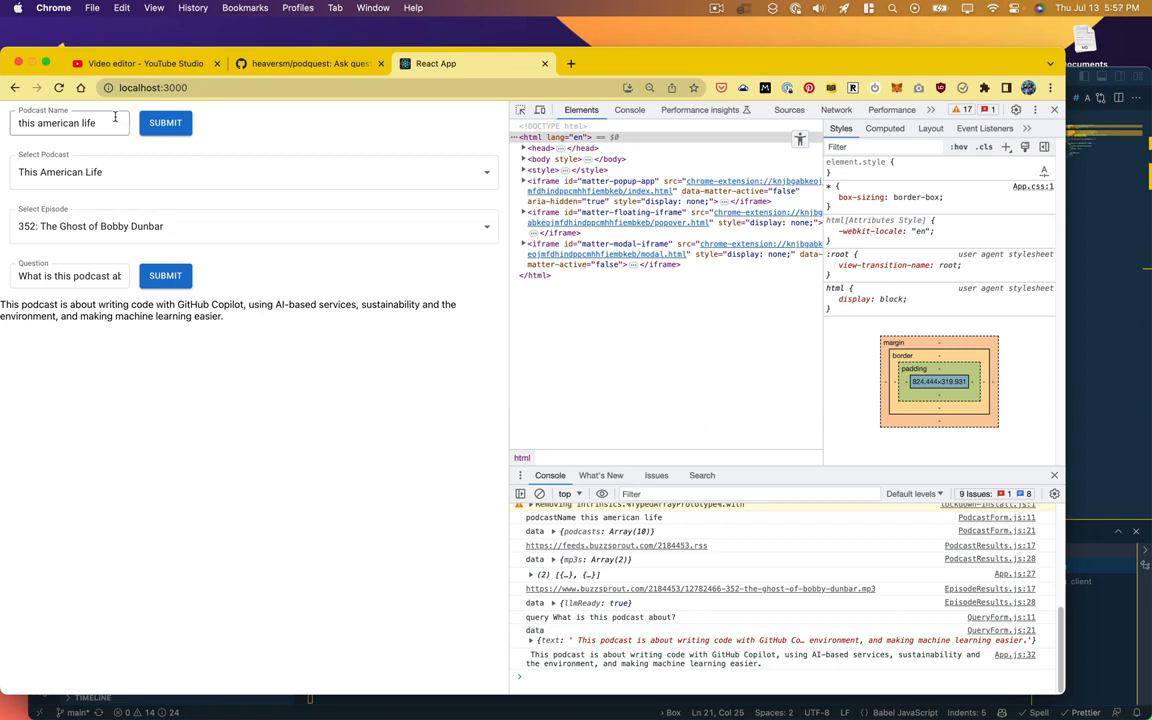